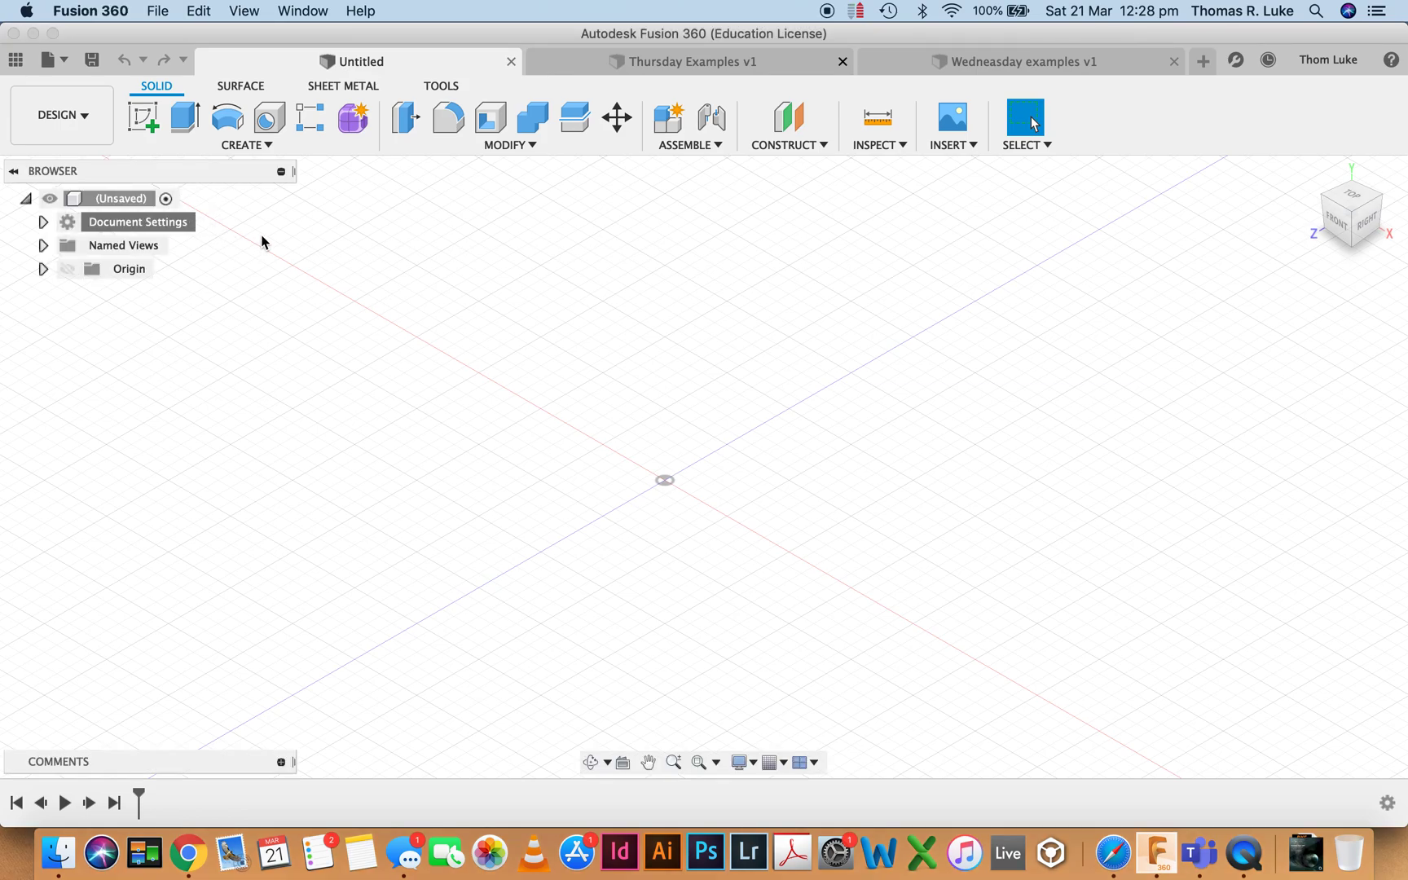
mouse_move(279, 241)
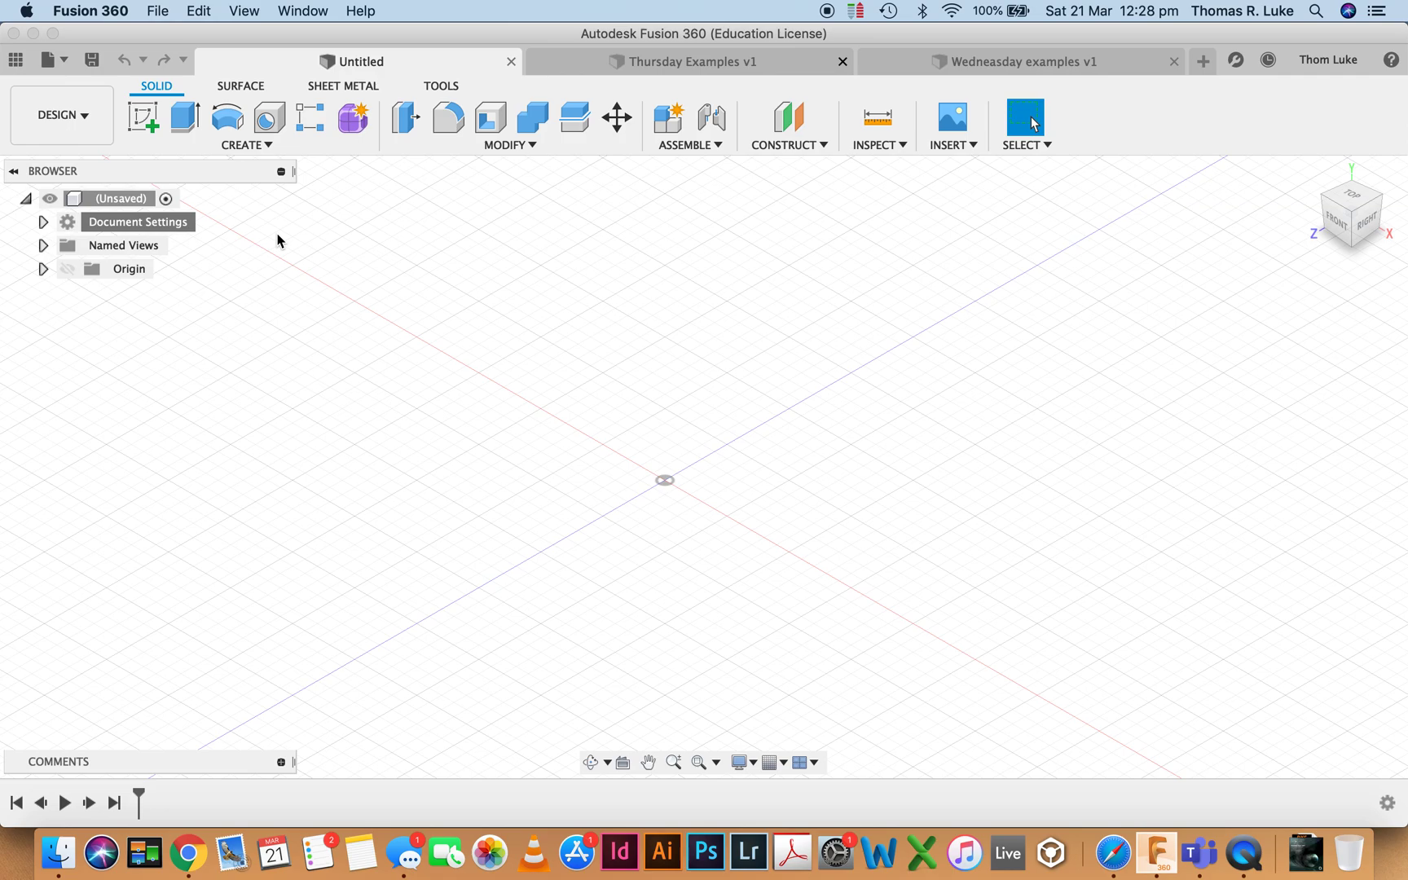
mouse_move(440, 309)
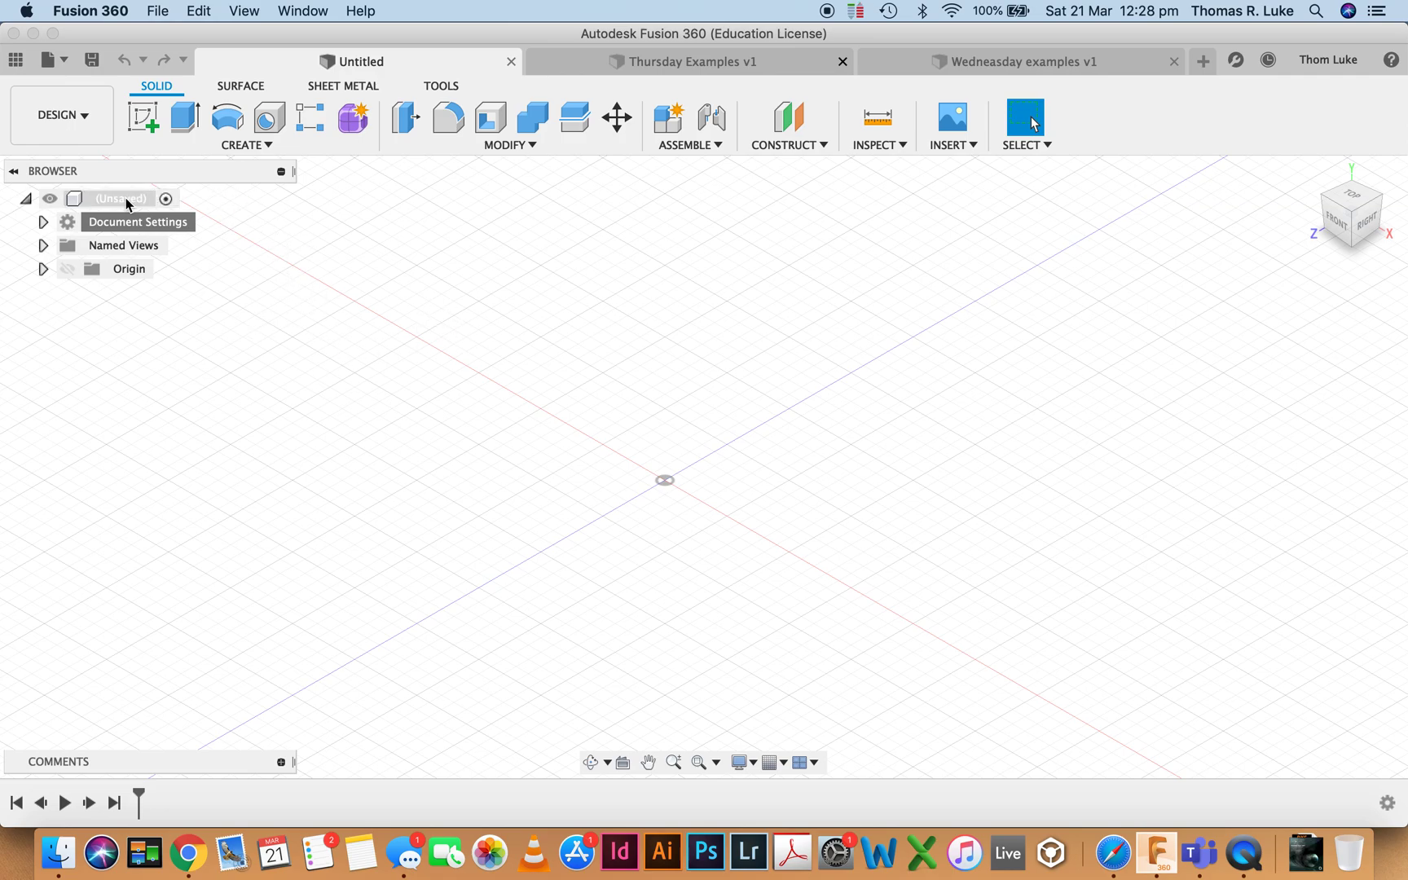
Add a new empty component (Component1) under the root design node.
right_click(118, 199)
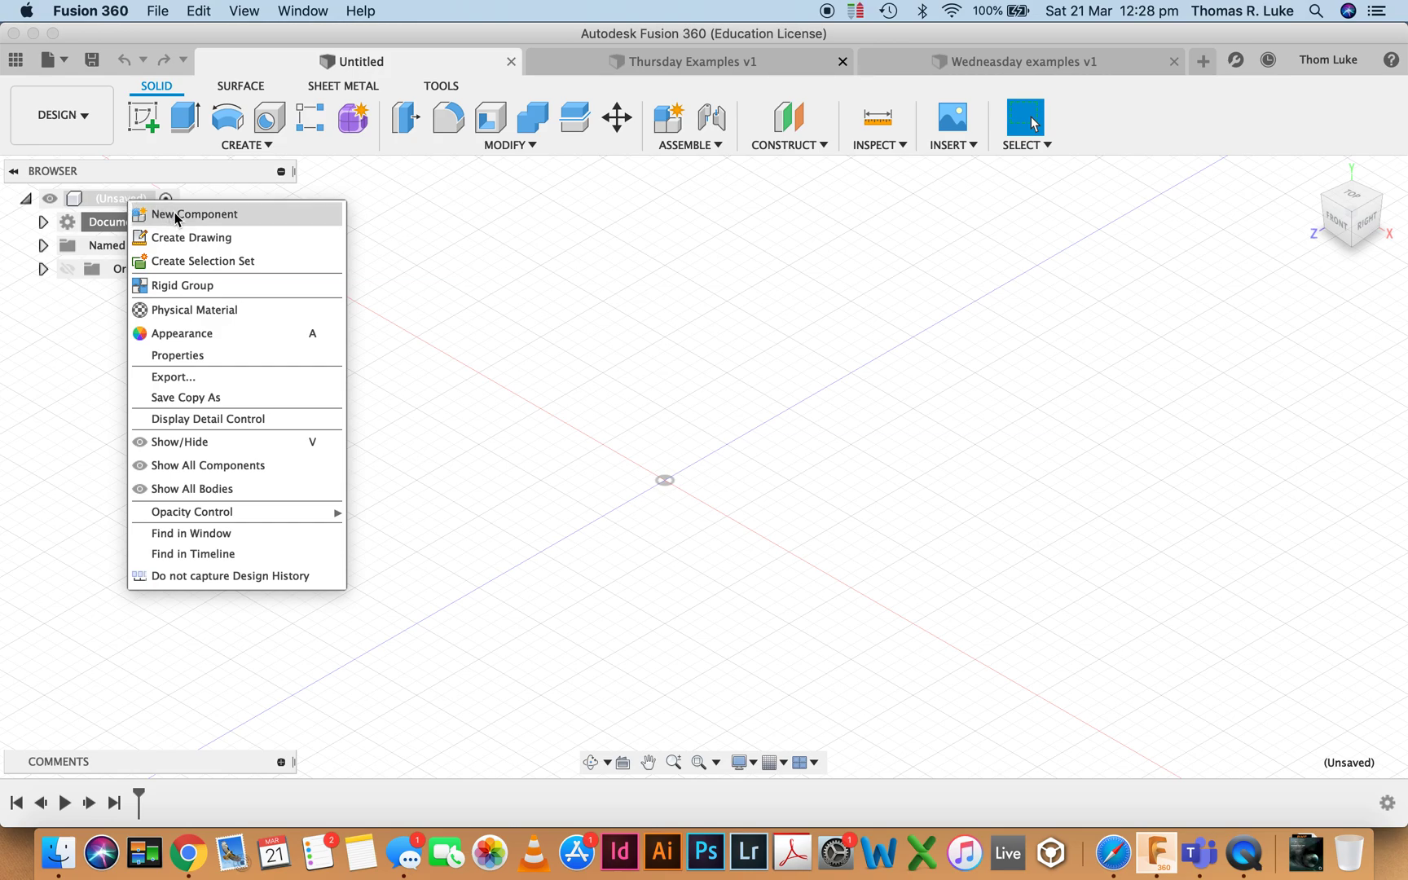
left_click(194, 213)
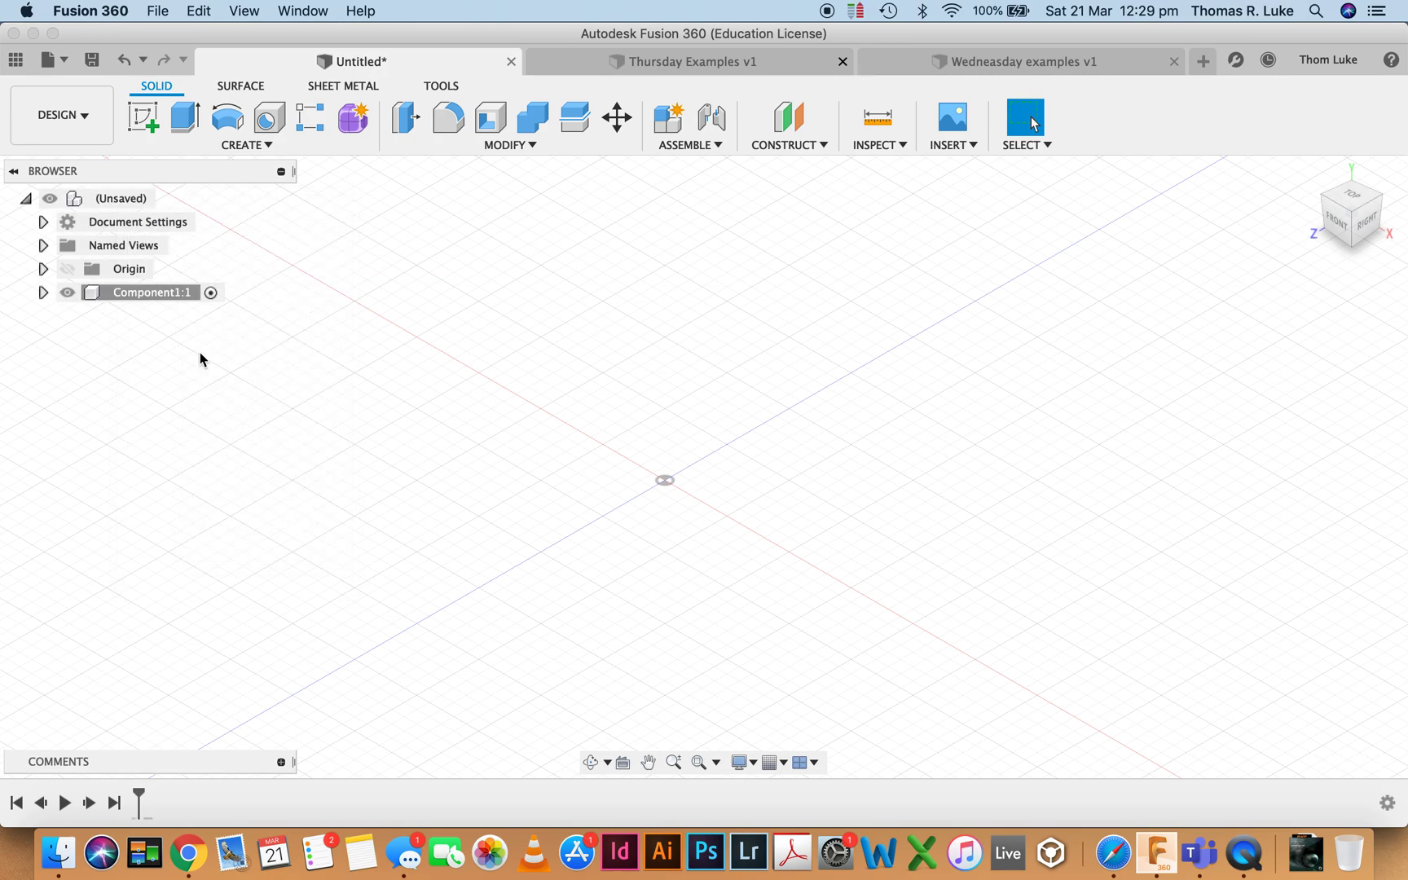
mouse_move(486, 287)
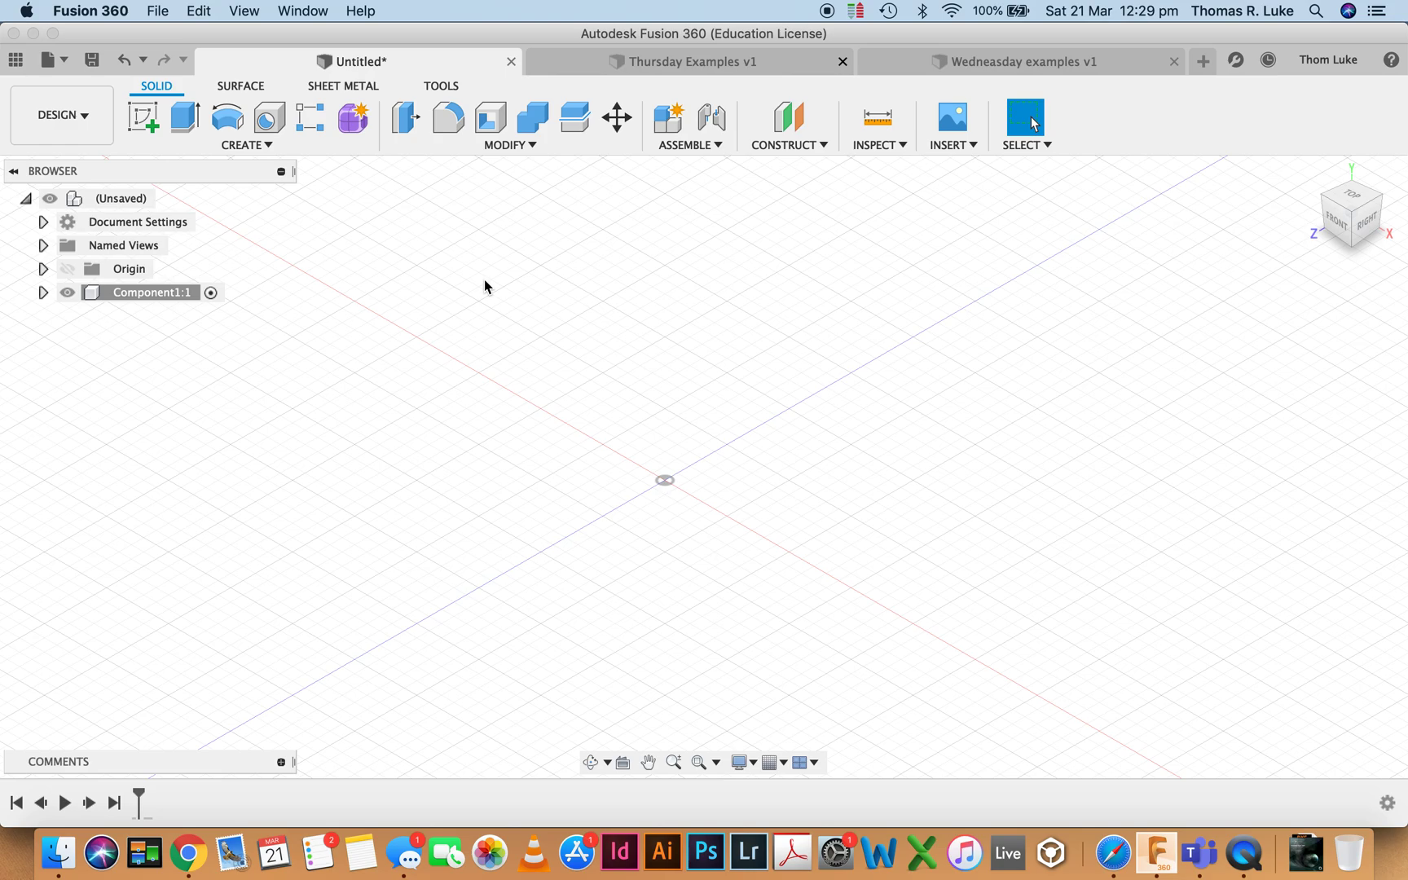
mouse_move(184, 118)
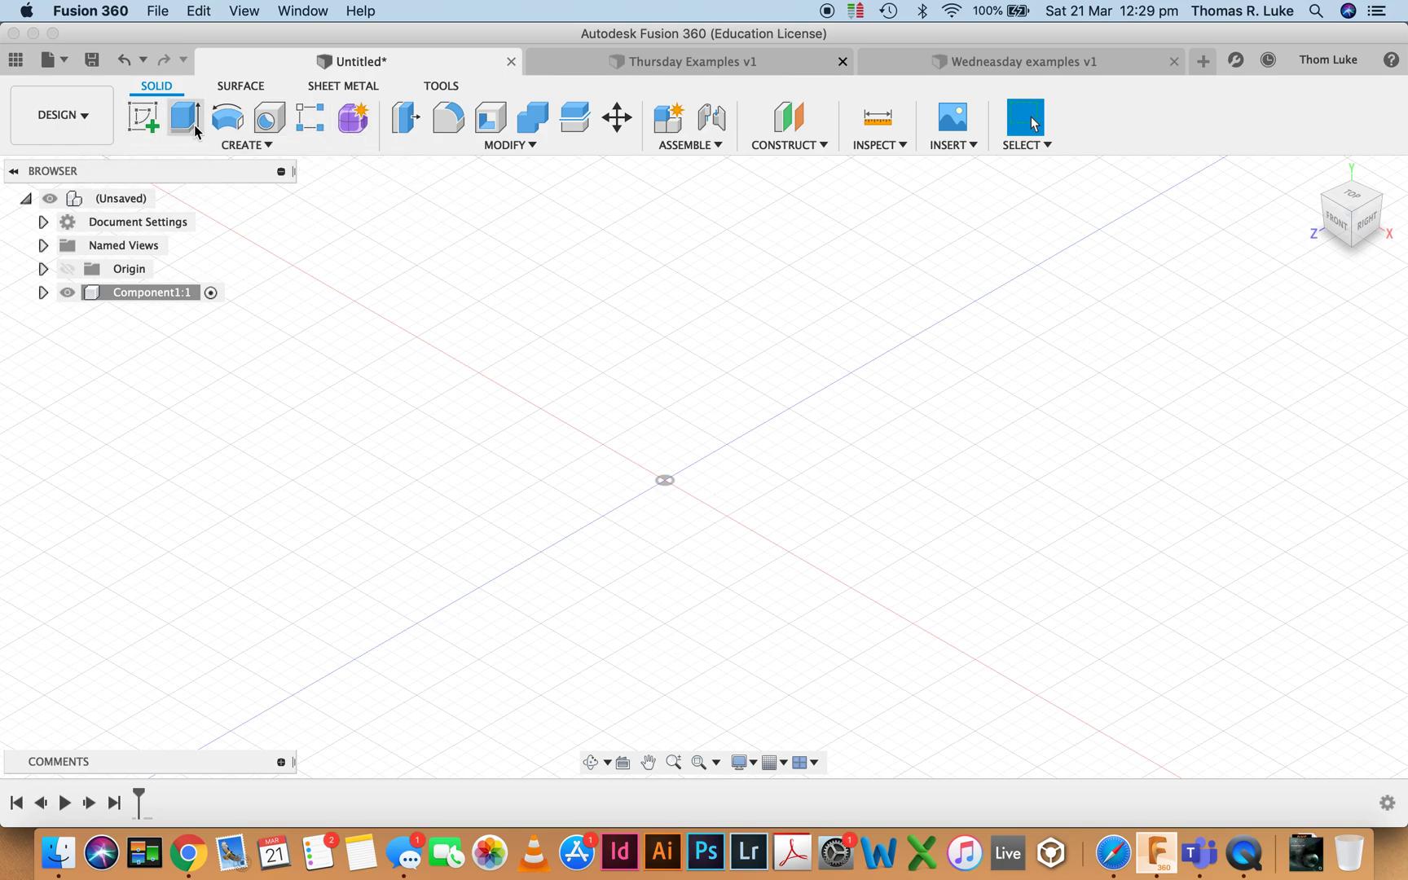
mouse_move(148, 93)
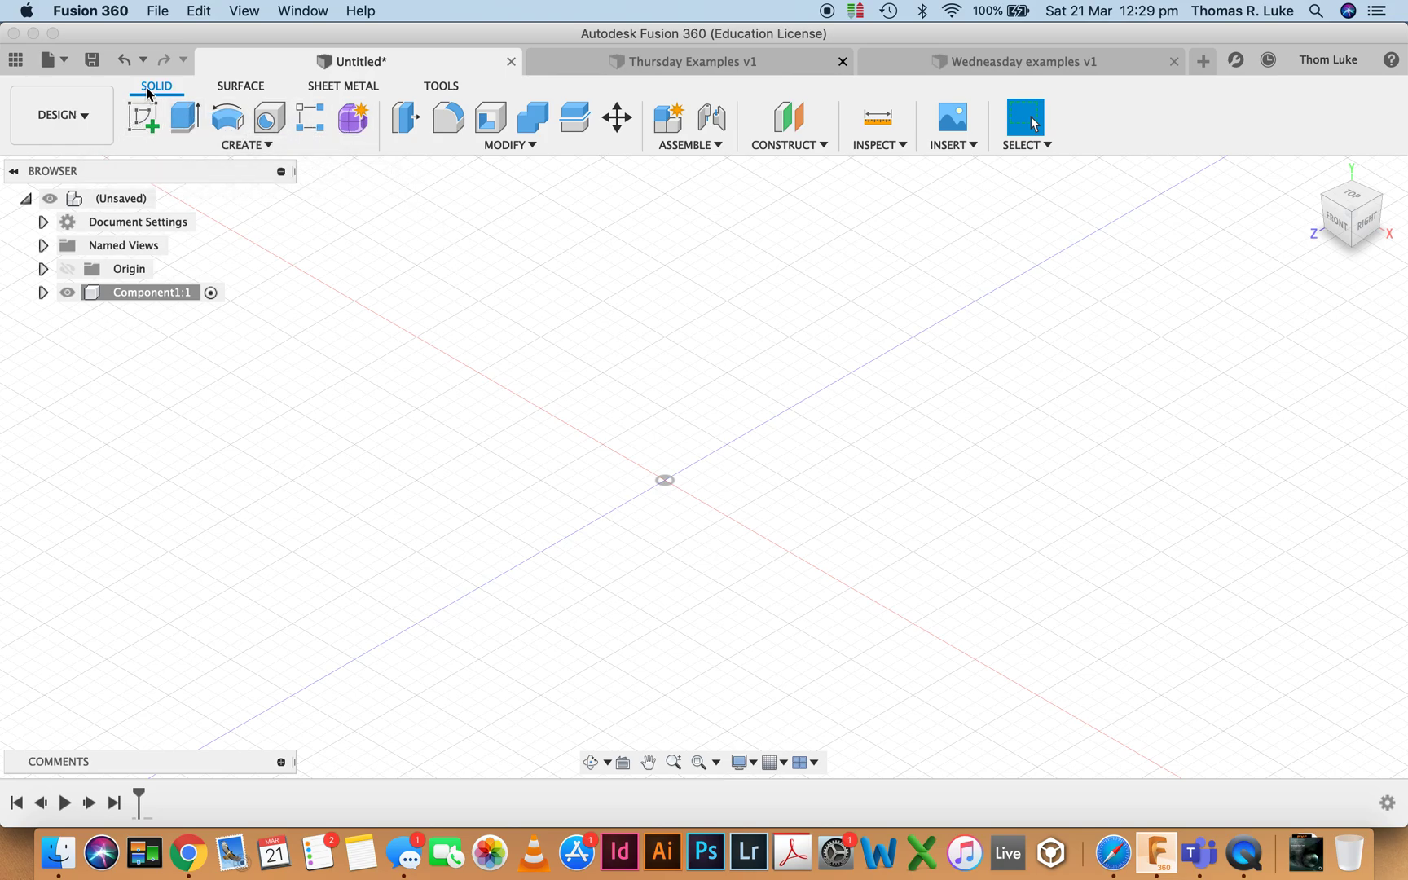
mouse_move(269, 117)
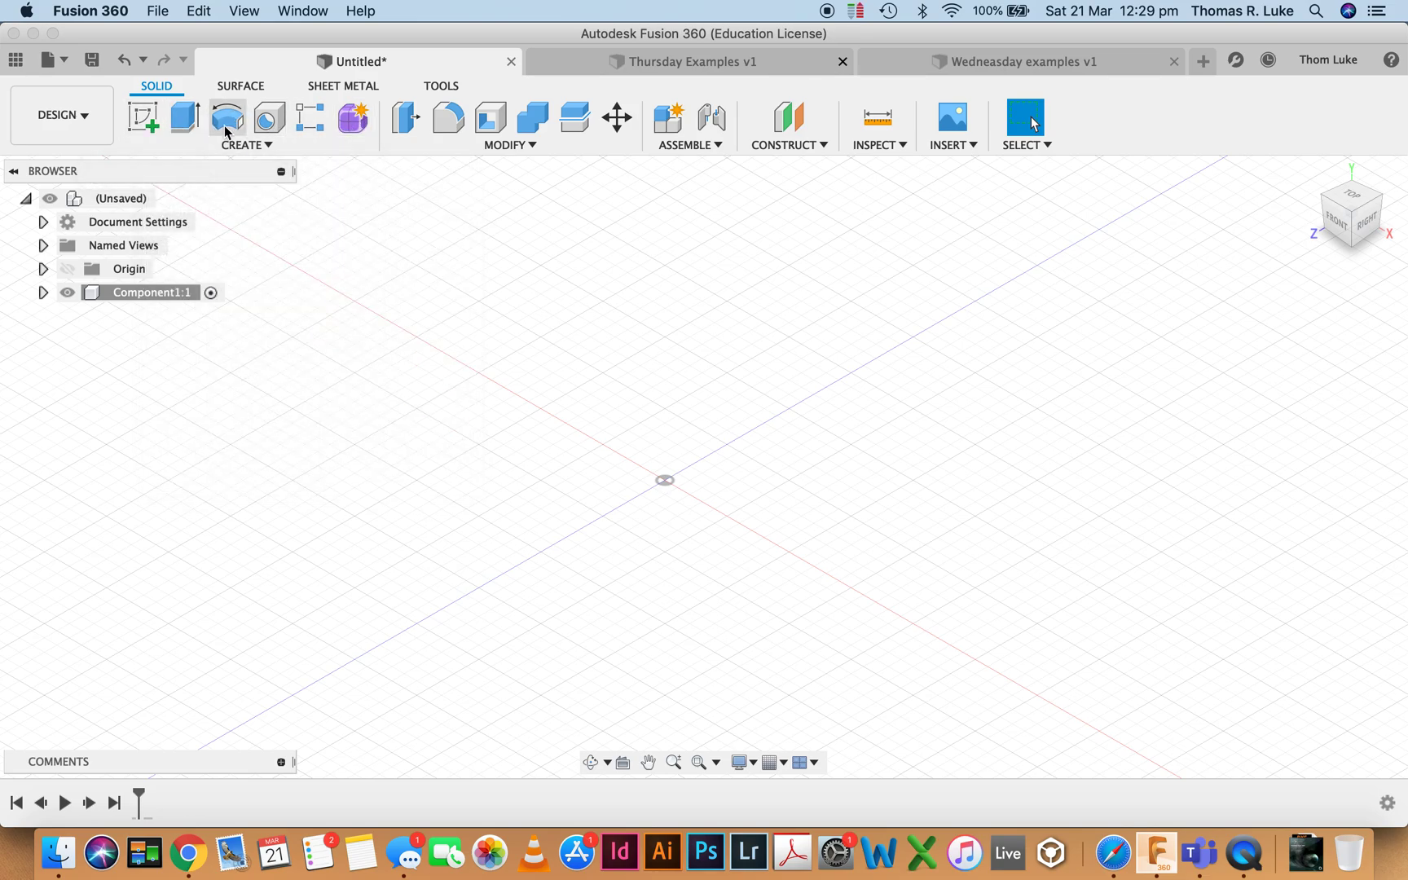
mouse_move(143, 121)
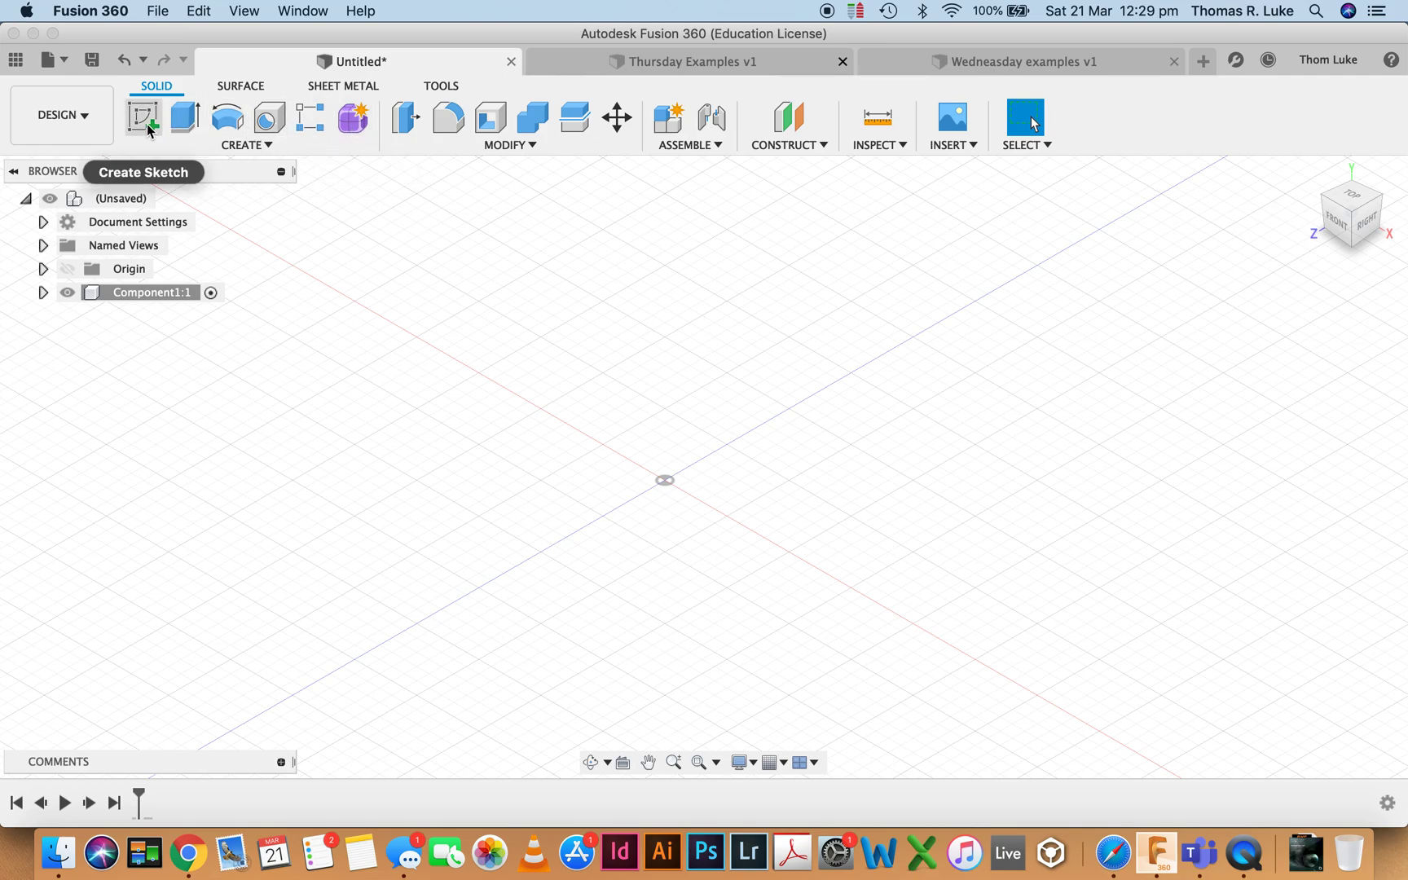
mouse_move(184, 124)
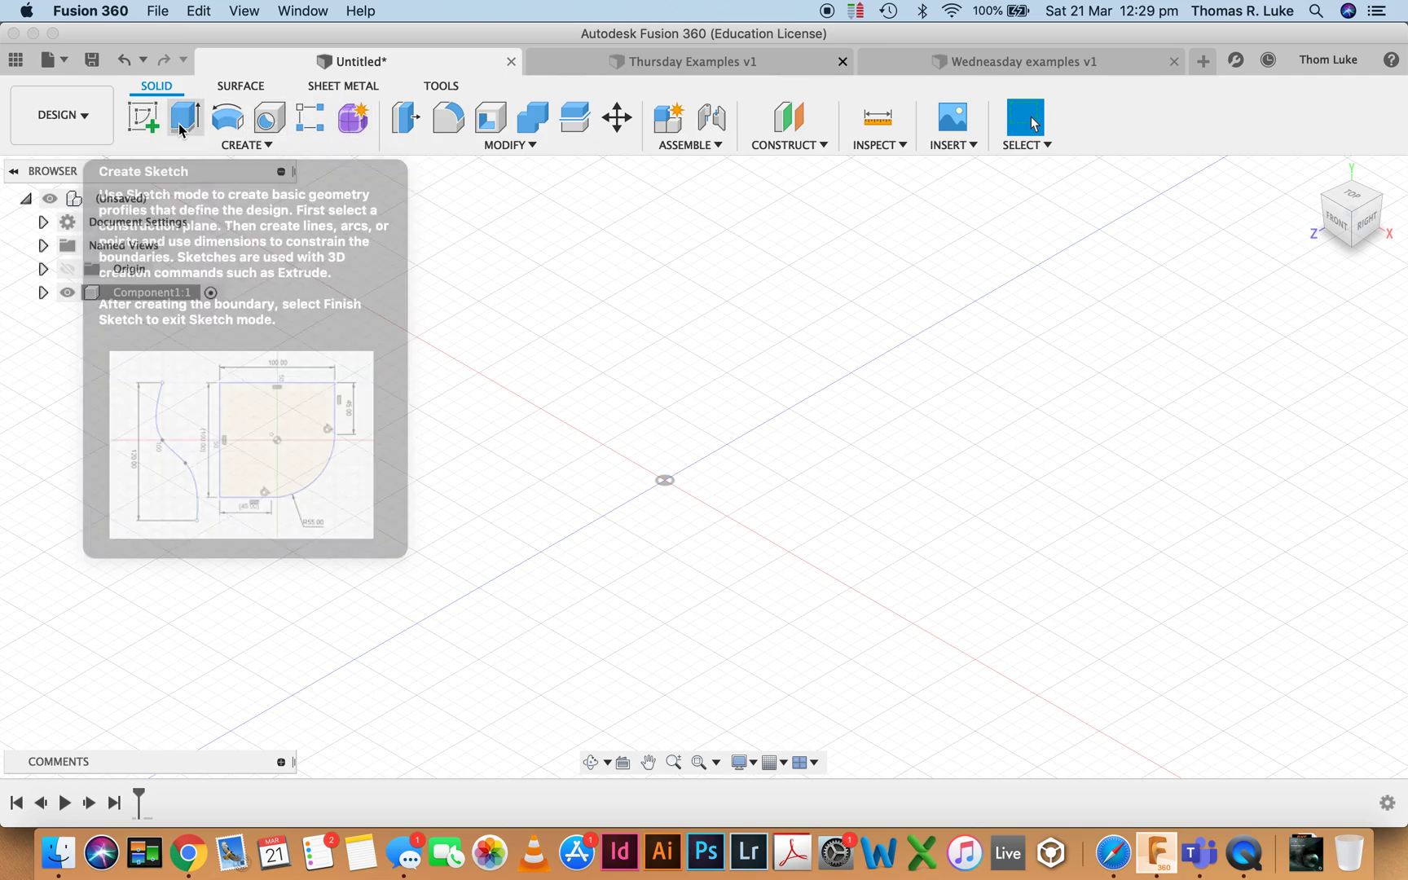
Browse the Solid and Surface tool sets, then show the creation commands list for Create Form.
left_click(245, 145)
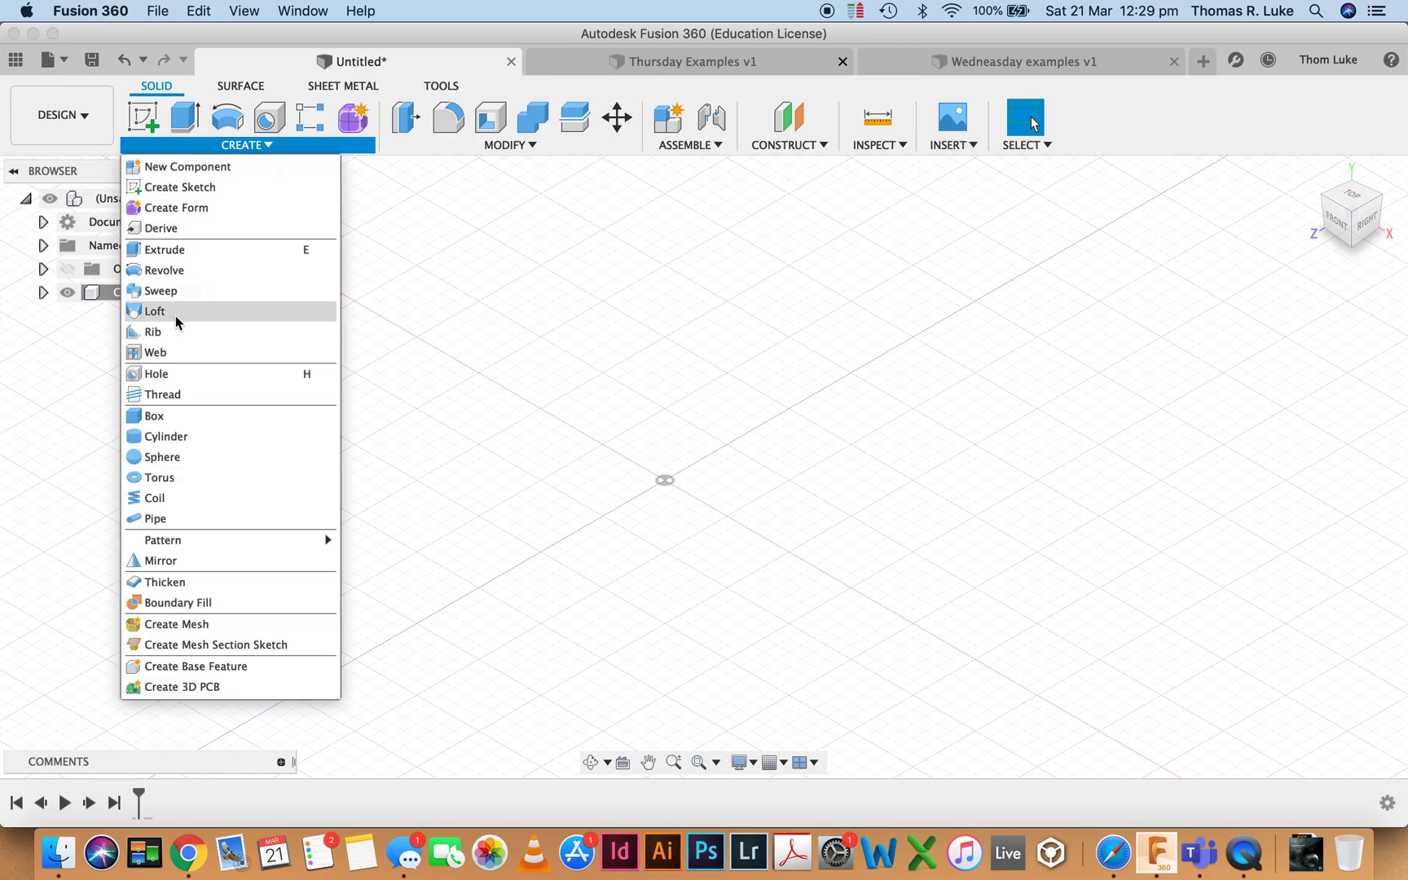
left_click(244, 145)
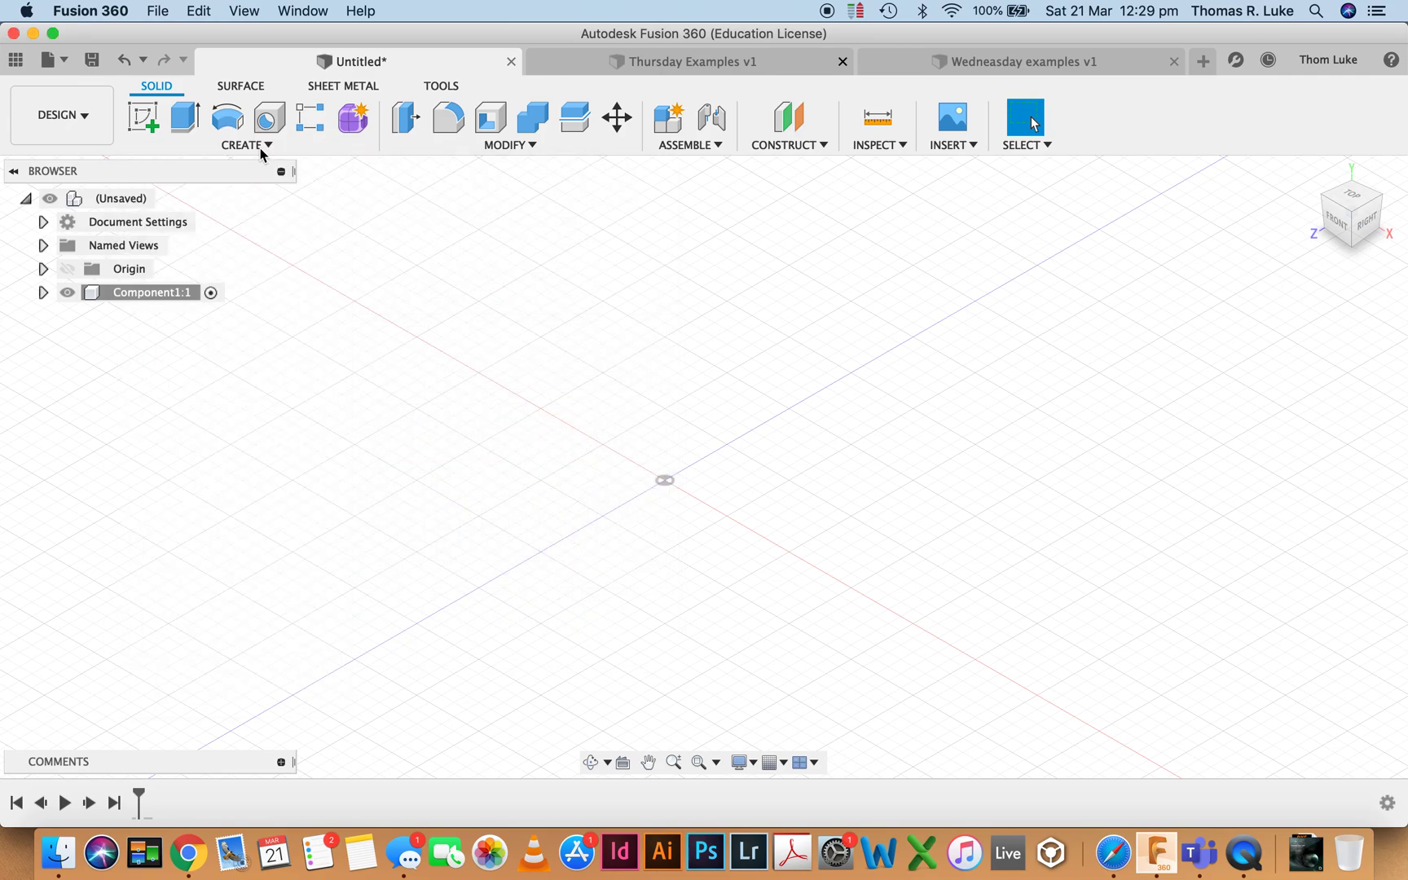
left_click(239, 85)
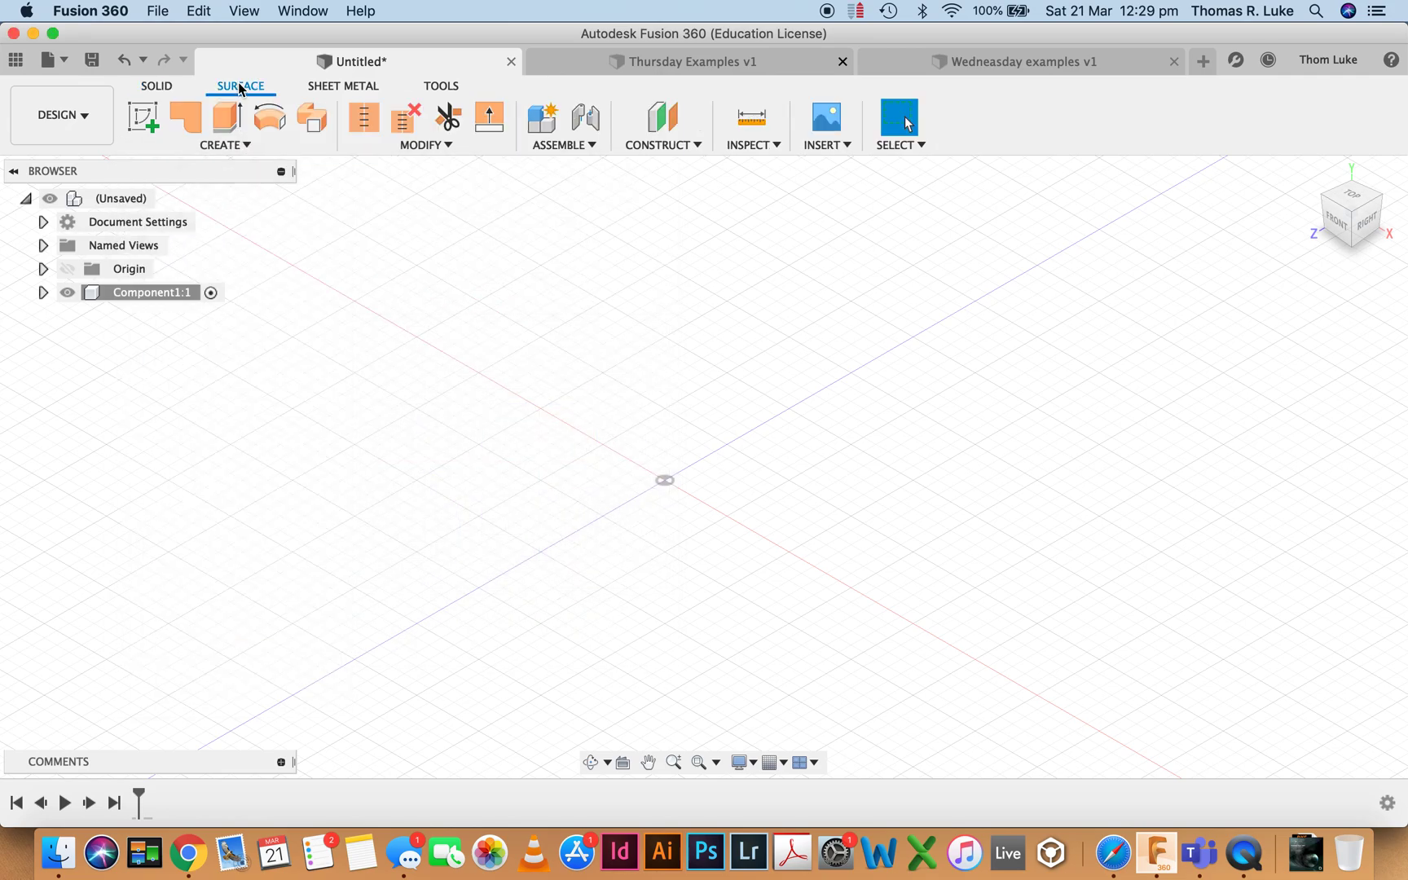
mouse_move(406, 117)
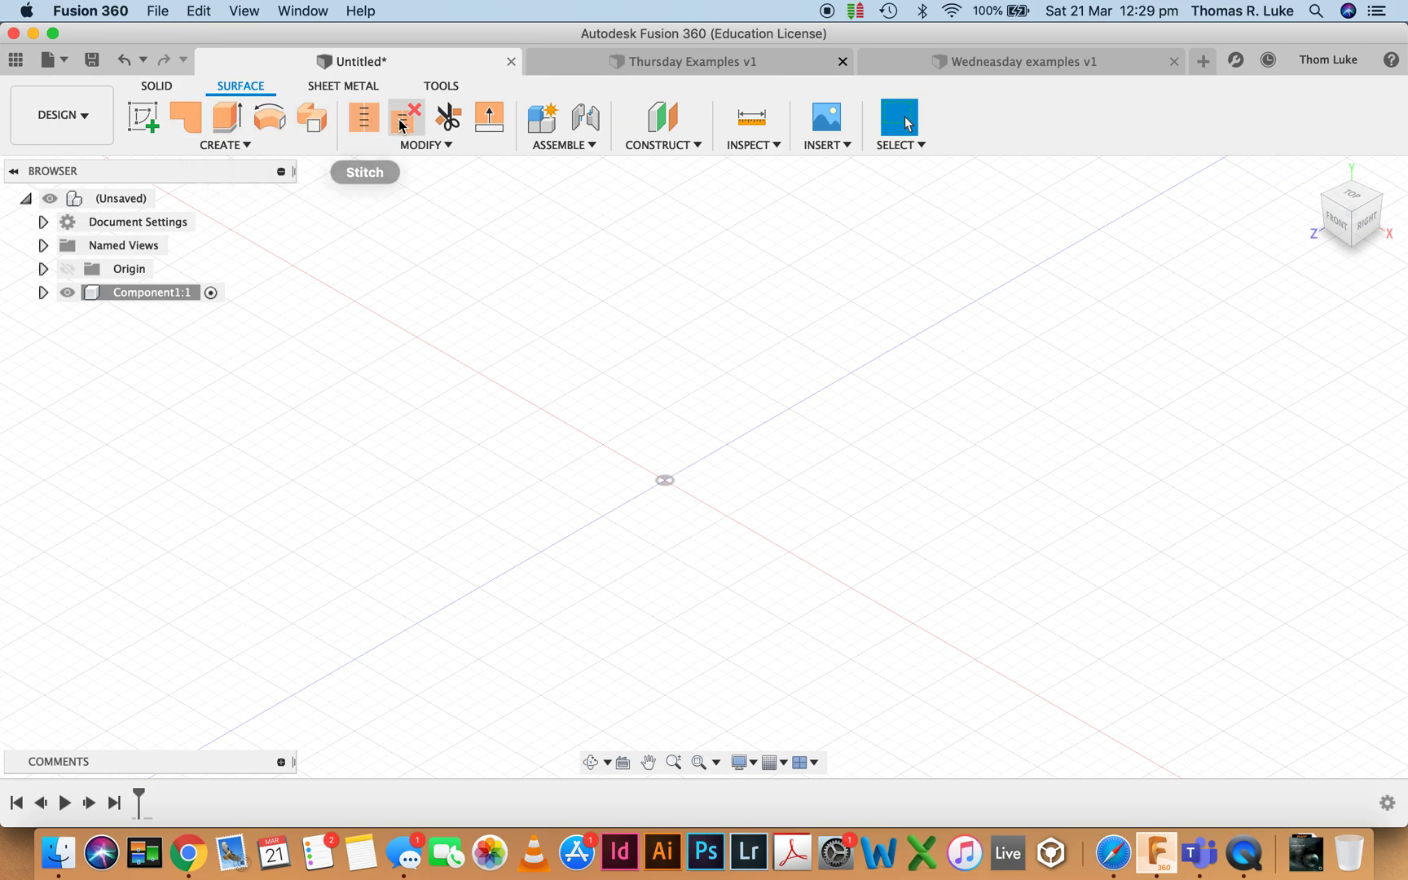
mouse_move(174, 101)
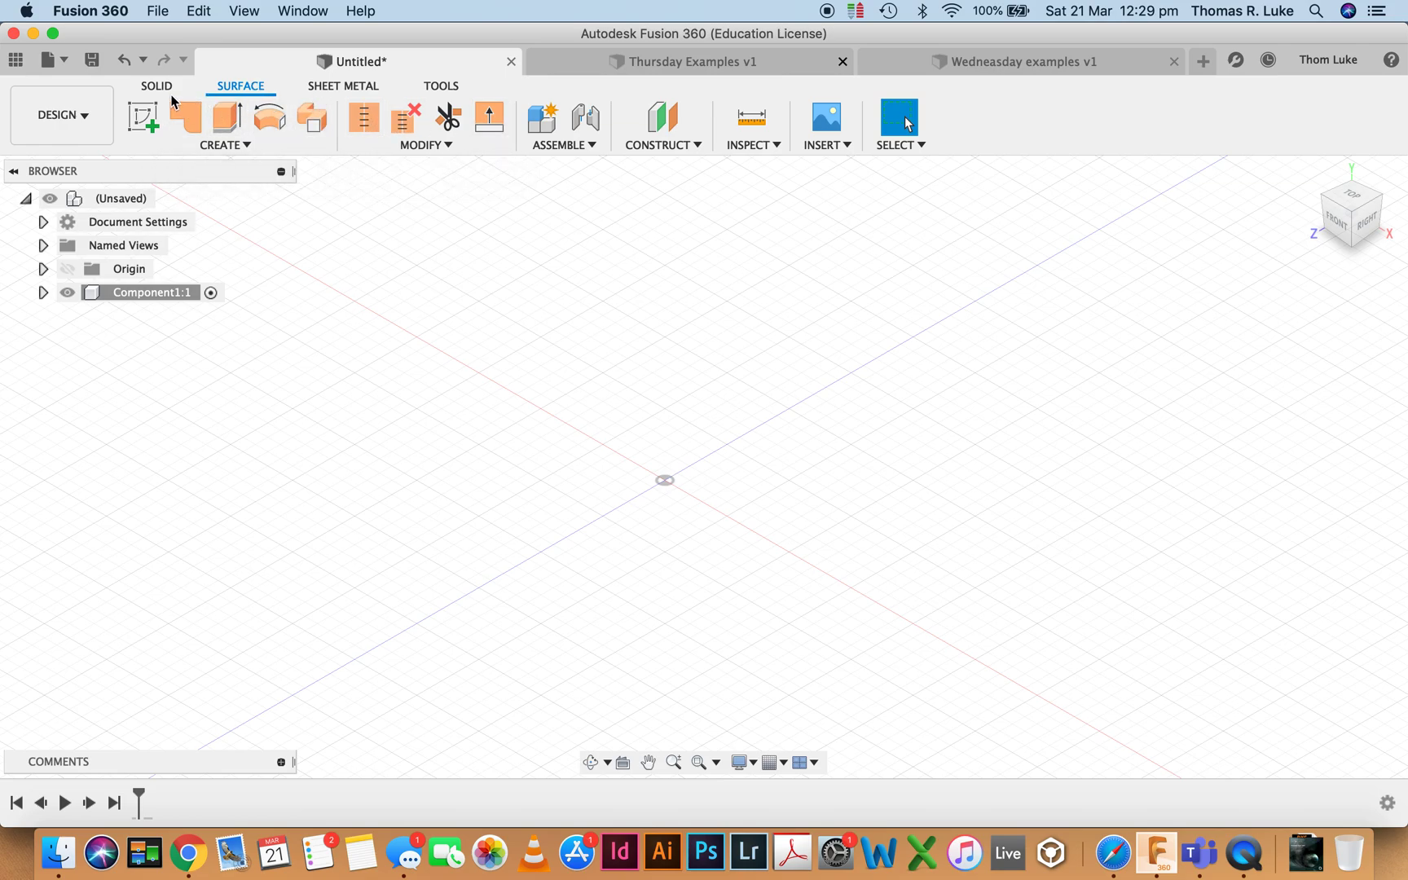
left_click(157, 84)
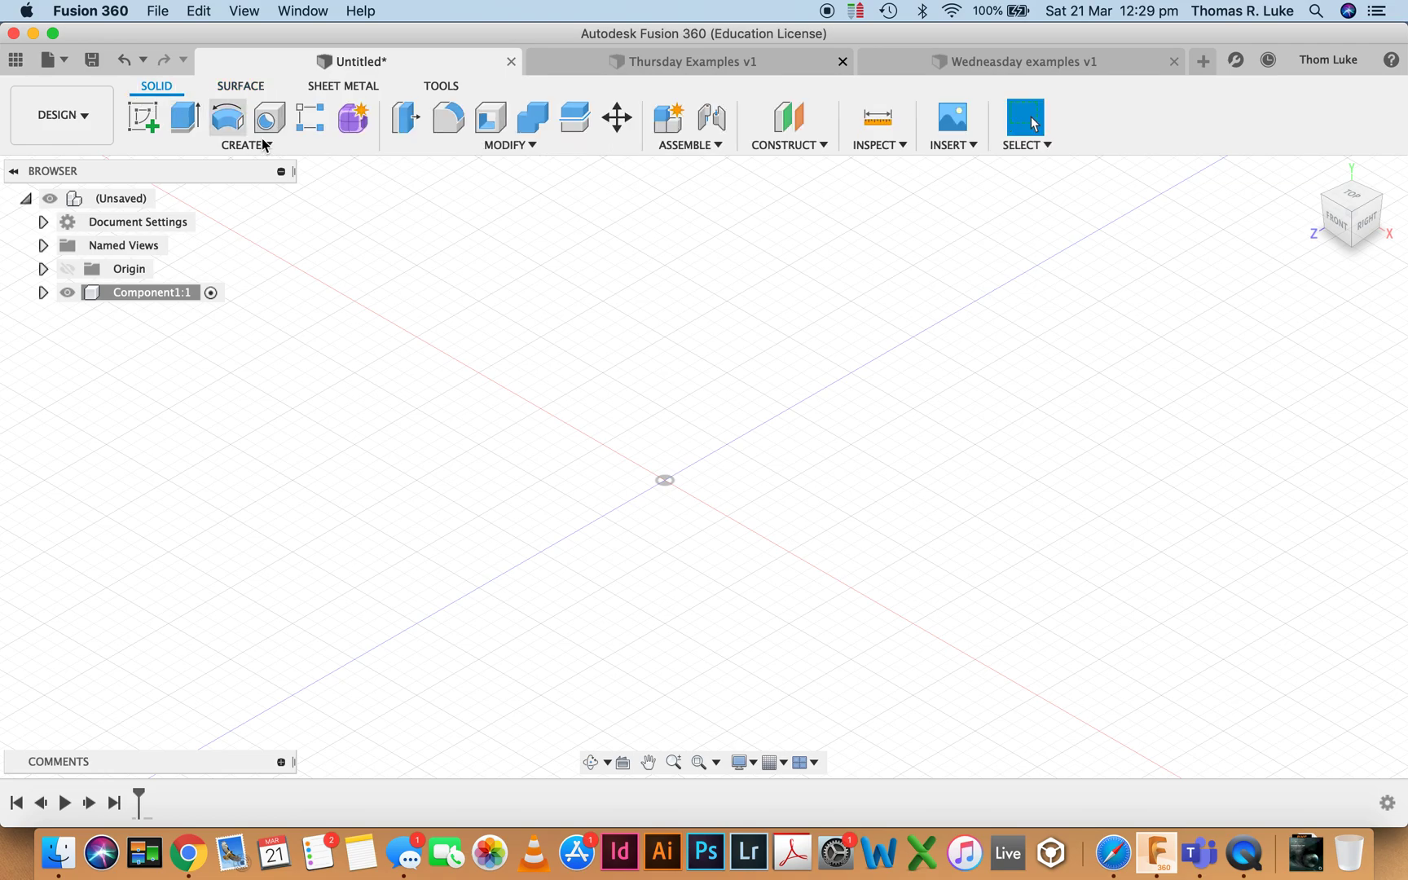
mouse_move(243, 96)
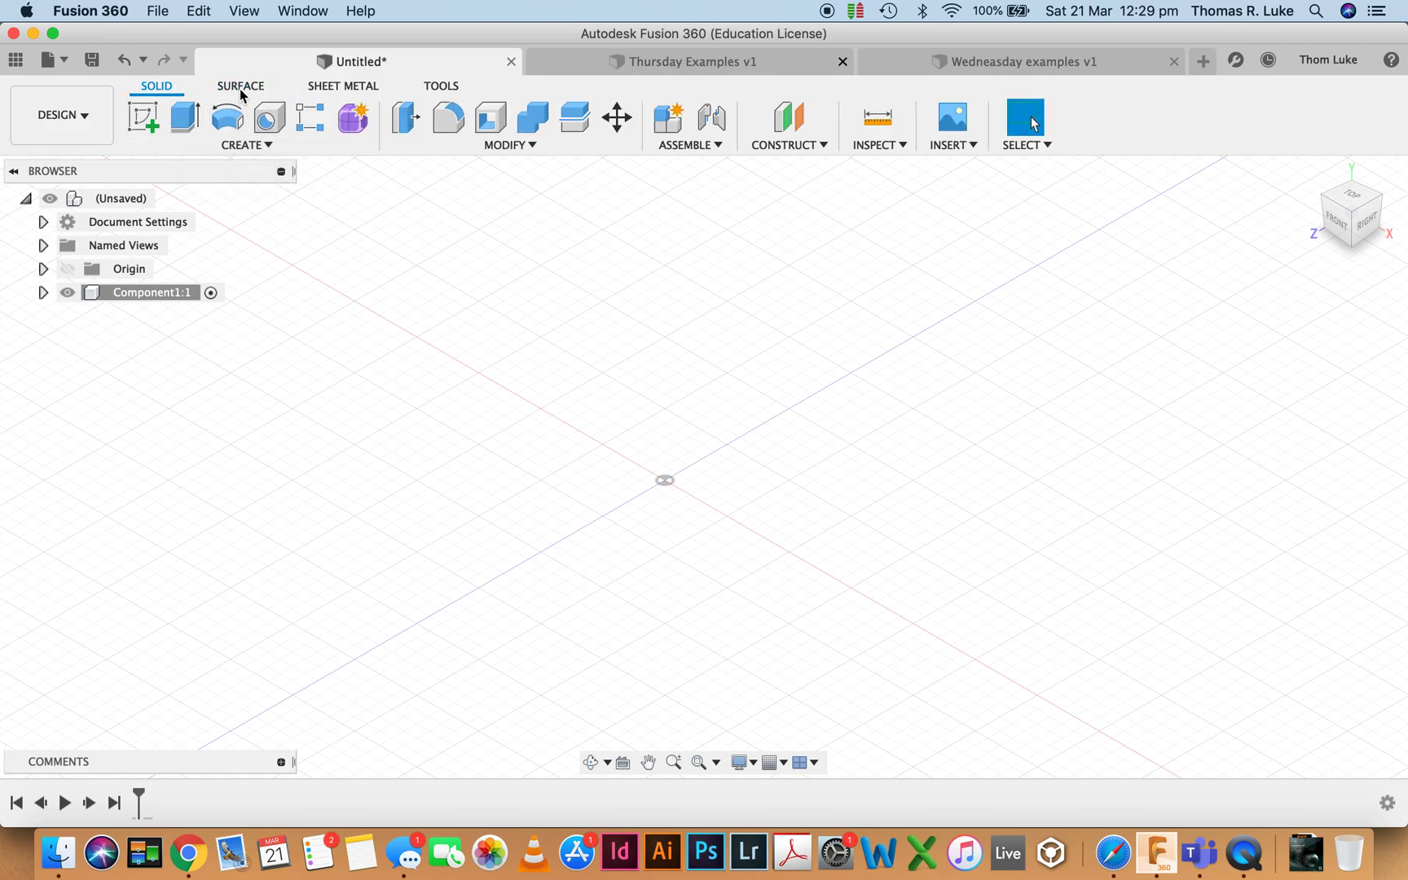
mouse_move(356, 288)
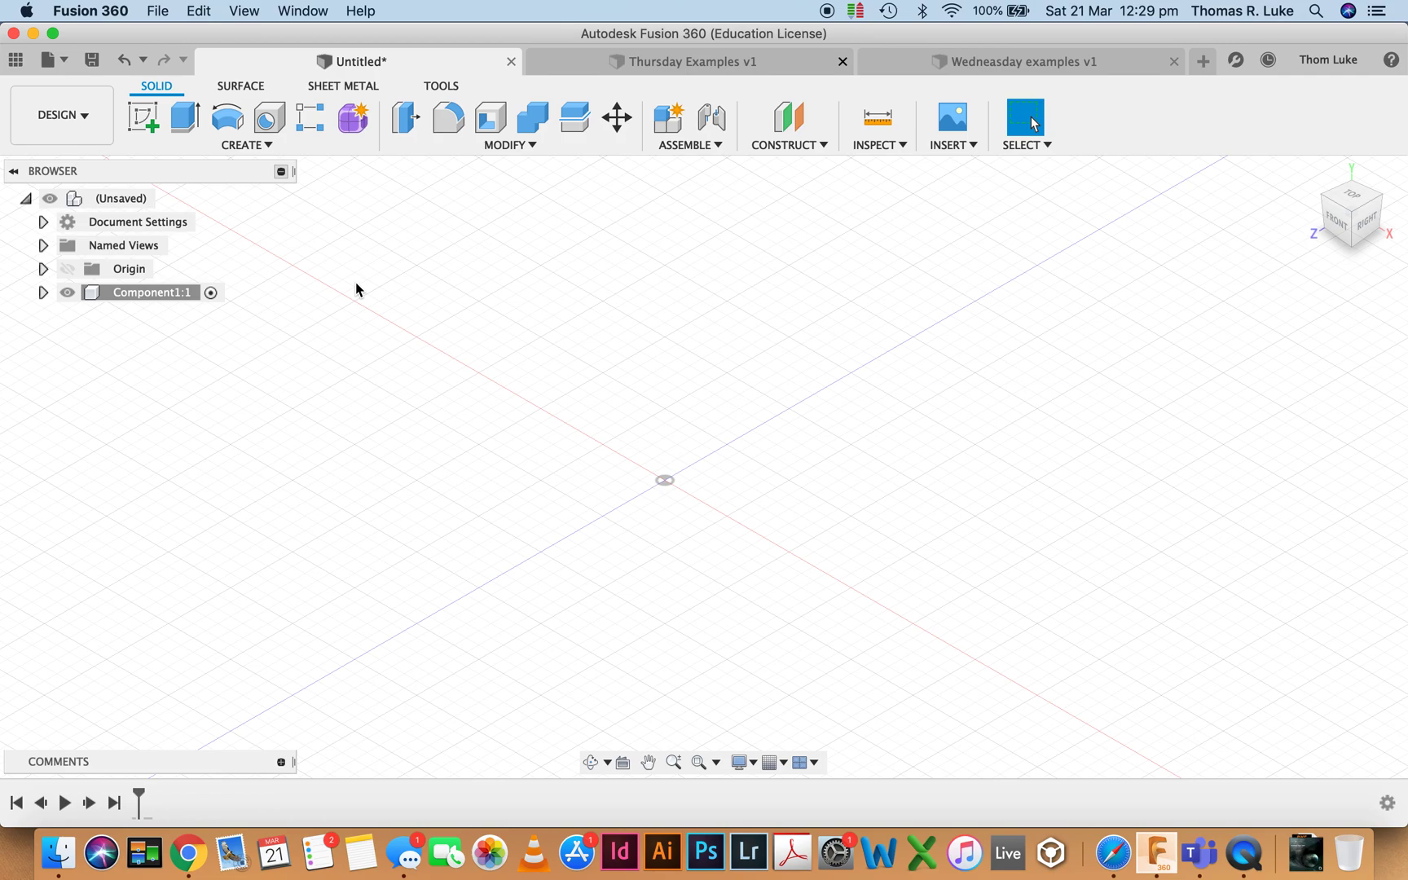
mouse_move(269, 117)
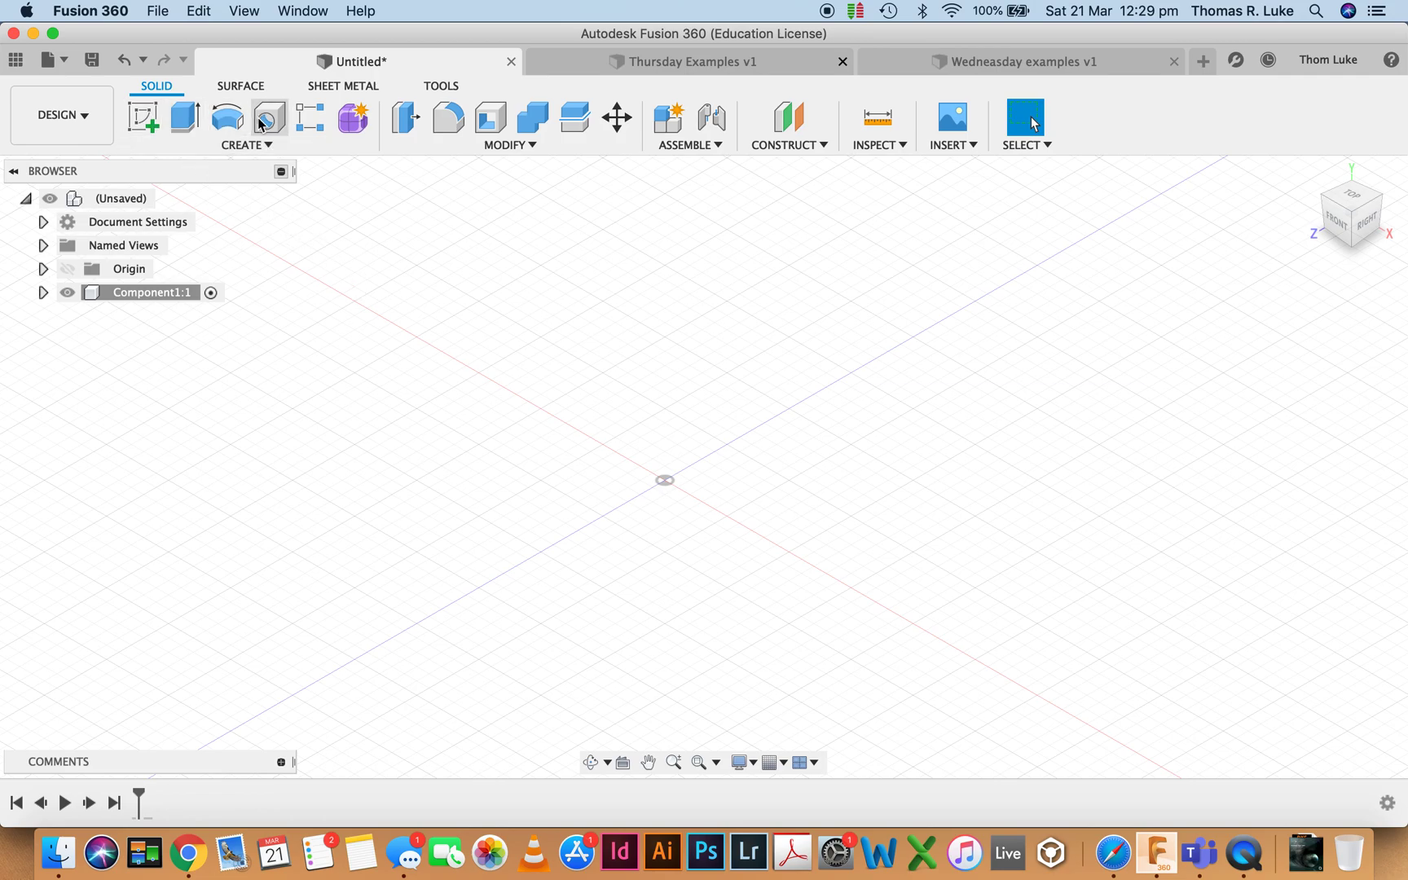
mouse_move(171, 112)
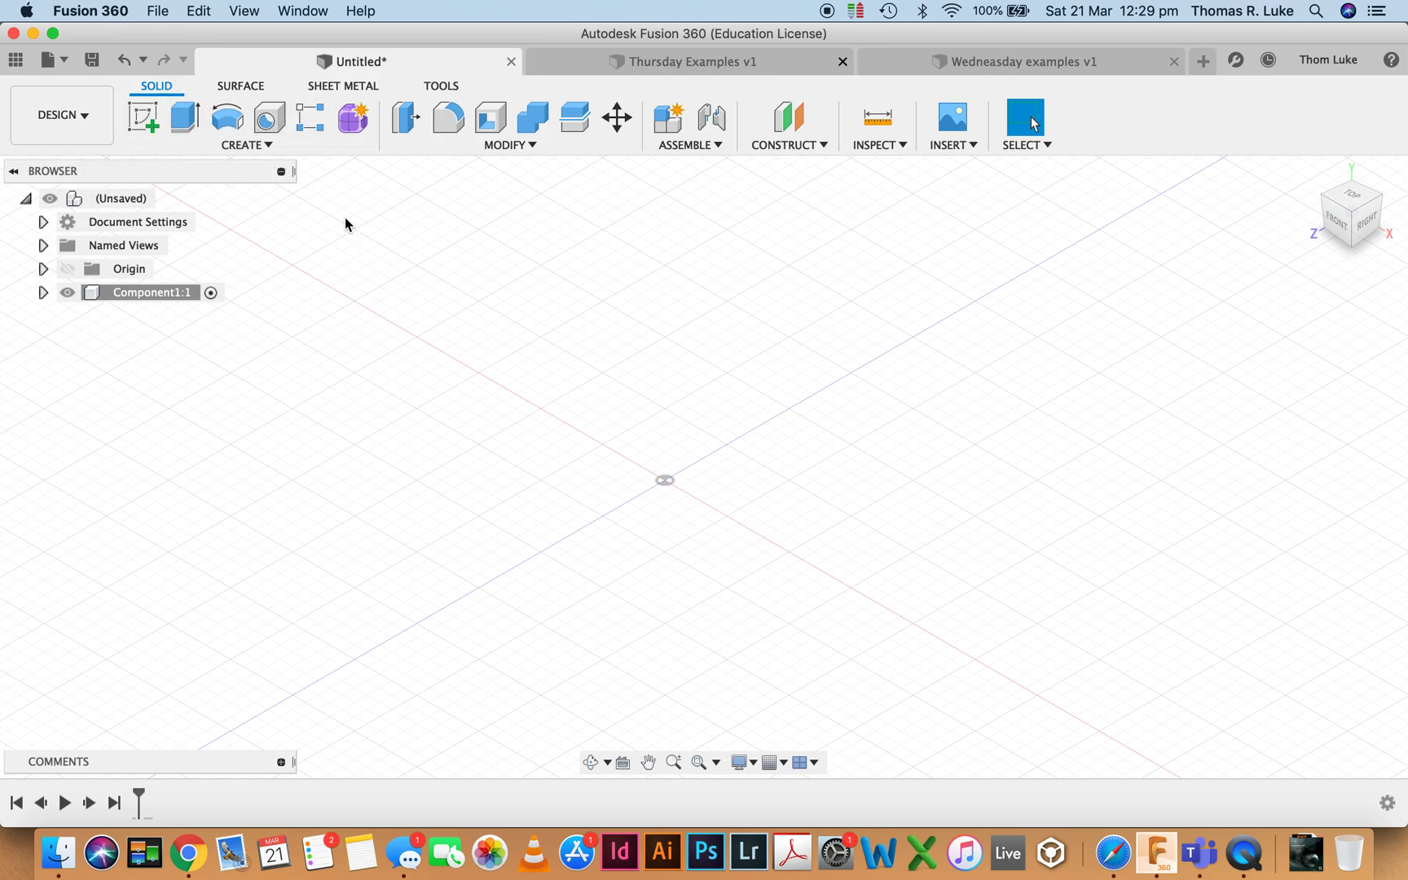
mouse_move(354, 119)
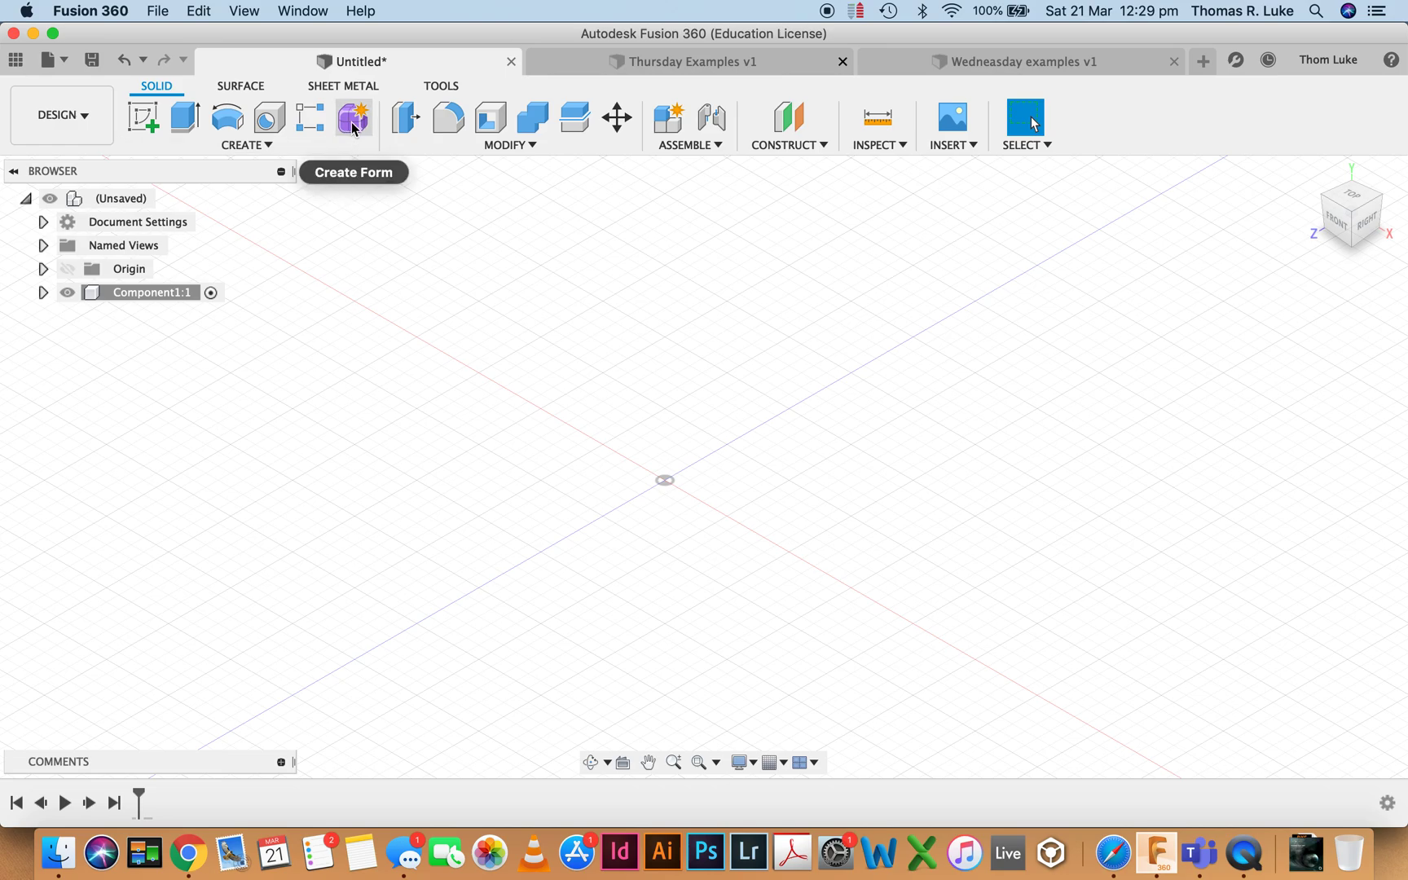
mouse_move(354, 119)
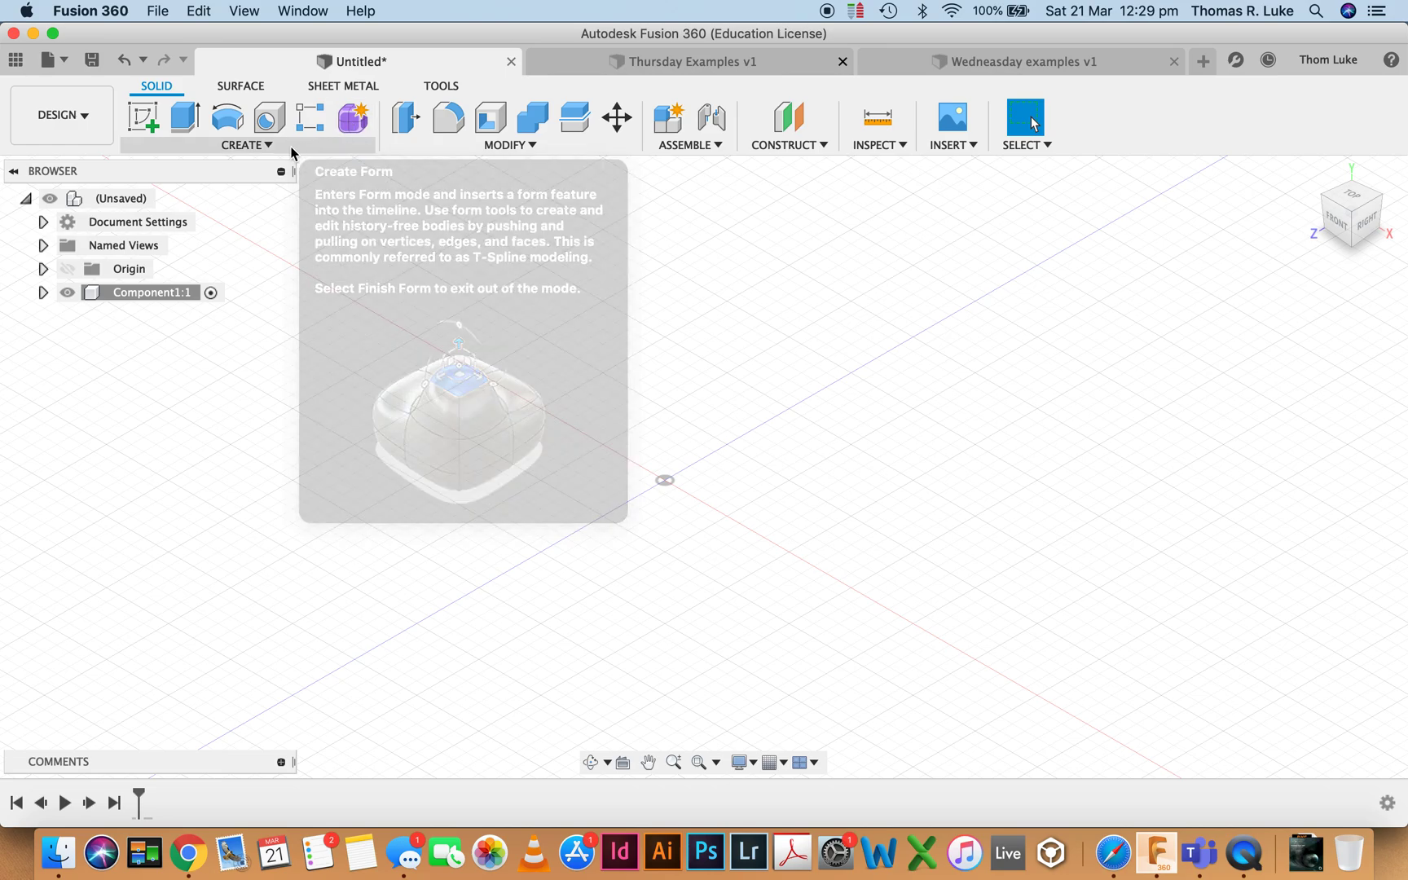
left_click(244, 145)
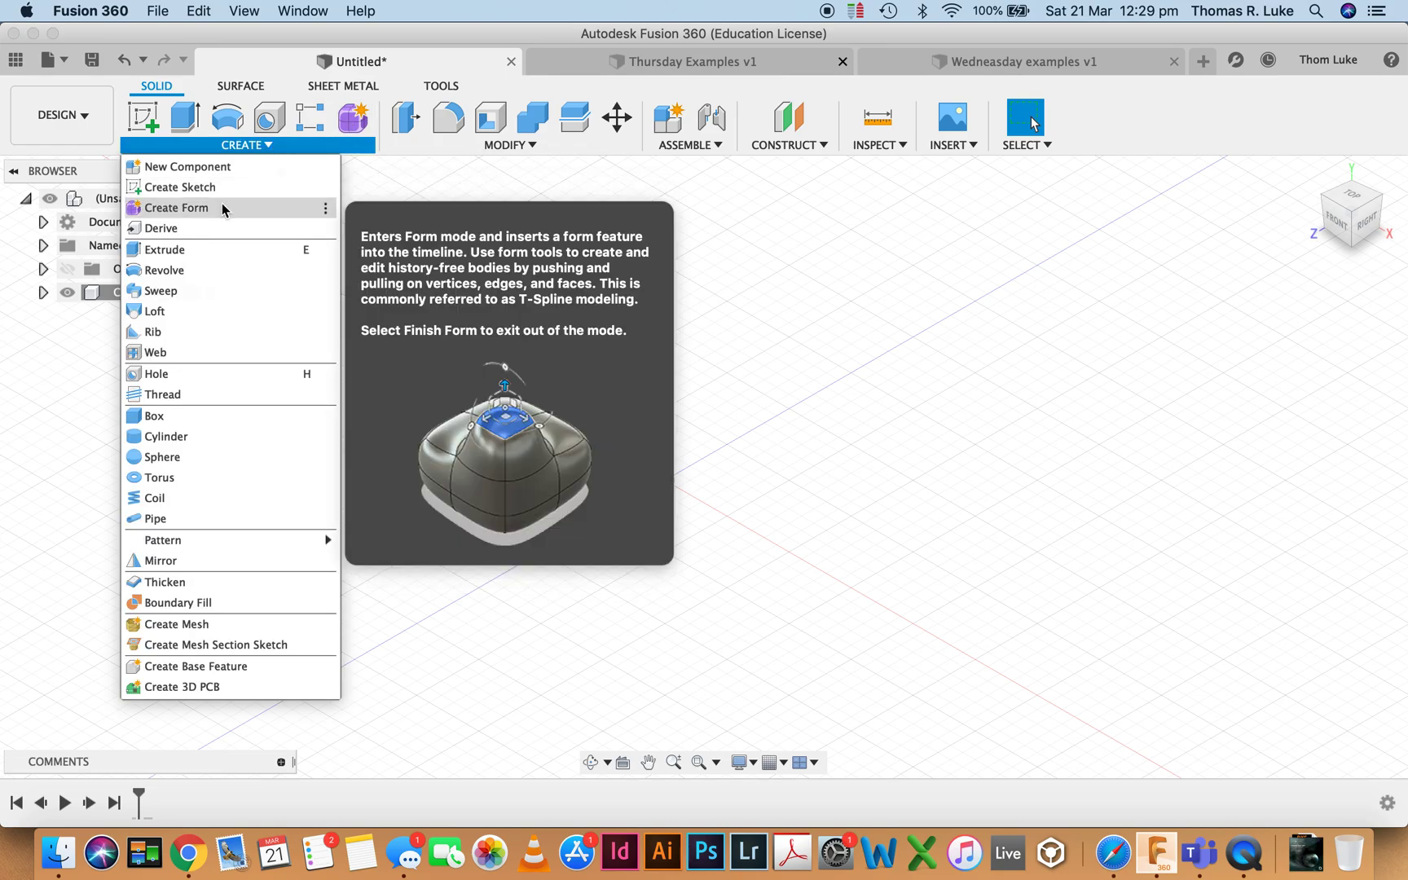
left_click(178, 207)
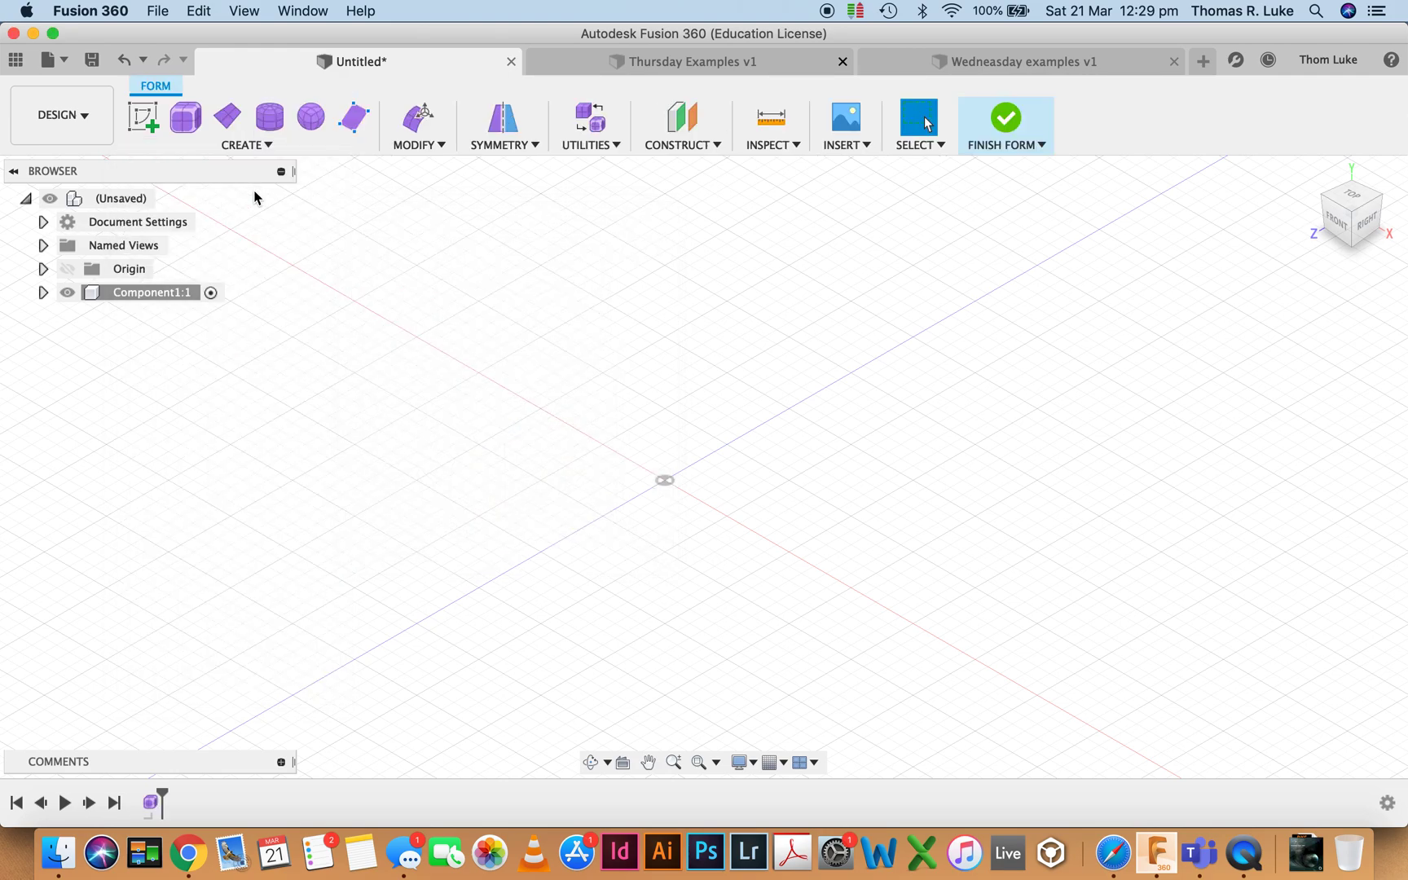
mouse_move(184, 117)
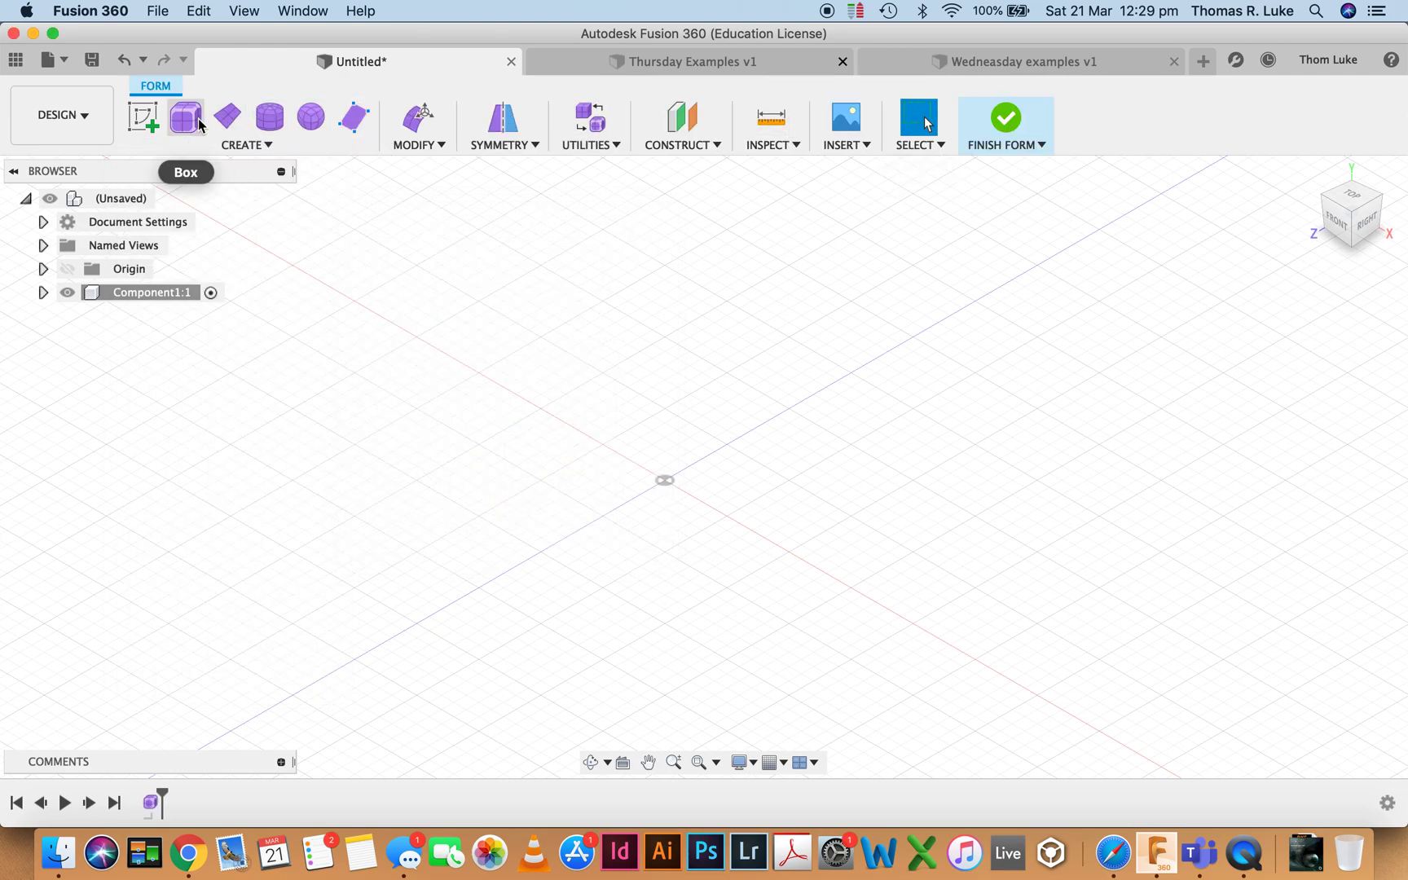
mouse_move(269, 118)
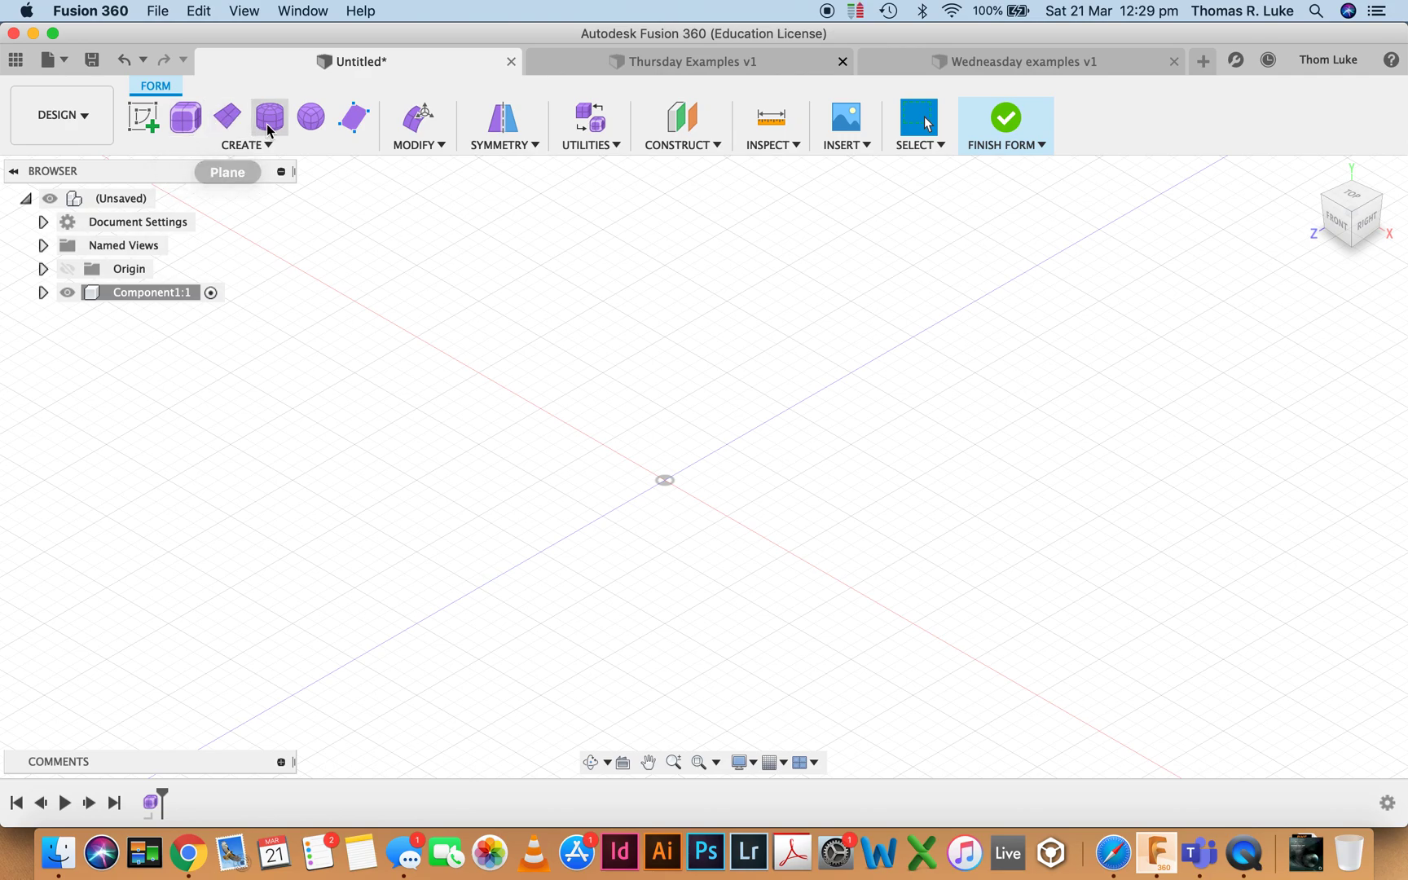
mouse_move(334, 130)
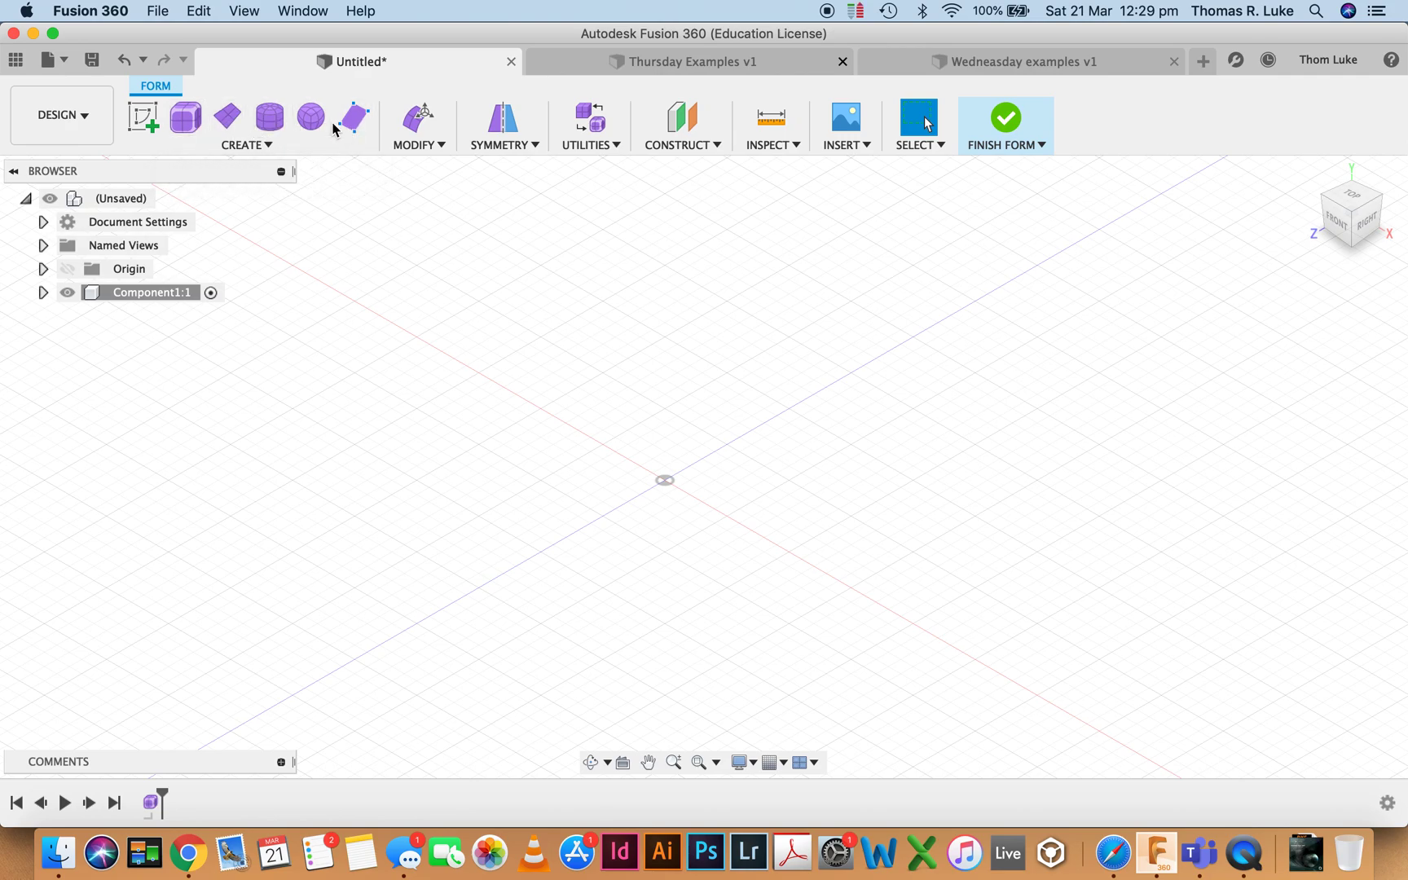
mouse_move(418, 117)
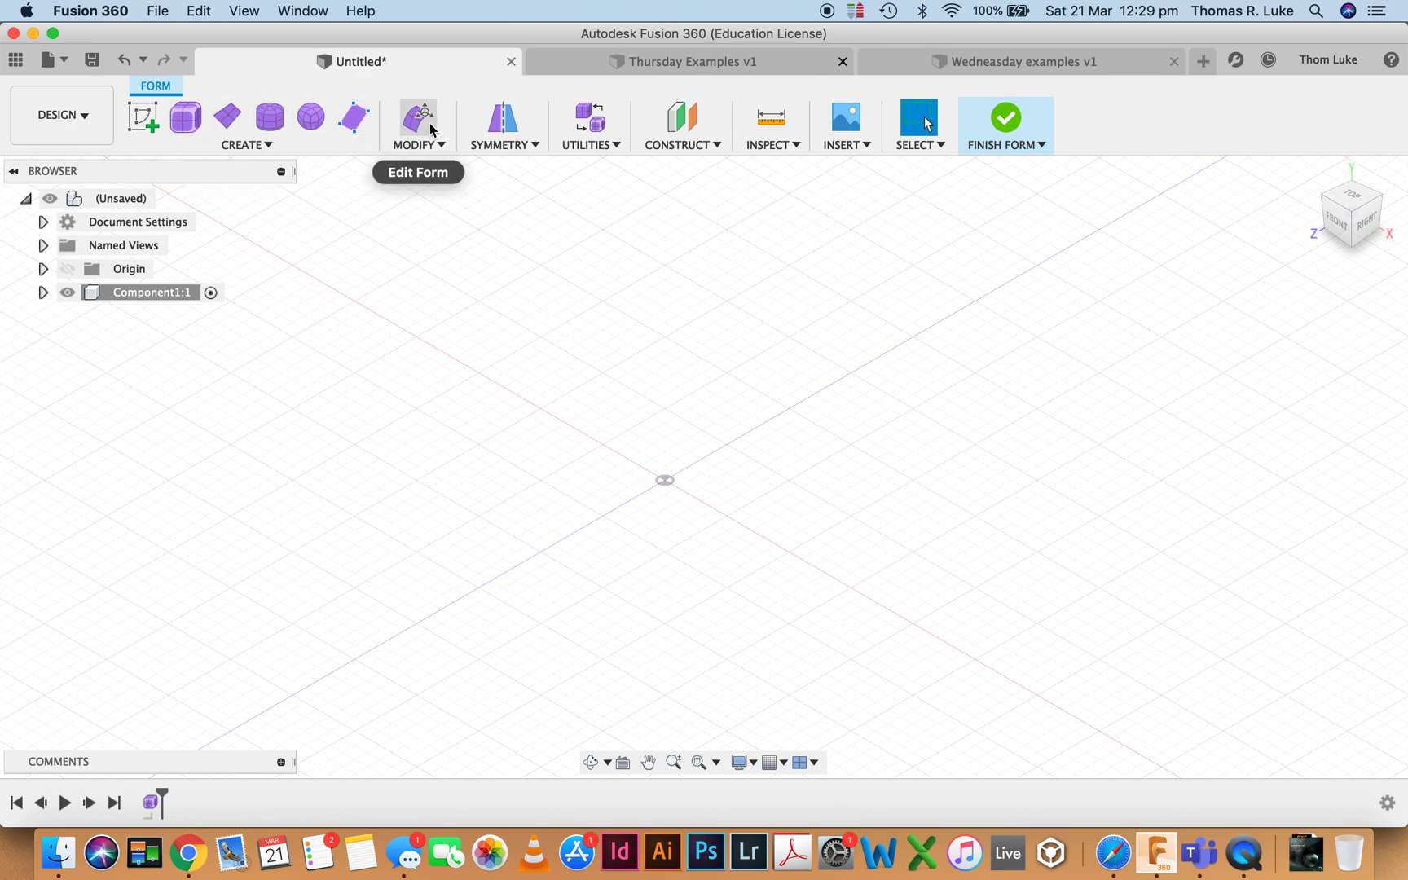
mouse_move(417, 121)
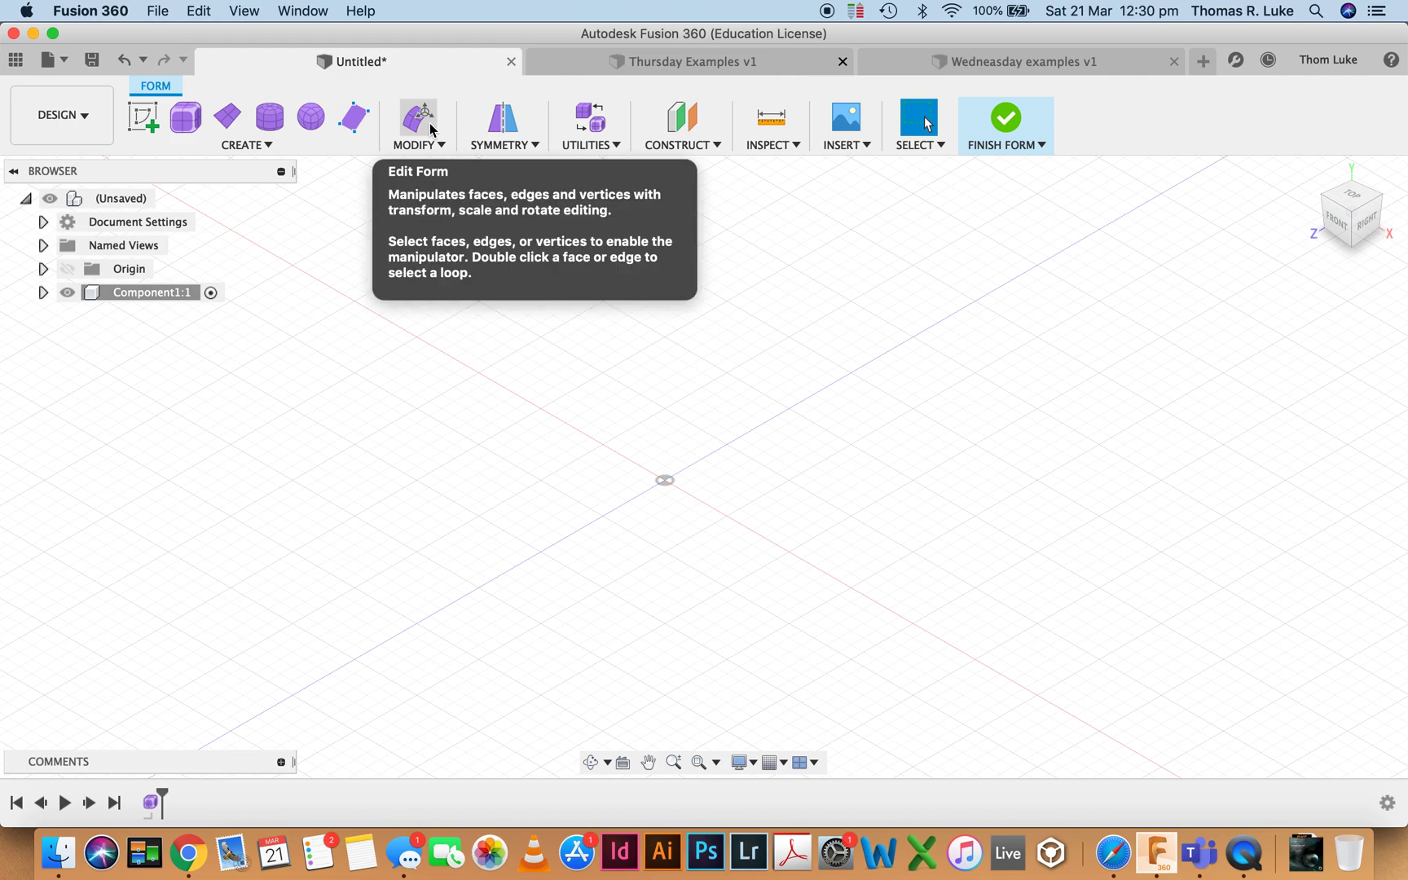
left_click(417, 145)
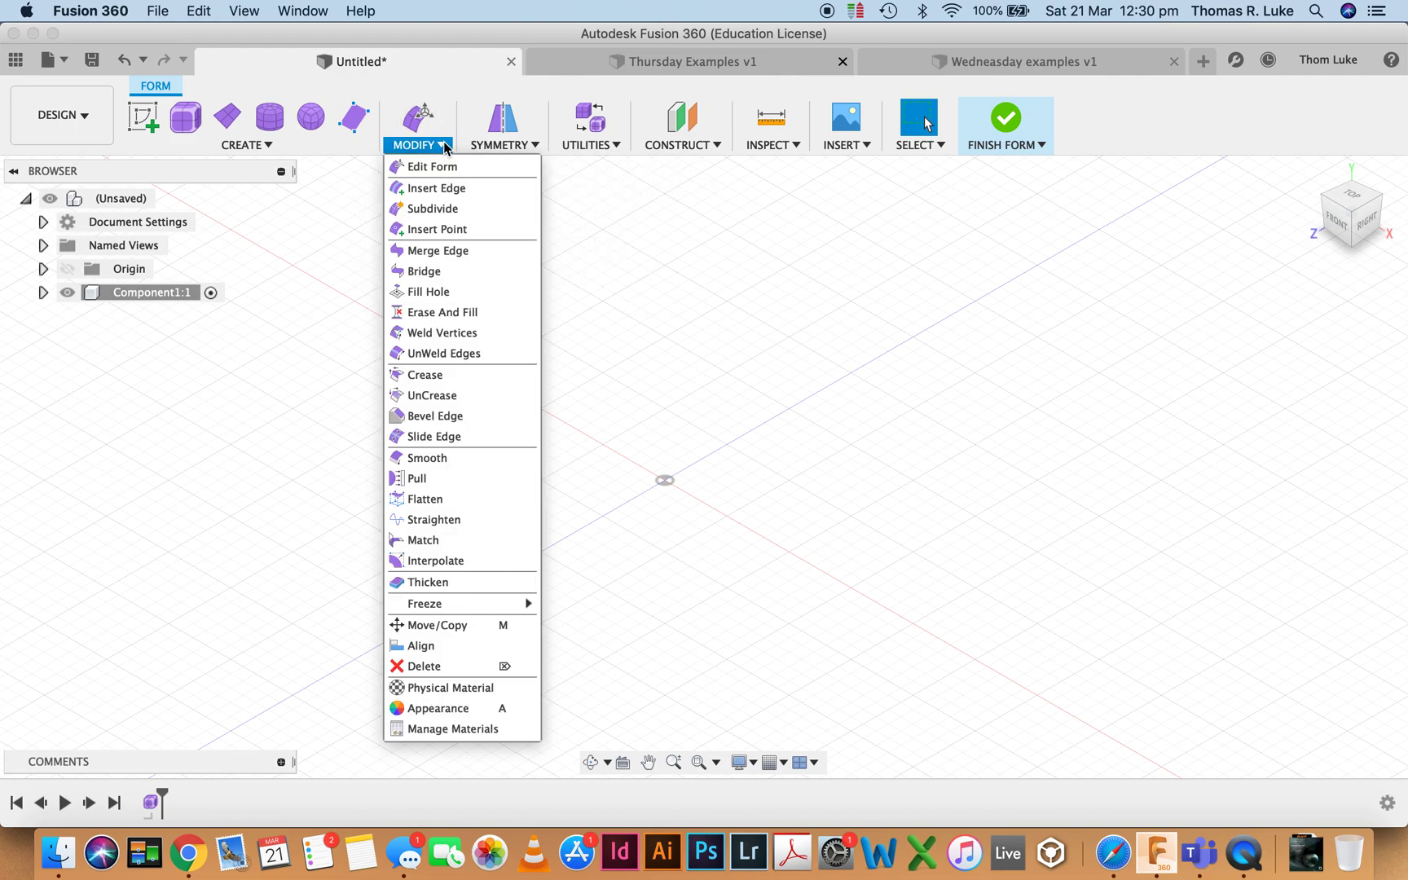
mouse_move(431, 167)
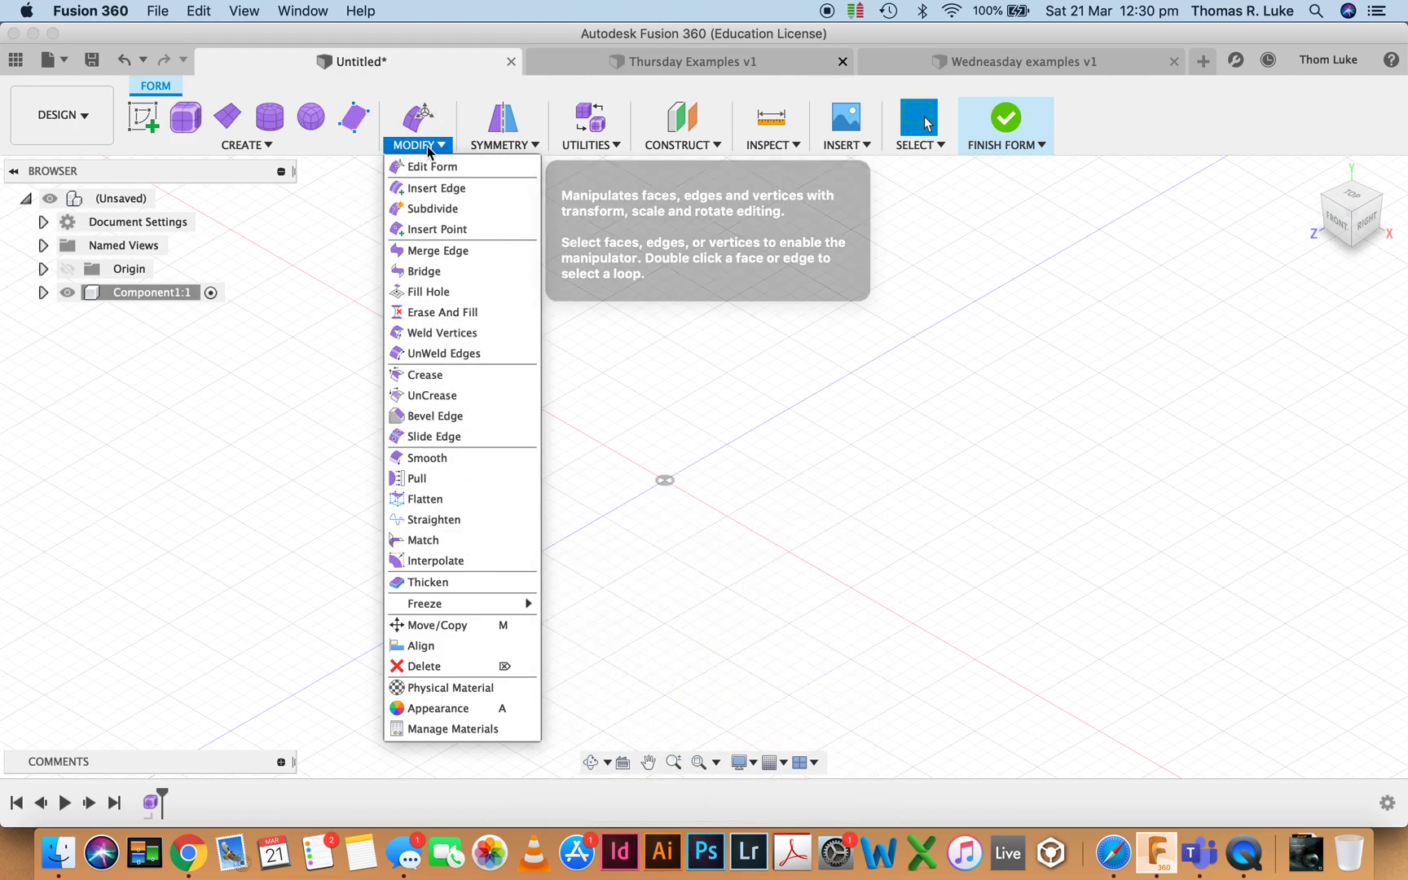
left_click(417, 145)
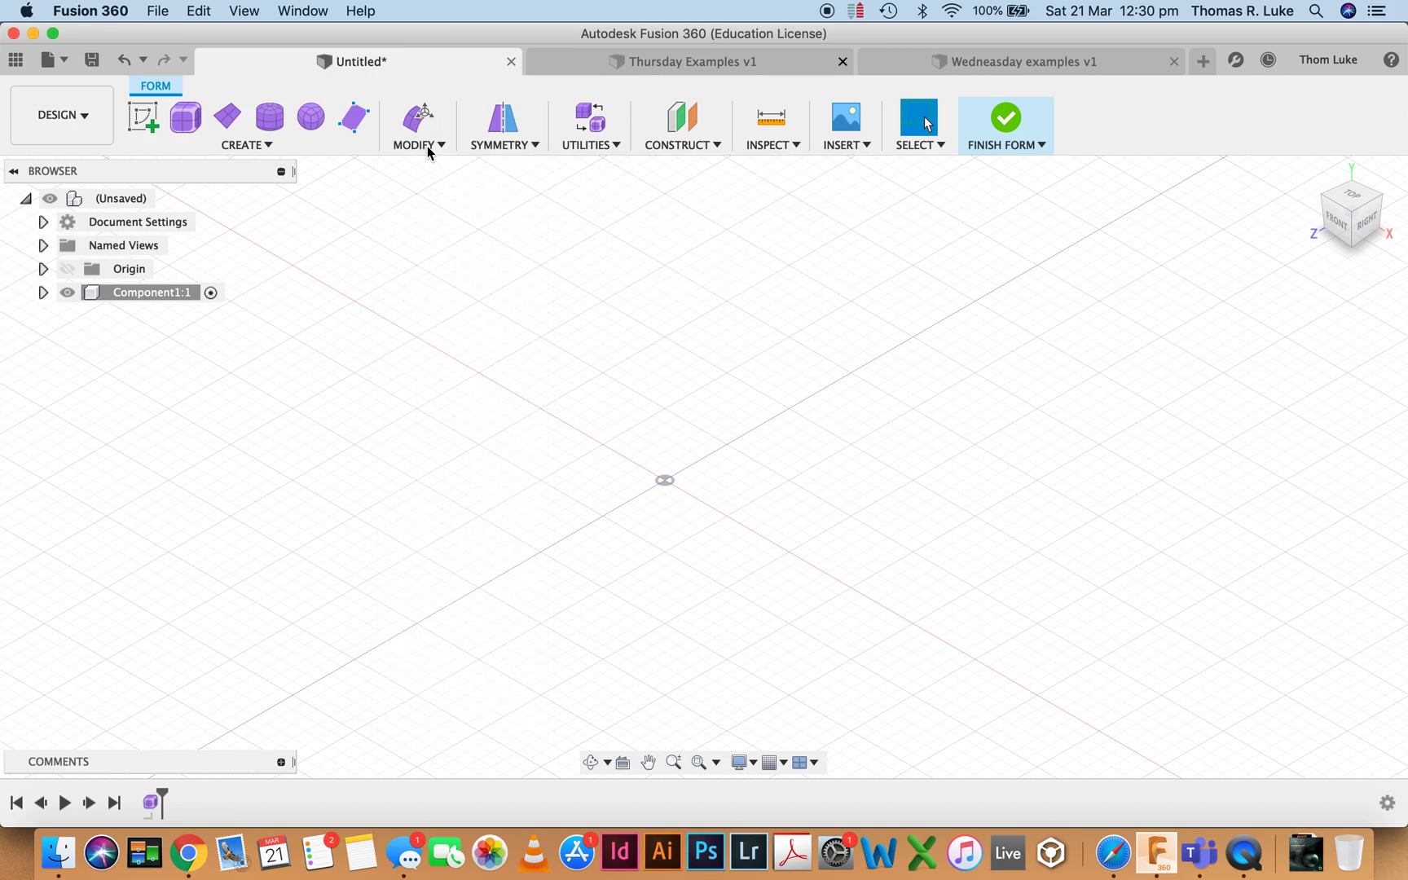
left_click(500, 126)
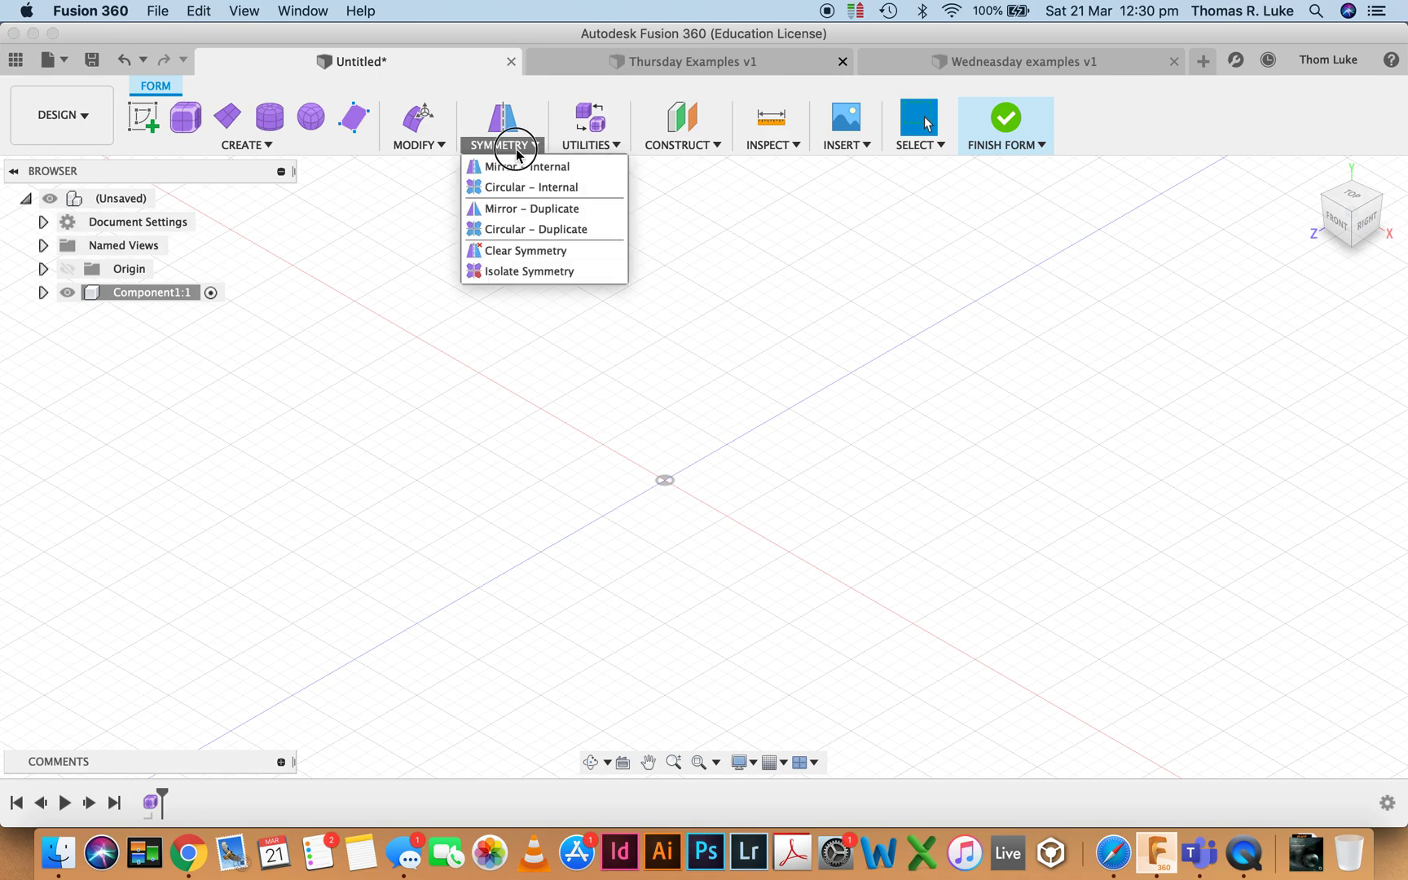
left_click(590, 125)
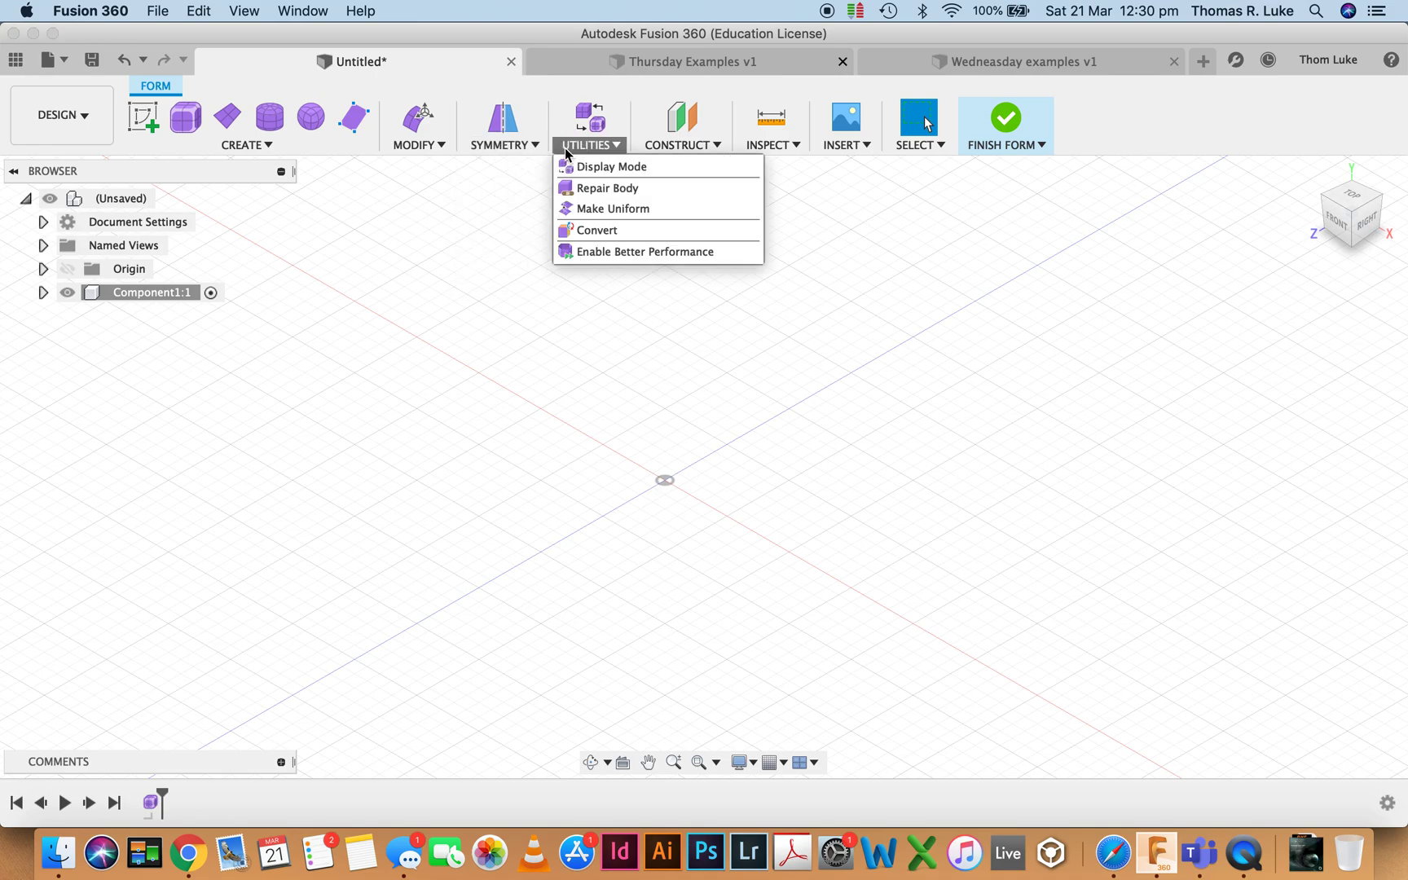
mouse_move(615, 187)
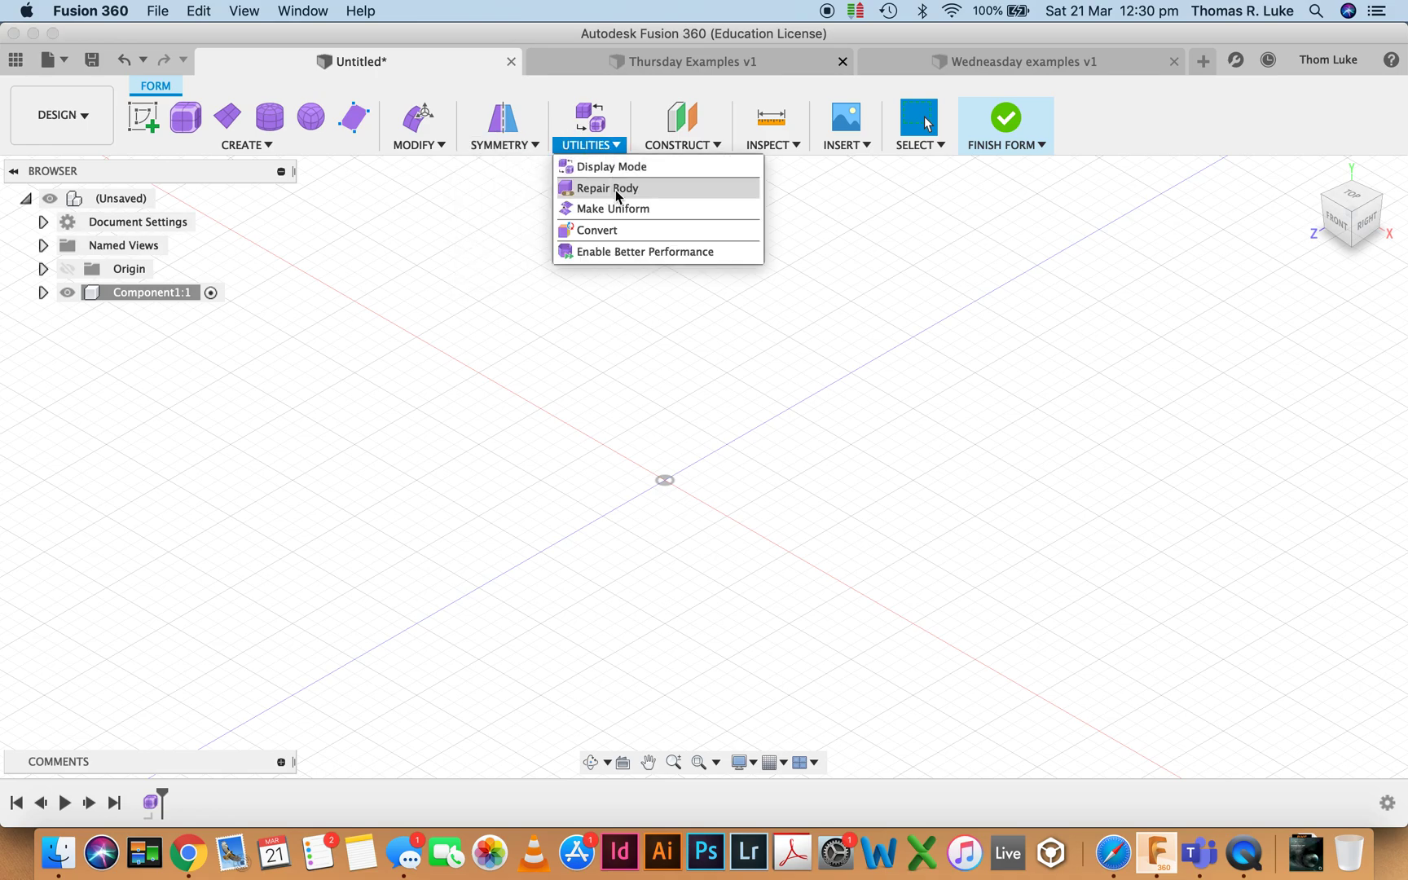
mouse_move(610, 187)
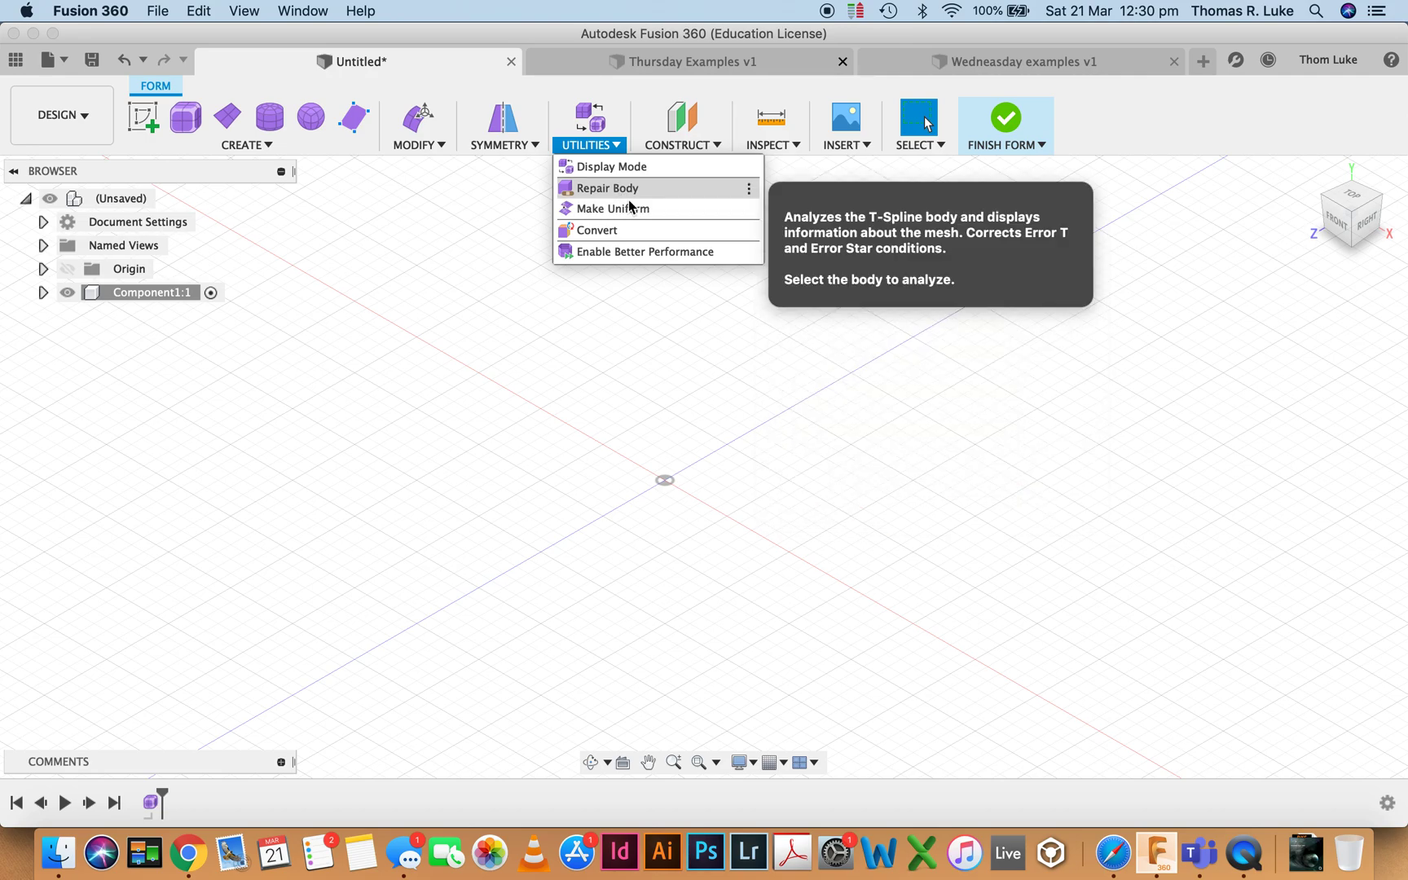
mouse_move(614, 166)
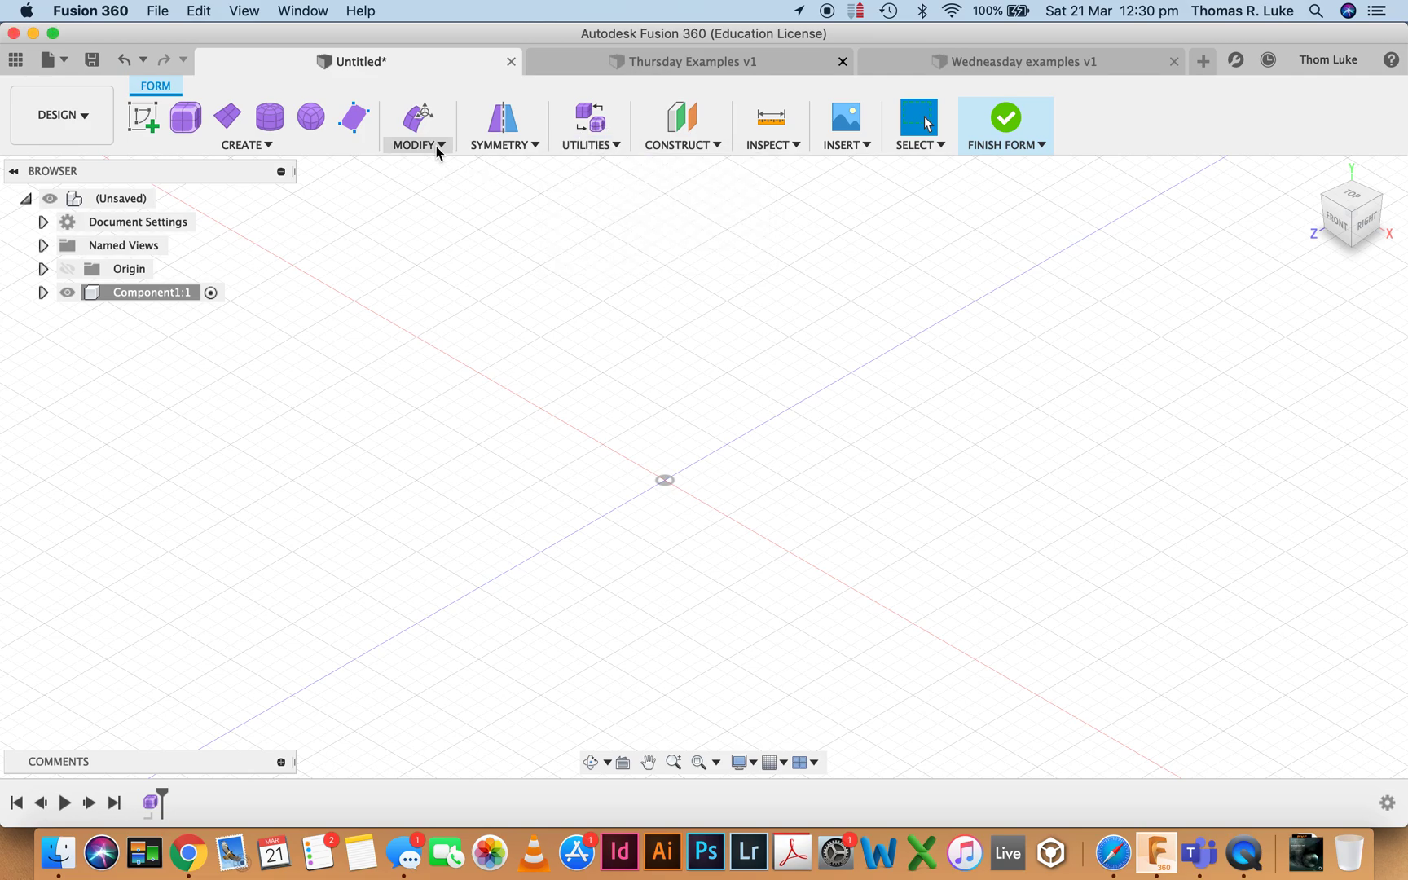
left_click(418, 145)
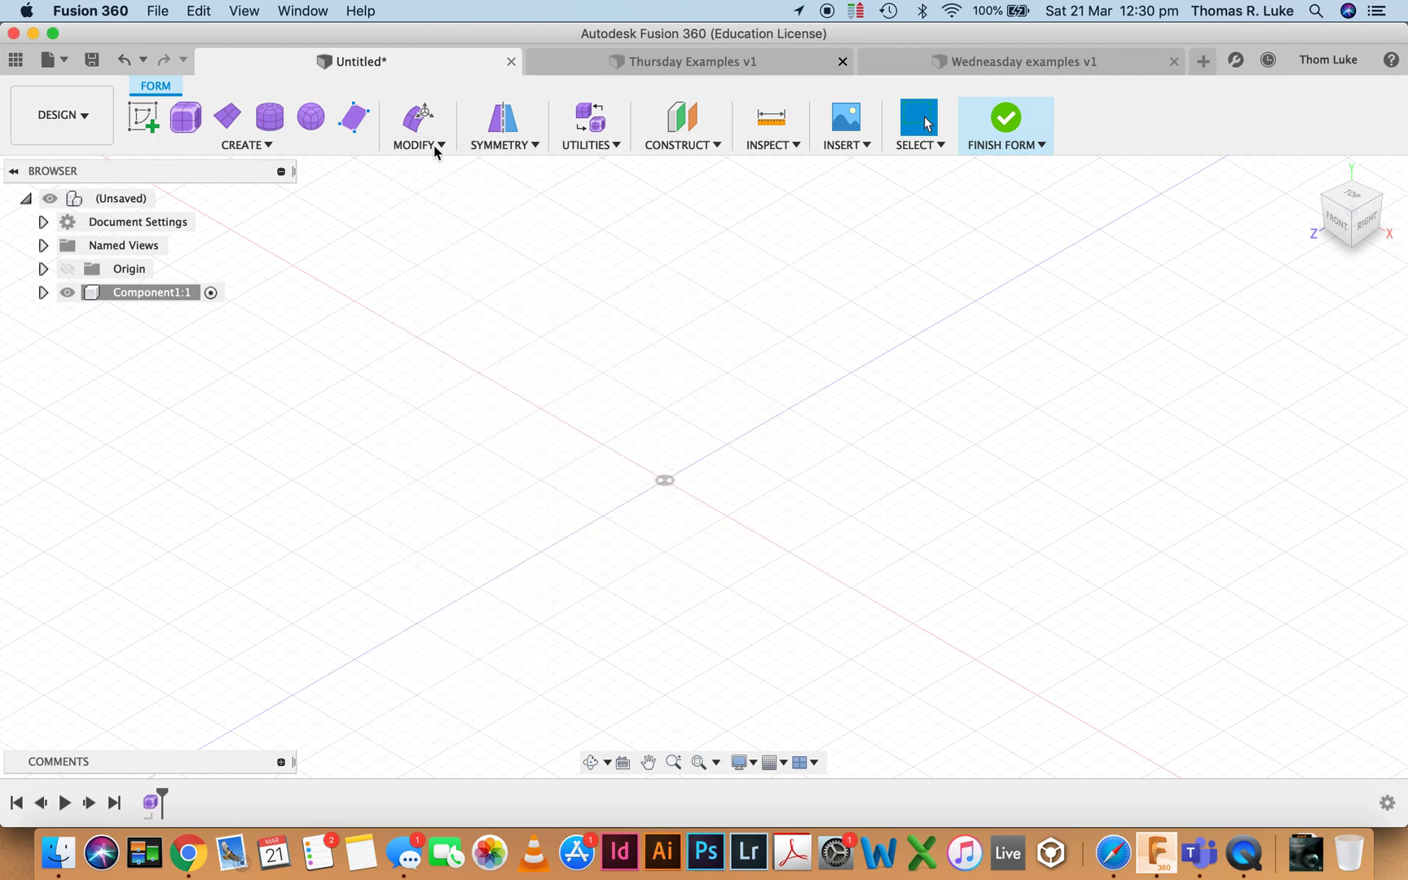
mouse_move(588, 145)
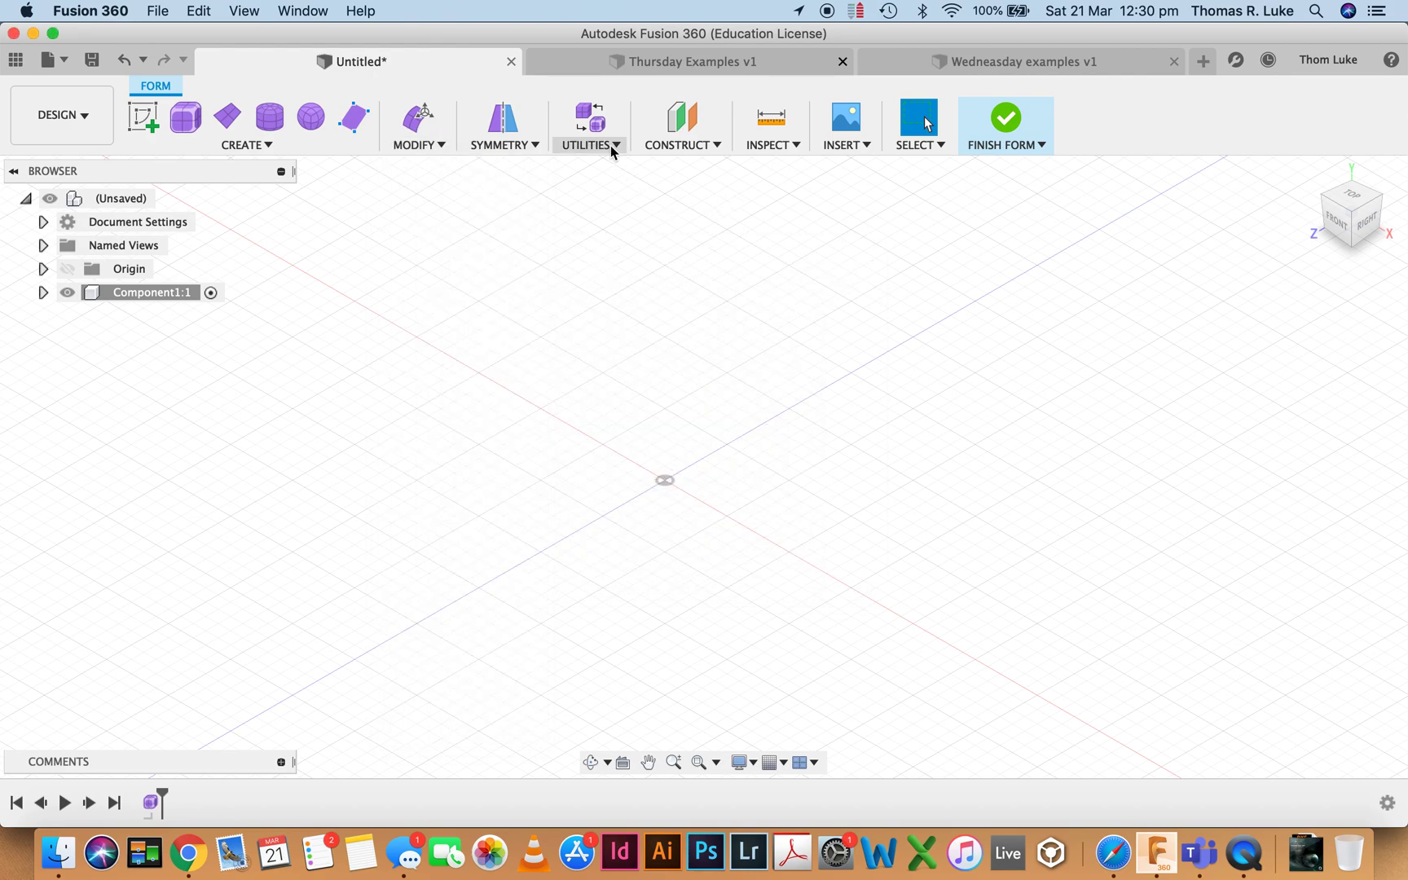
left_click(589, 125)
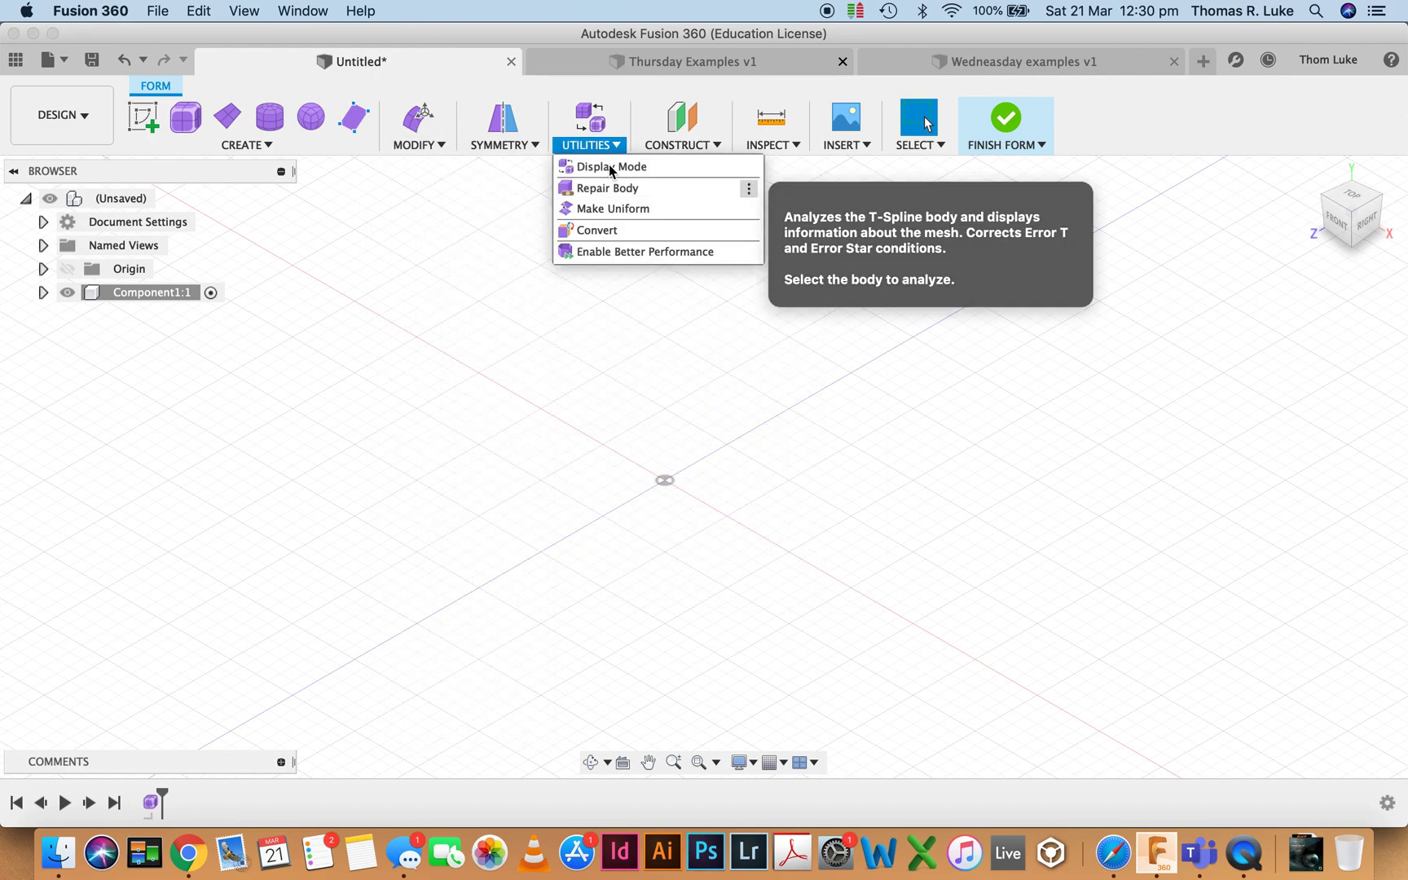
left_click(680, 145)
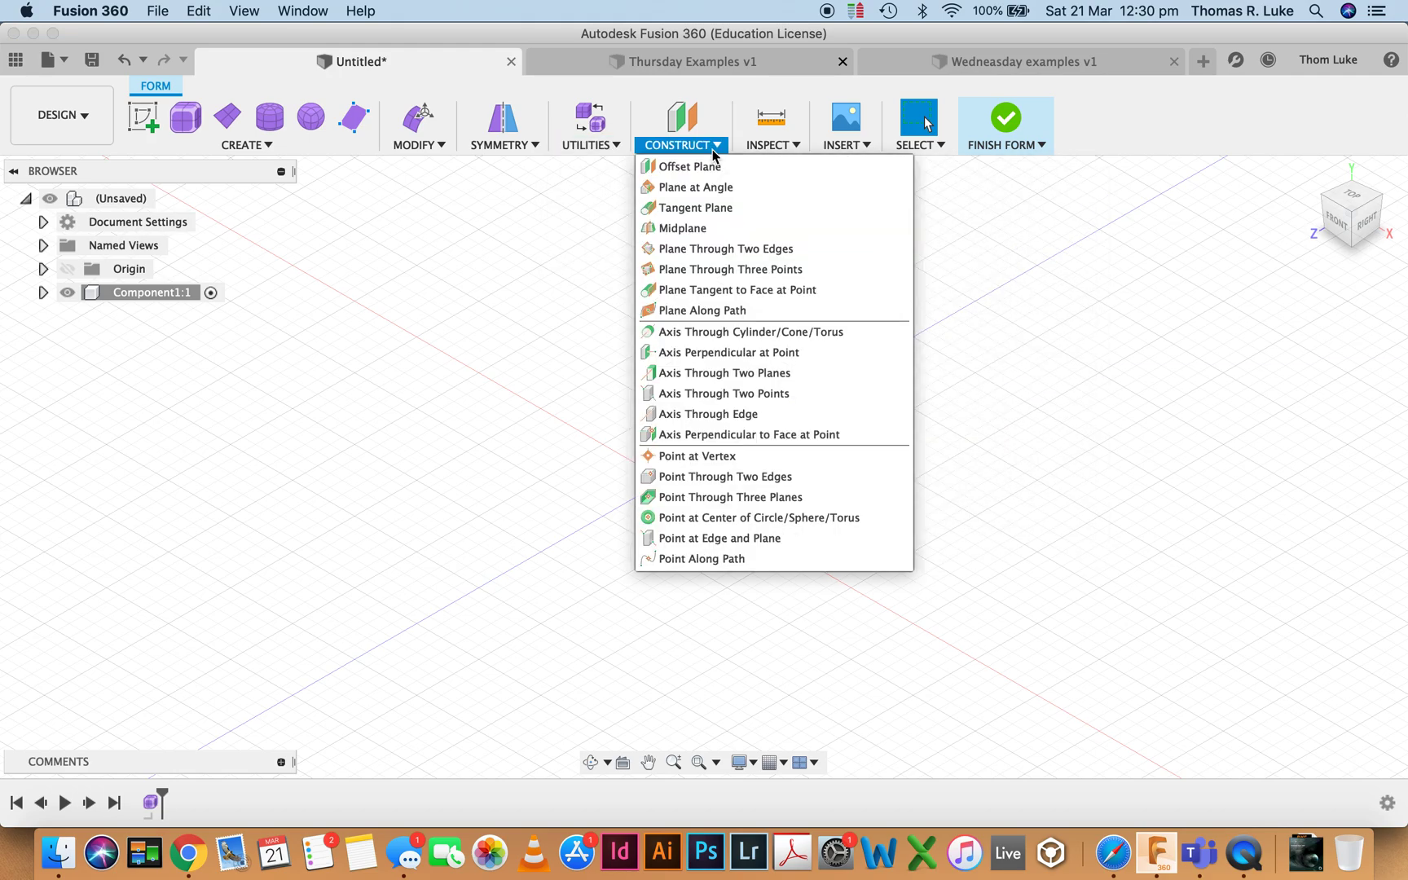
mouse_move(699, 187)
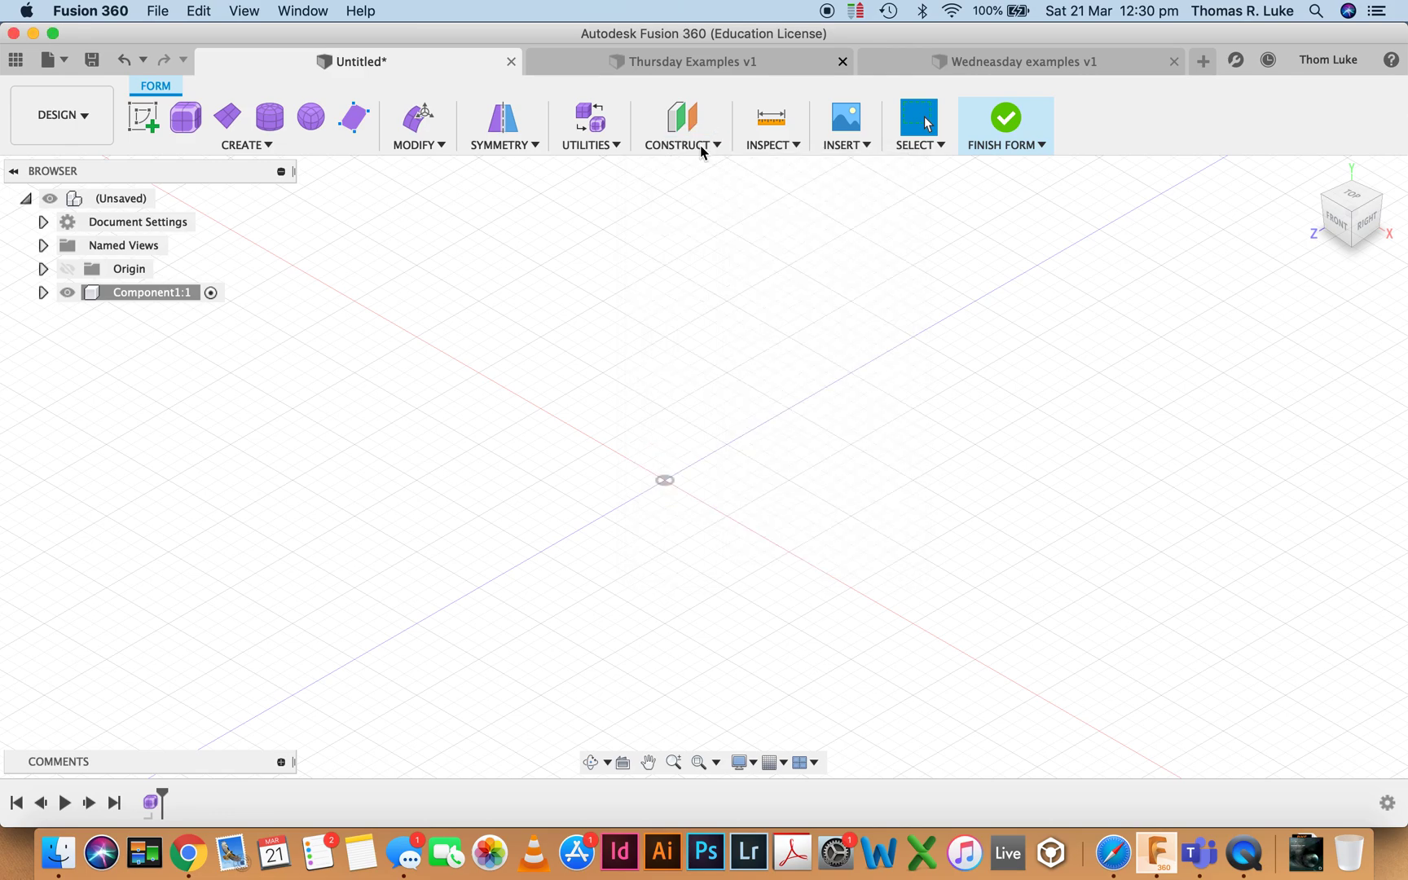
mouse_move(188, 150)
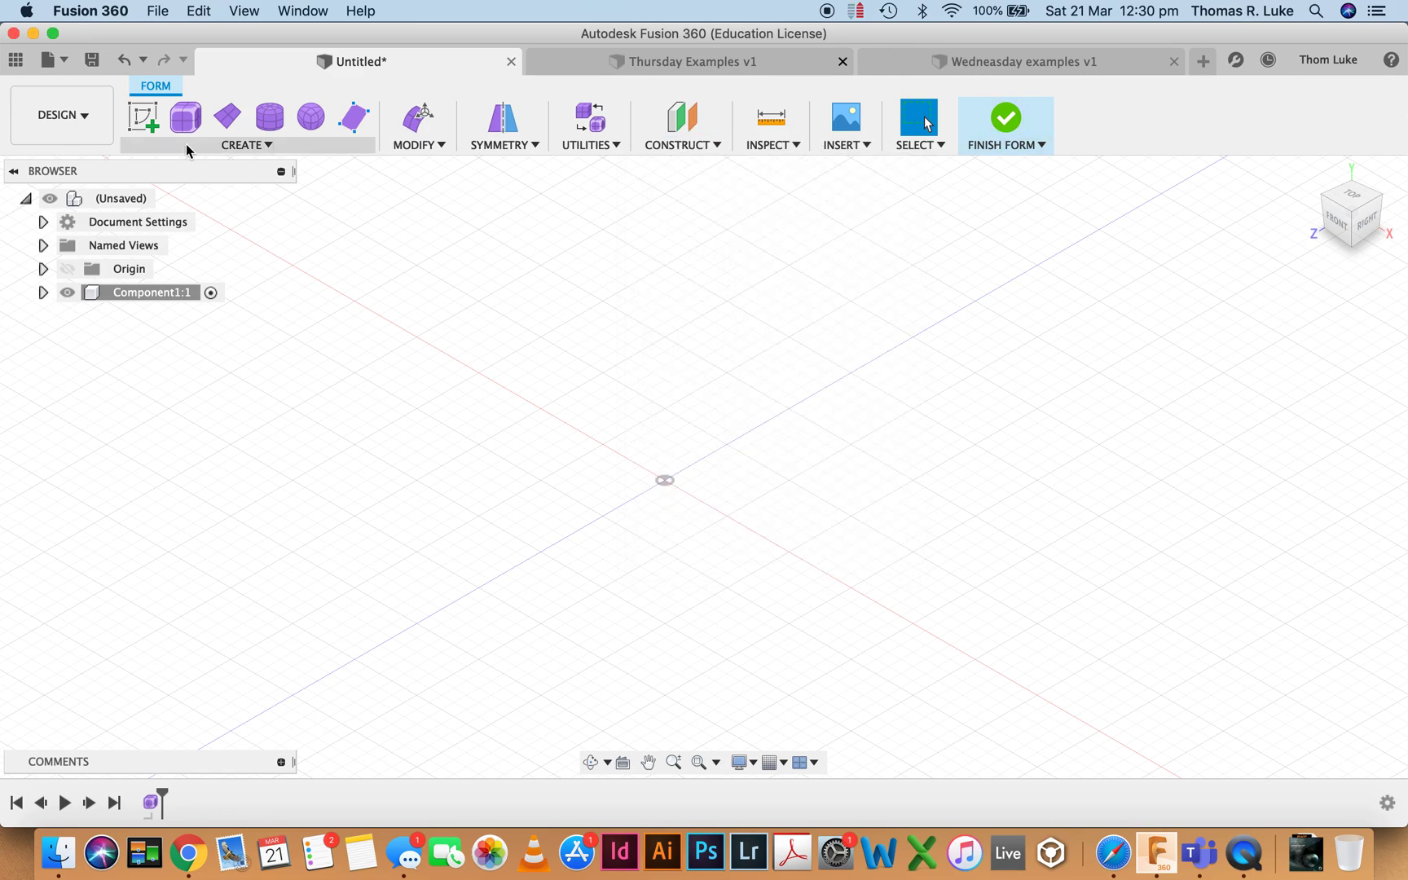
Show the Form workspace's list of T-spline shape creation tools.
left_click(244, 145)
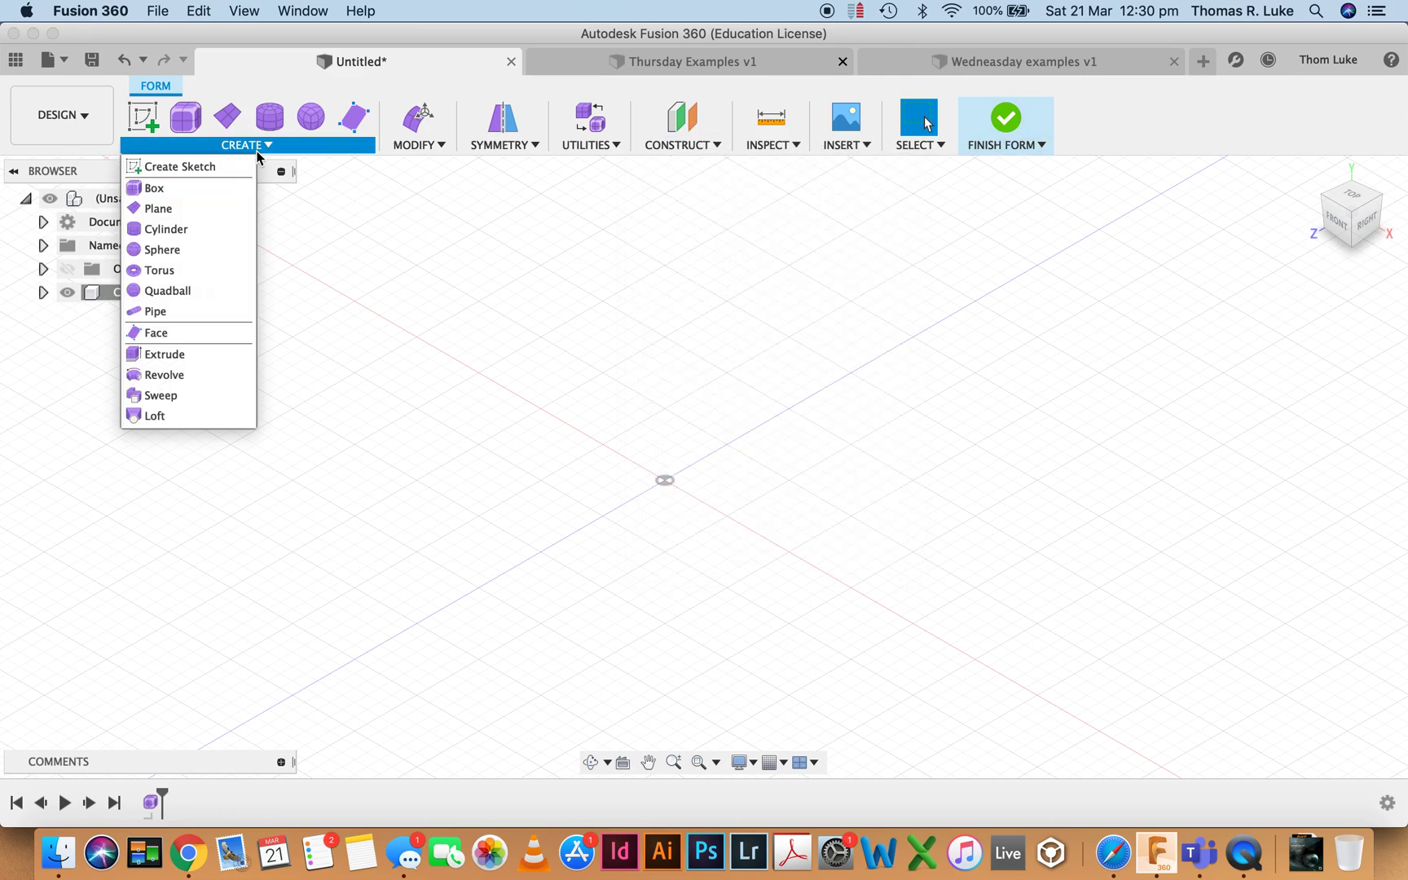
mouse_move(193, 312)
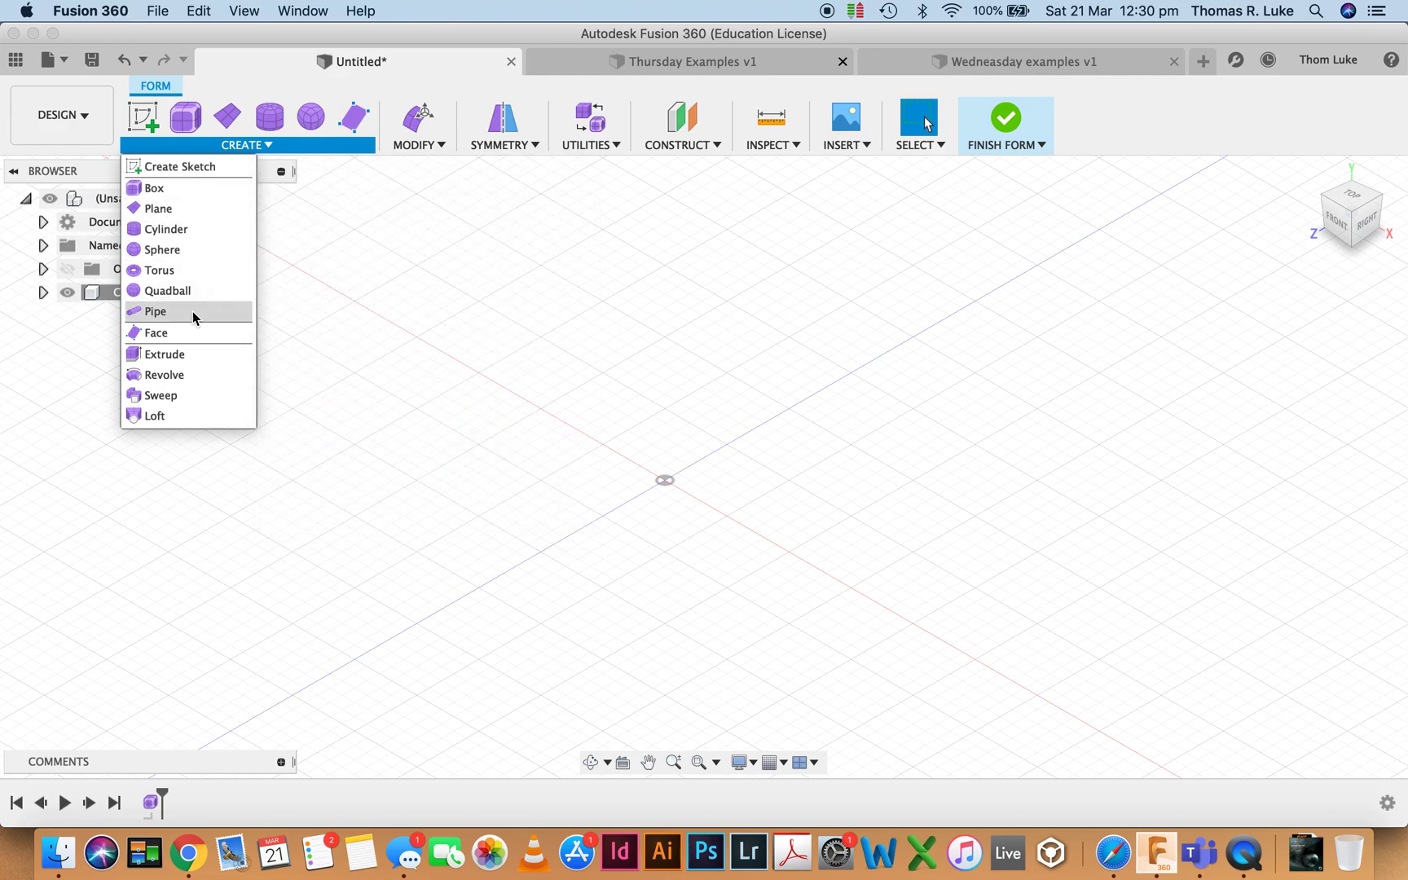
mouse_move(167, 290)
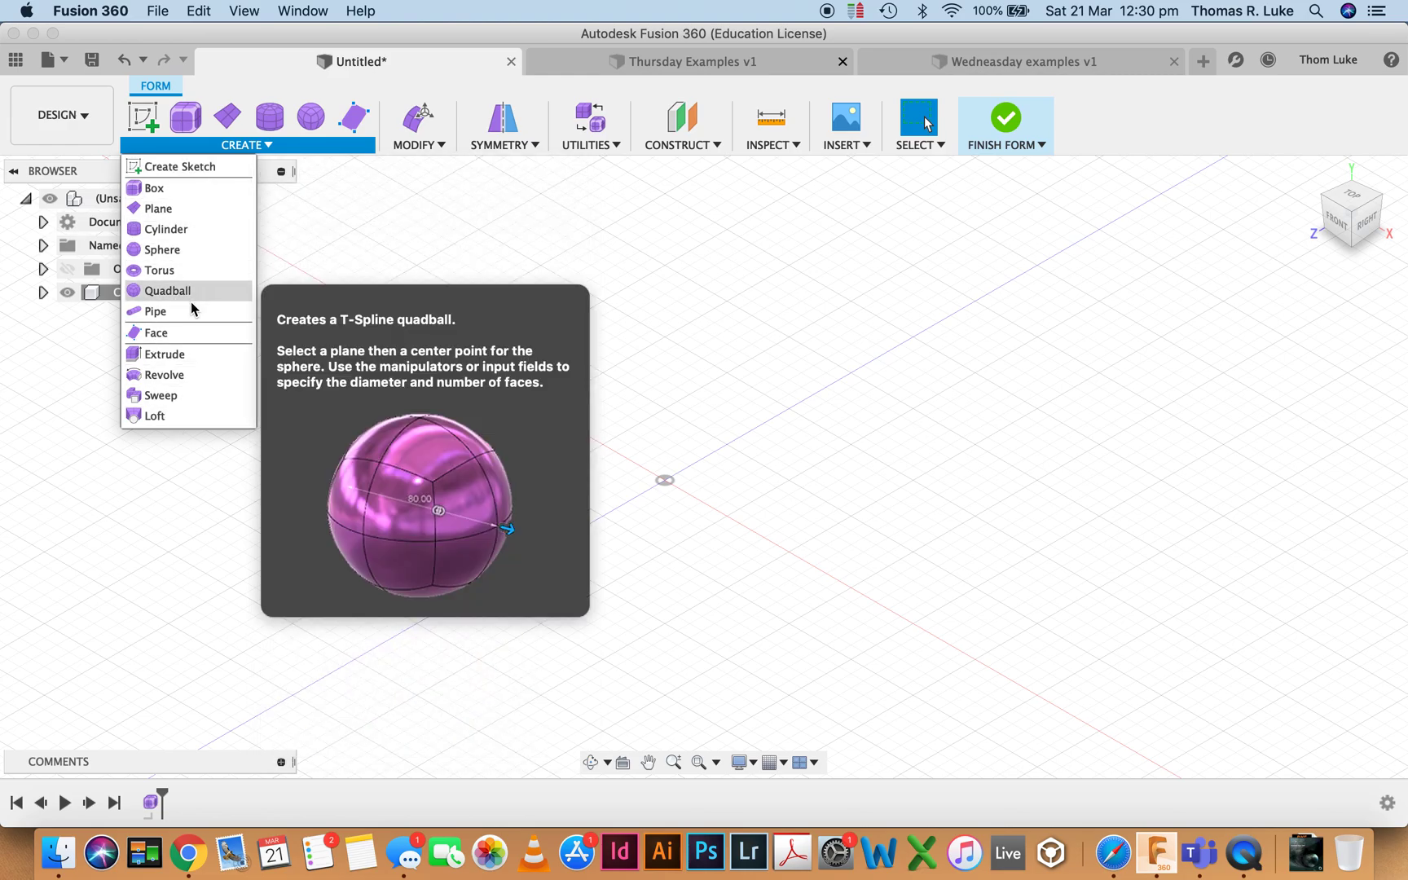
mouse_move(160, 269)
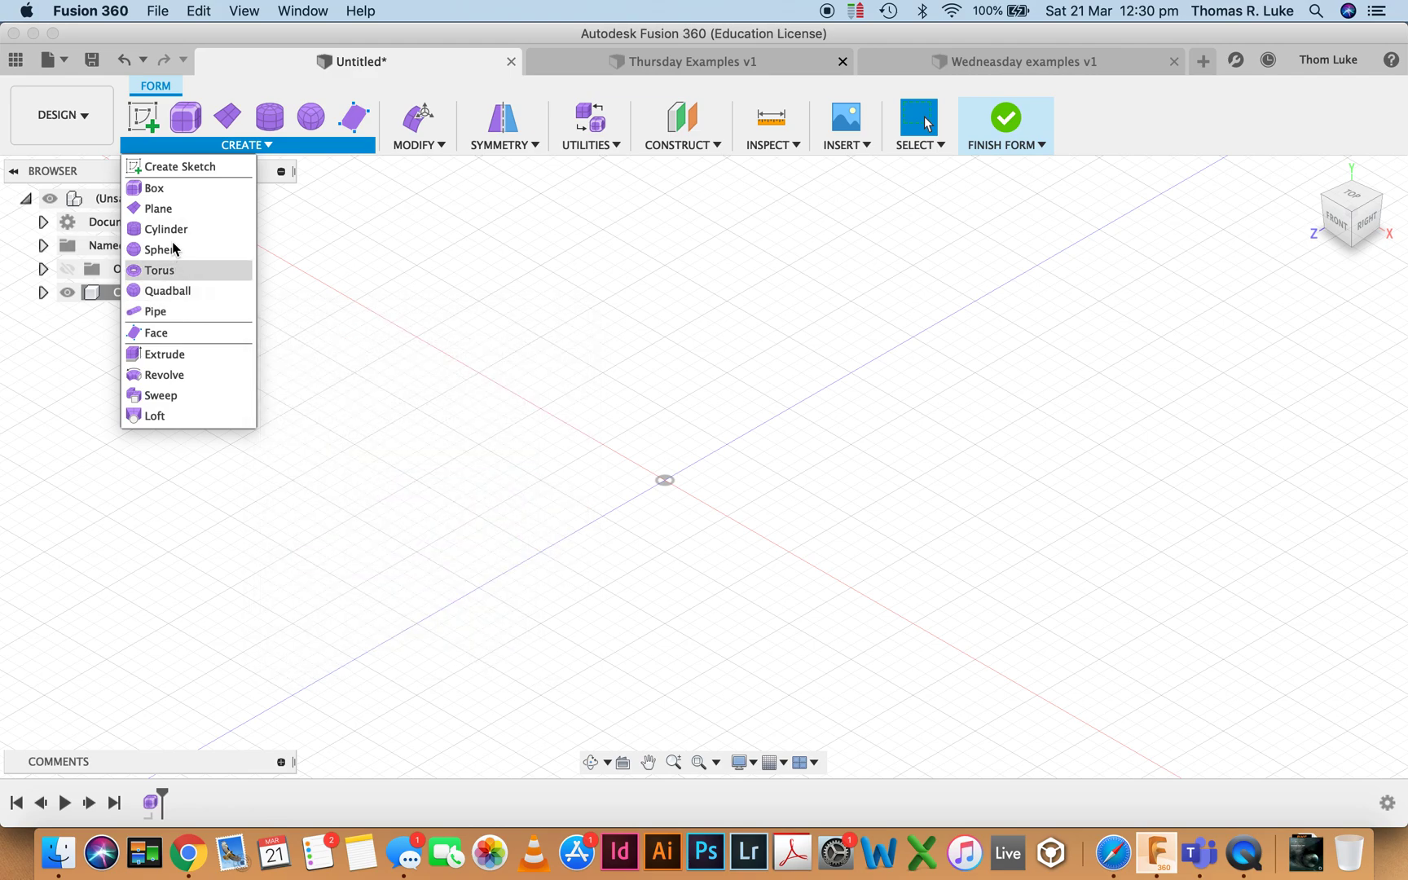
mouse_move(154, 333)
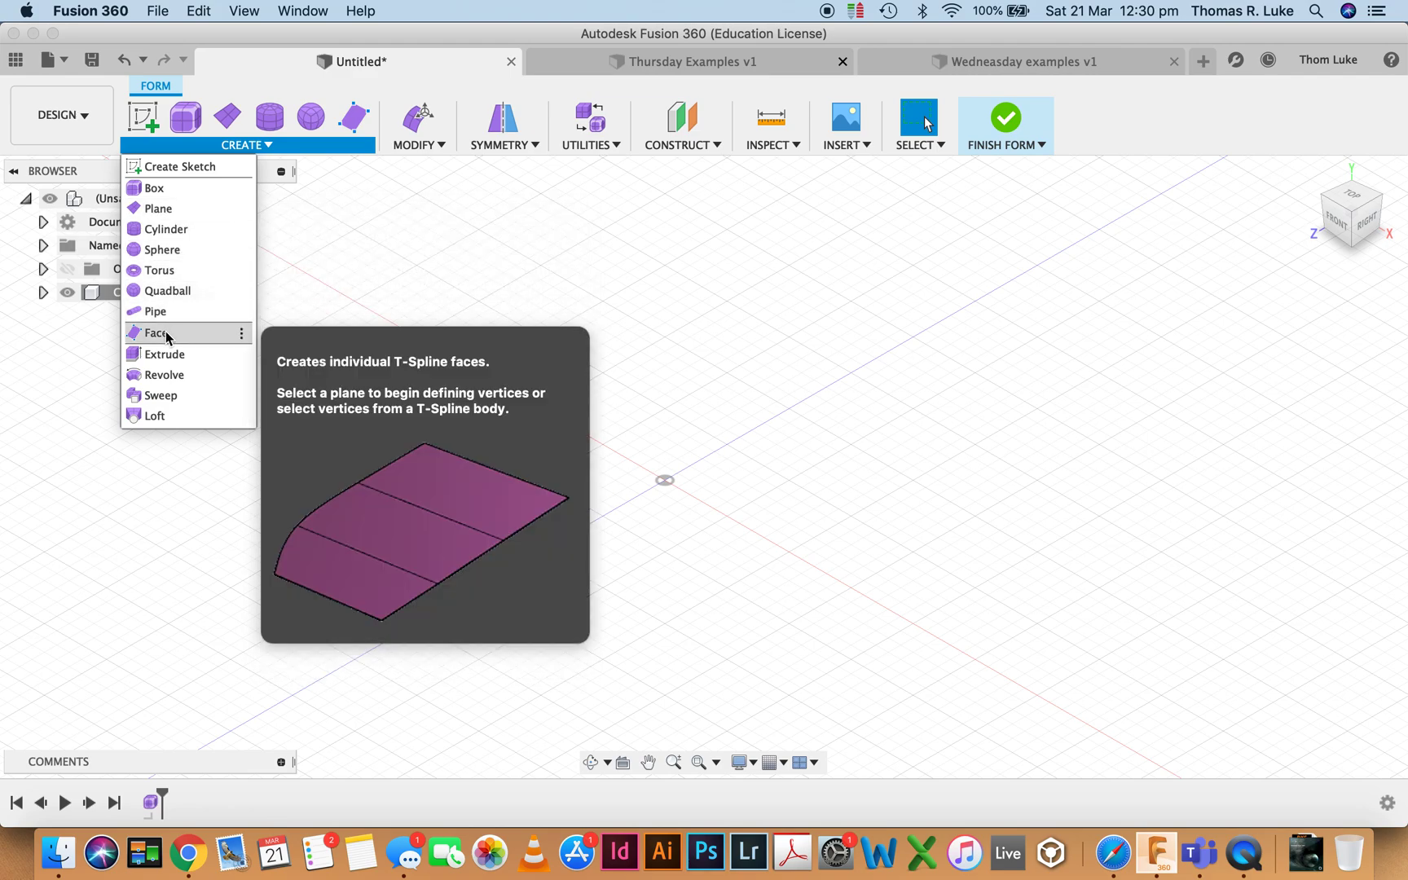
mouse_move(183, 236)
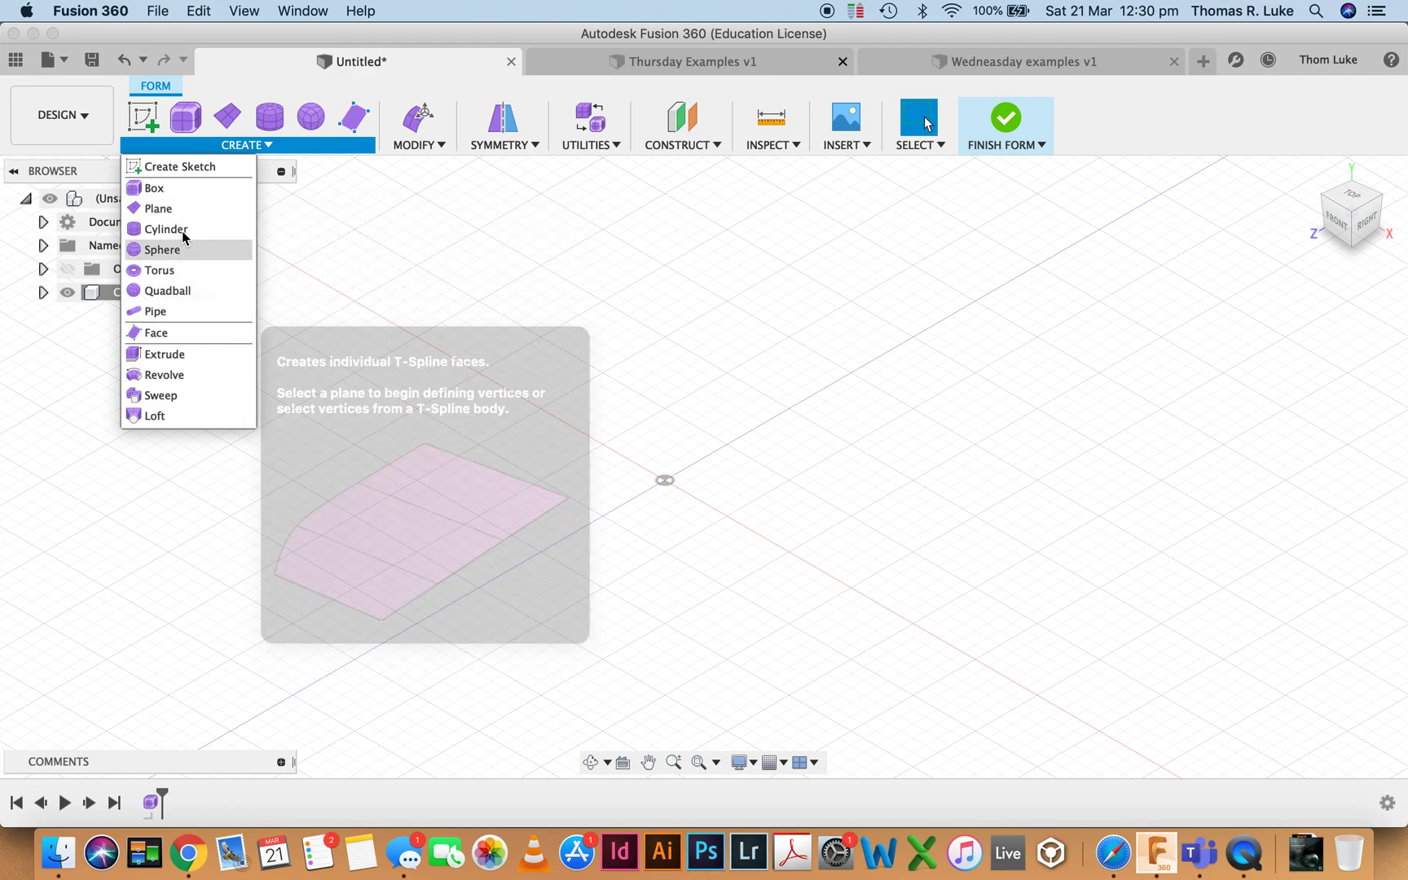
mouse_move(159, 208)
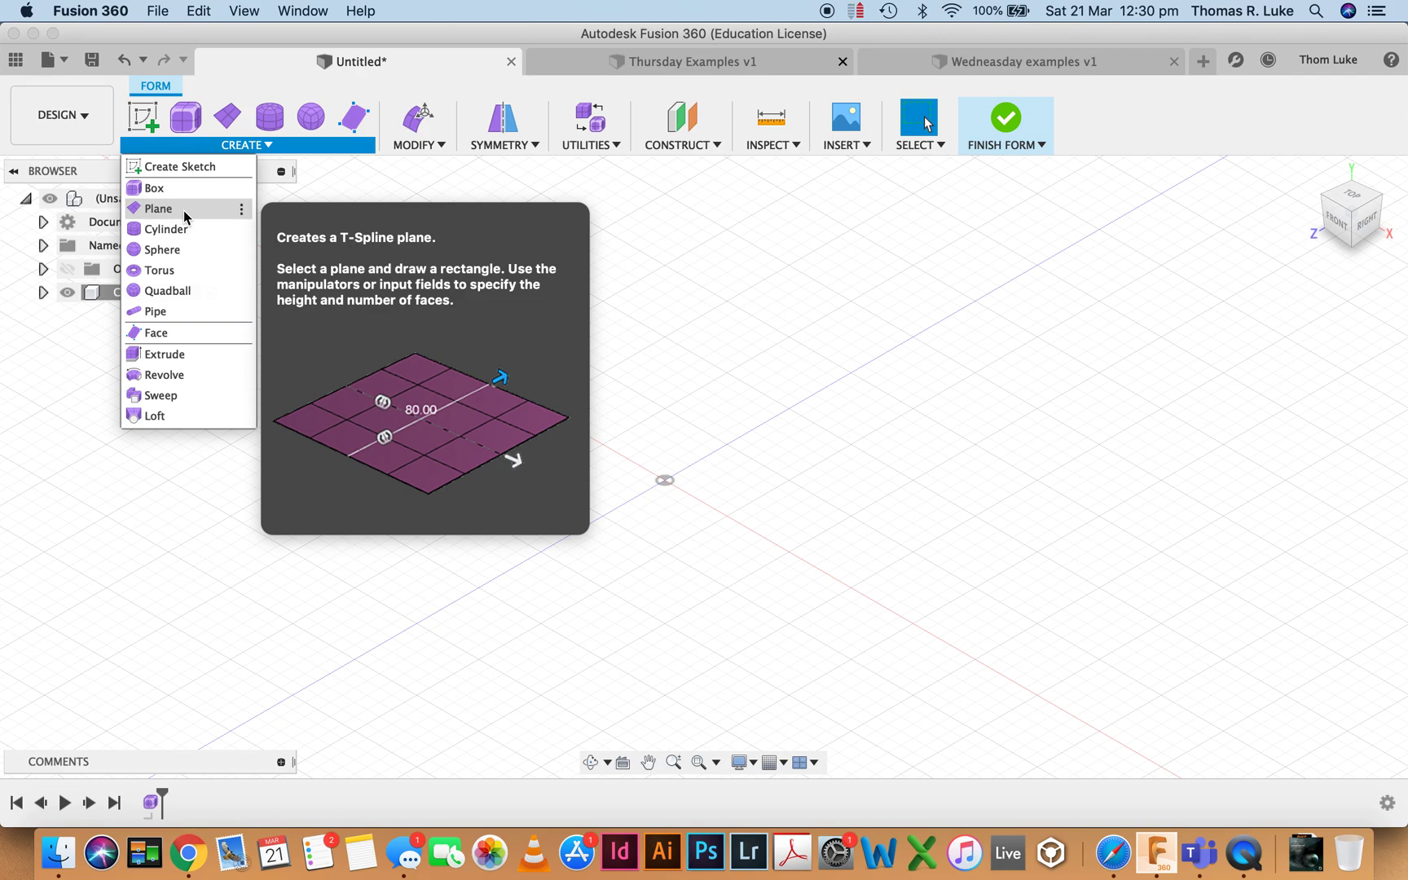
mouse_move(163, 354)
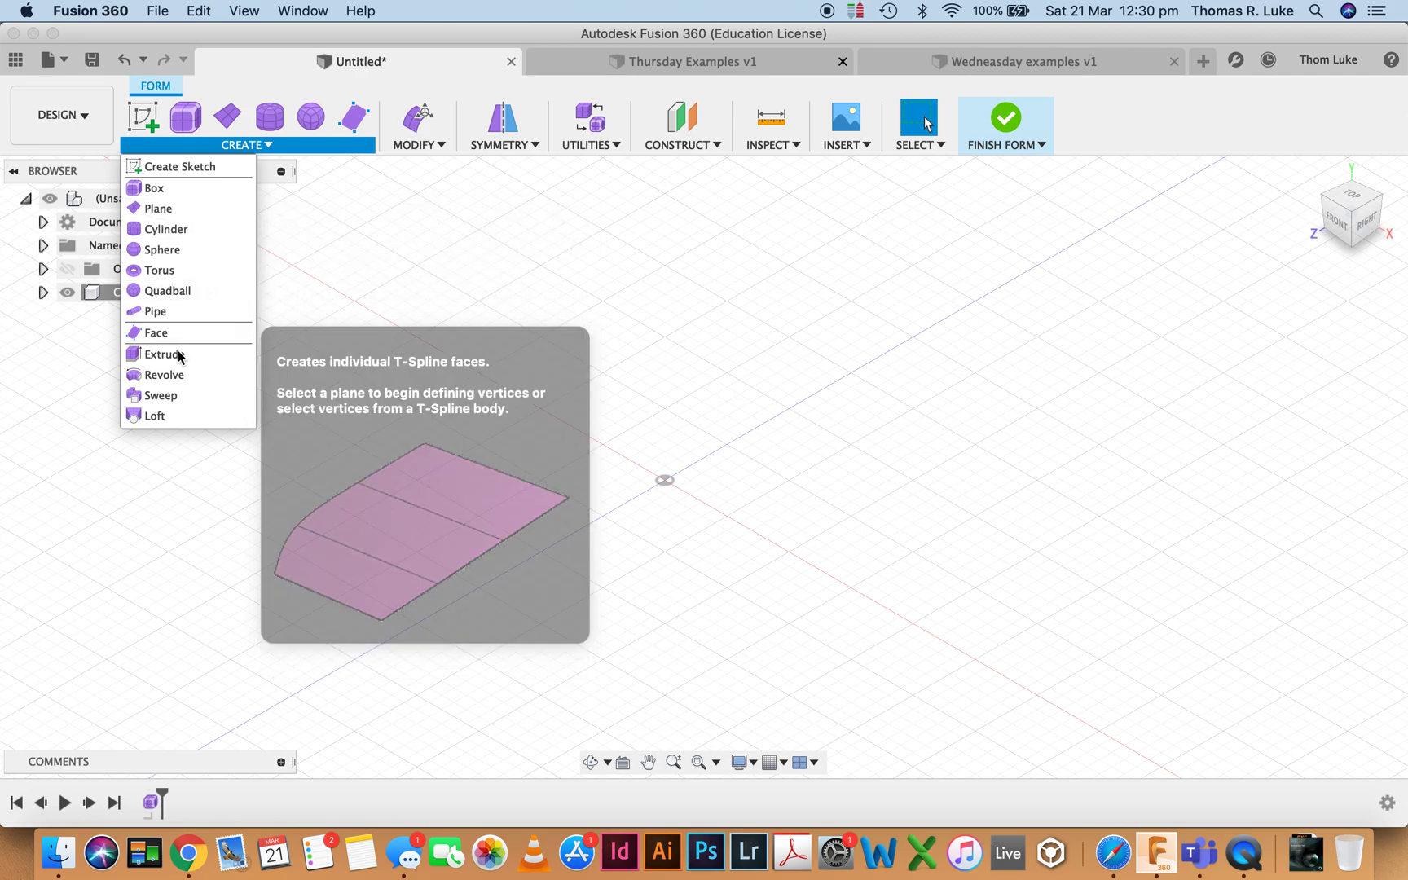
mouse_move(155, 416)
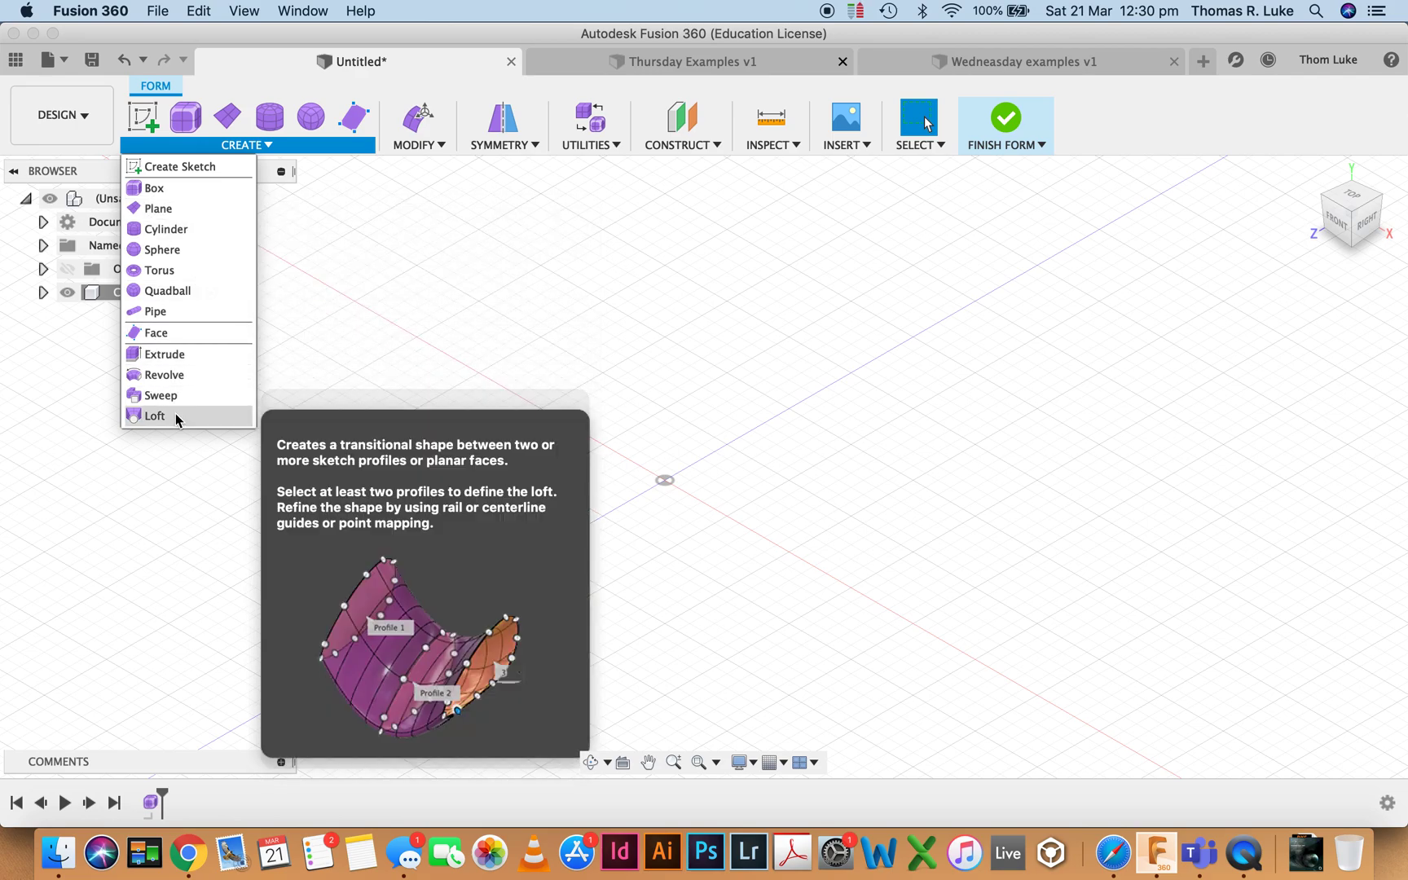
mouse_move(175, 375)
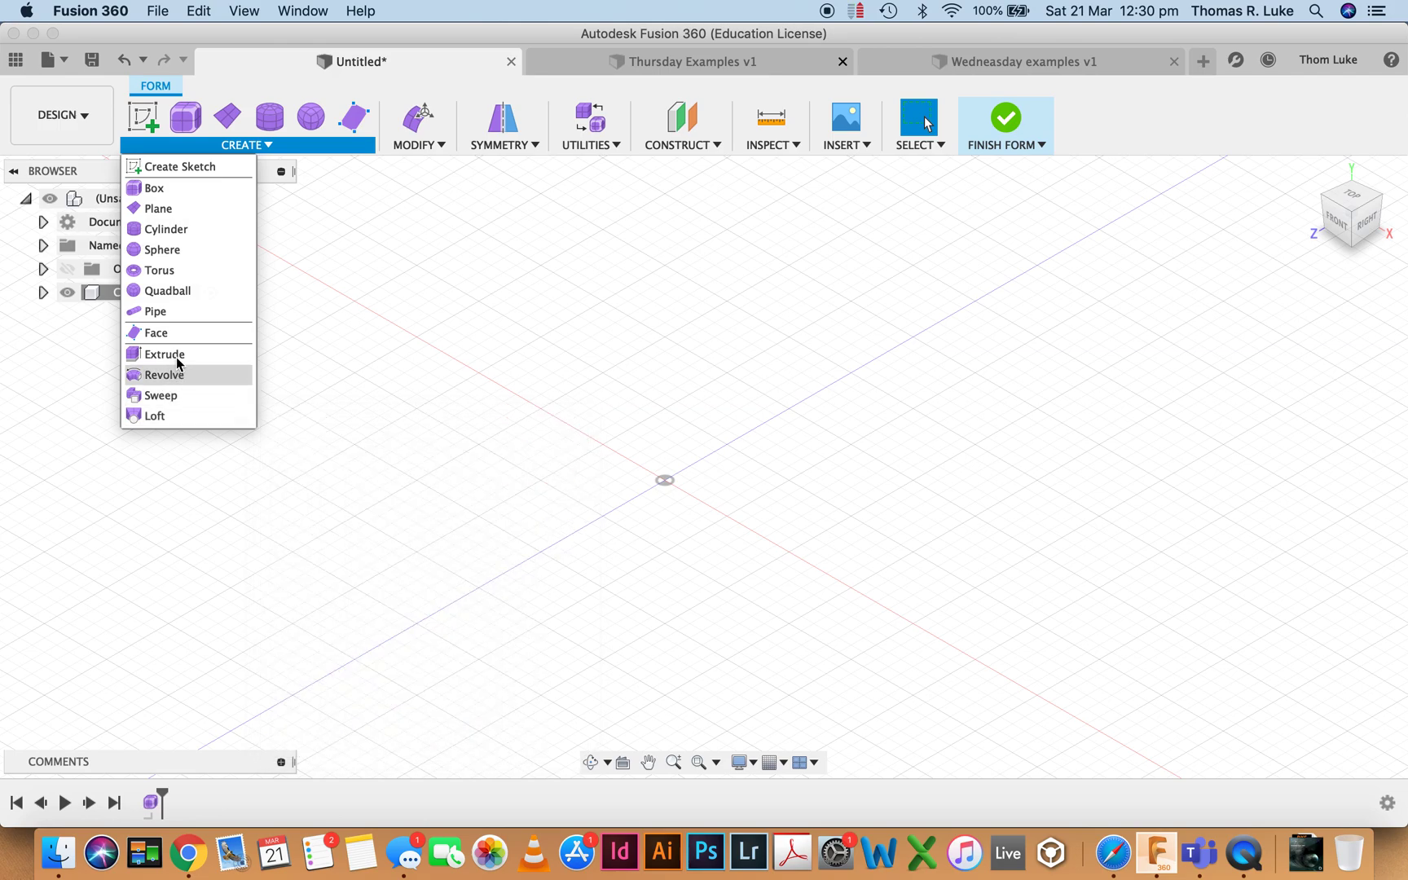
mouse_move(155, 187)
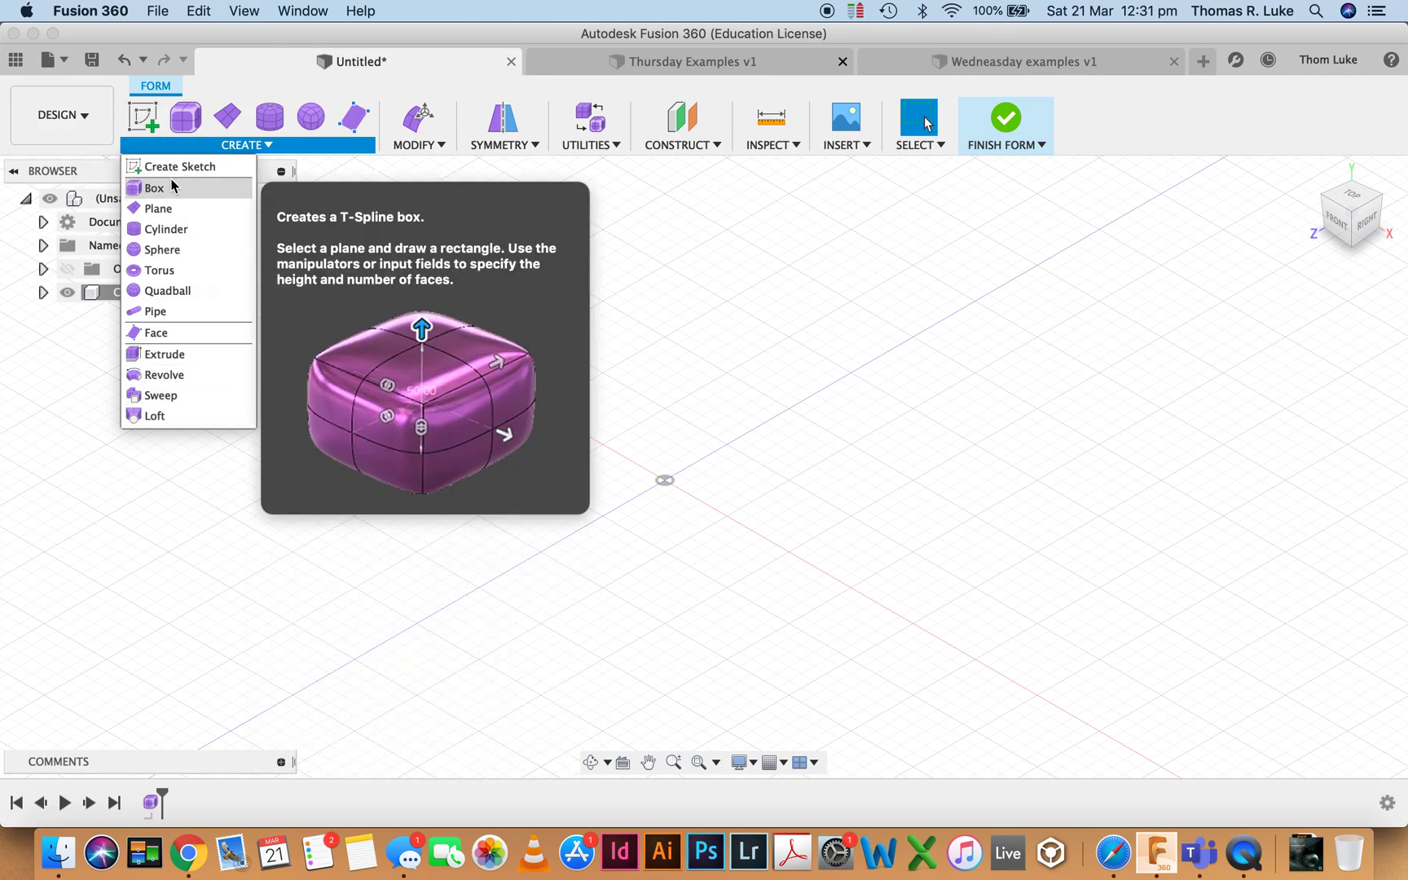
mouse_move(174, 166)
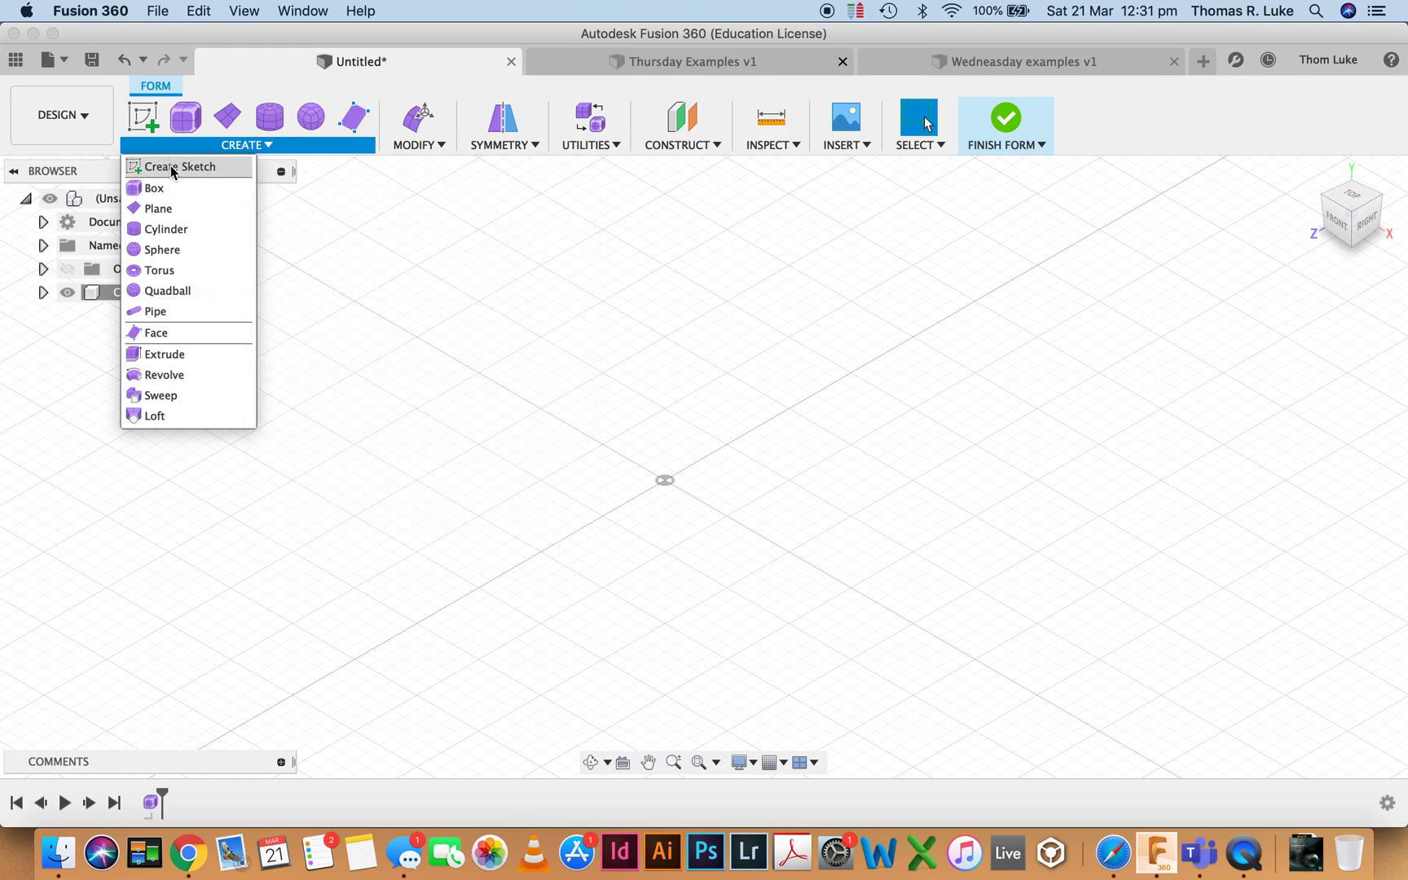
mouse_move(278, 256)
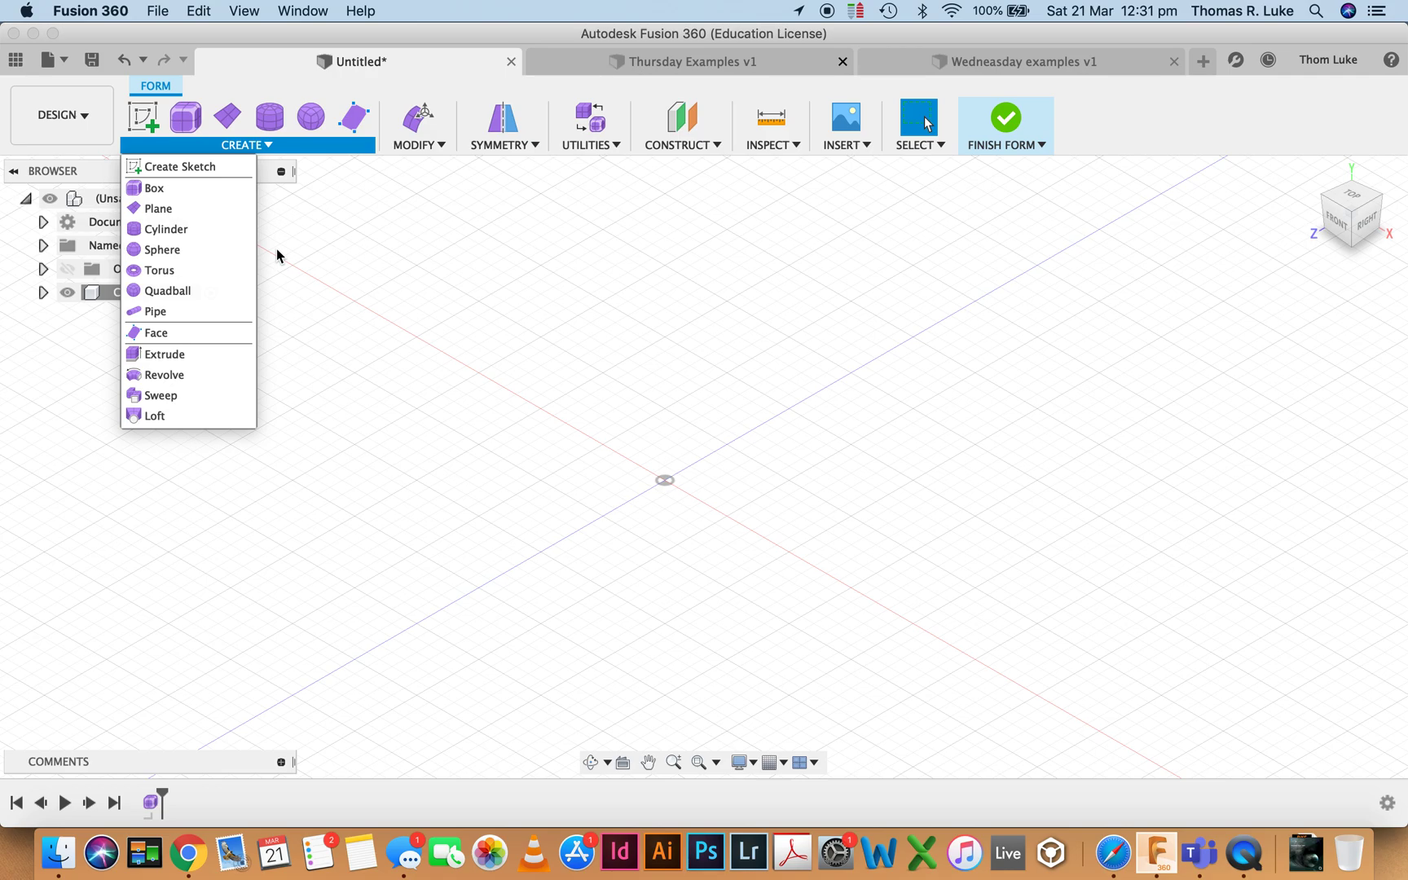
Start a T-spline box of about 110 by 120 mm, pulled to 55 mm tall.
left_click(153, 188)
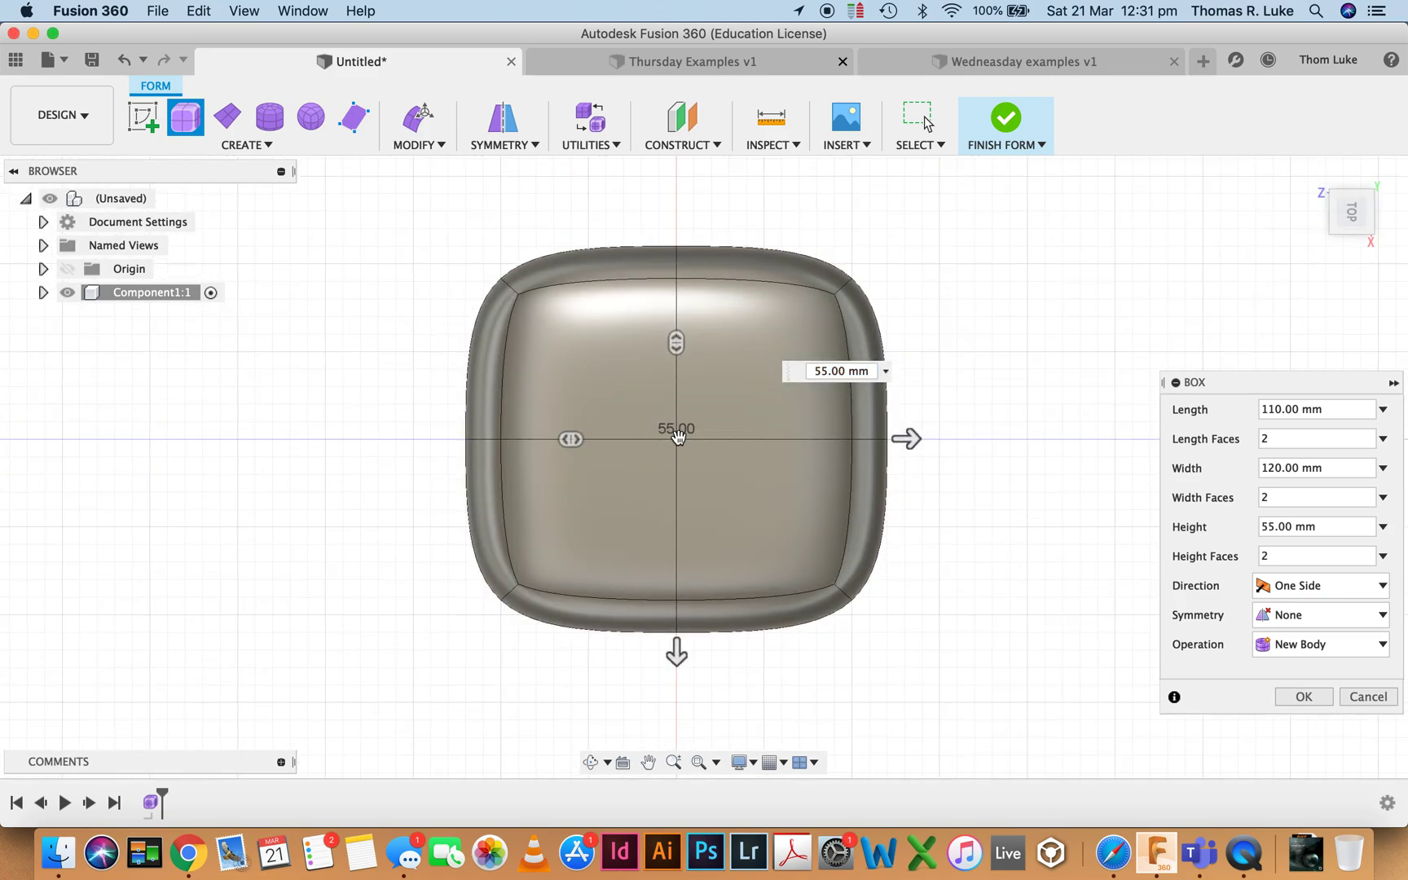
mouse_move(675, 439)
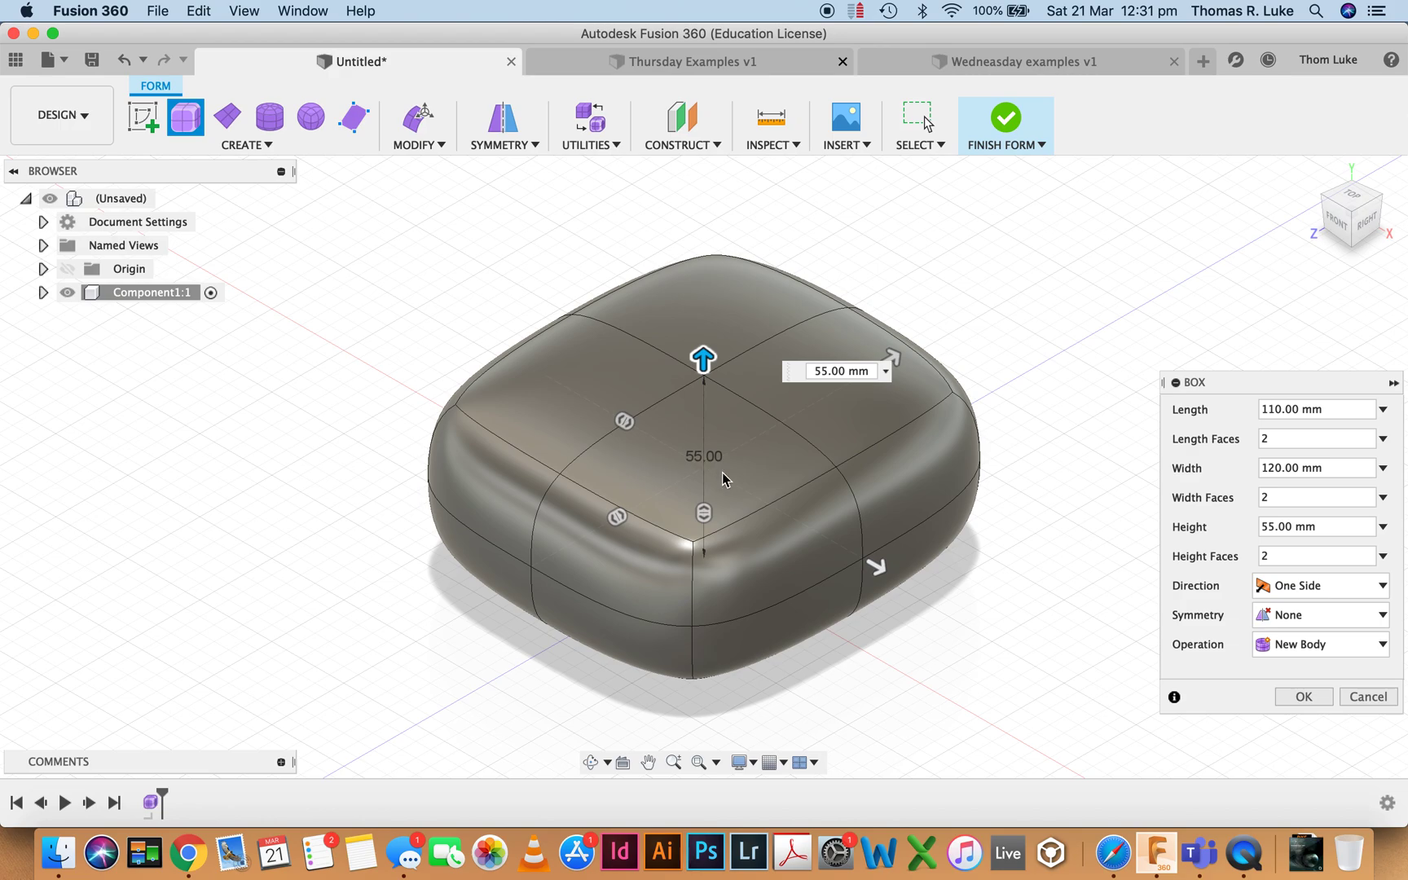
mouse_move(729, 373)
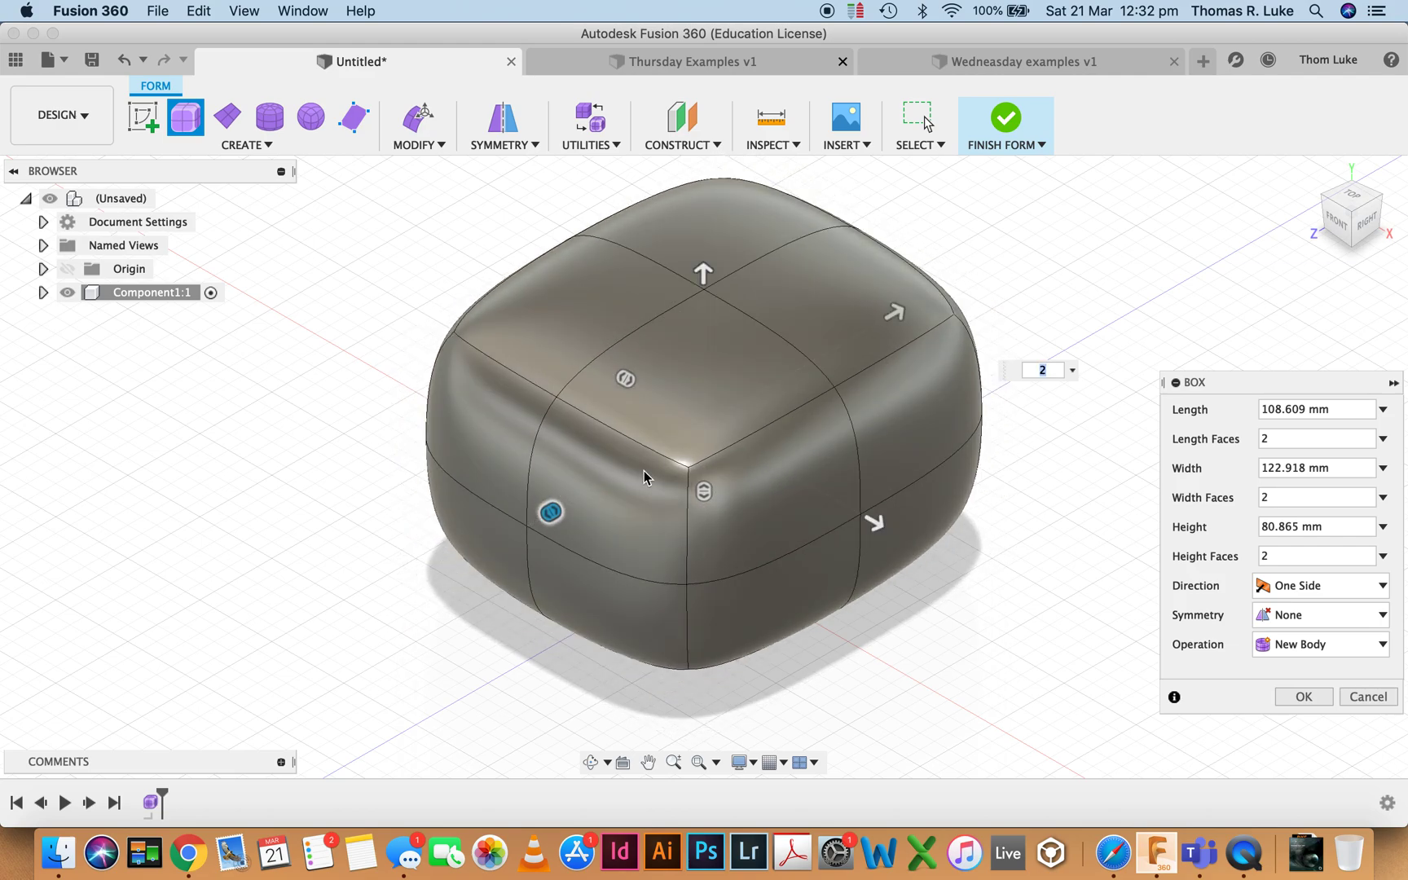
mouse_move(572, 427)
type("4")
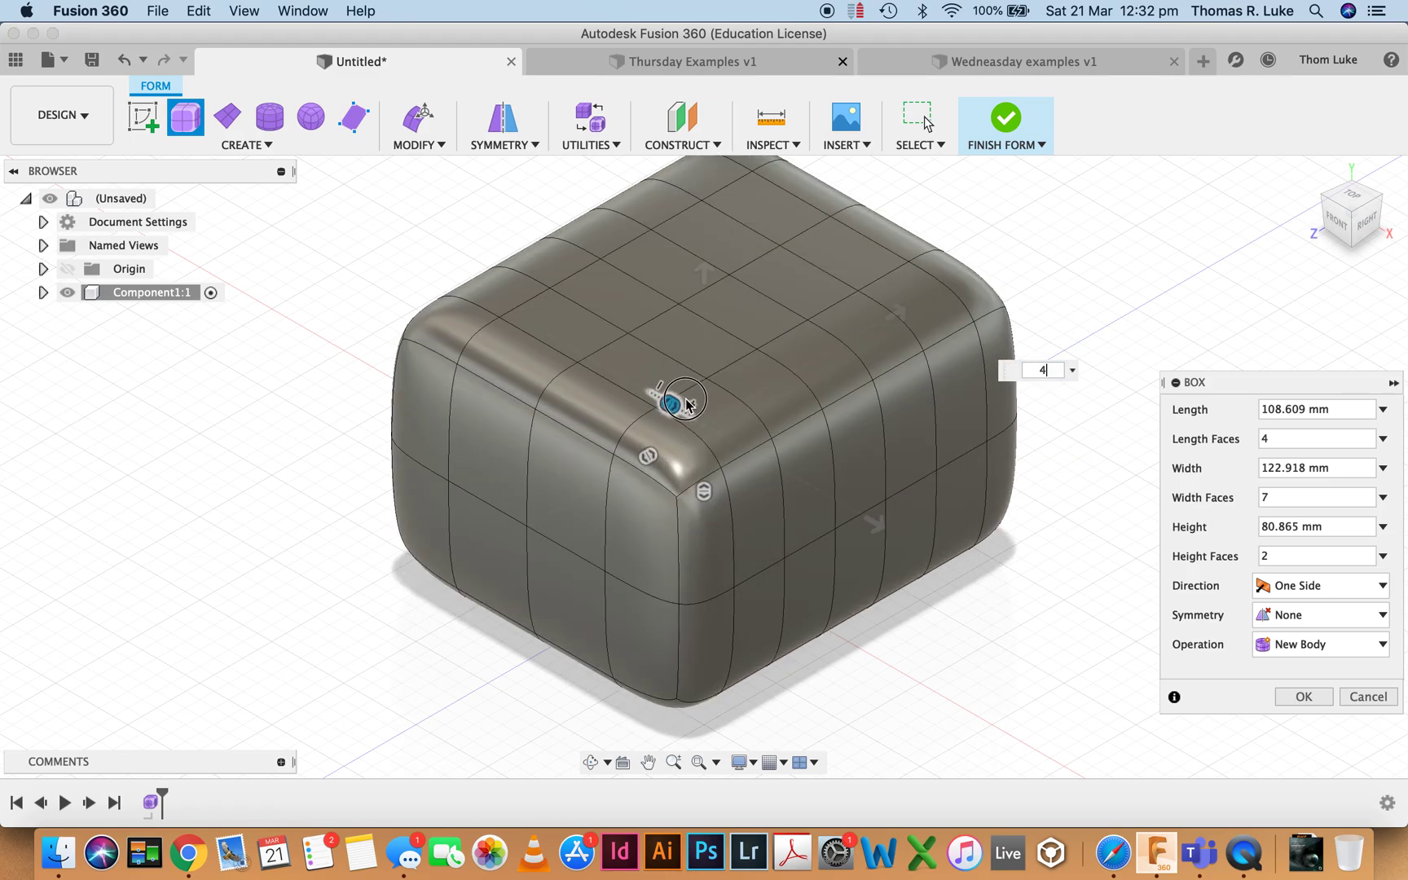
Raise the box's length faces to 8 for a denser subdivision.
type("8")
left_click(1317, 556)
type("13")
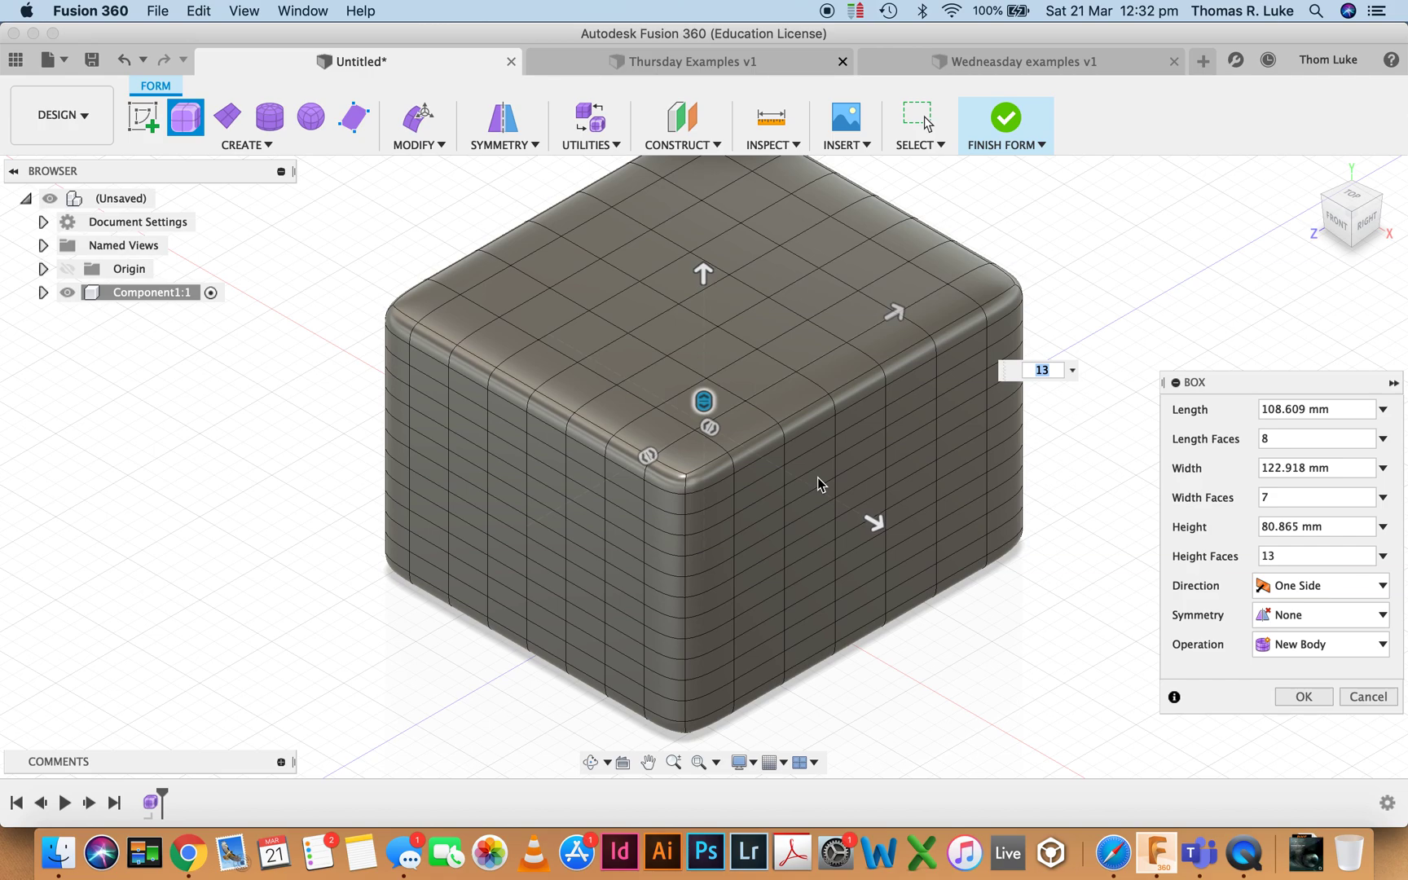
mouse_move(903, 424)
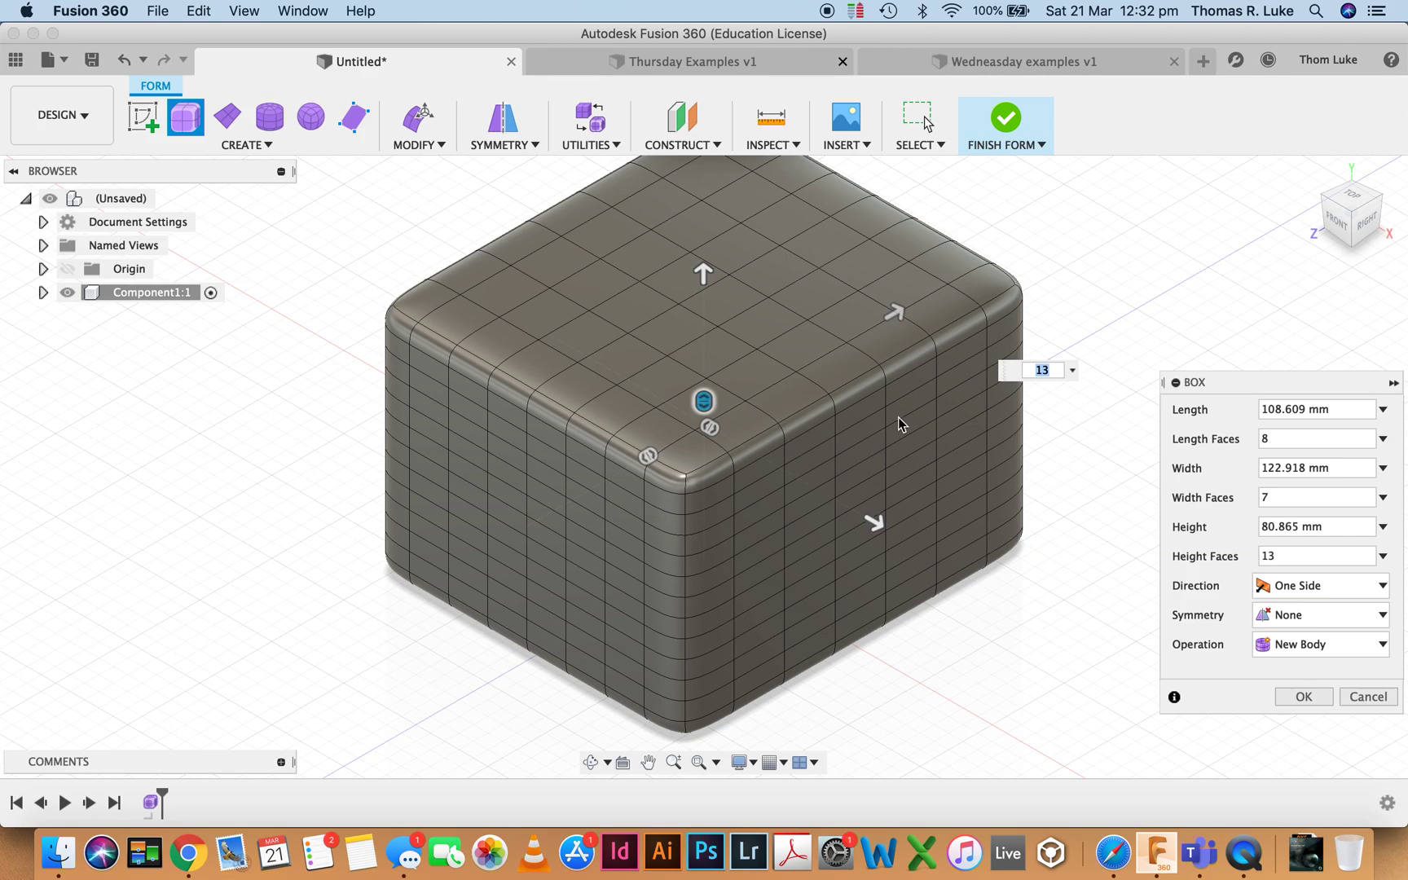
left_click(1315, 439)
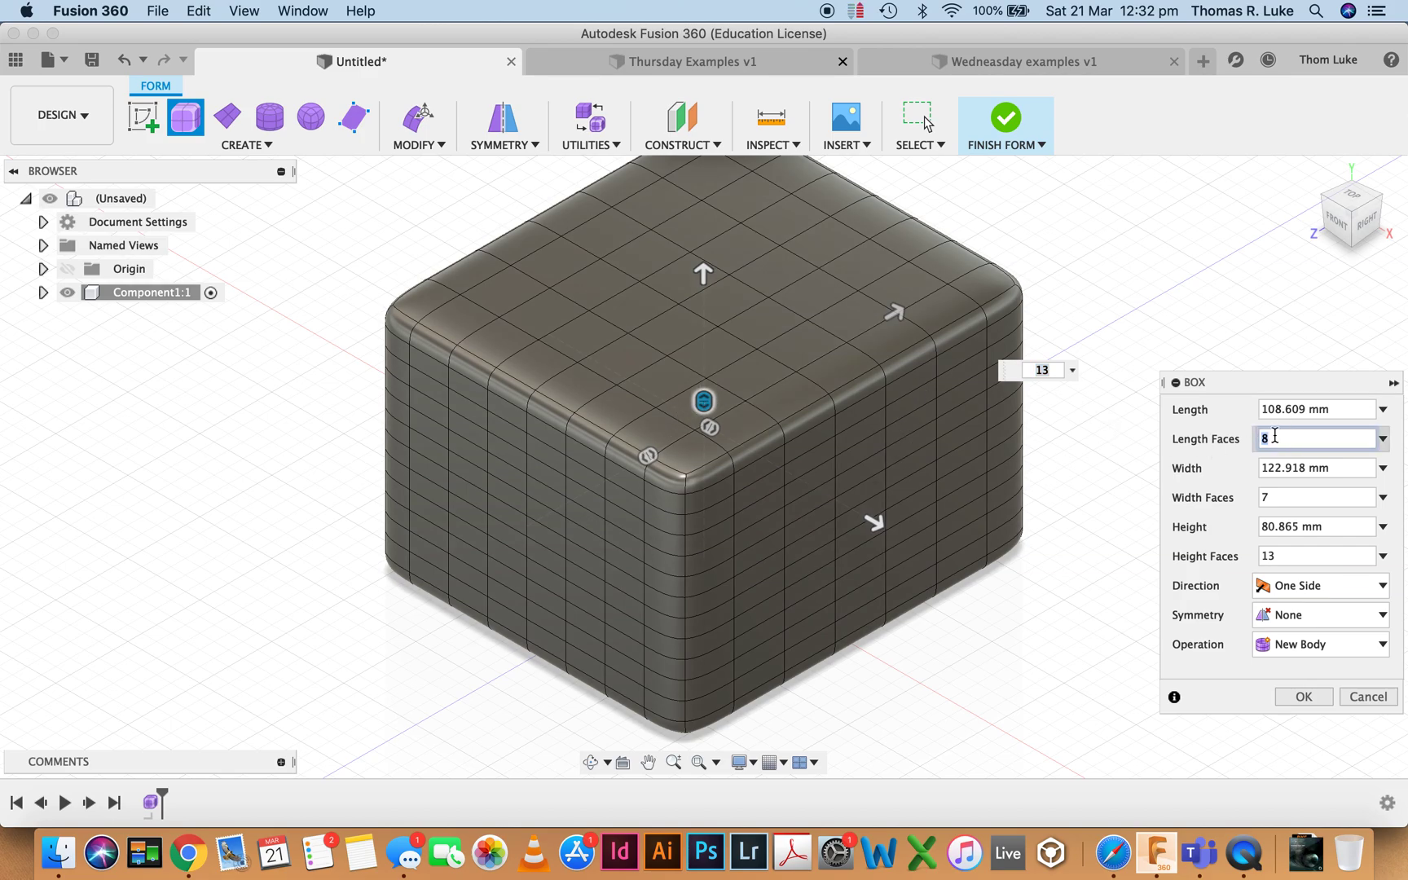
Set the face counts back to 2 and confirm the 109 by 123 by 81 mm box.
type("3")
type("1")
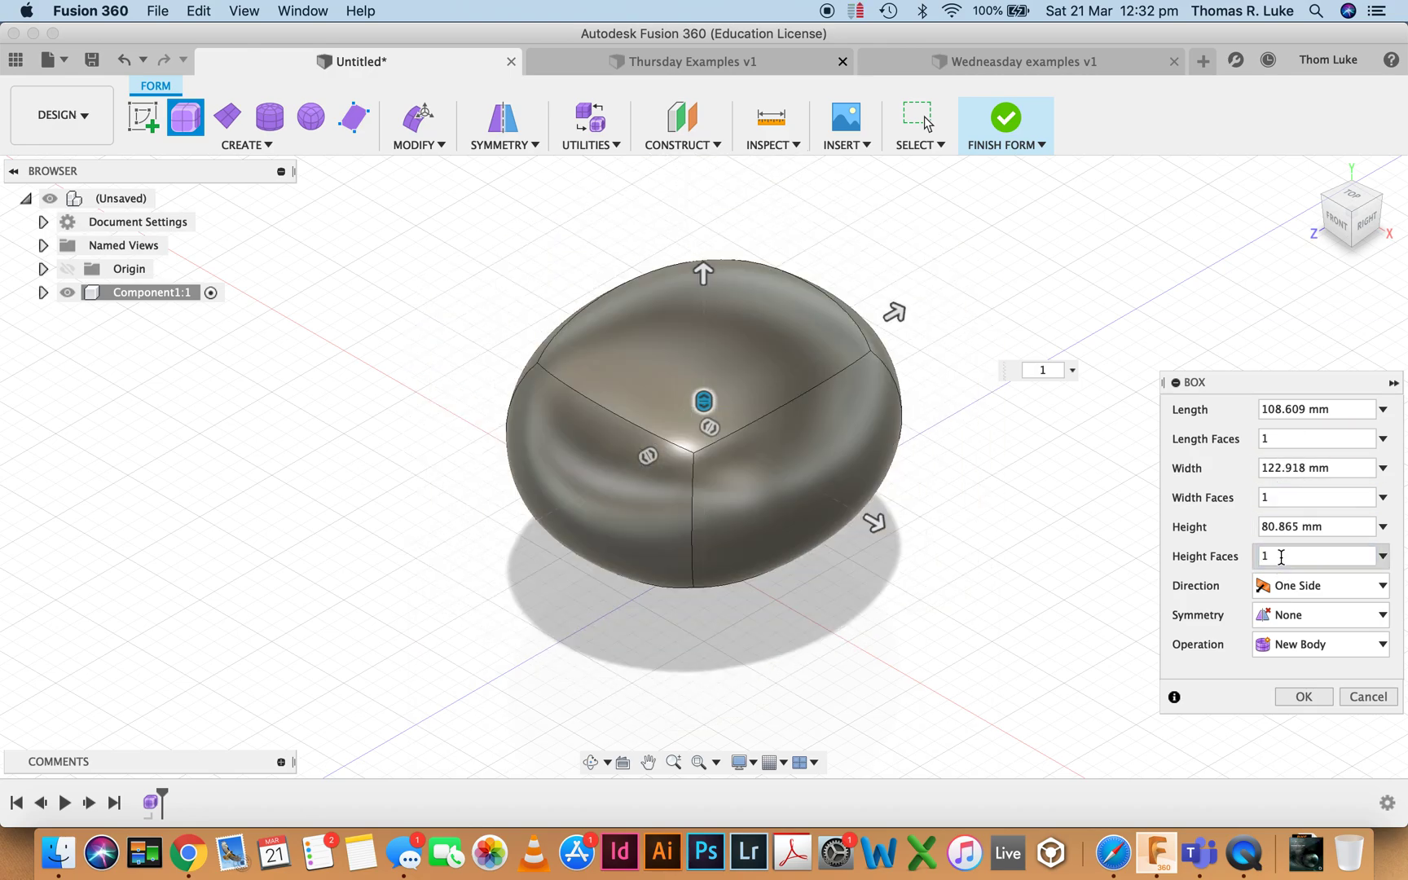
mouse_move(310, 117)
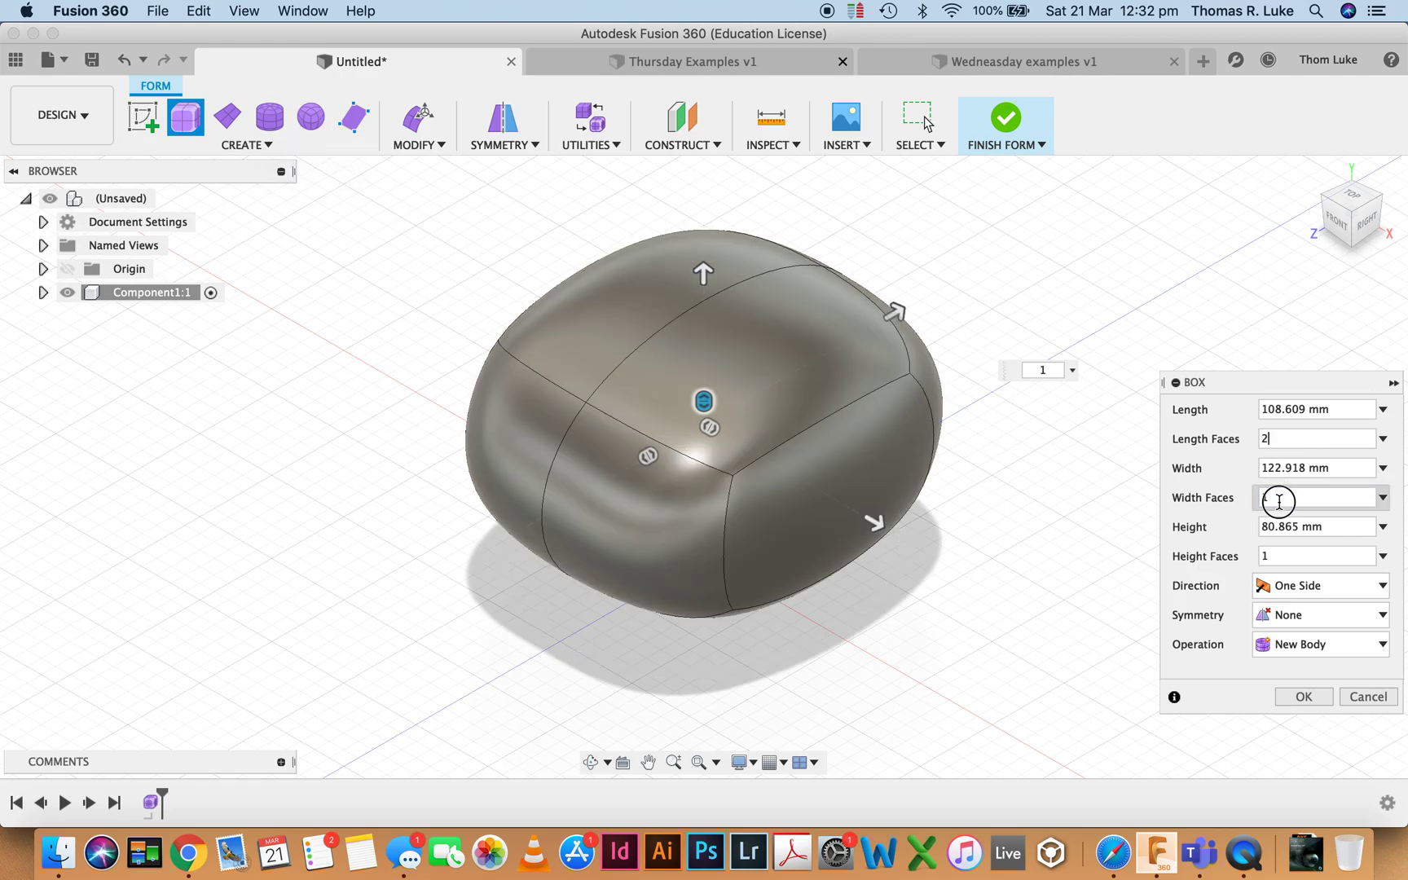
type("2")
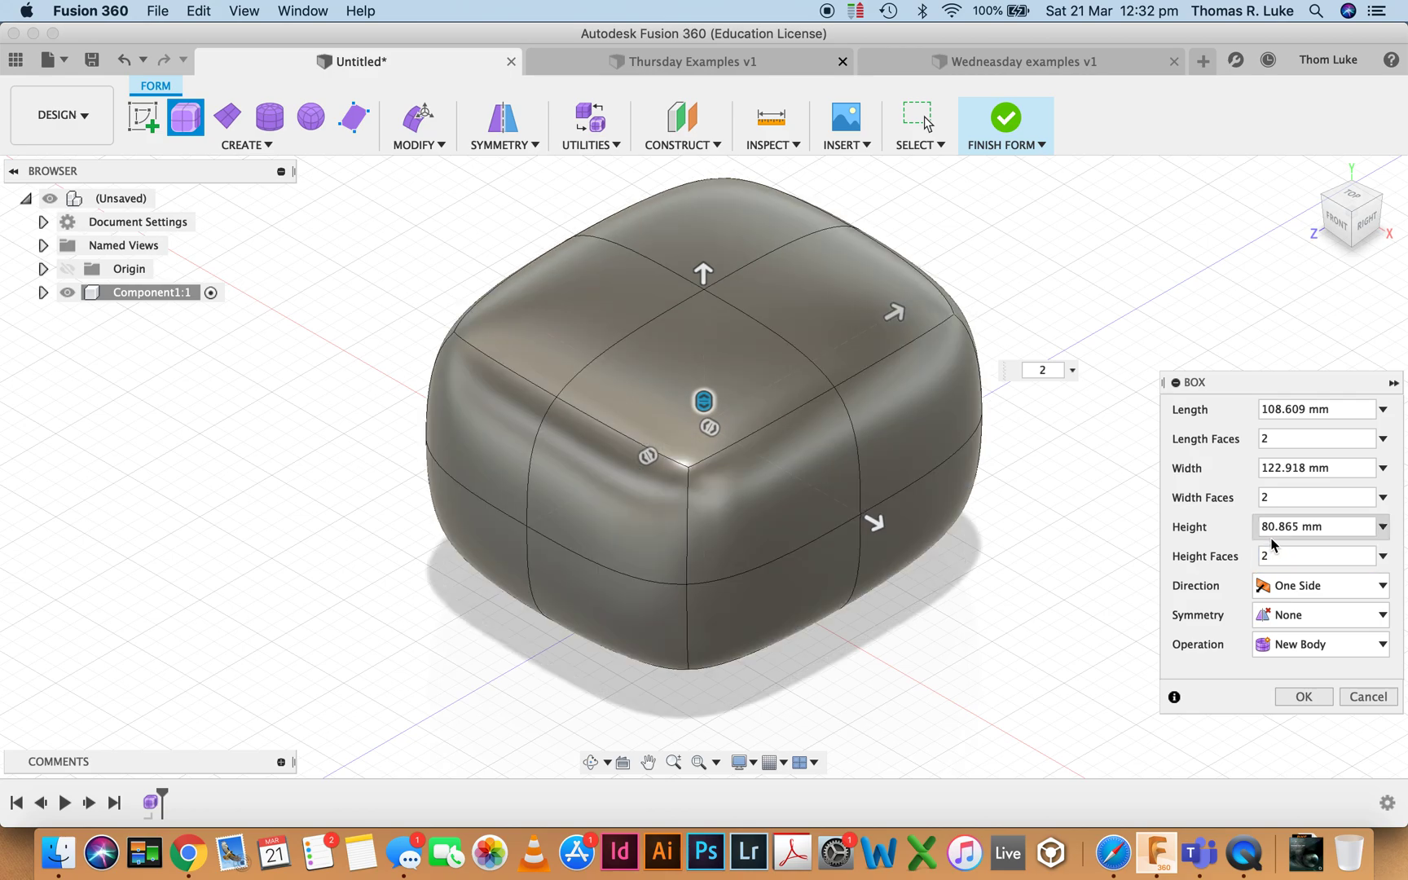
mouse_move(805, 354)
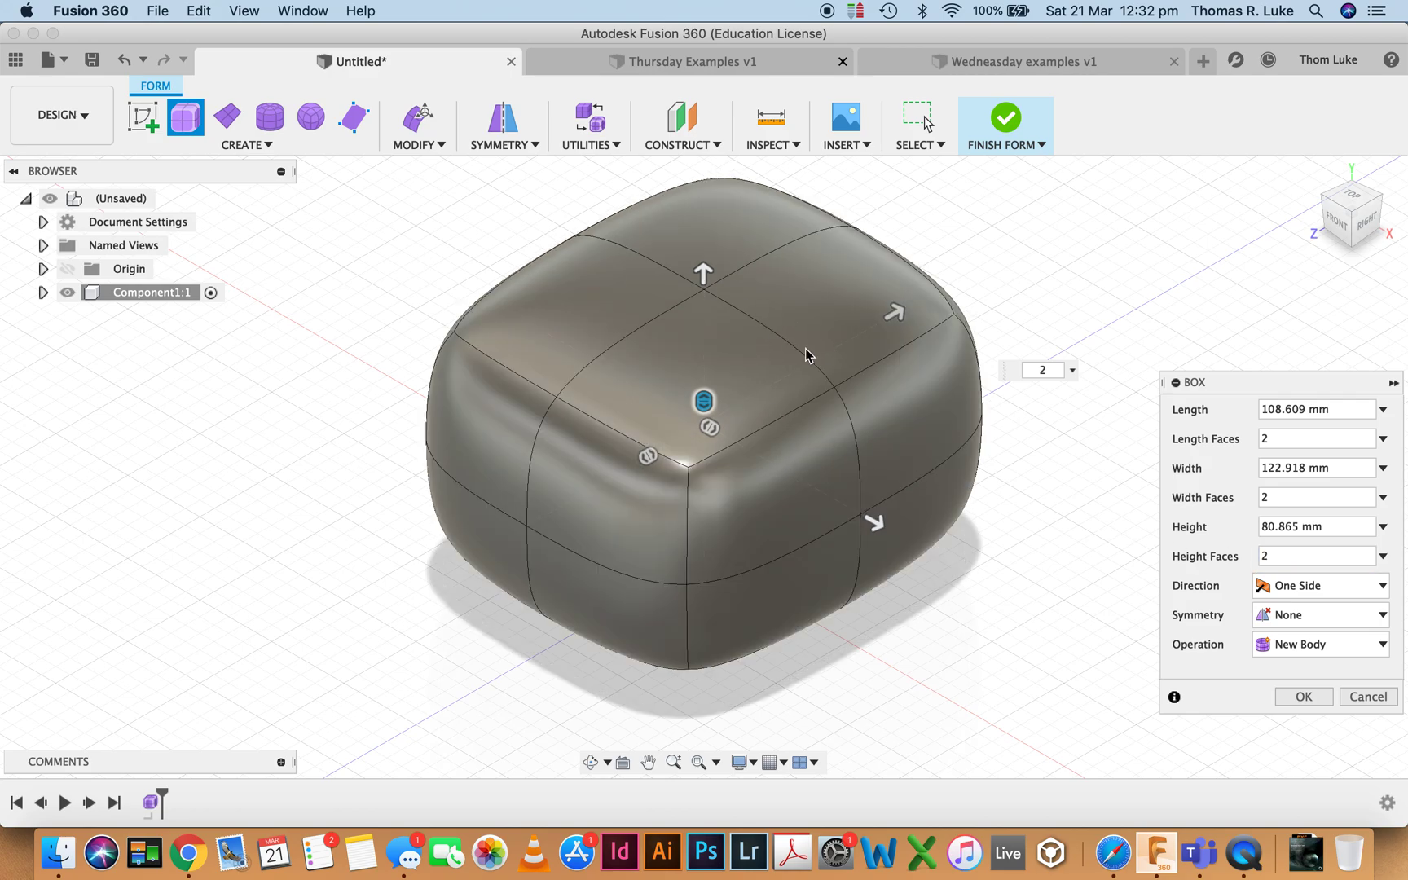
mouse_move(1012, 541)
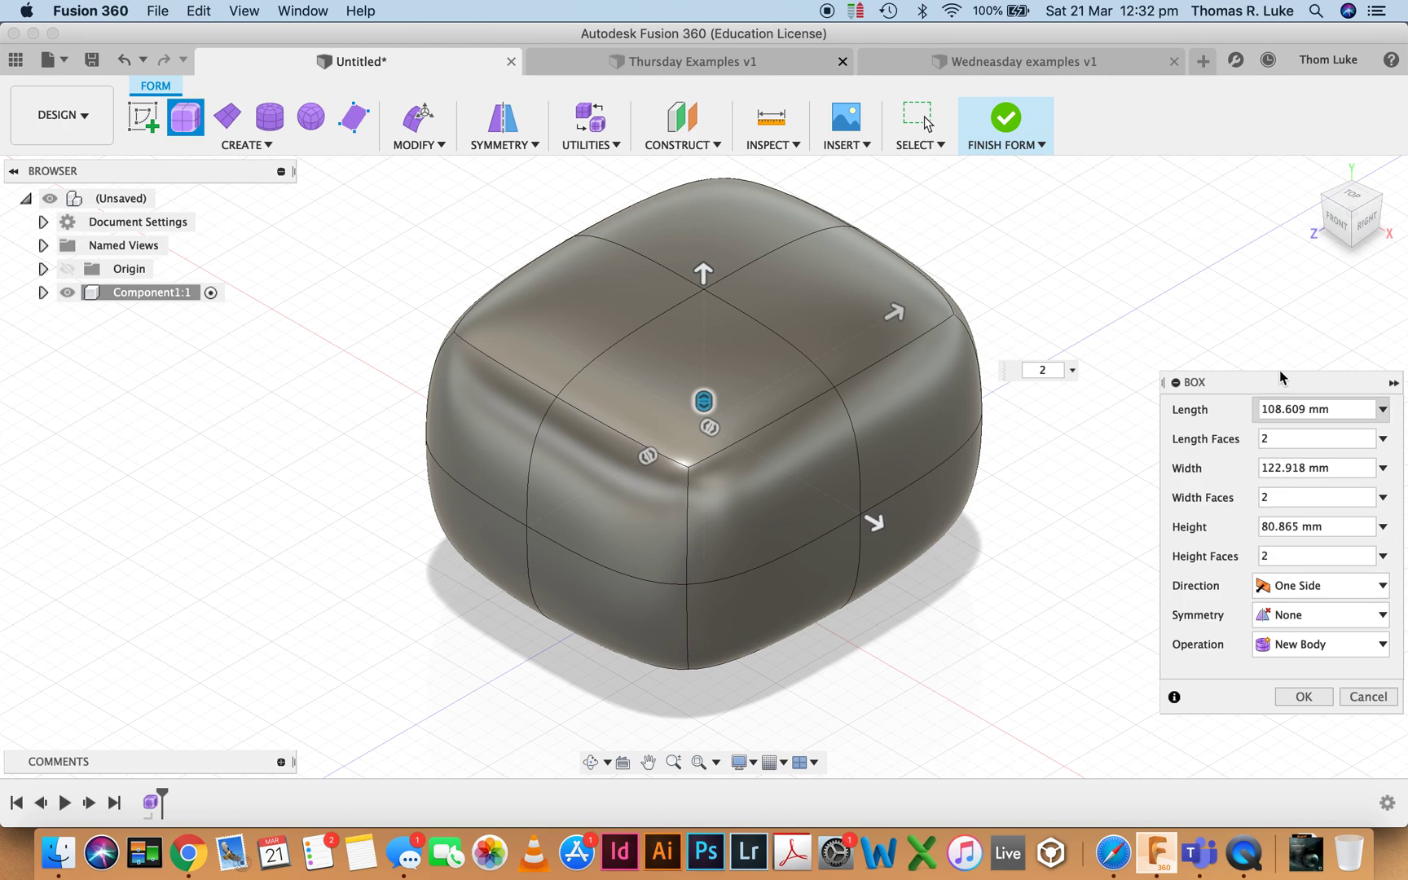
mouse_move(861, 498)
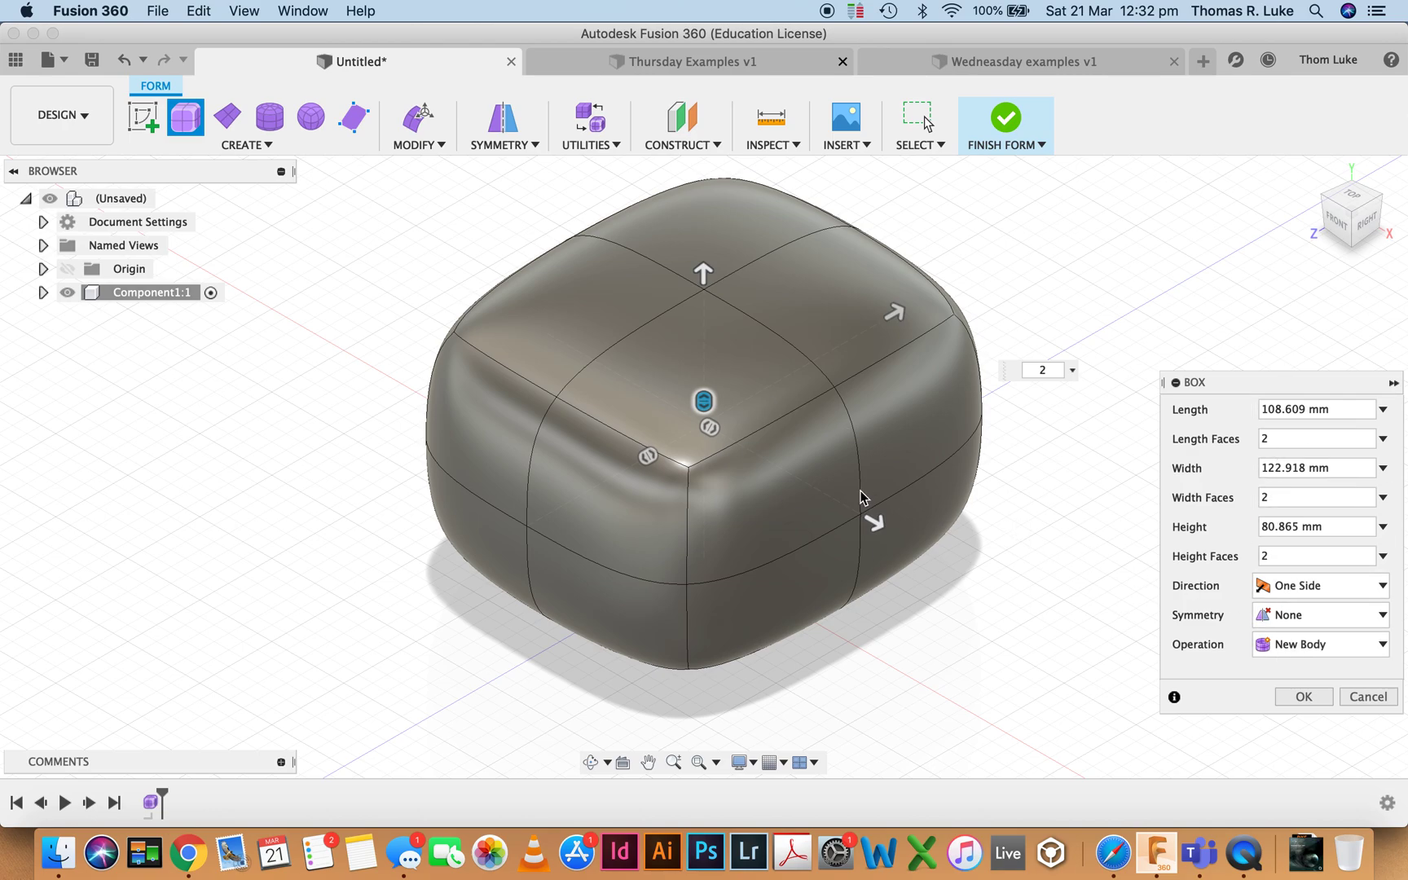
mouse_move(1302, 596)
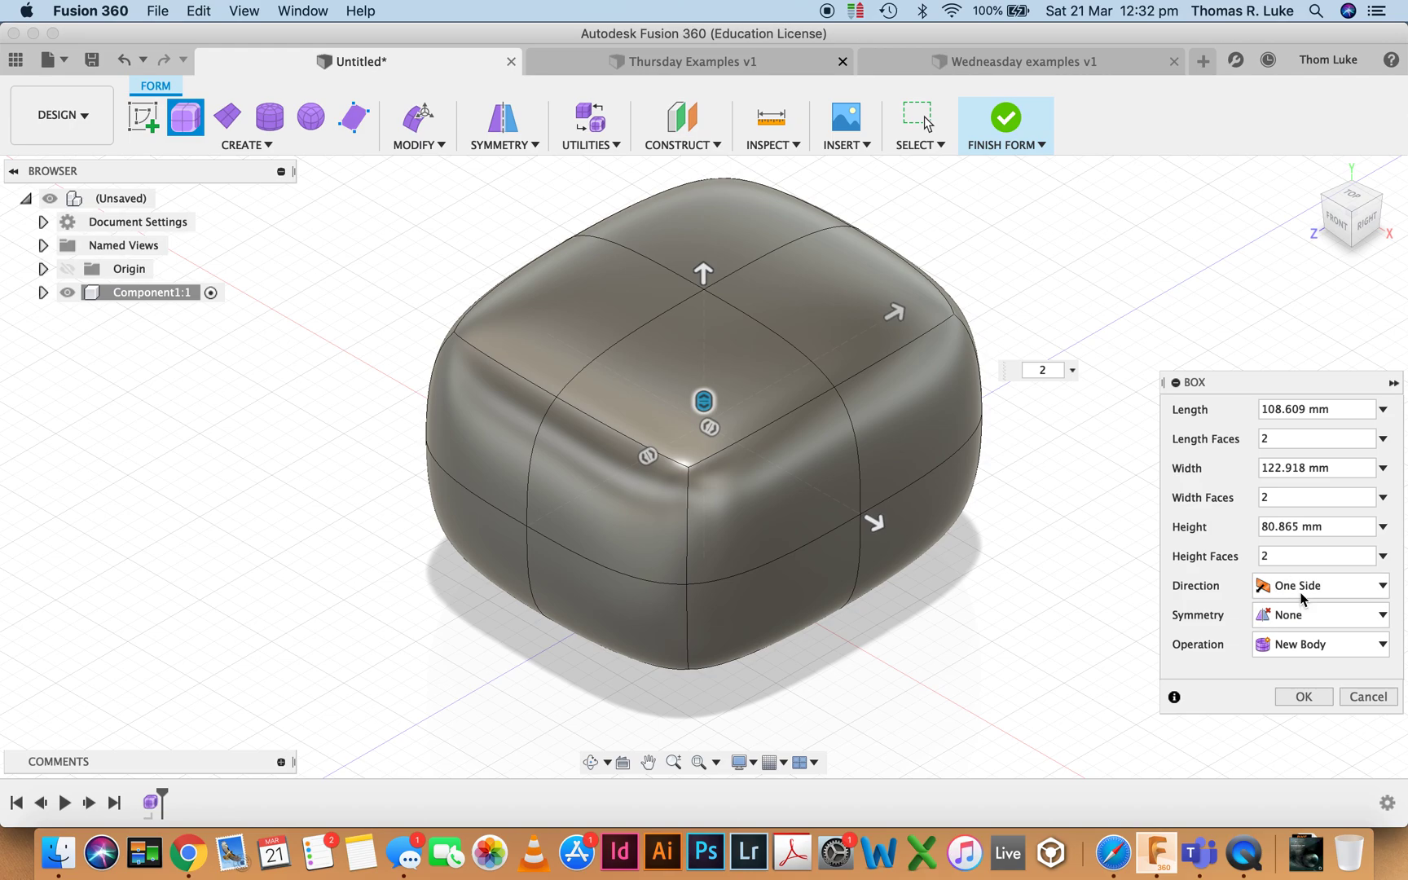
mouse_move(1327, 664)
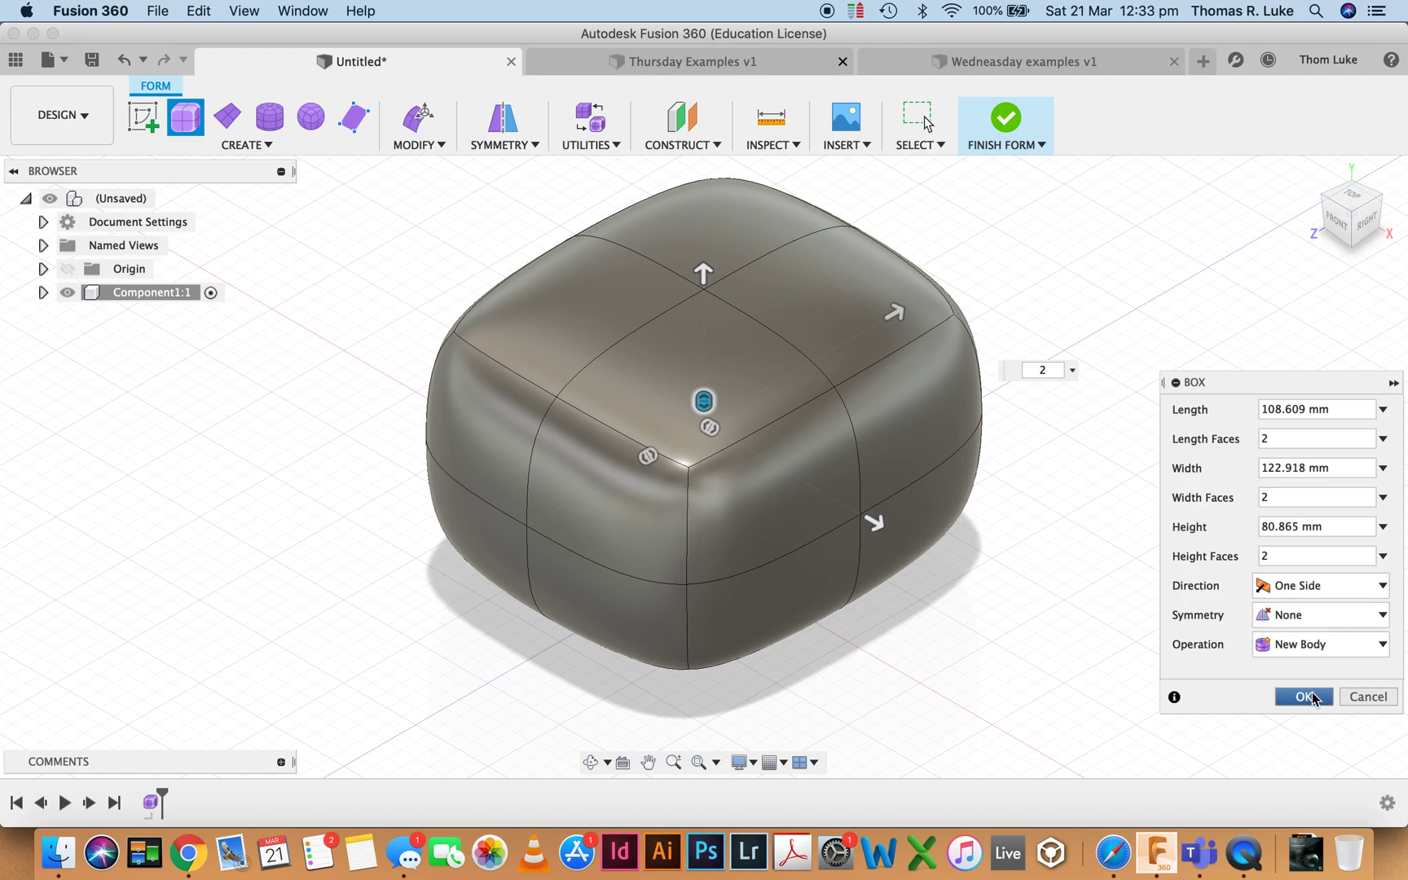
left_click(1301, 697)
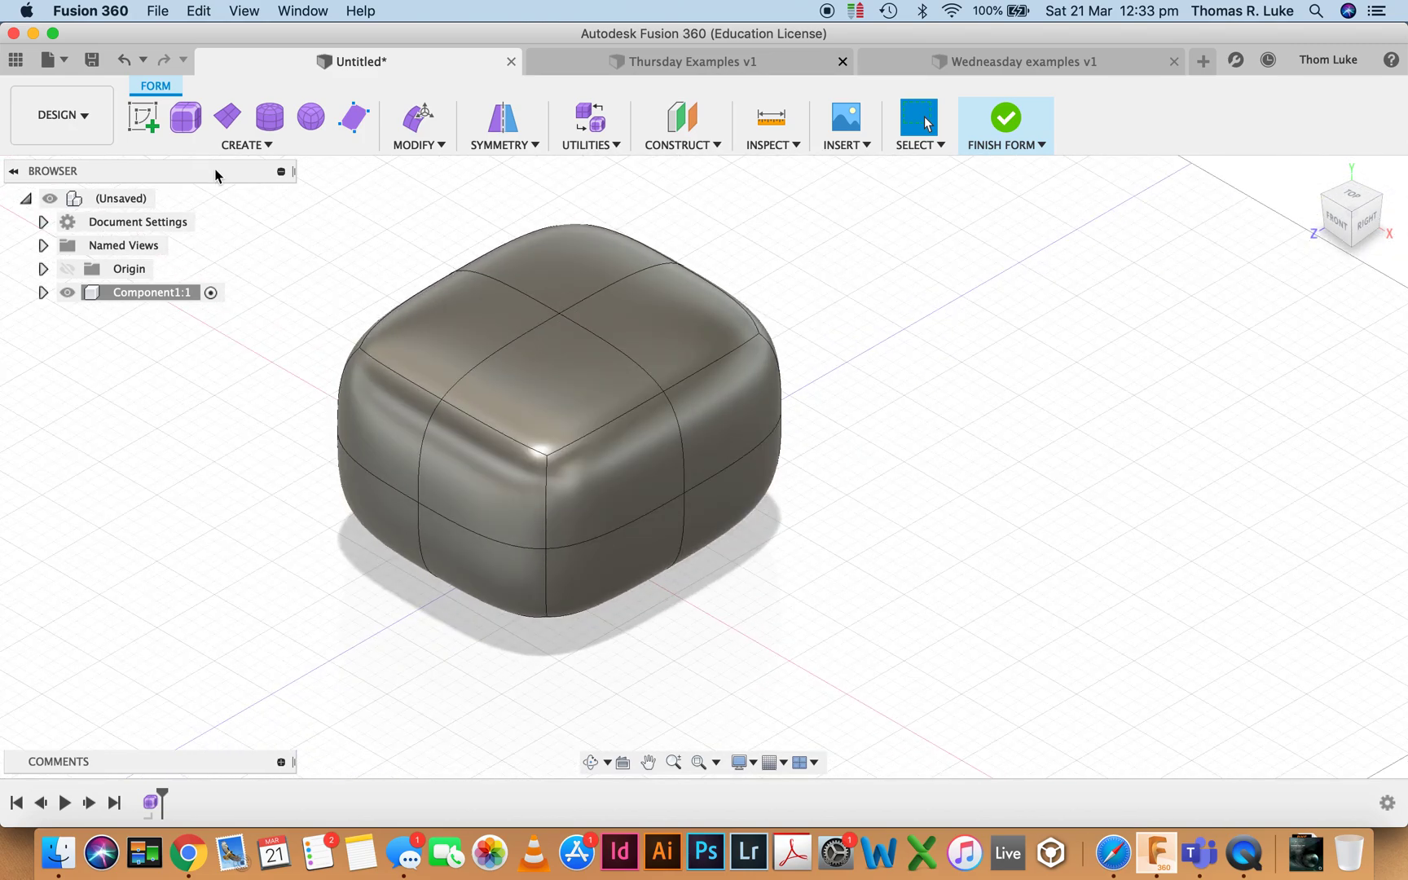
mouse_move(186, 117)
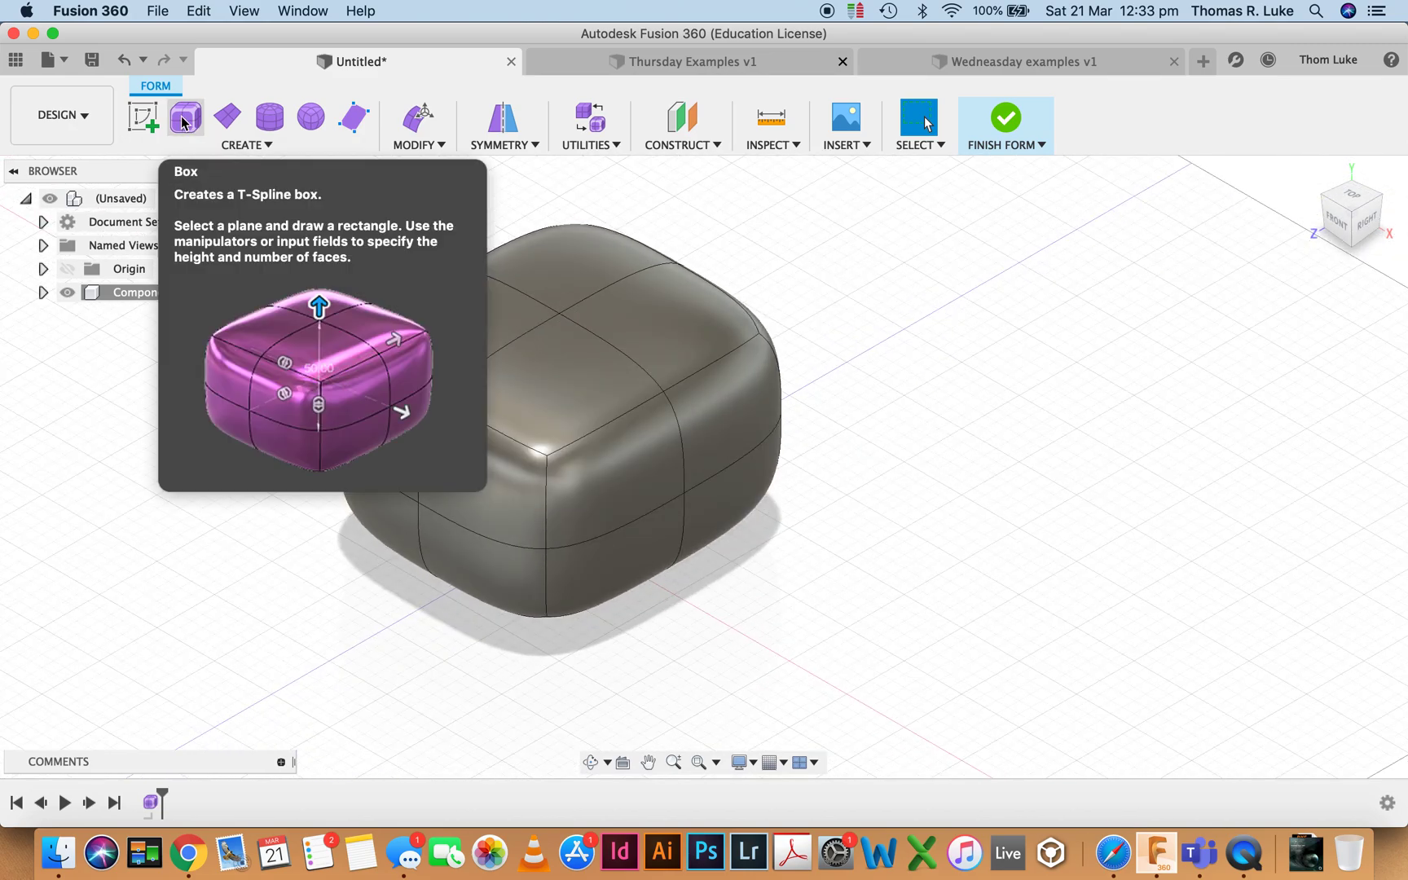
Create a second T-spline box beside the first, divided into 13, 8 and 16 faces.
left_click(186, 118)
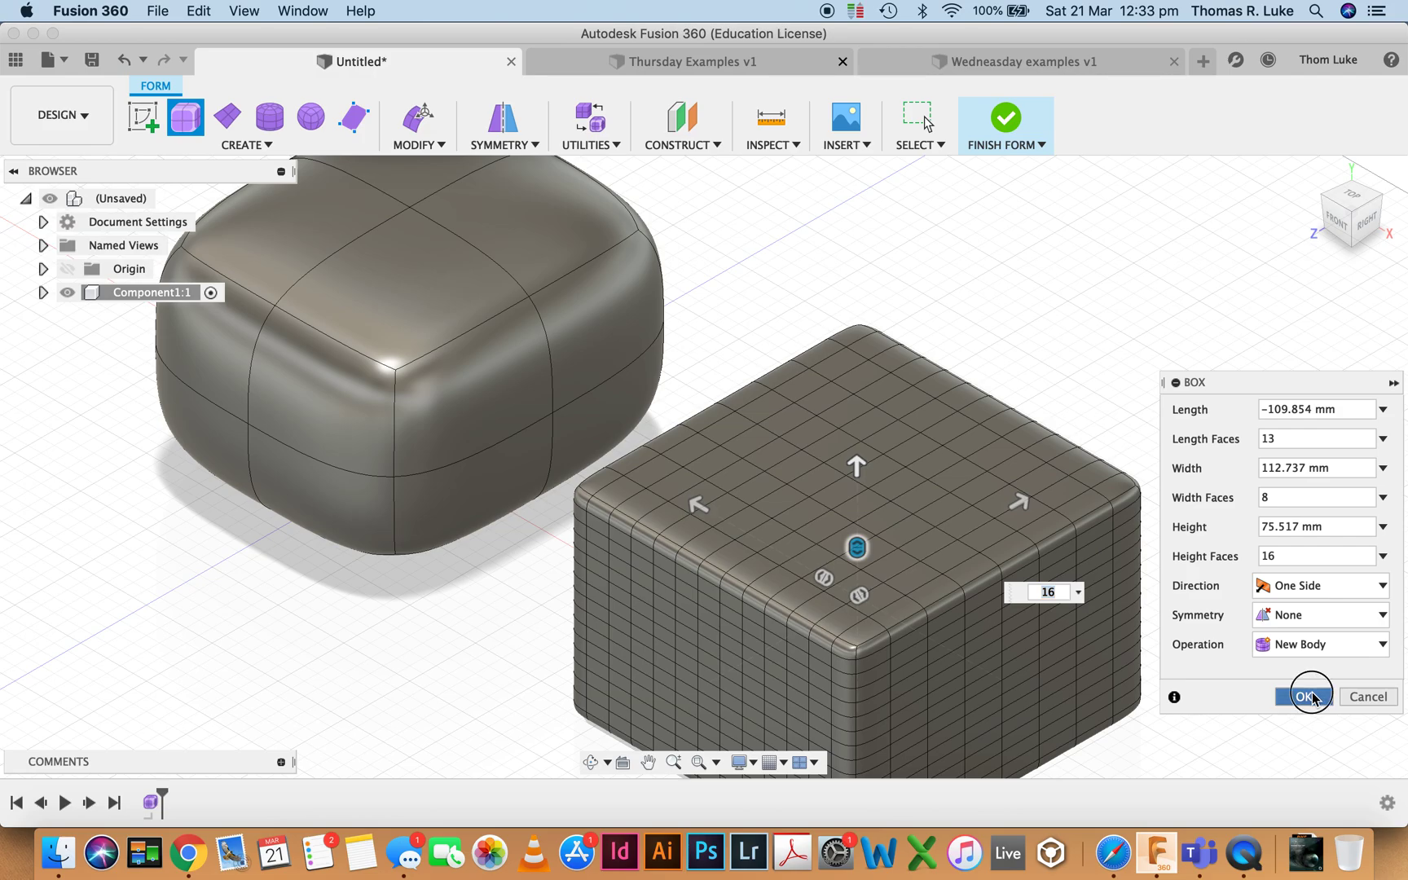
left_click(1307, 696)
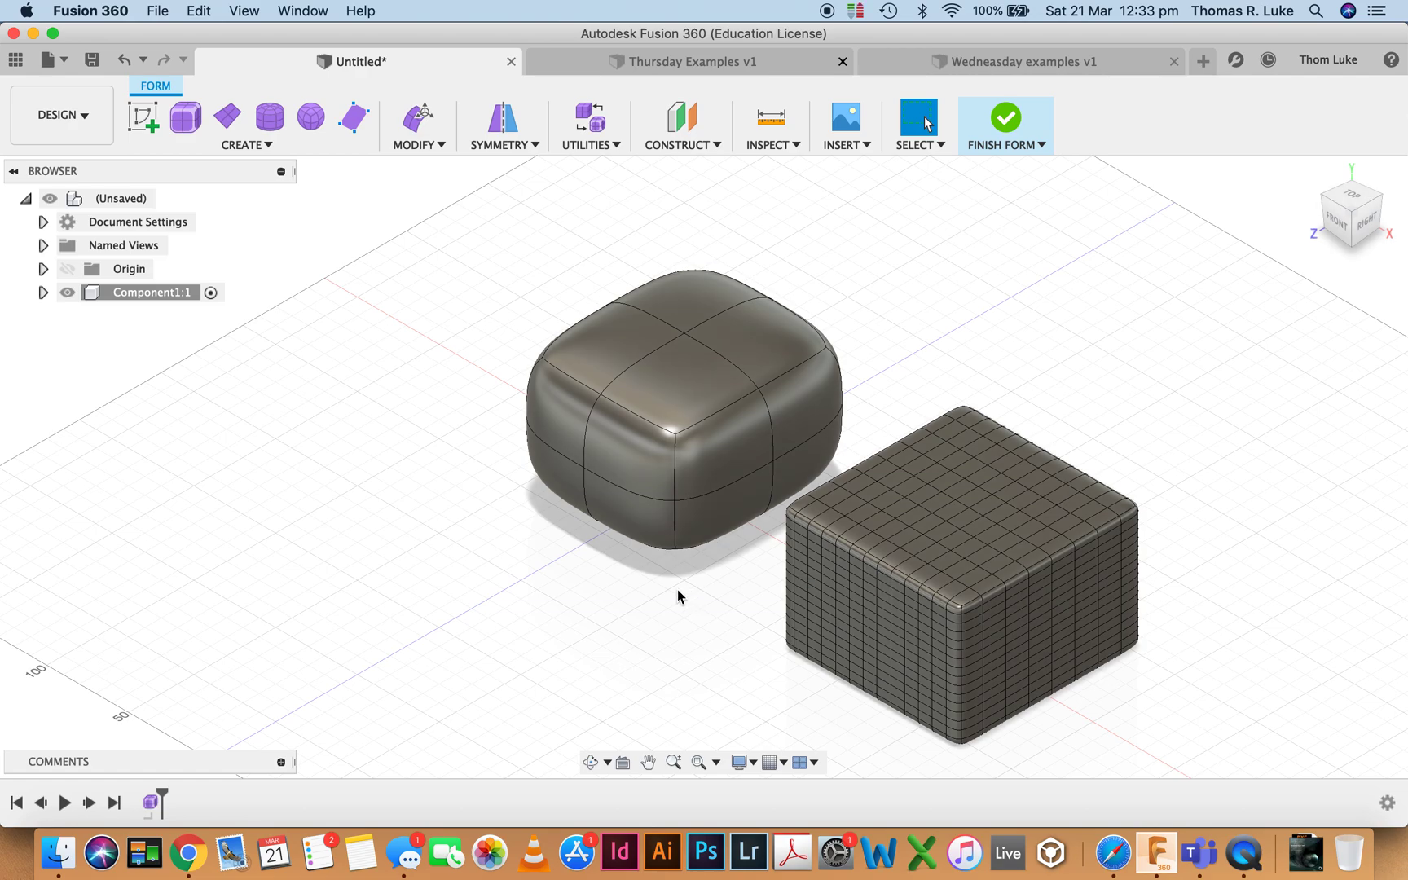
Select the front top face of the coarse box for reshaping.
left_click(691, 404)
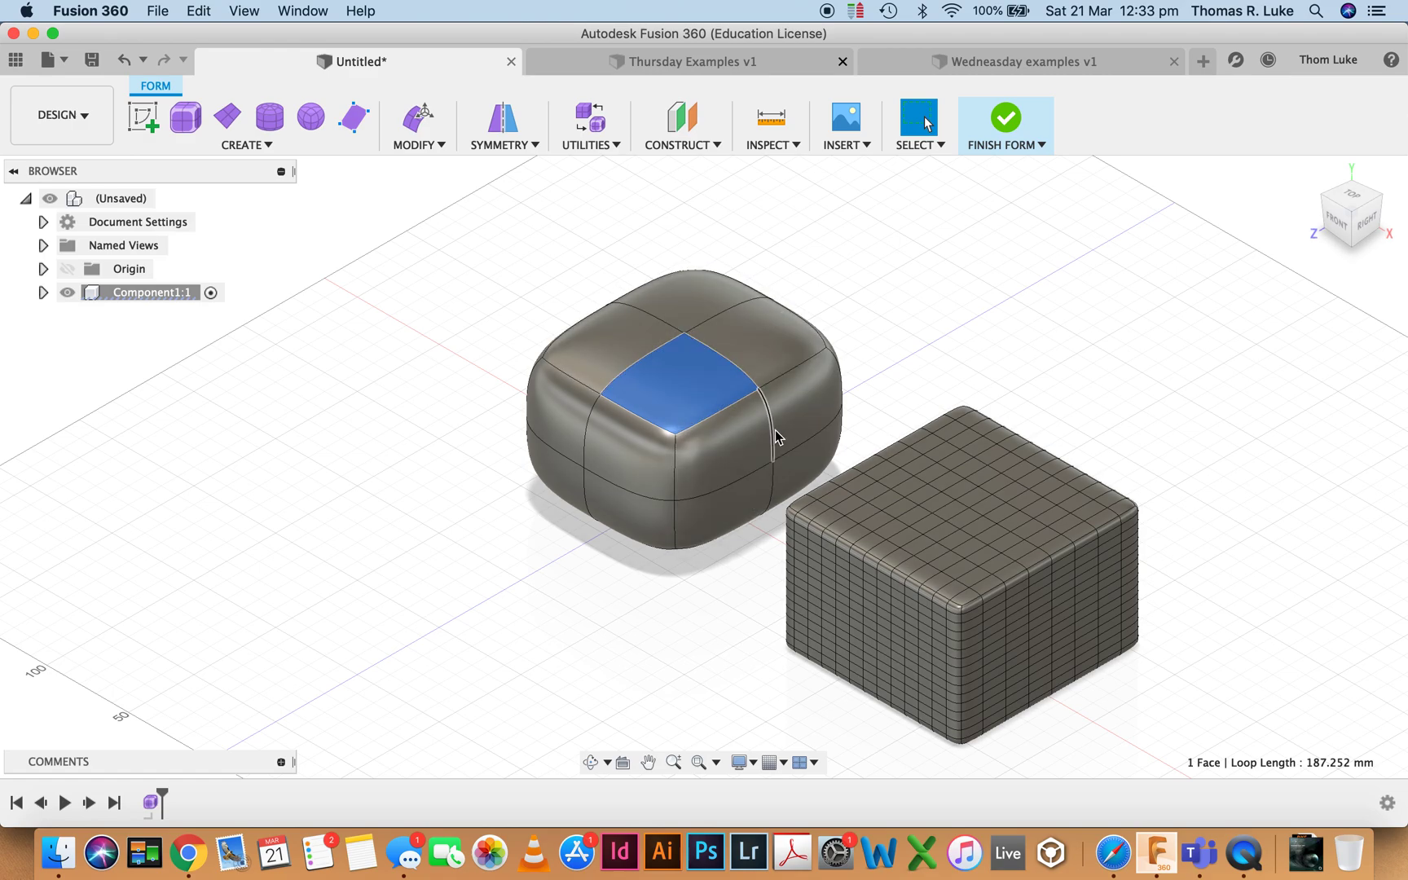
mouse_move(840, 506)
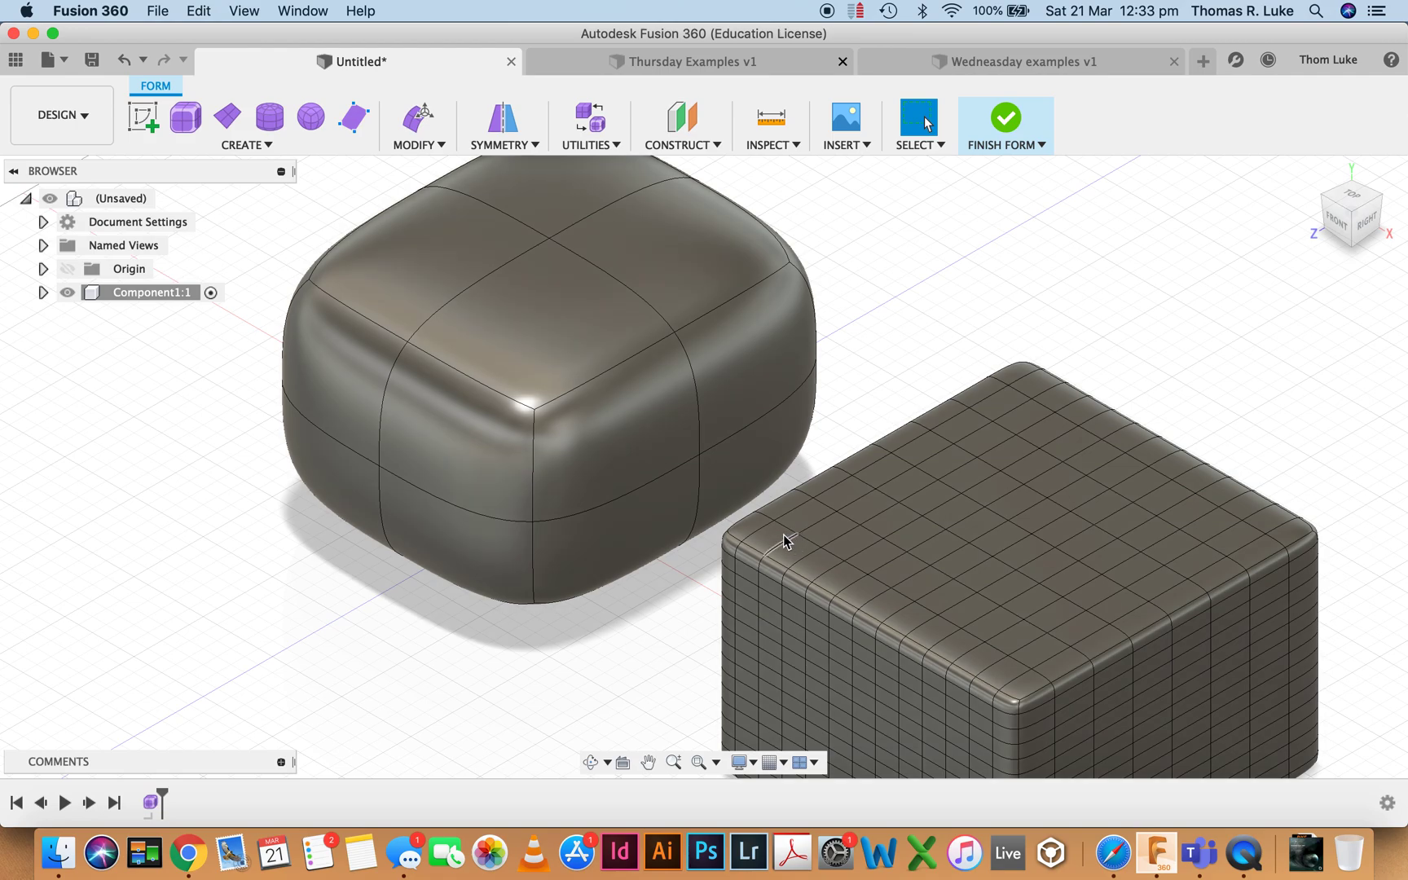
left_click(551, 305)
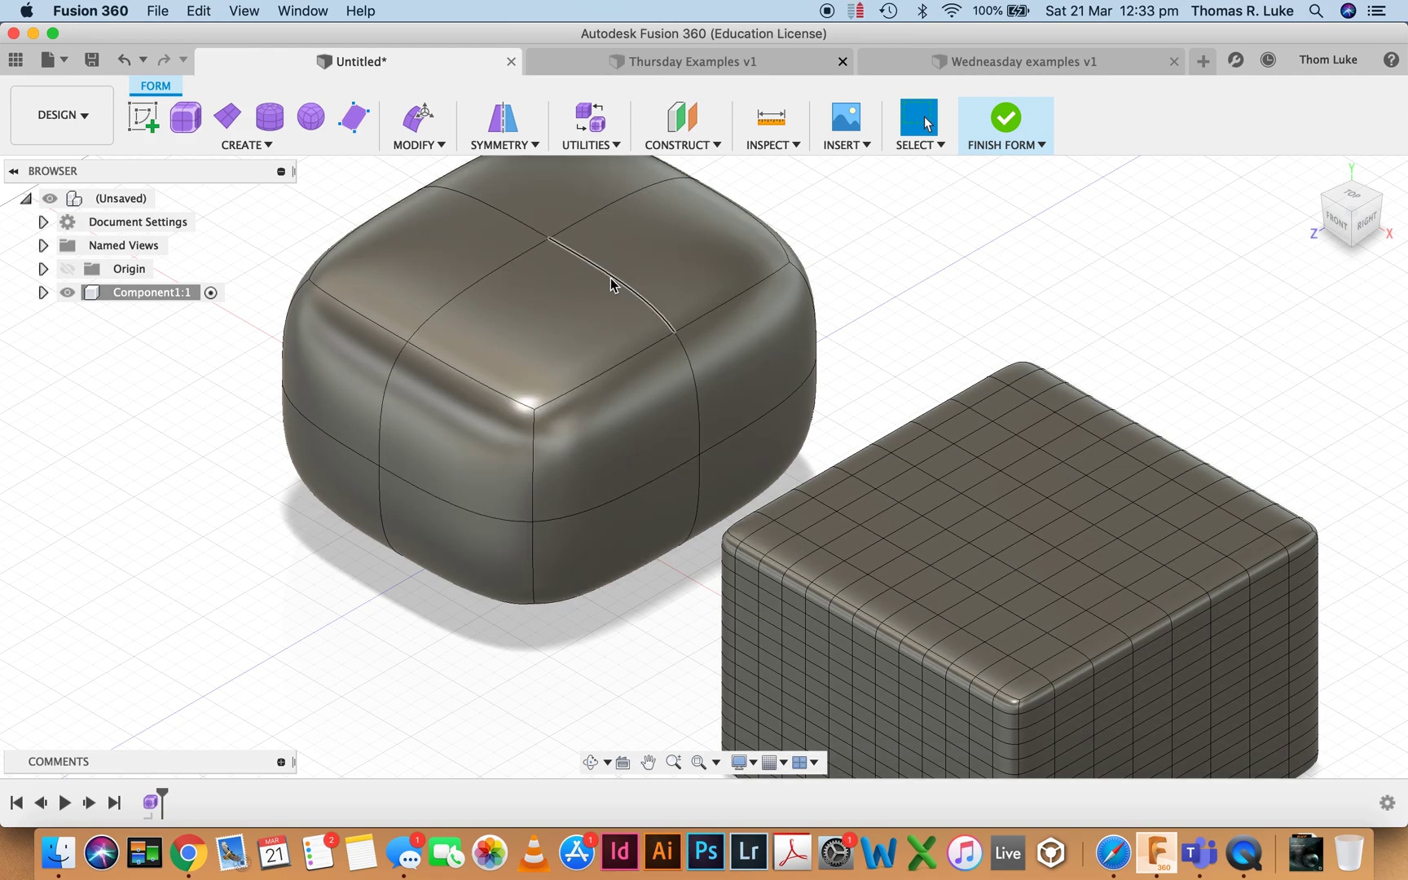
mouse_move(675, 339)
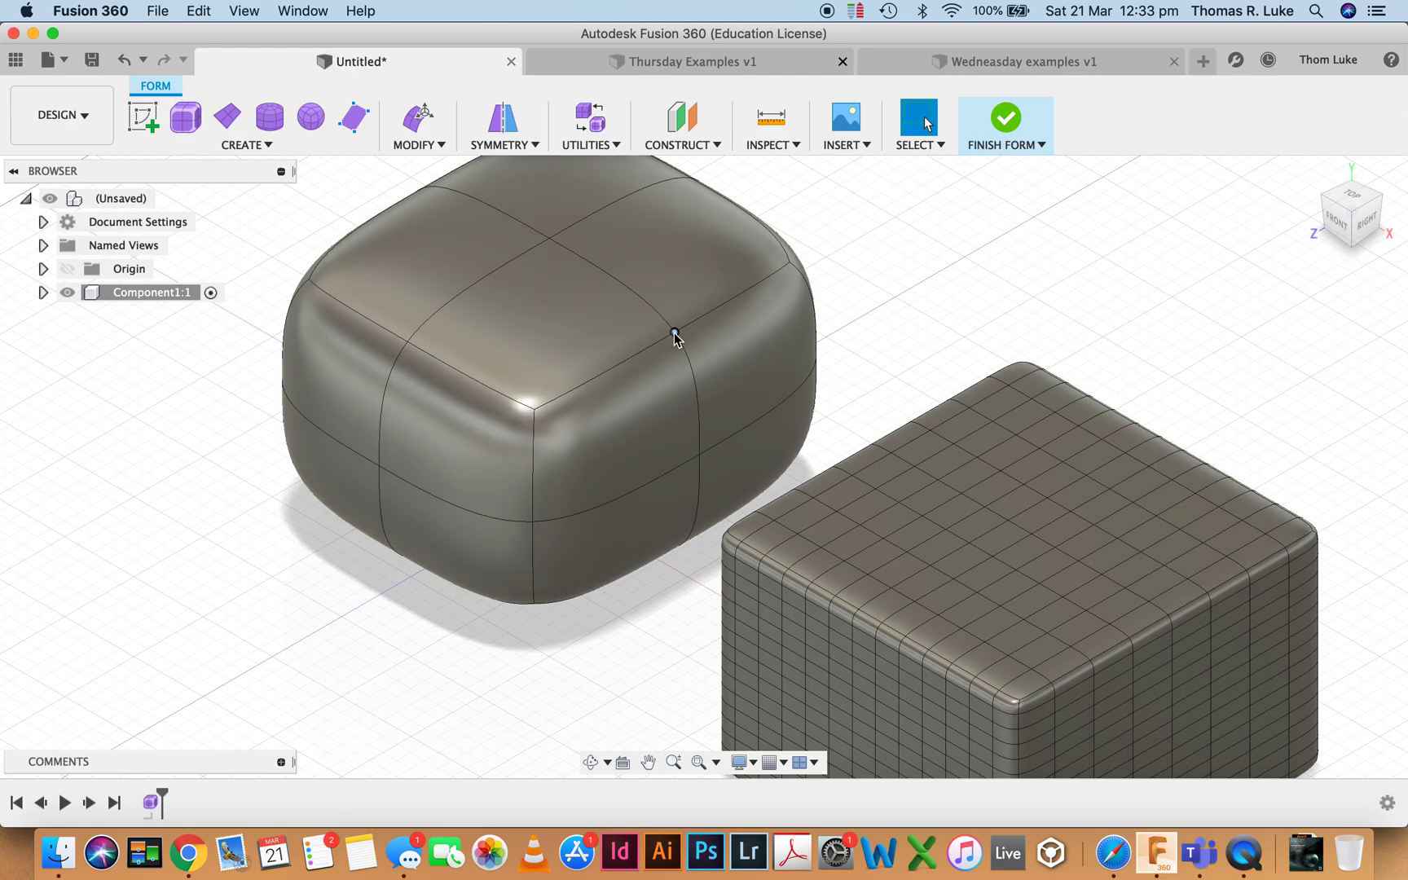
mouse_move(659, 349)
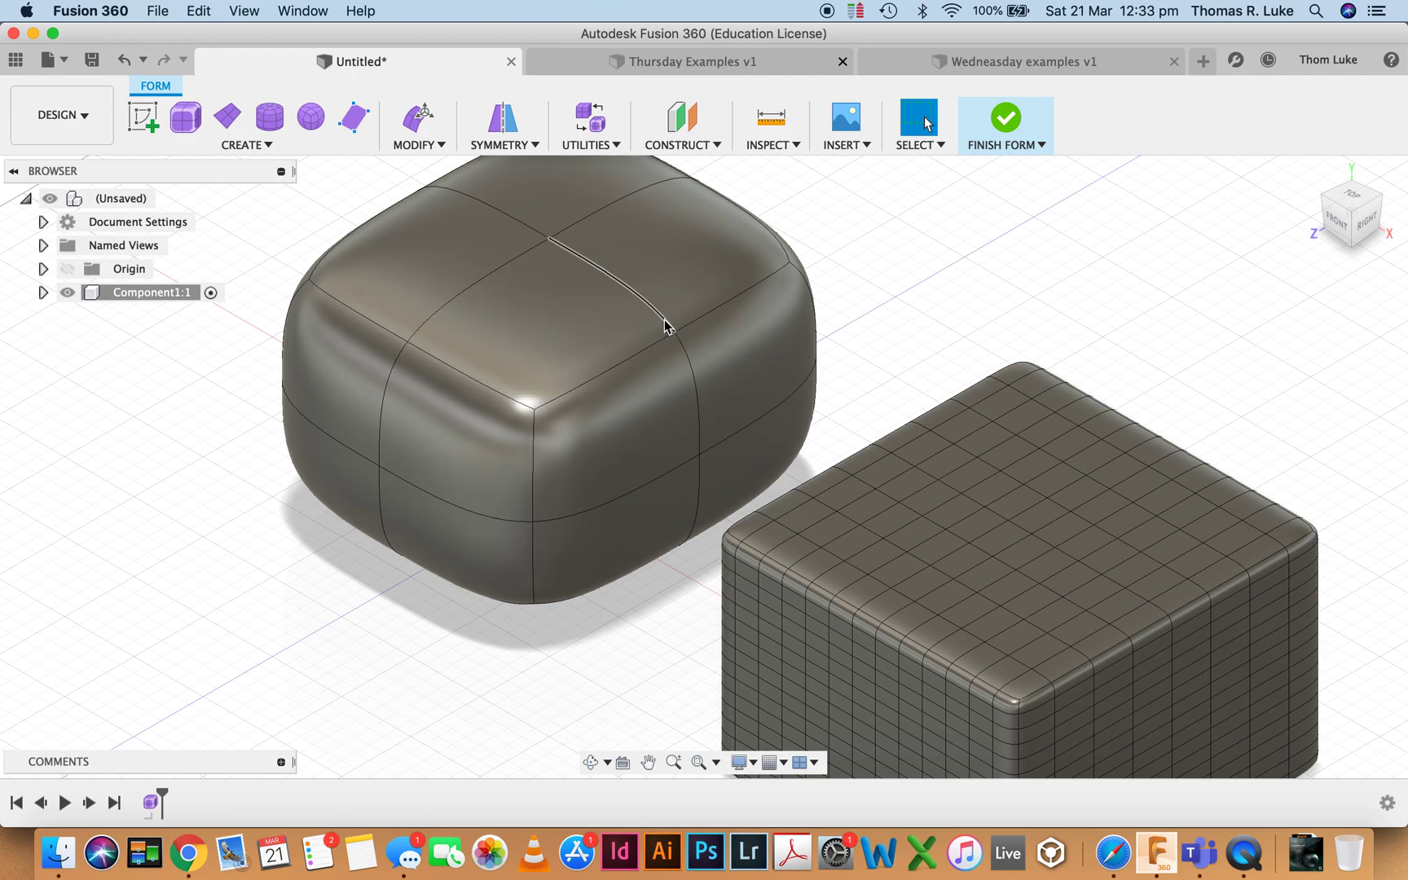
left_click(504, 319)
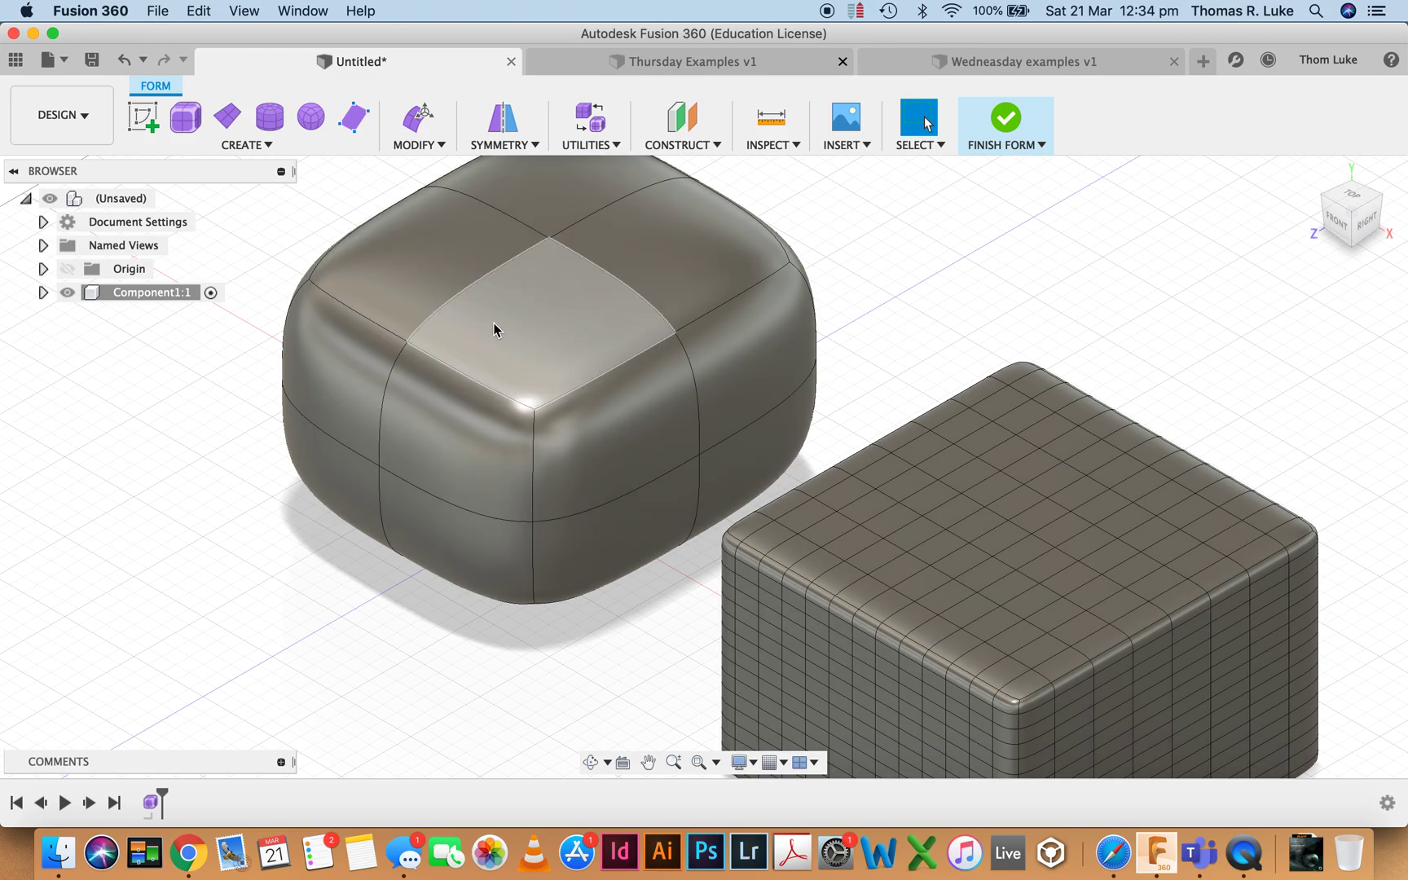
mouse_move(574, 273)
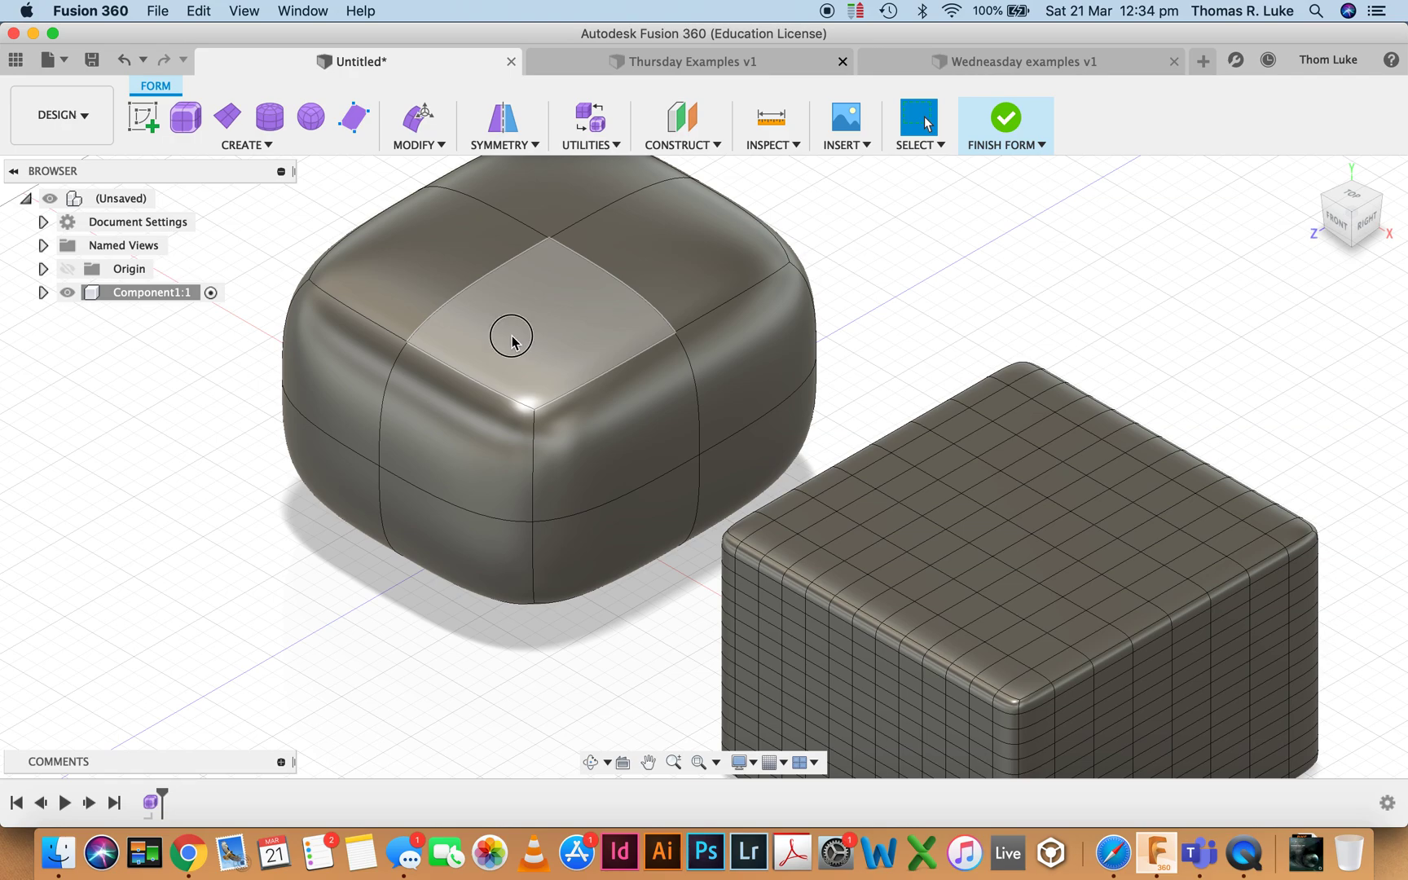
mouse_move(843, 308)
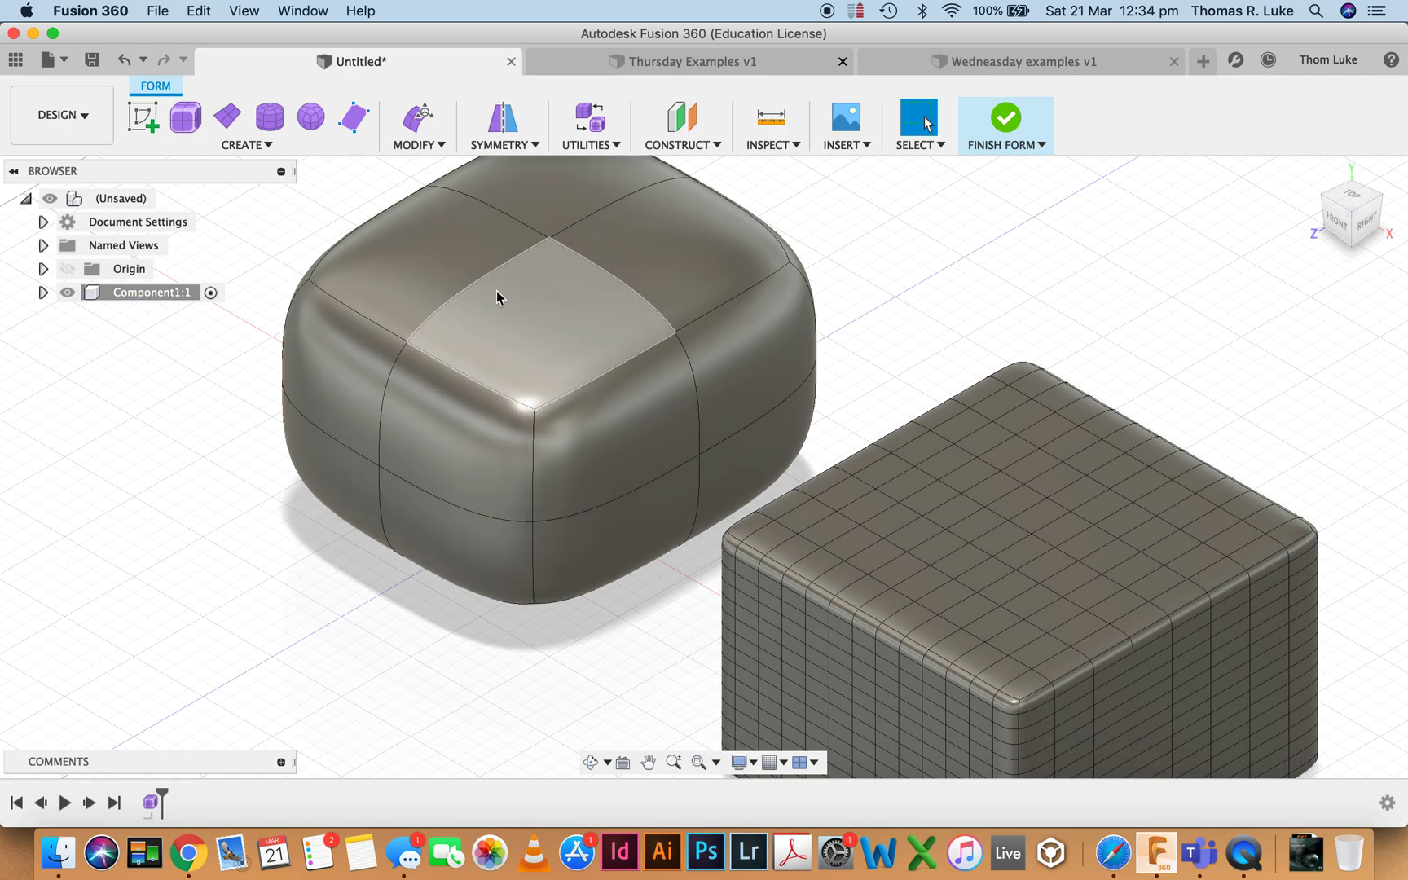
mouse_move(543, 313)
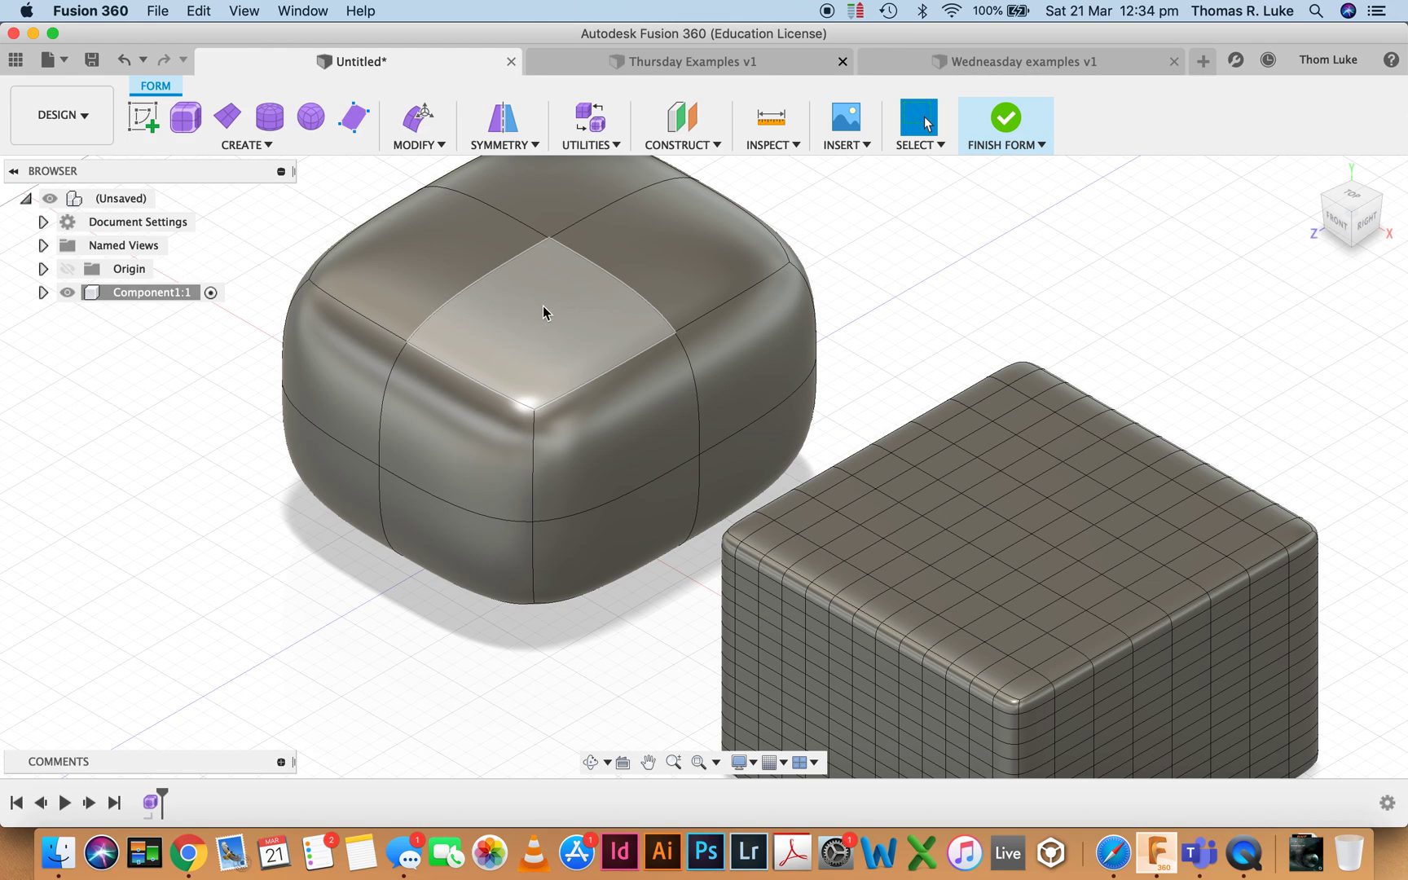
Start Edit Form from the Modify tools on the chosen top face.
right_click(543, 313)
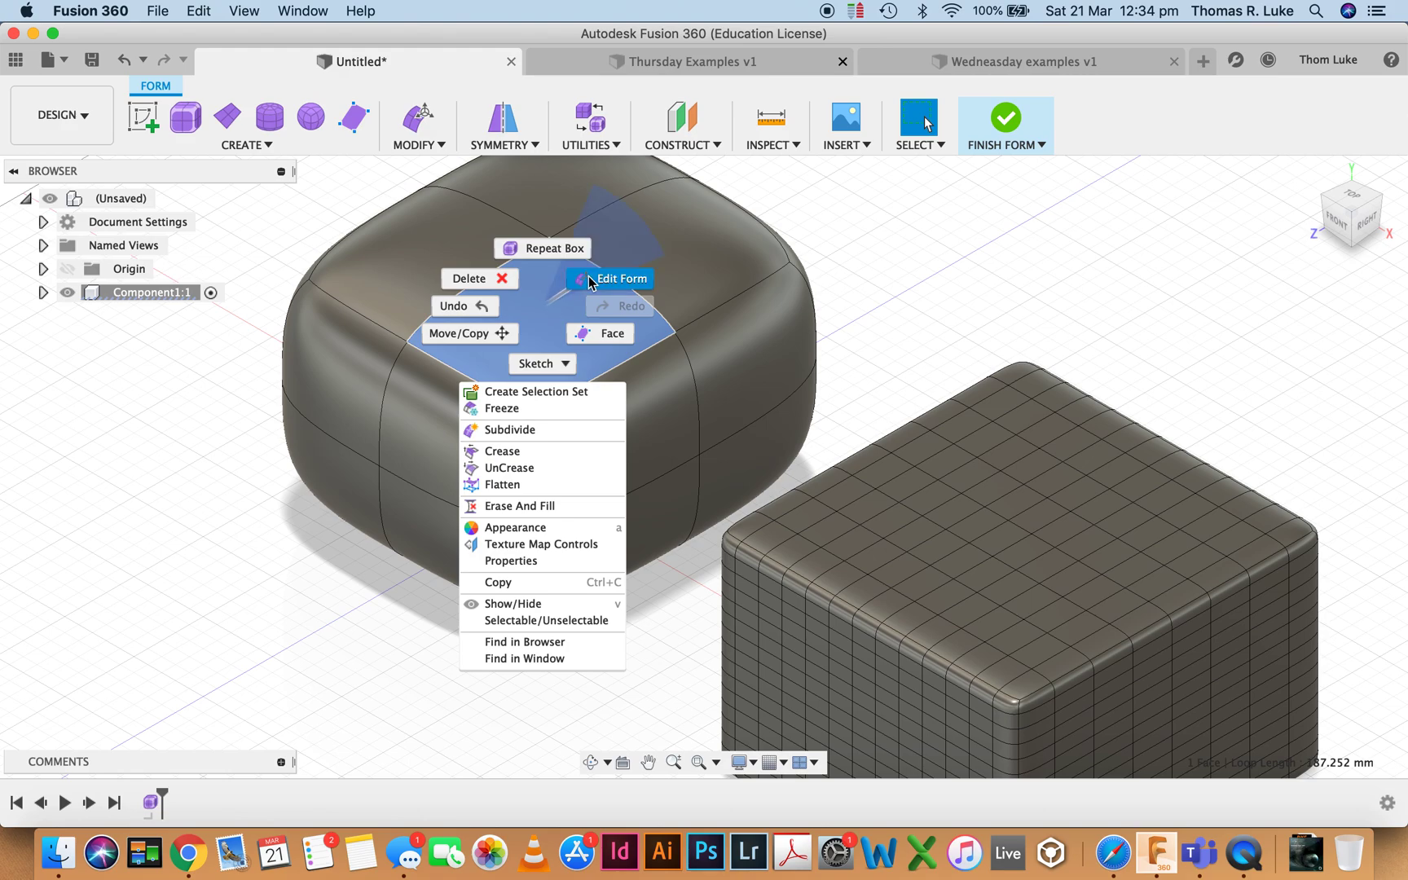
mouse_move(434, 143)
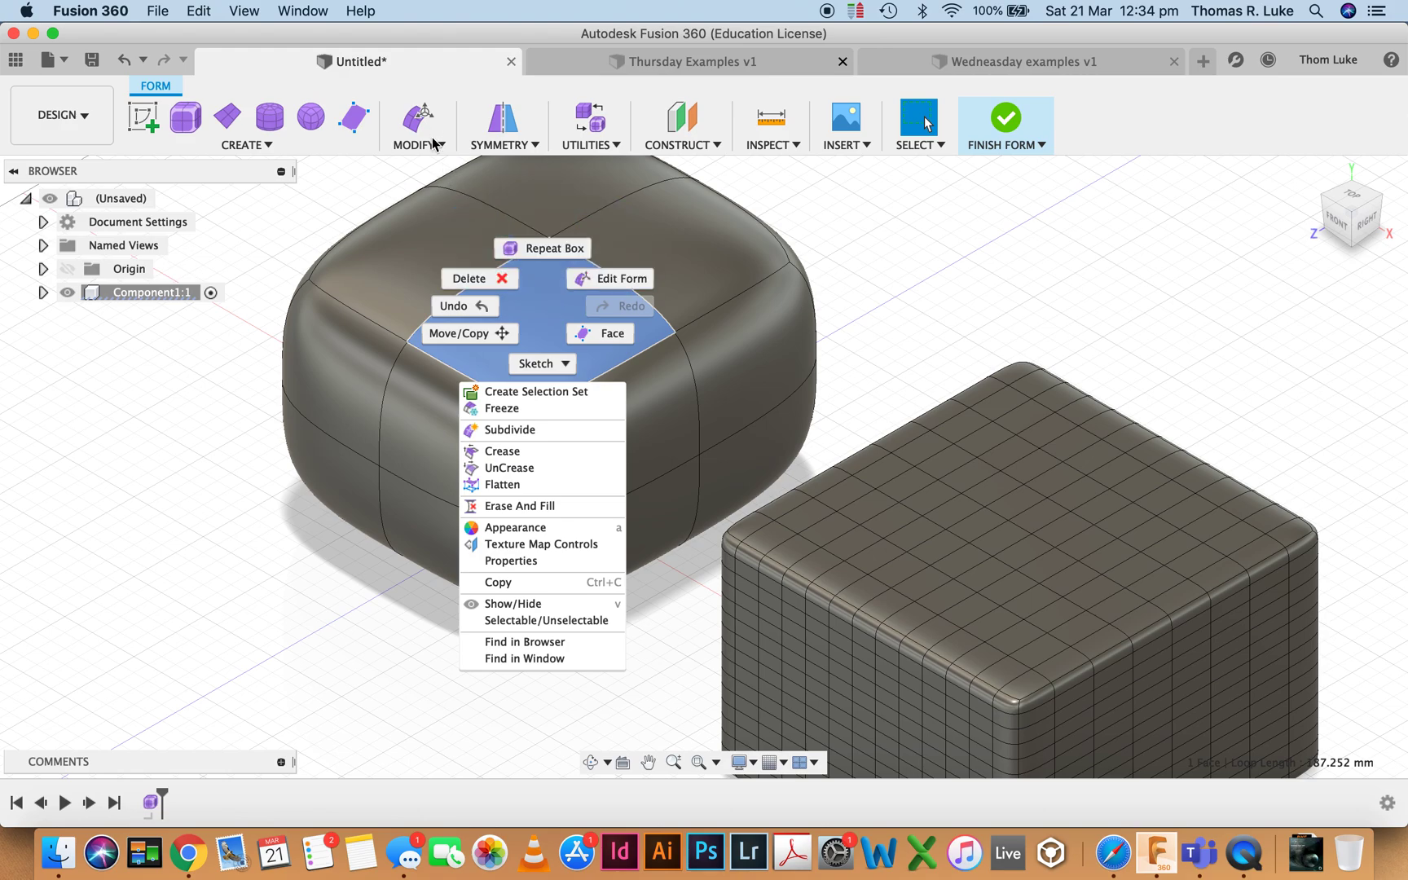
left_click(415, 145)
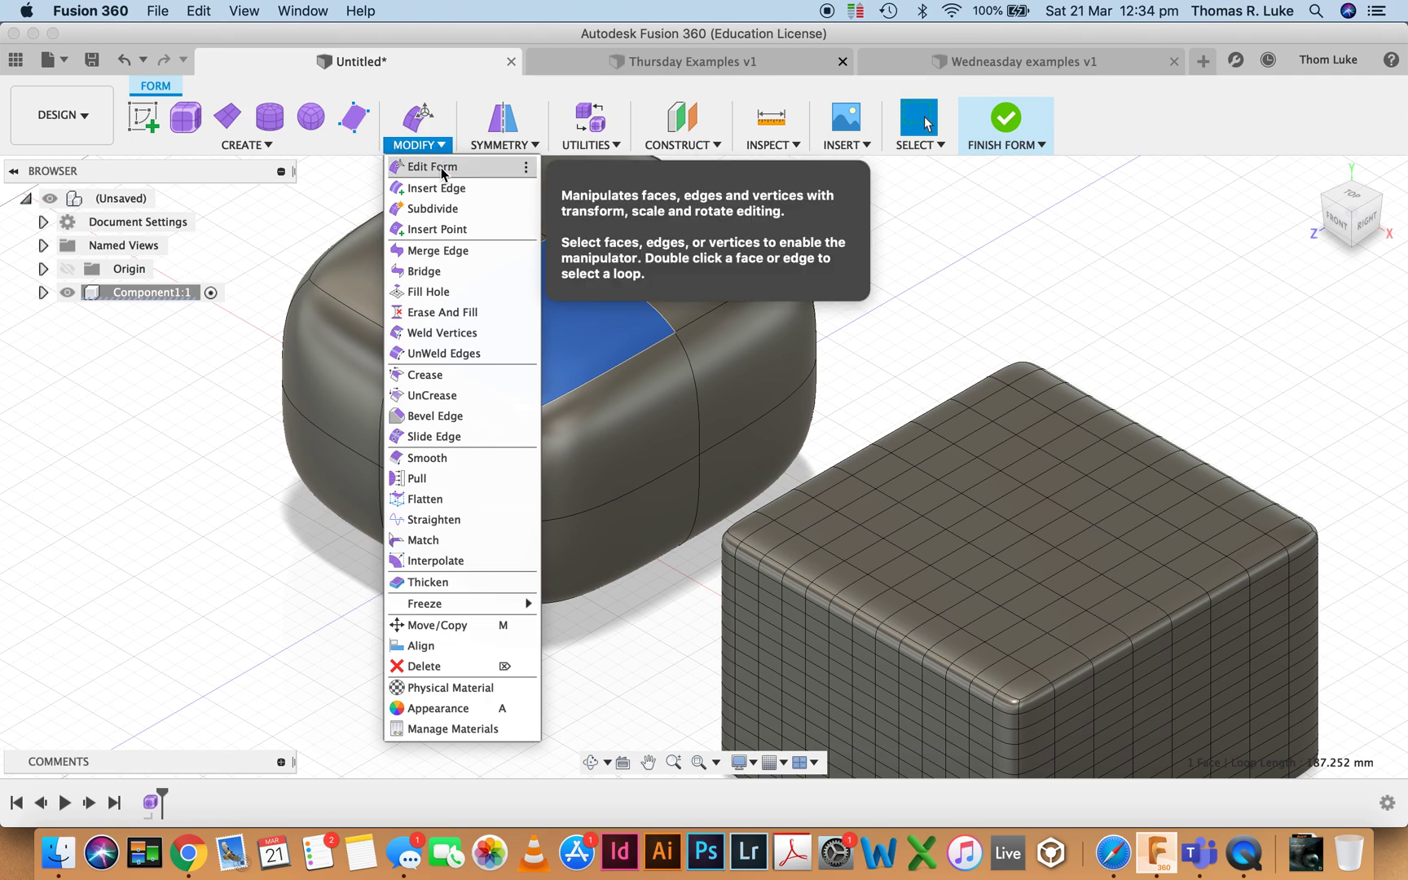
left_click(435, 166)
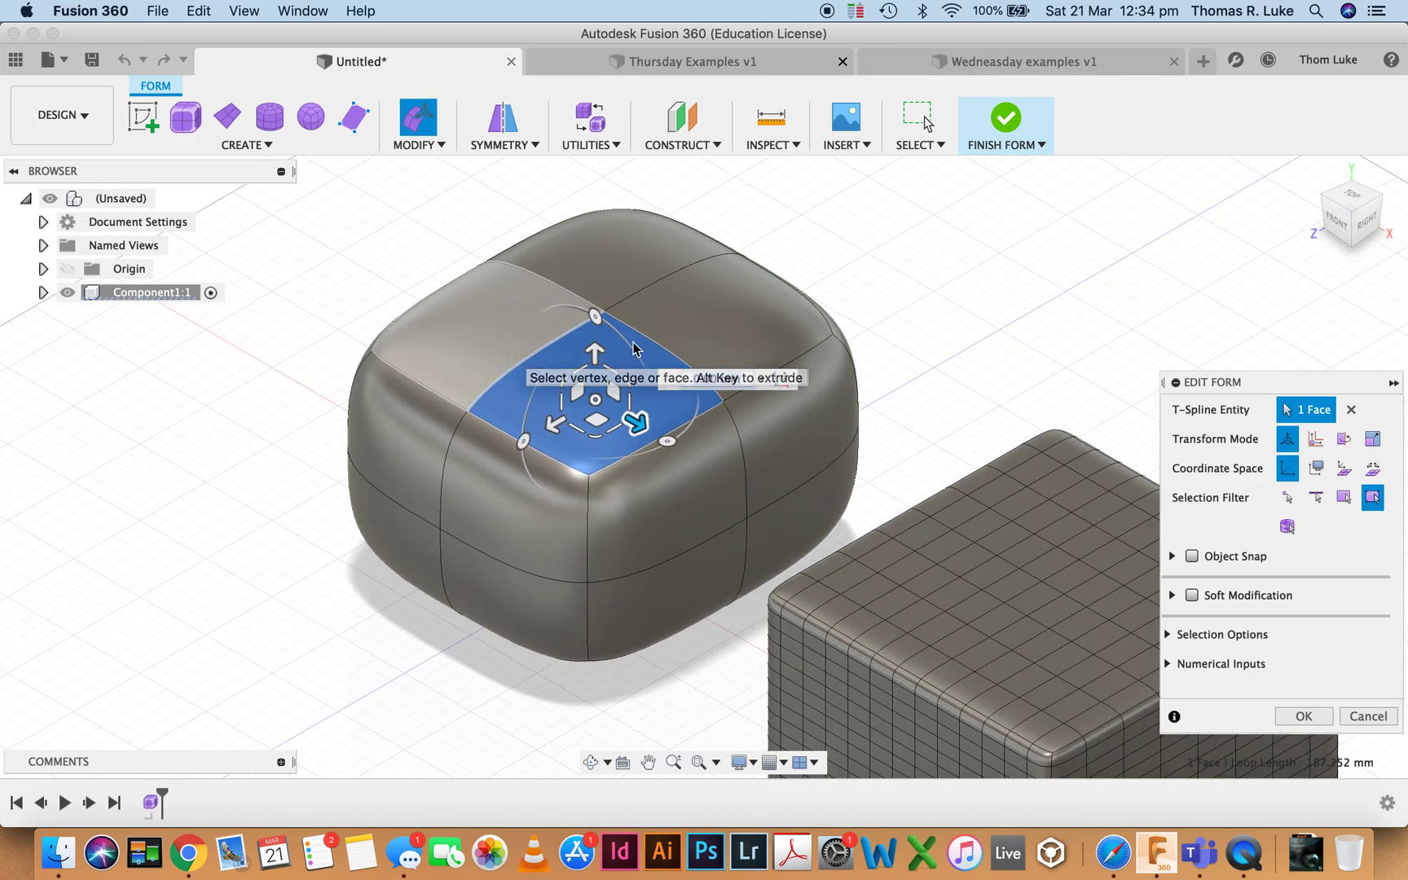
left_click(1351, 409)
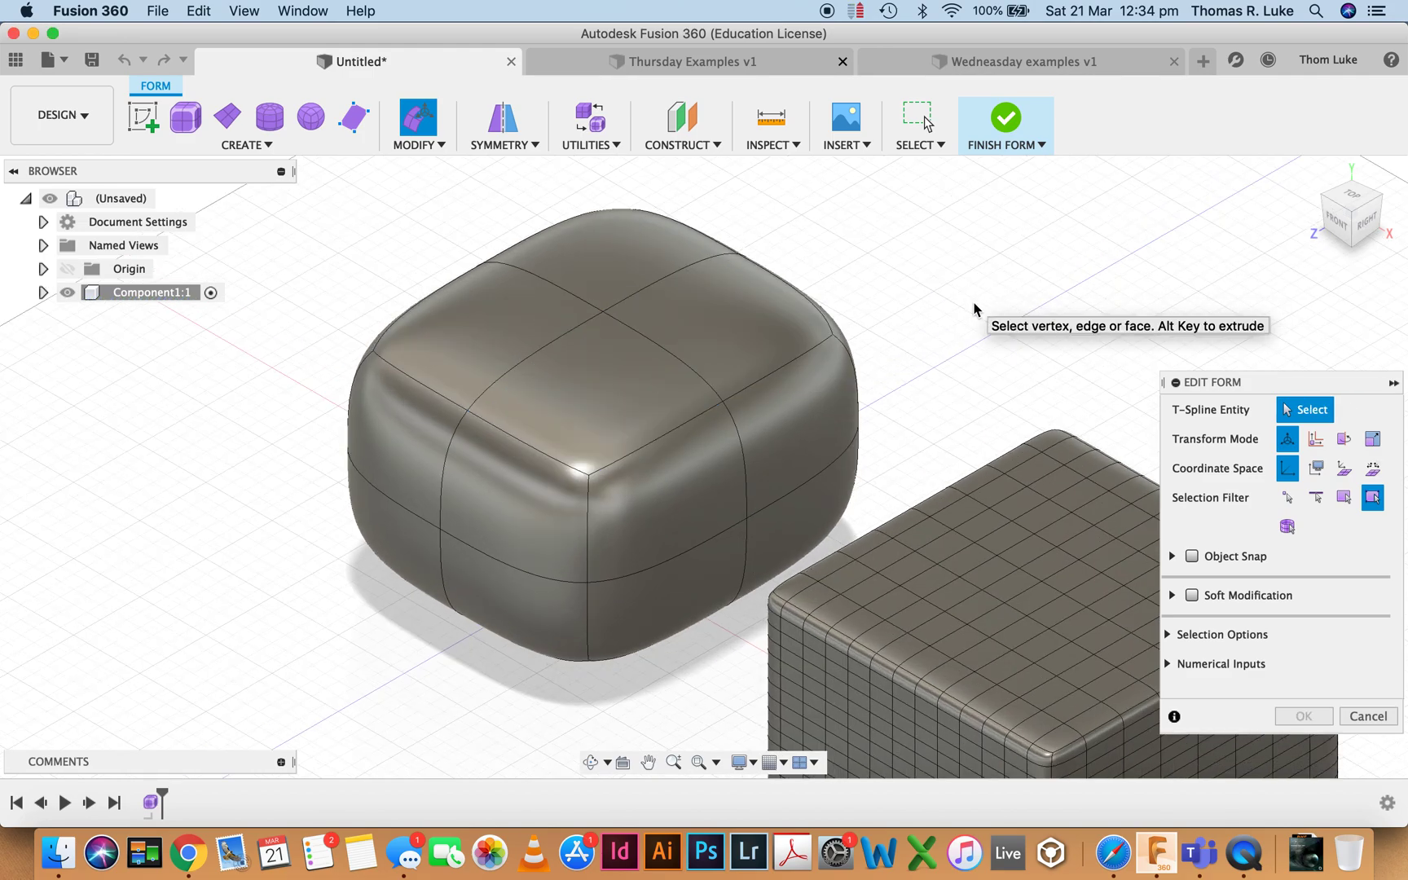
mouse_move(1262, 408)
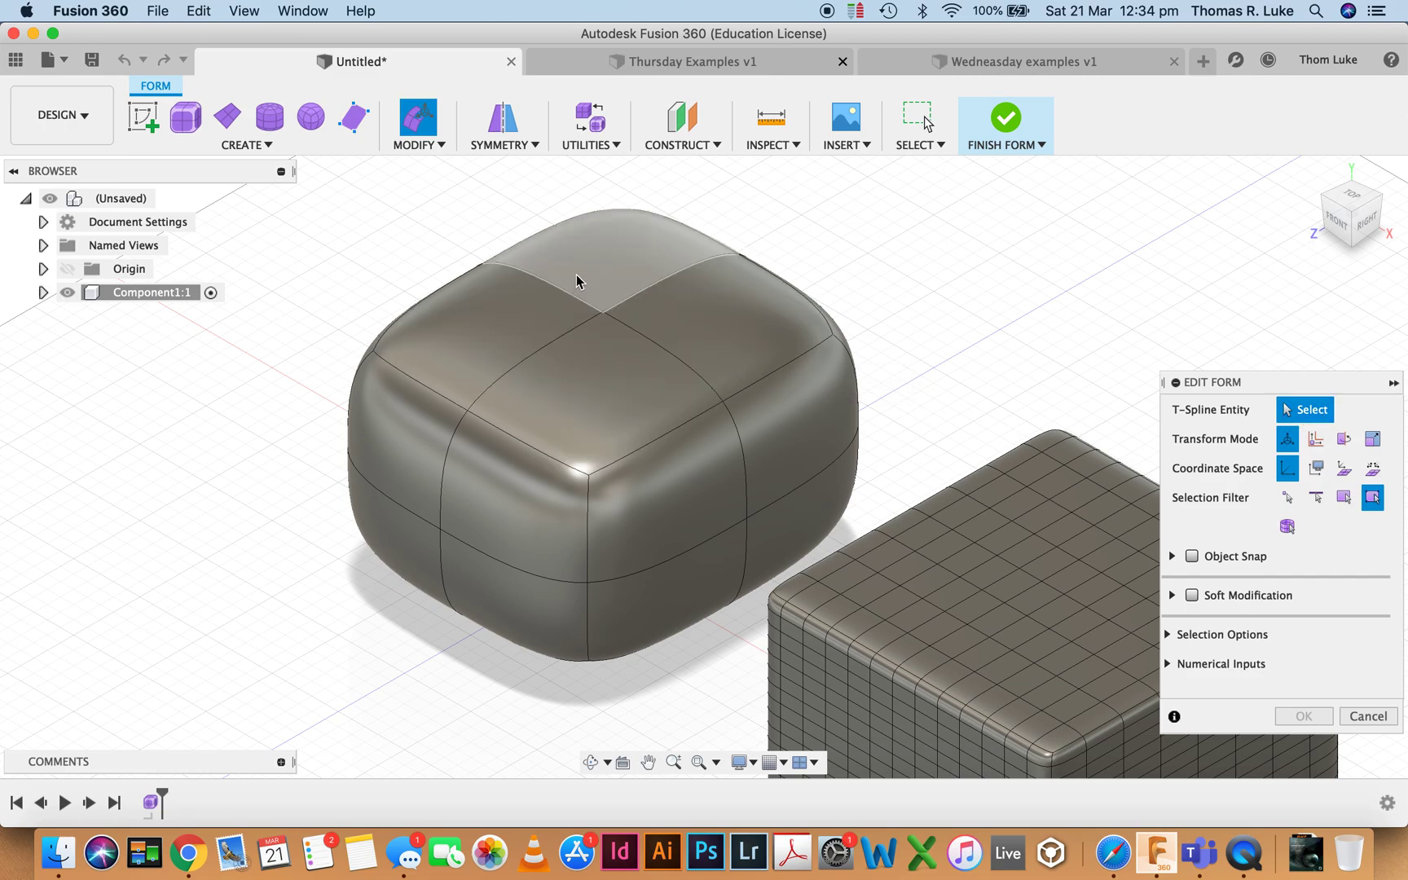
mouse_move(591, 373)
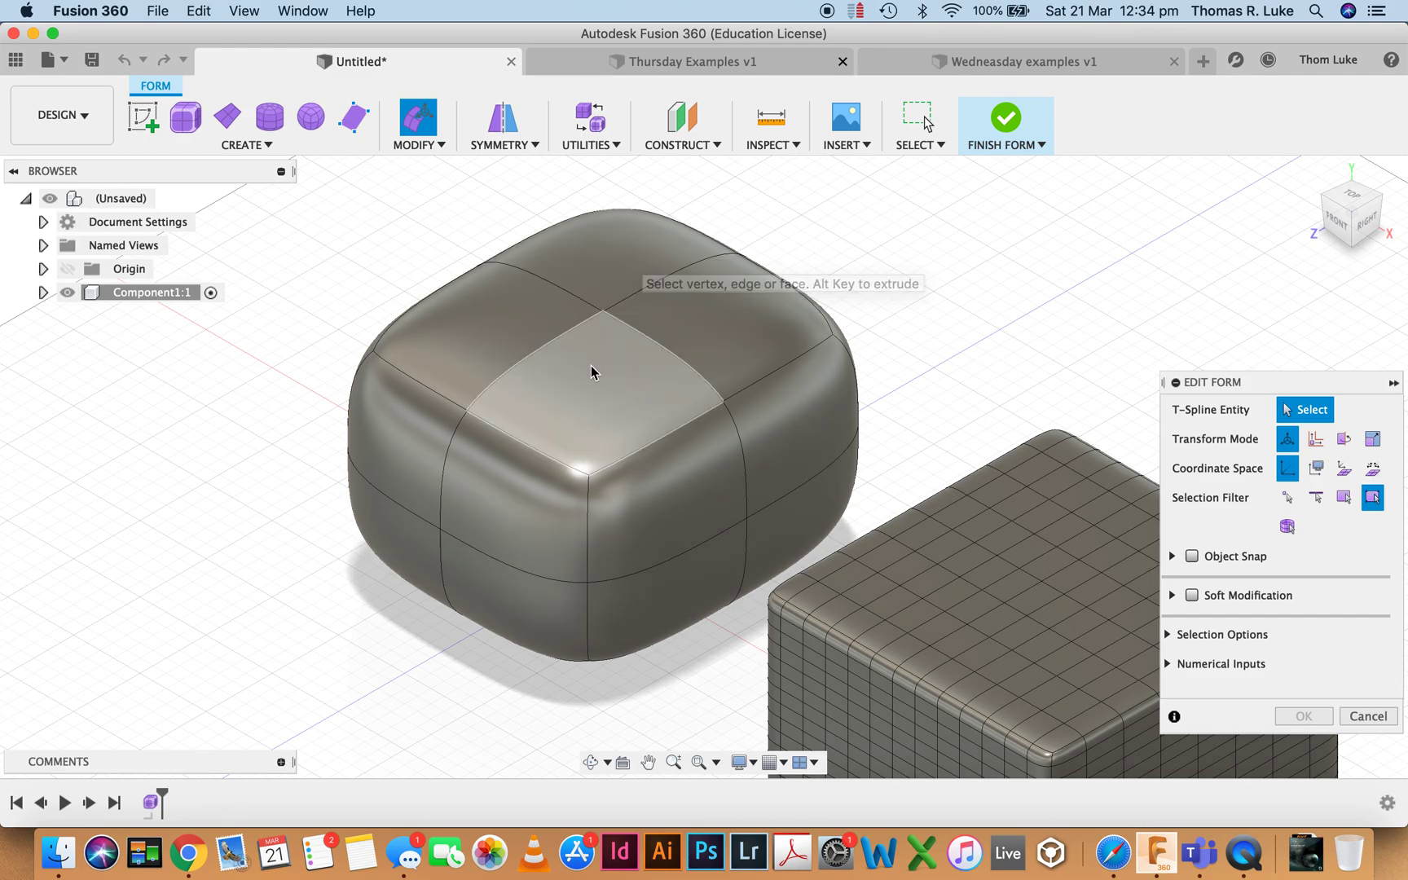
mouse_move(1113, 436)
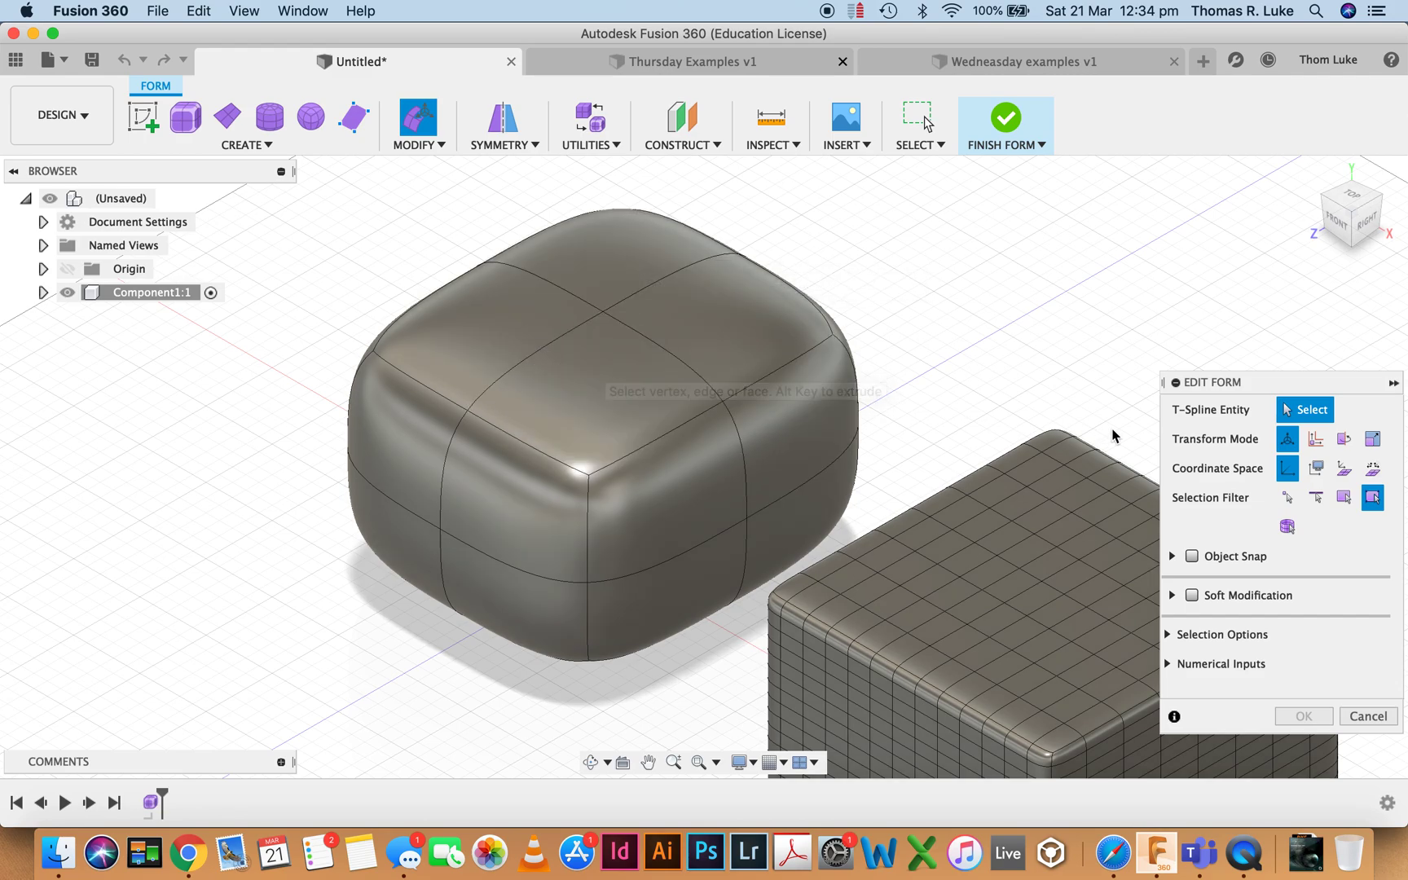
mouse_move(1316, 439)
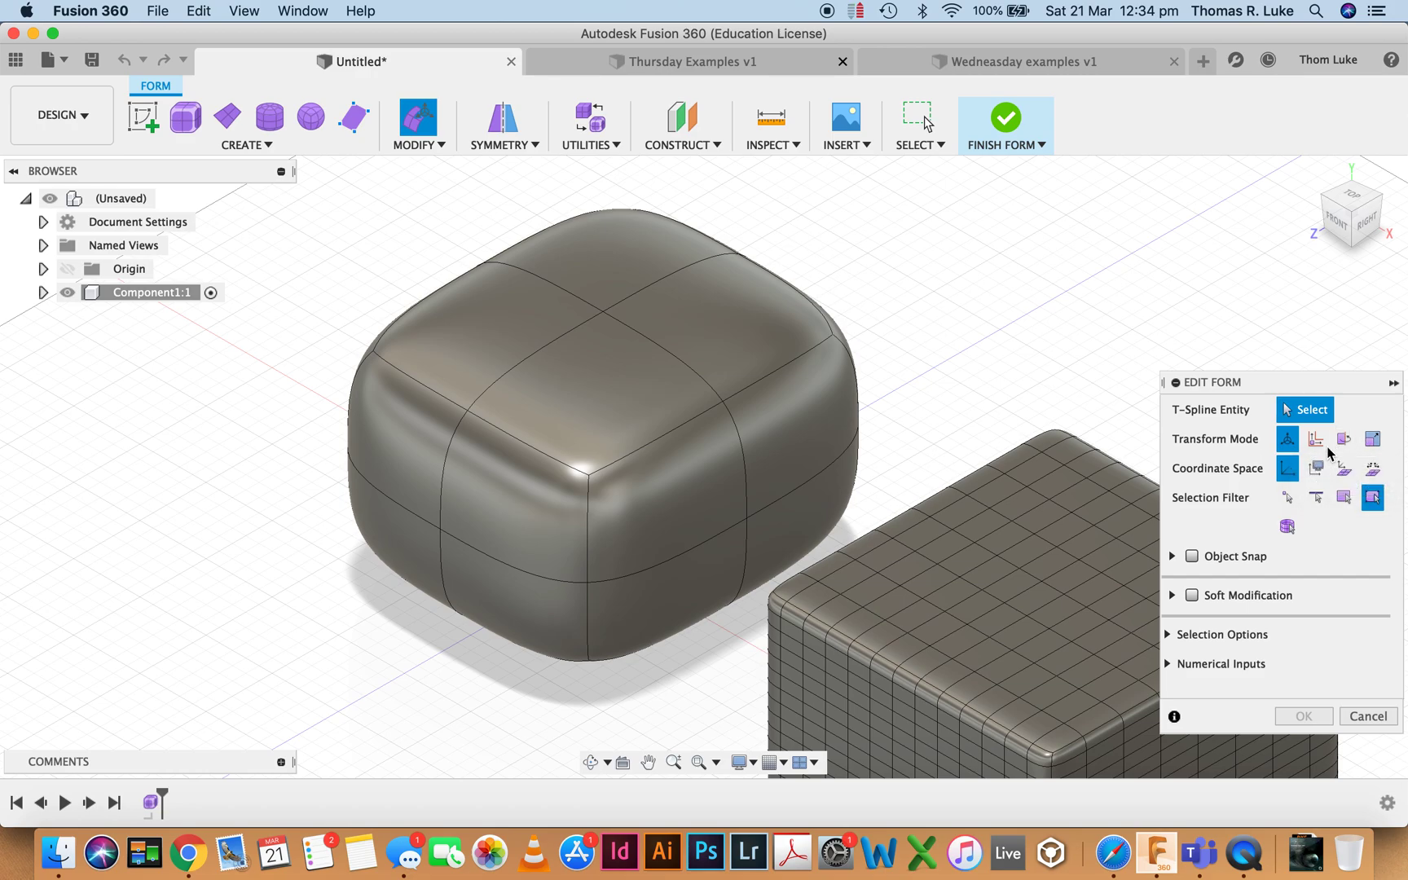
mouse_move(1287, 438)
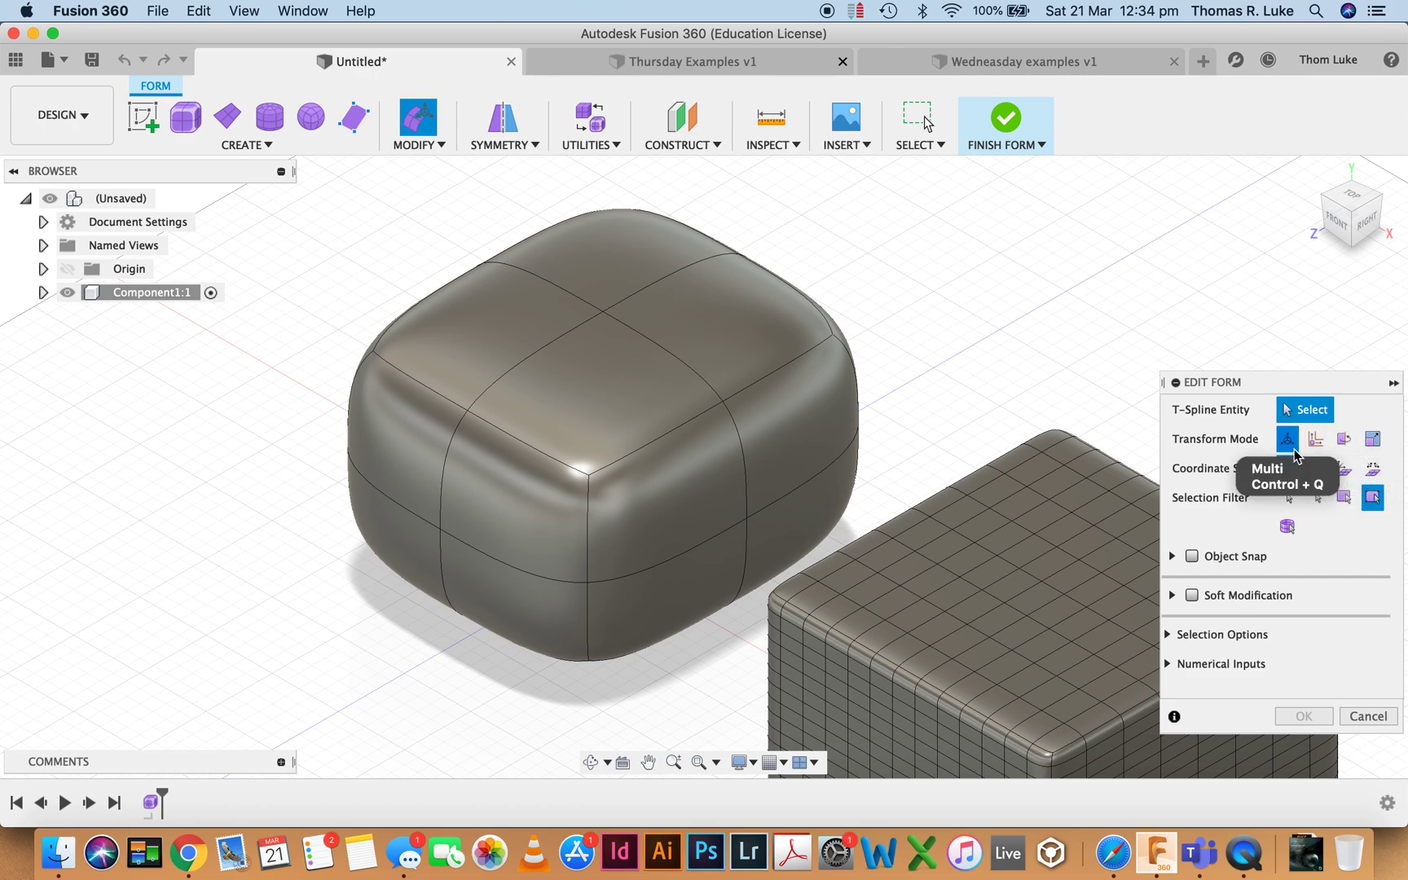
mouse_move(1316, 438)
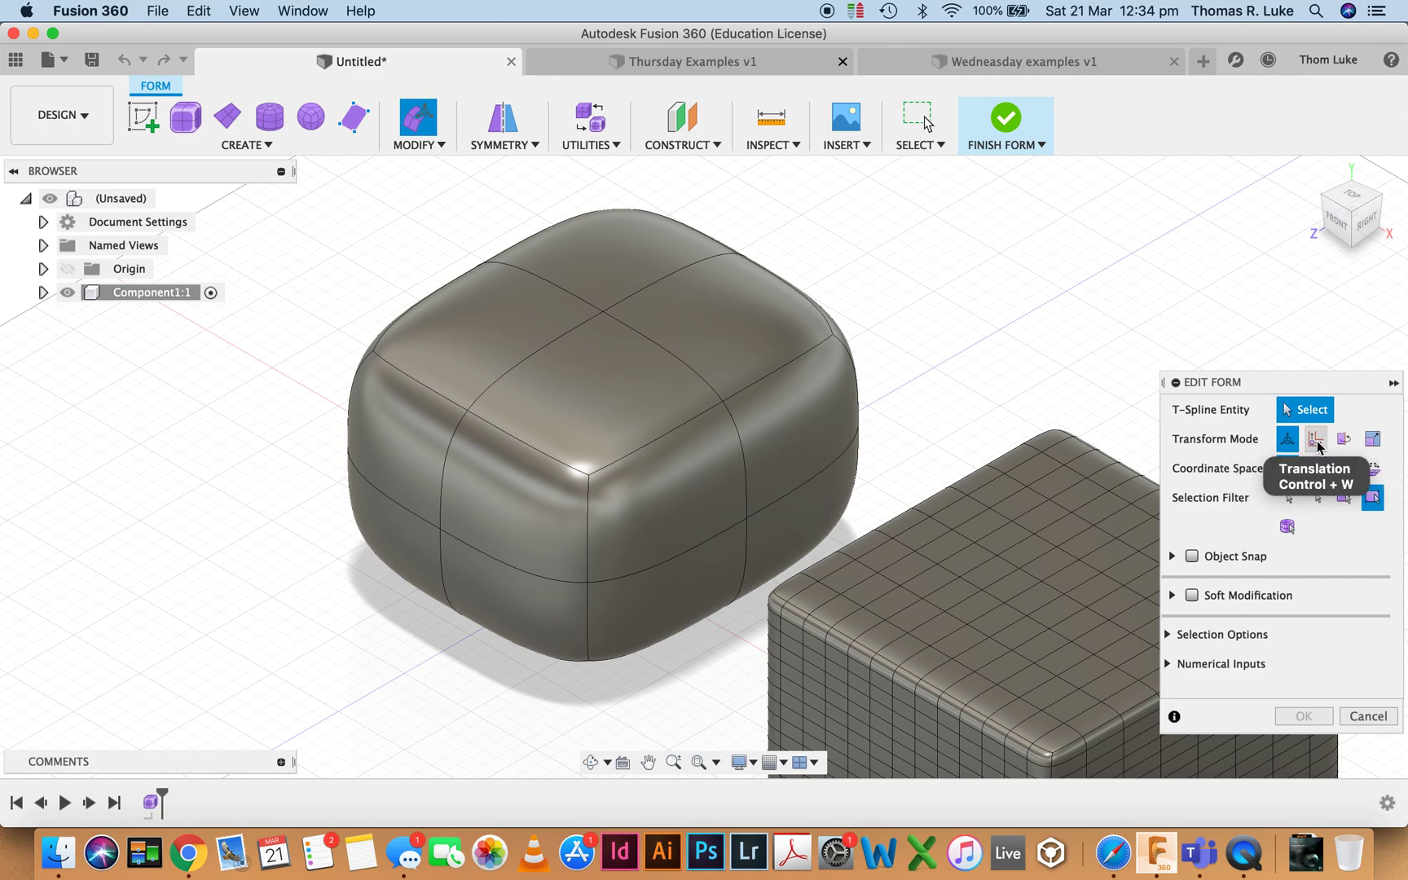
mouse_move(1082, 375)
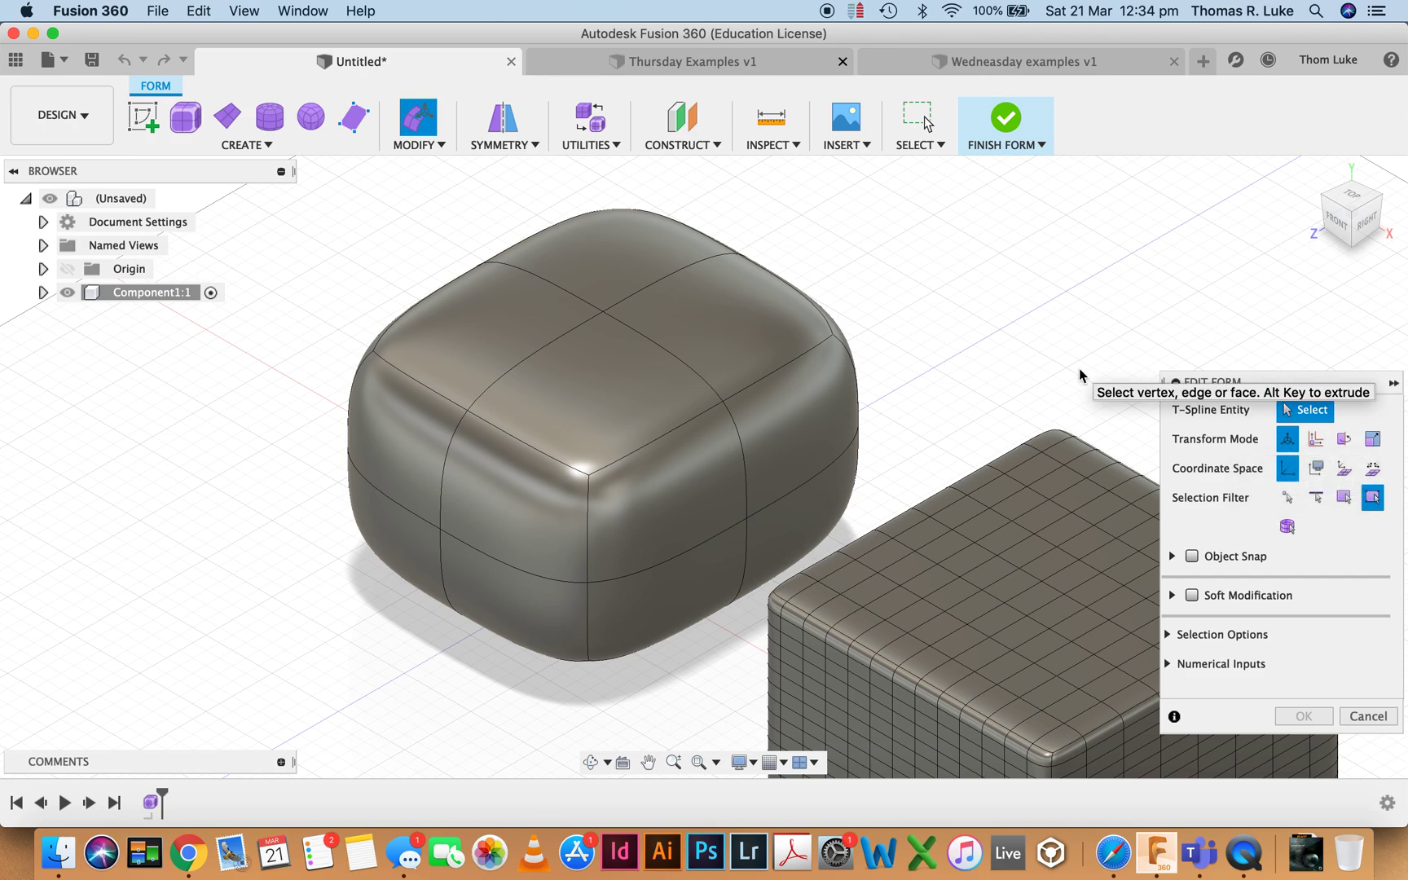
mouse_move(1315, 468)
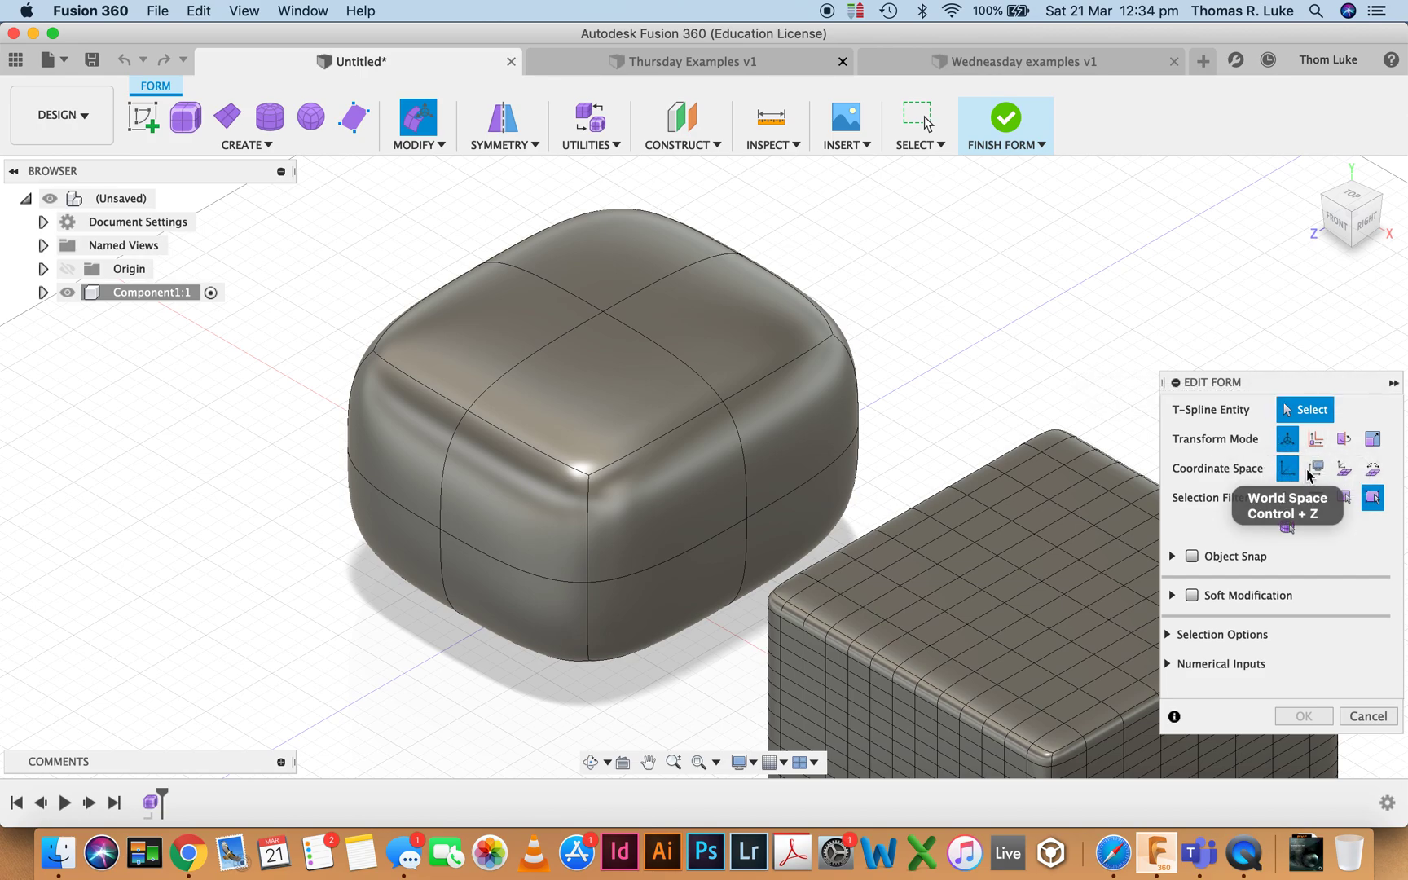
mouse_move(1274, 511)
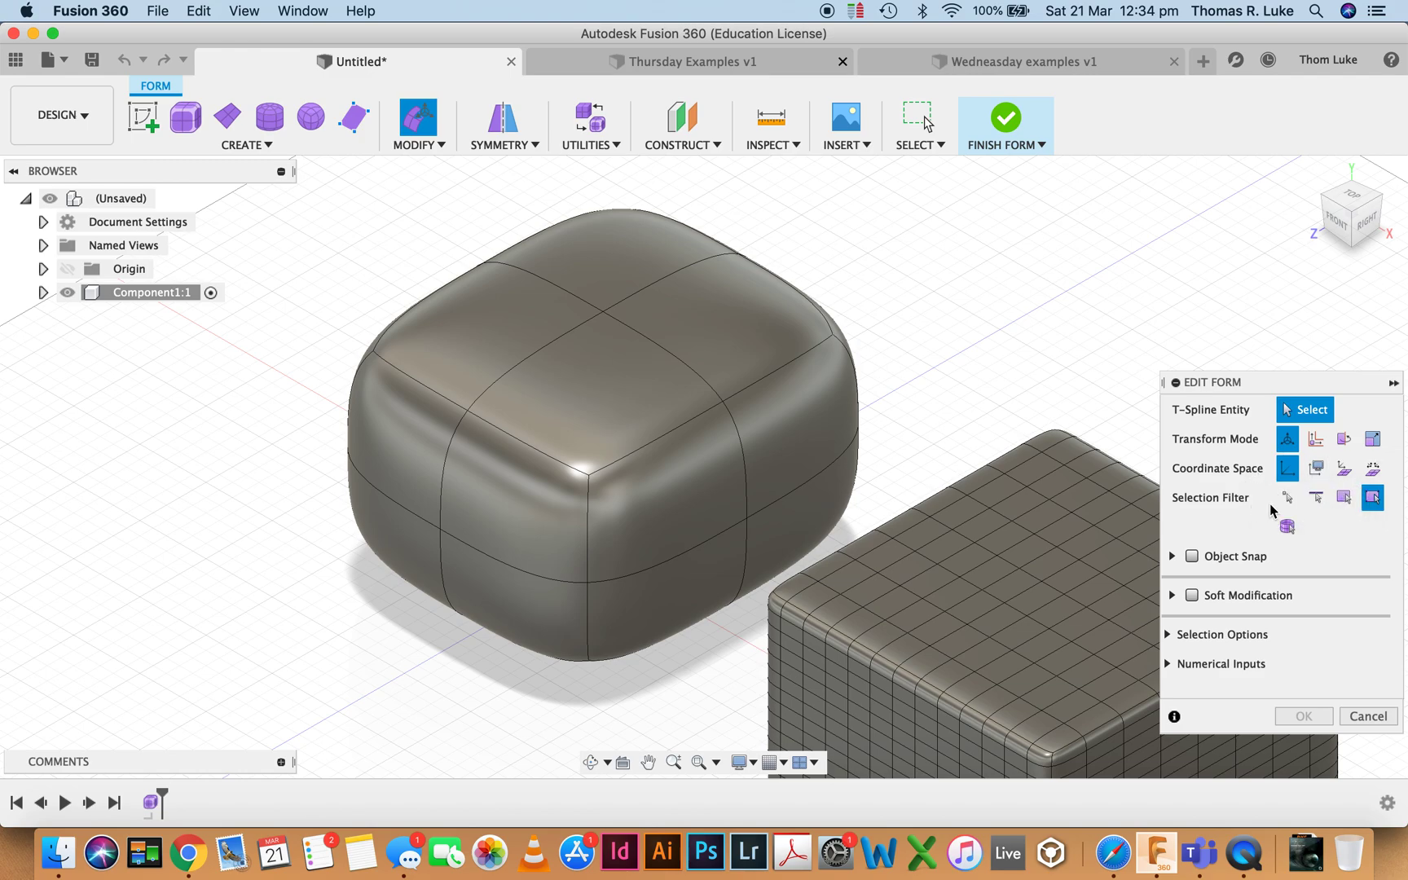
mouse_move(1130, 447)
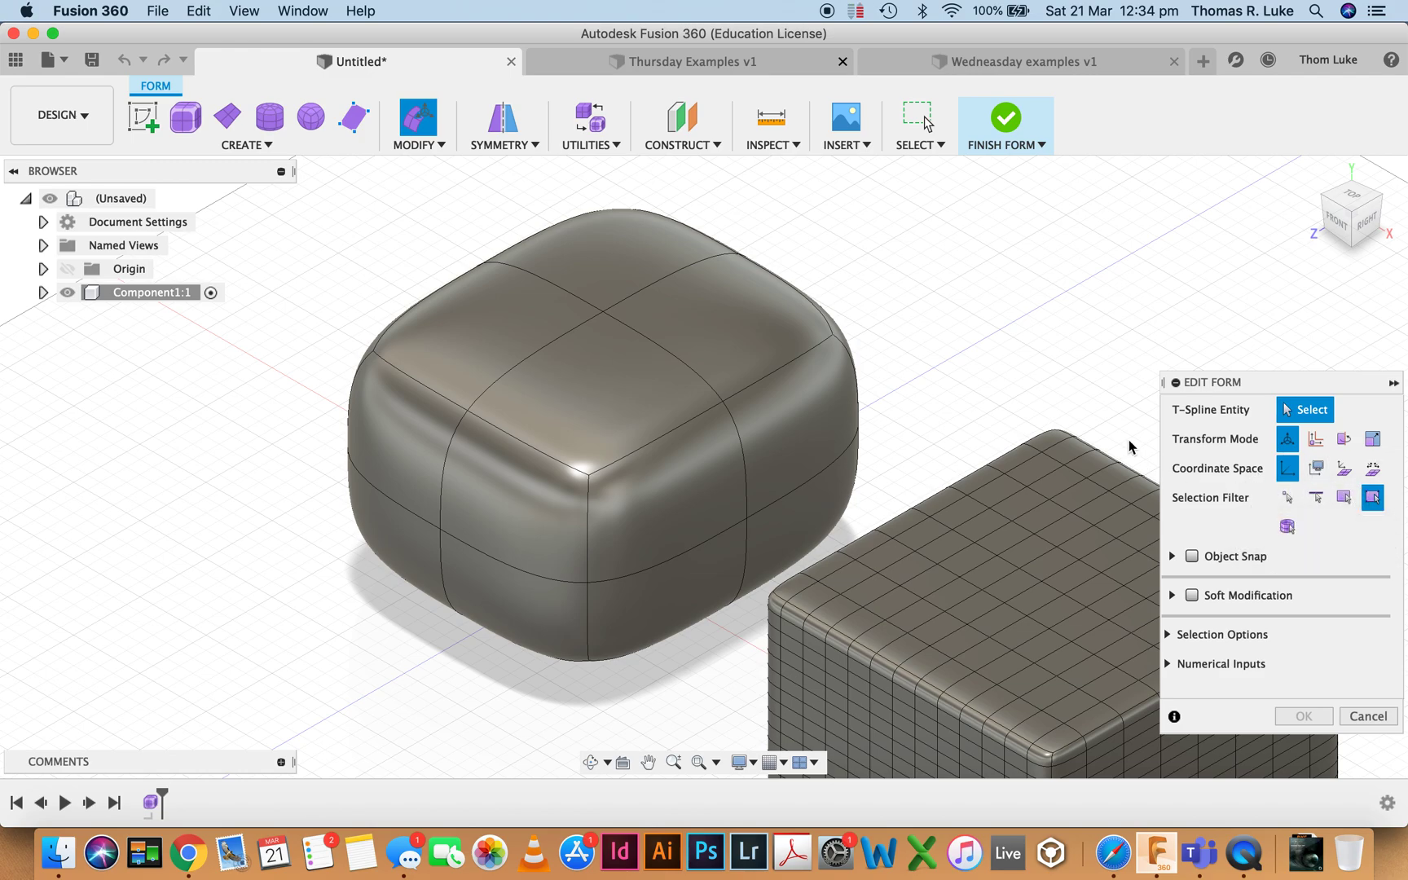
mouse_move(1374, 497)
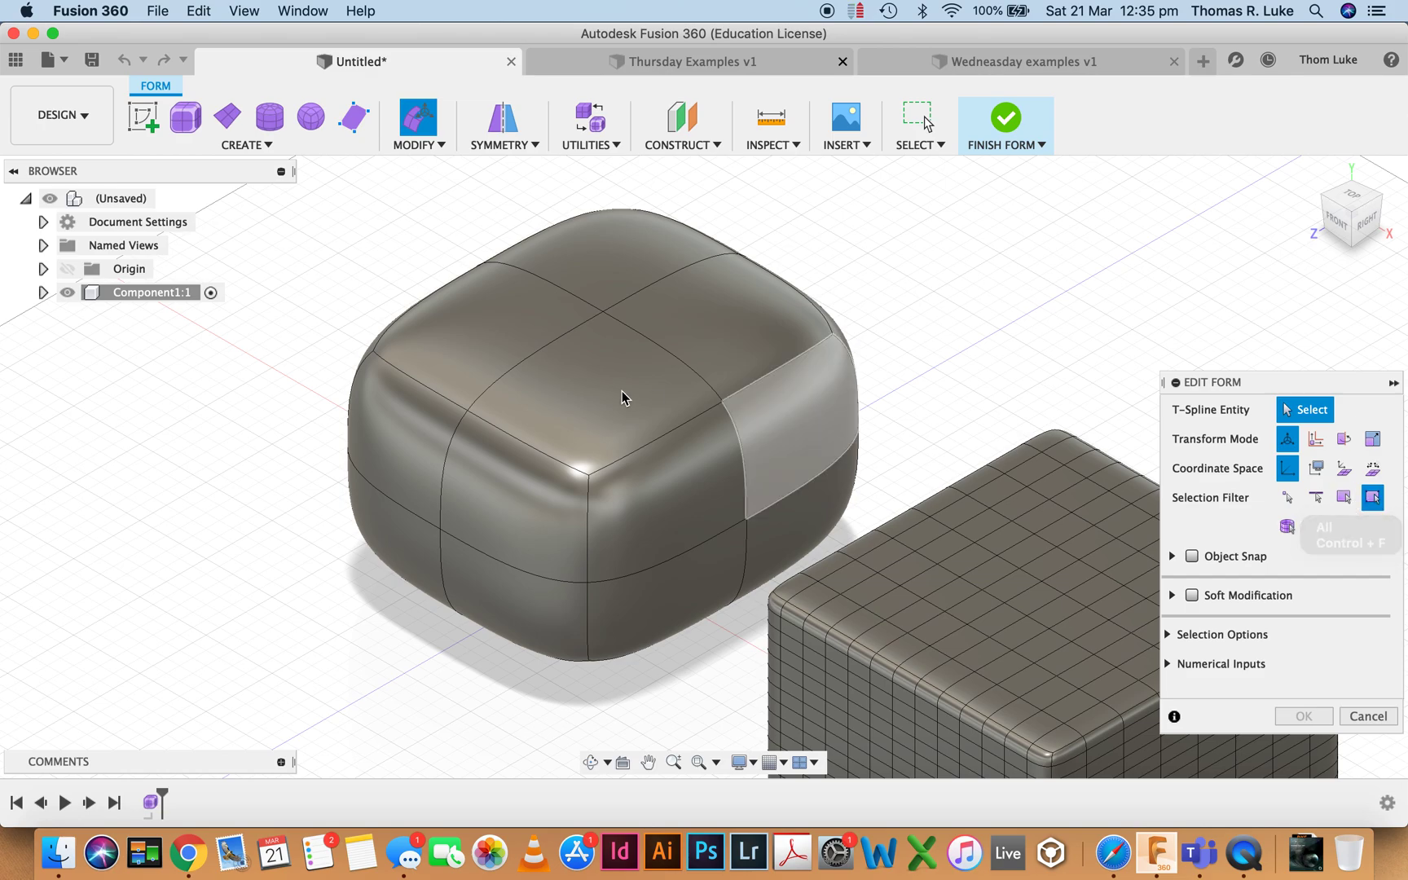
mouse_move(602, 323)
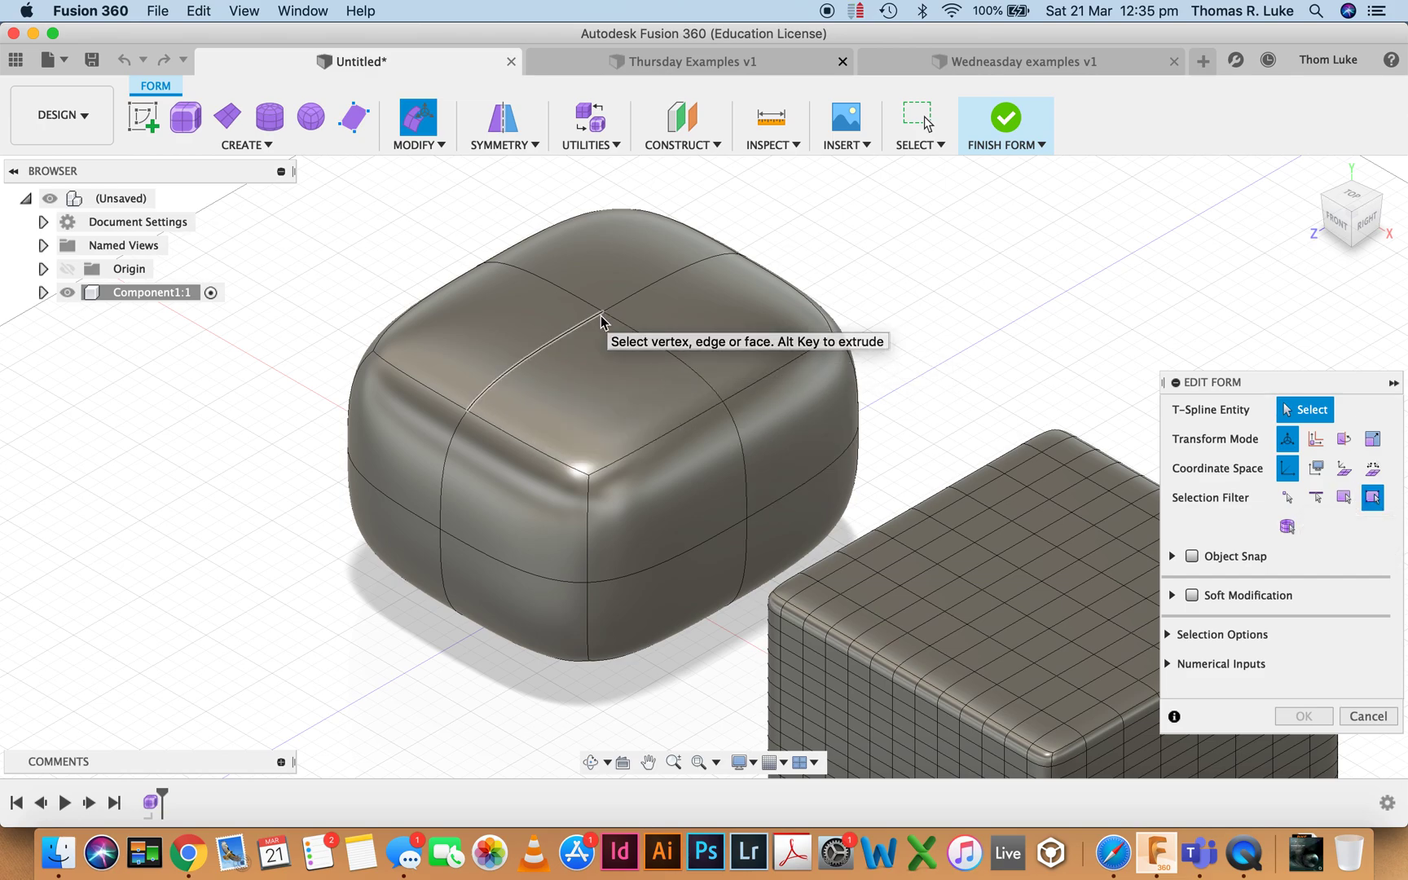
mouse_move(604, 311)
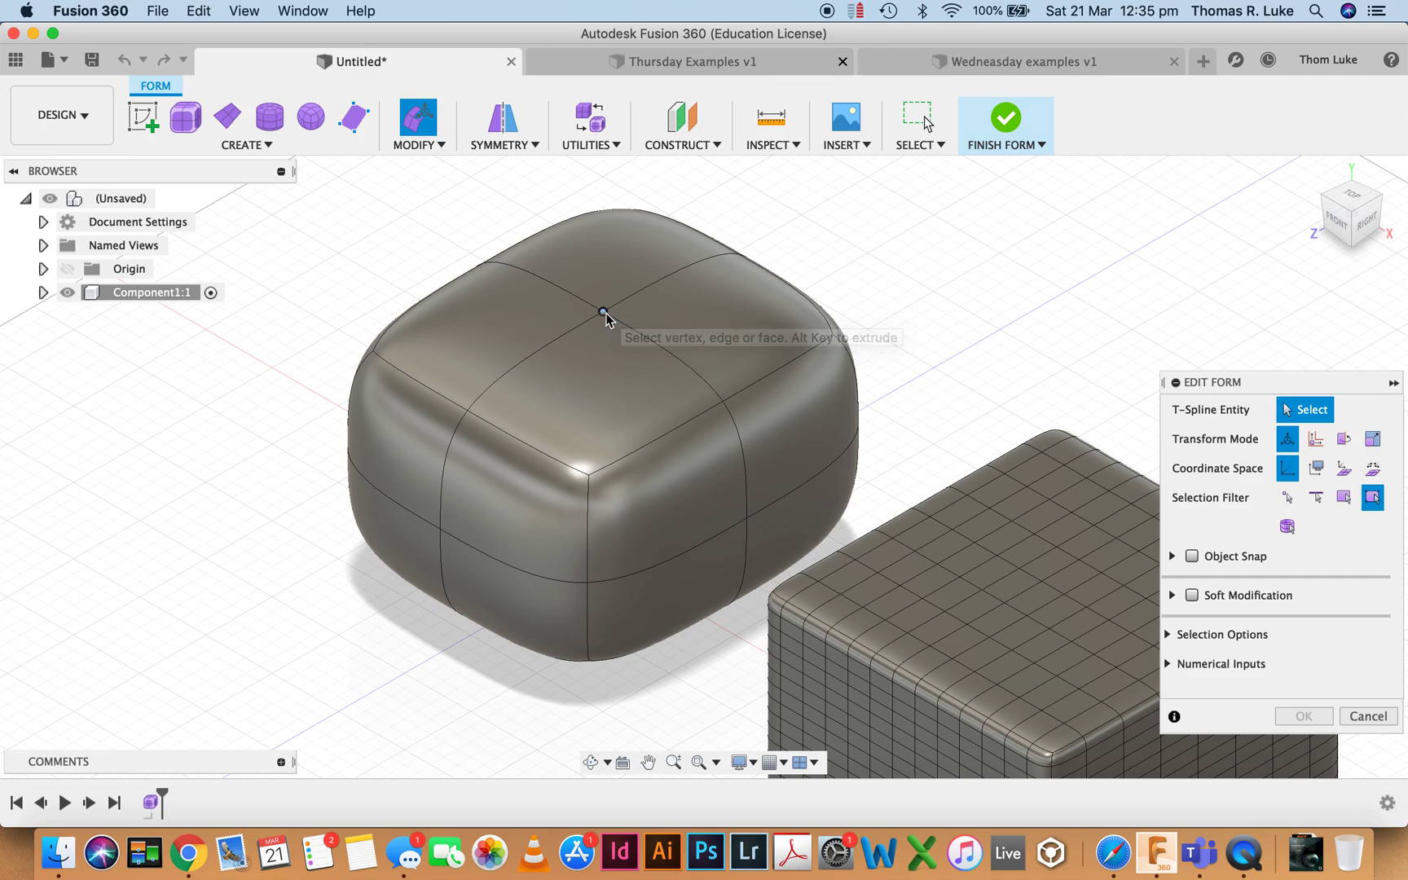
mouse_move(618, 326)
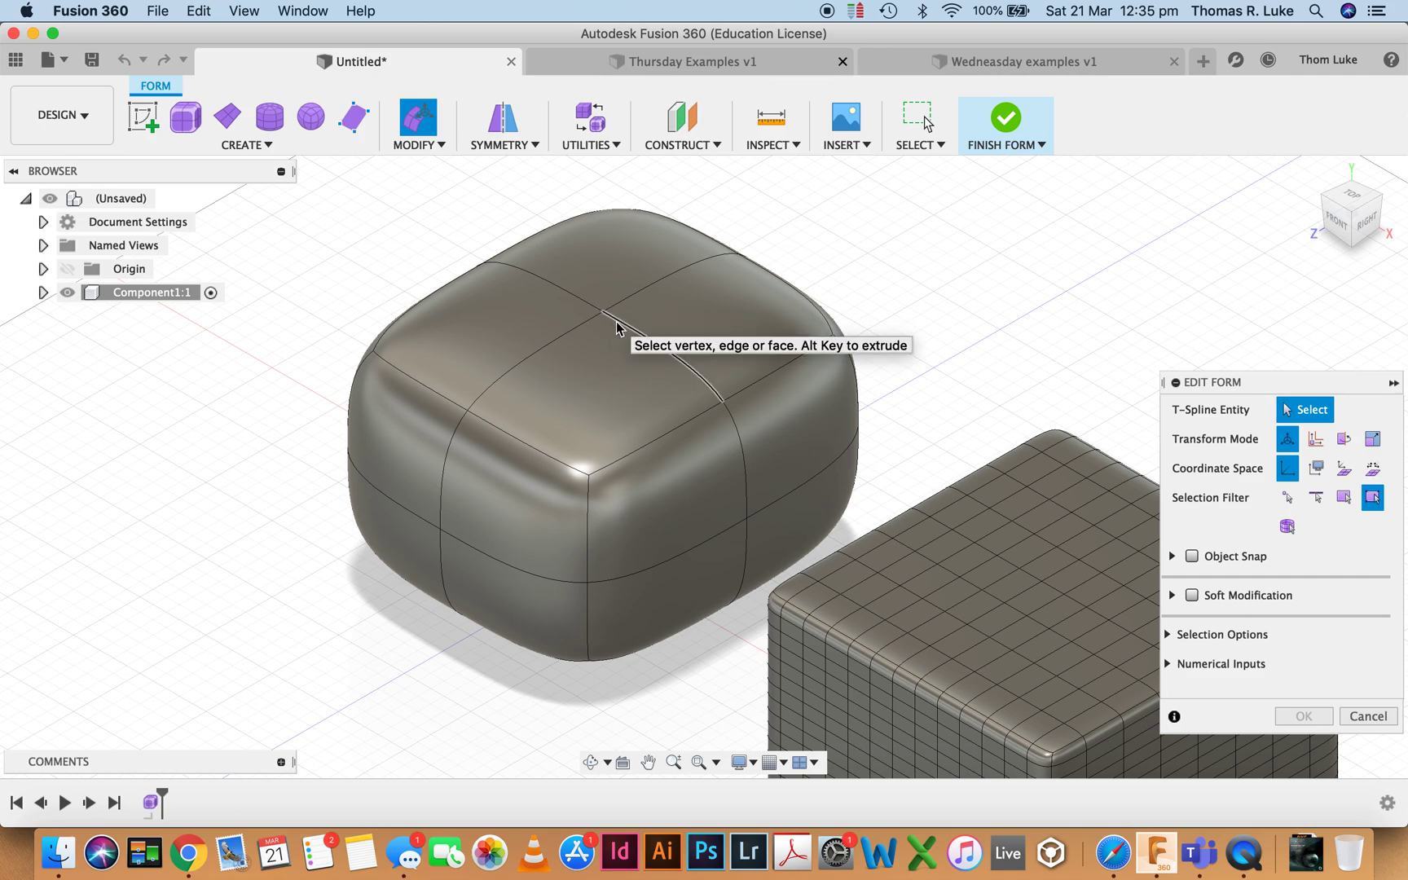
mouse_move(934, 368)
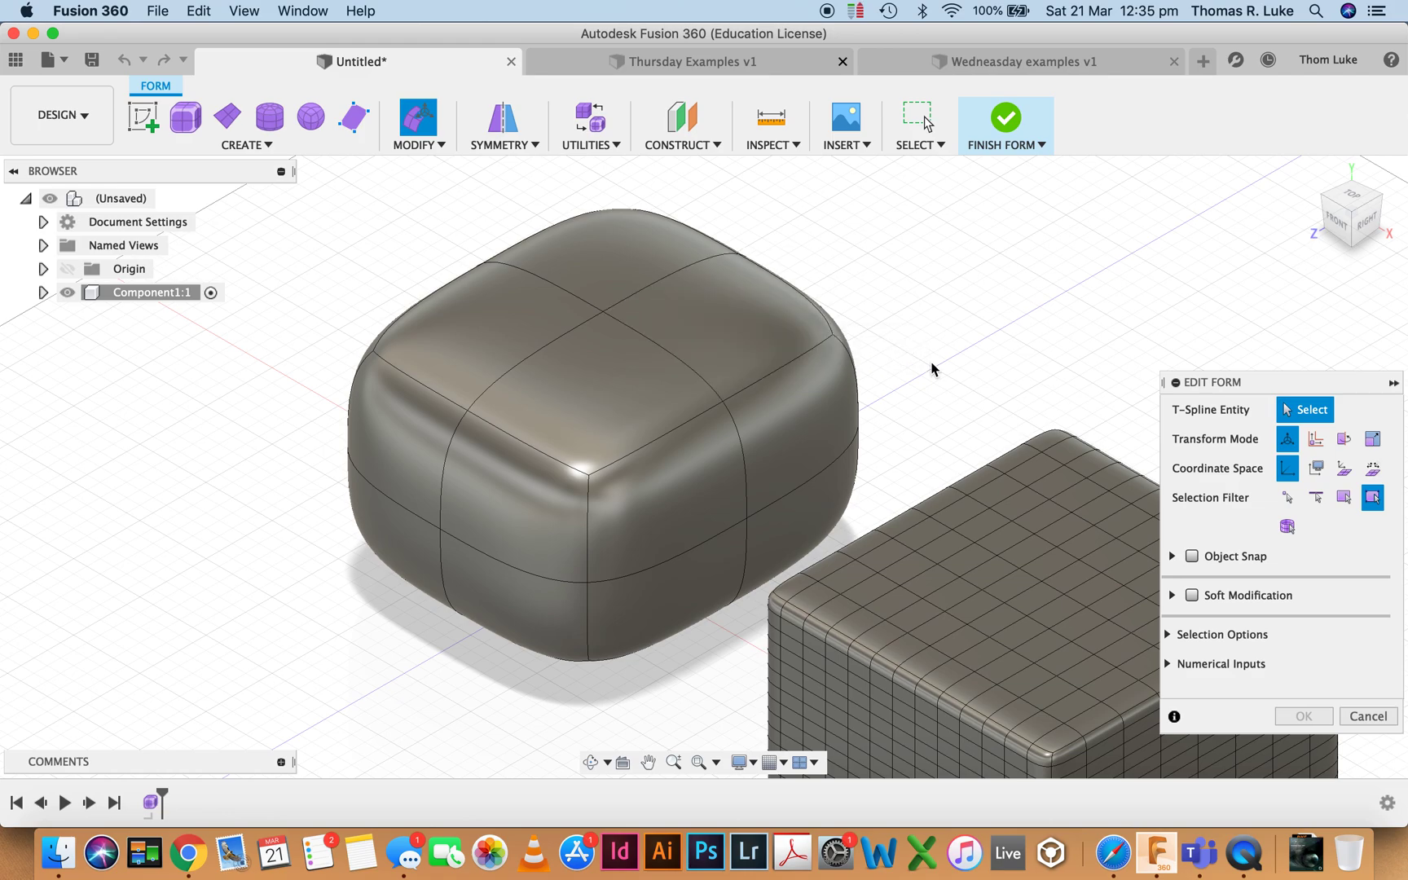
Restrict picking to vertices and select a top edge of the coarse box.
left_click(1286, 497)
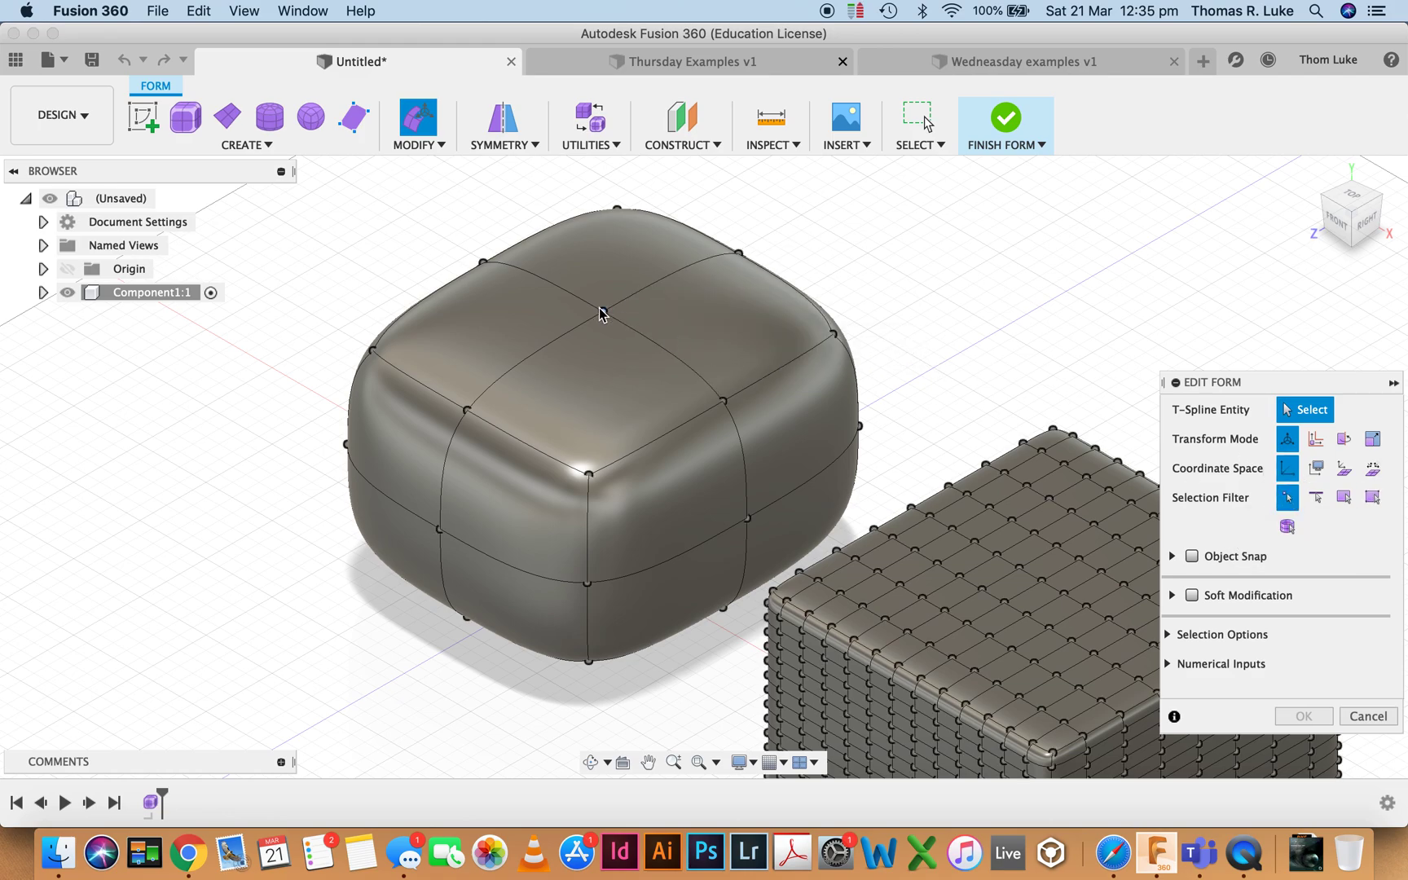
left_click(716, 393)
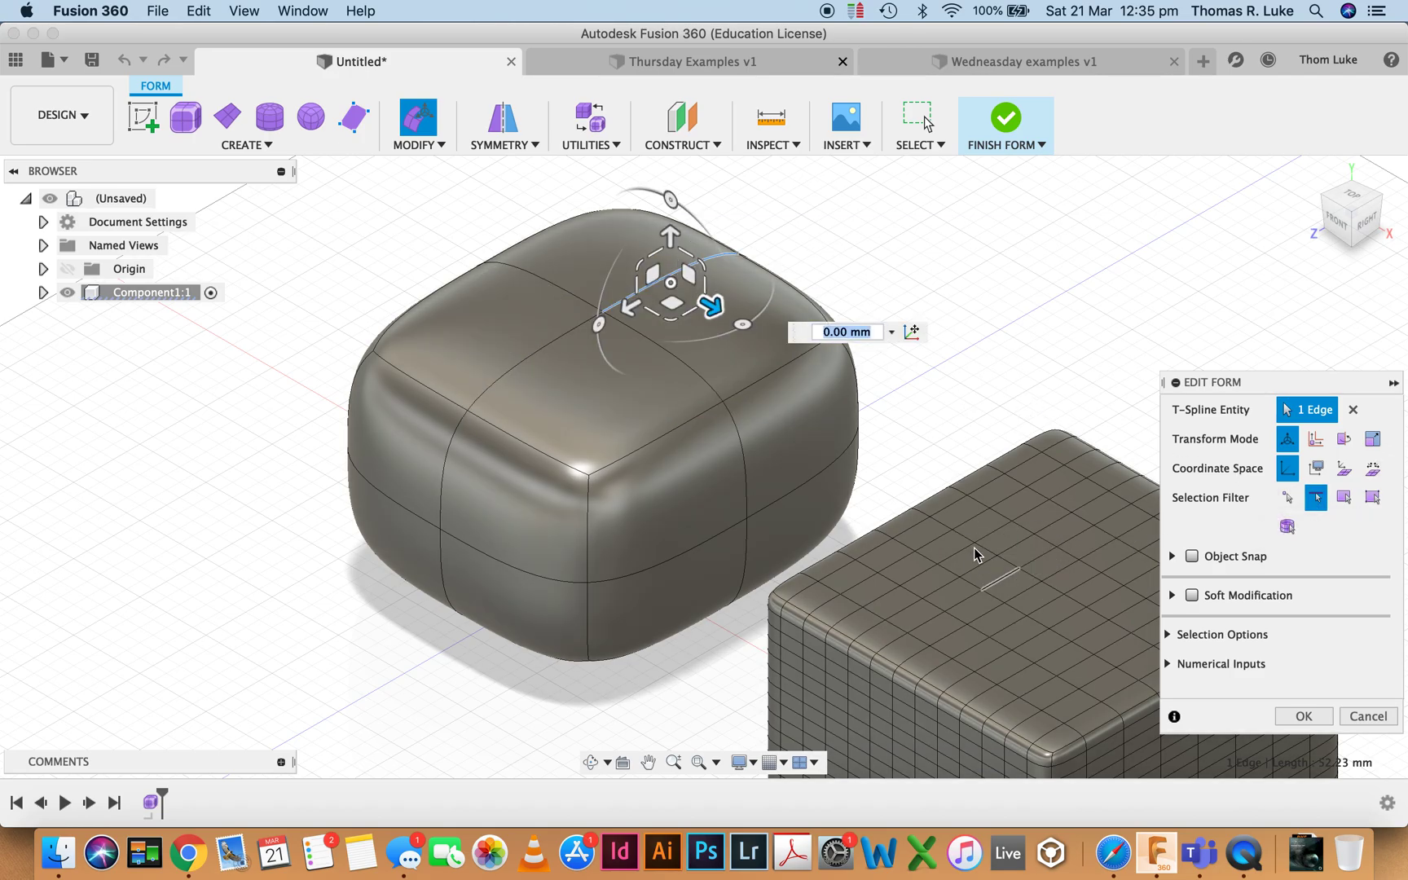
mouse_move(1343, 497)
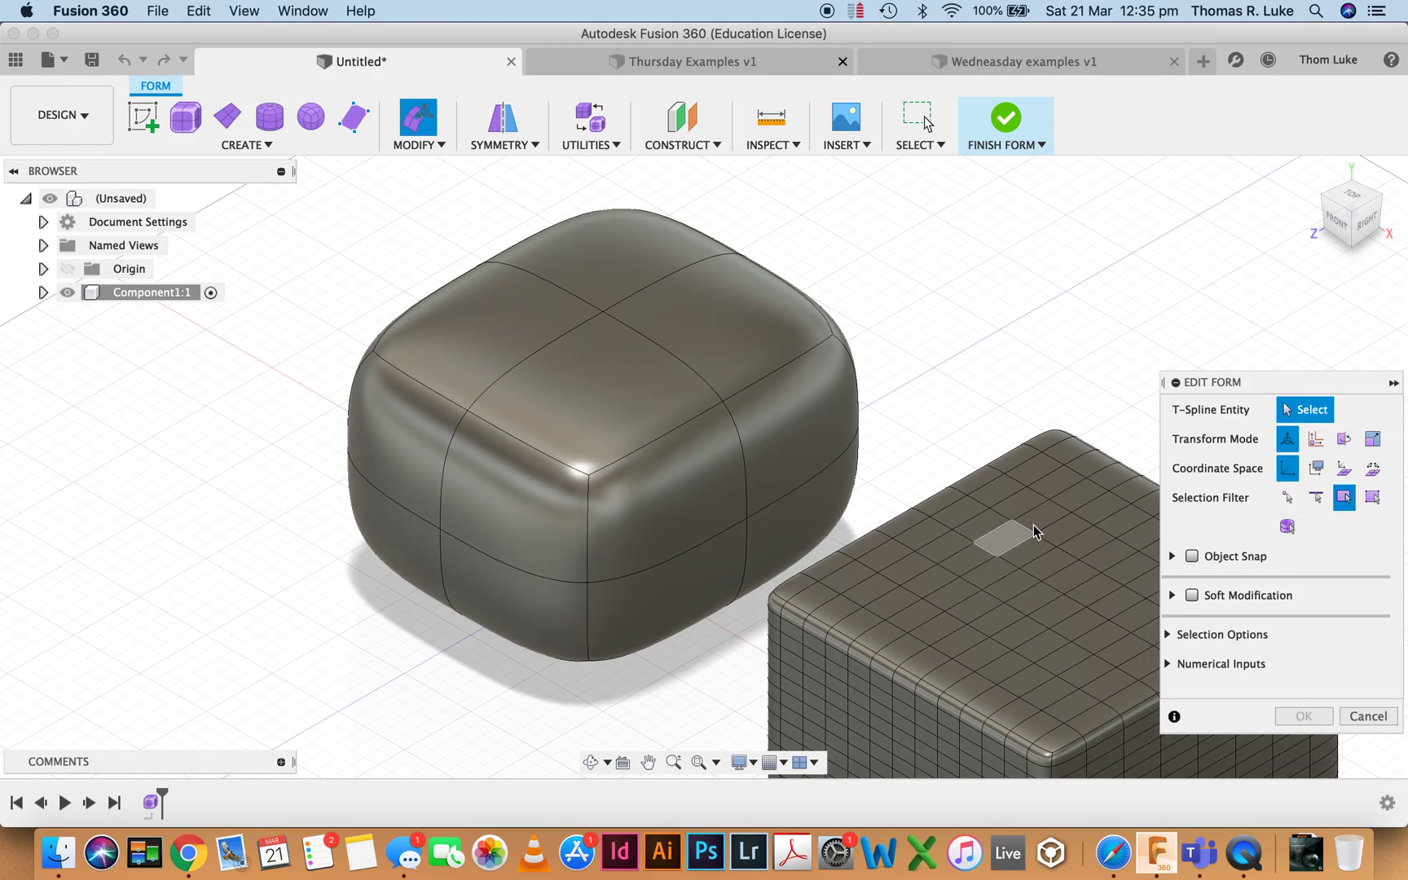
mouse_move(958, 461)
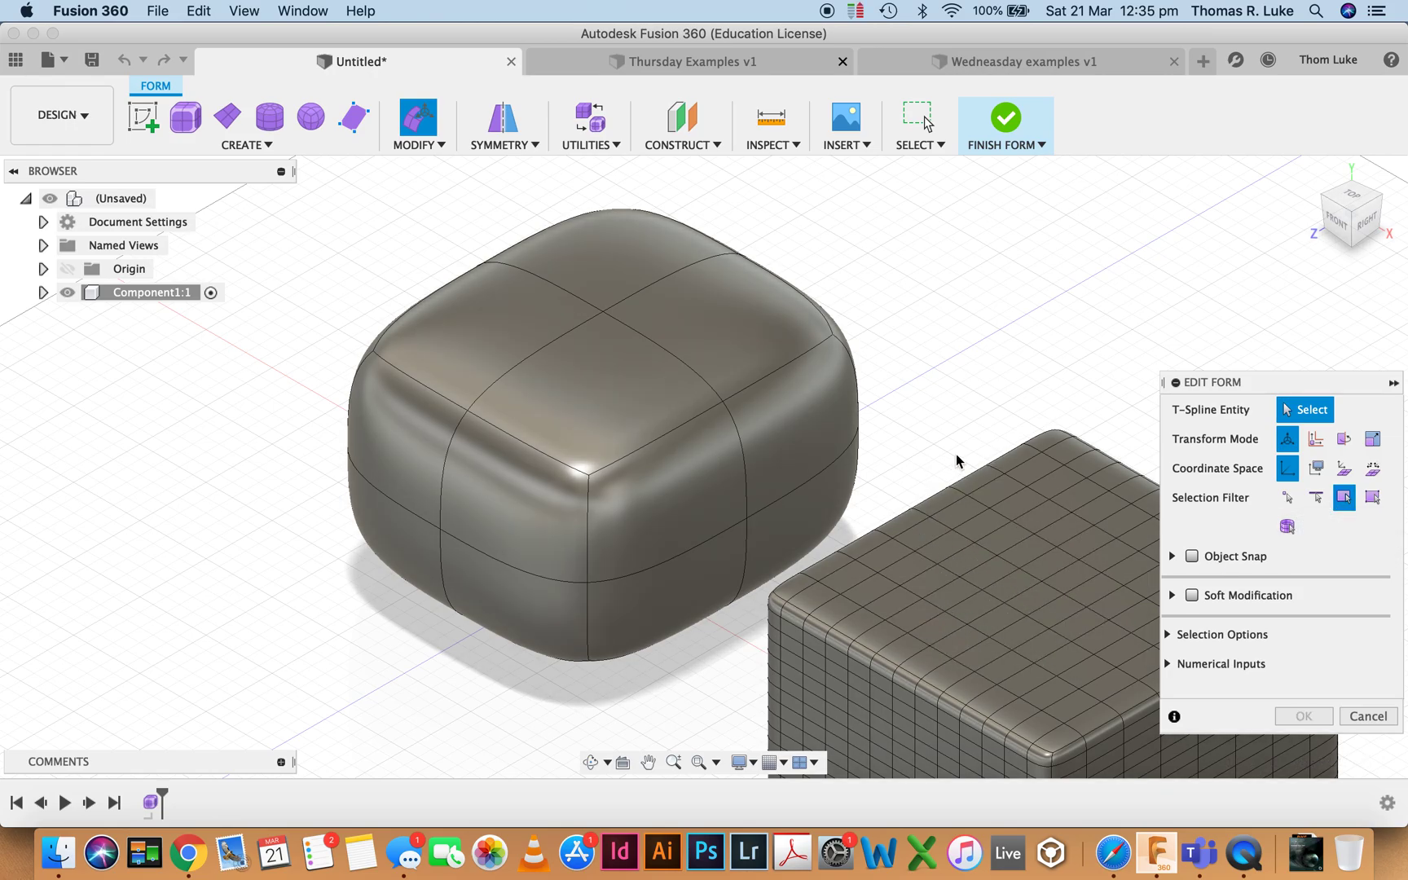
mouse_move(869, 330)
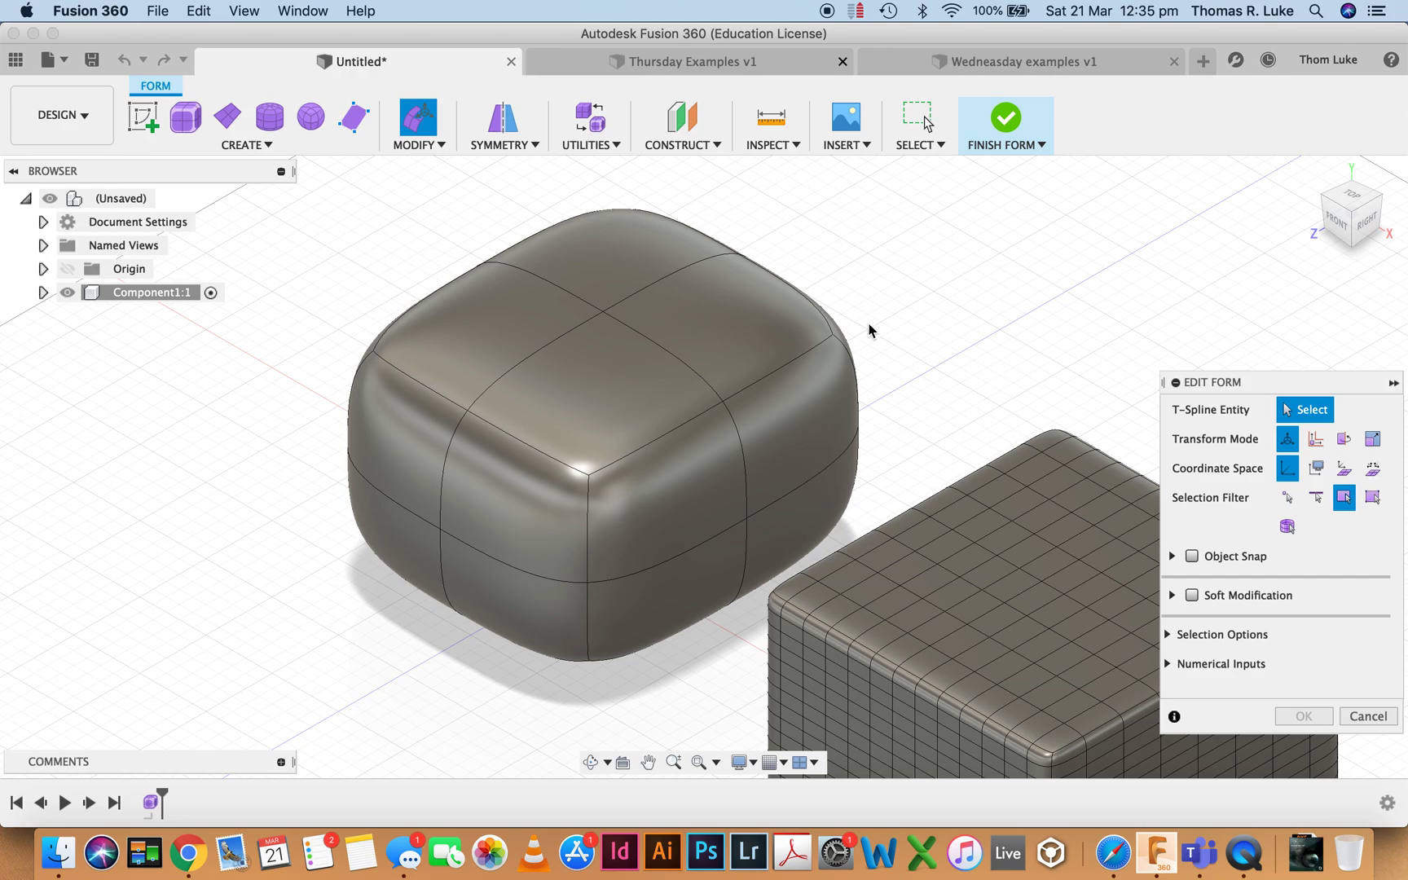
mouse_move(596, 375)
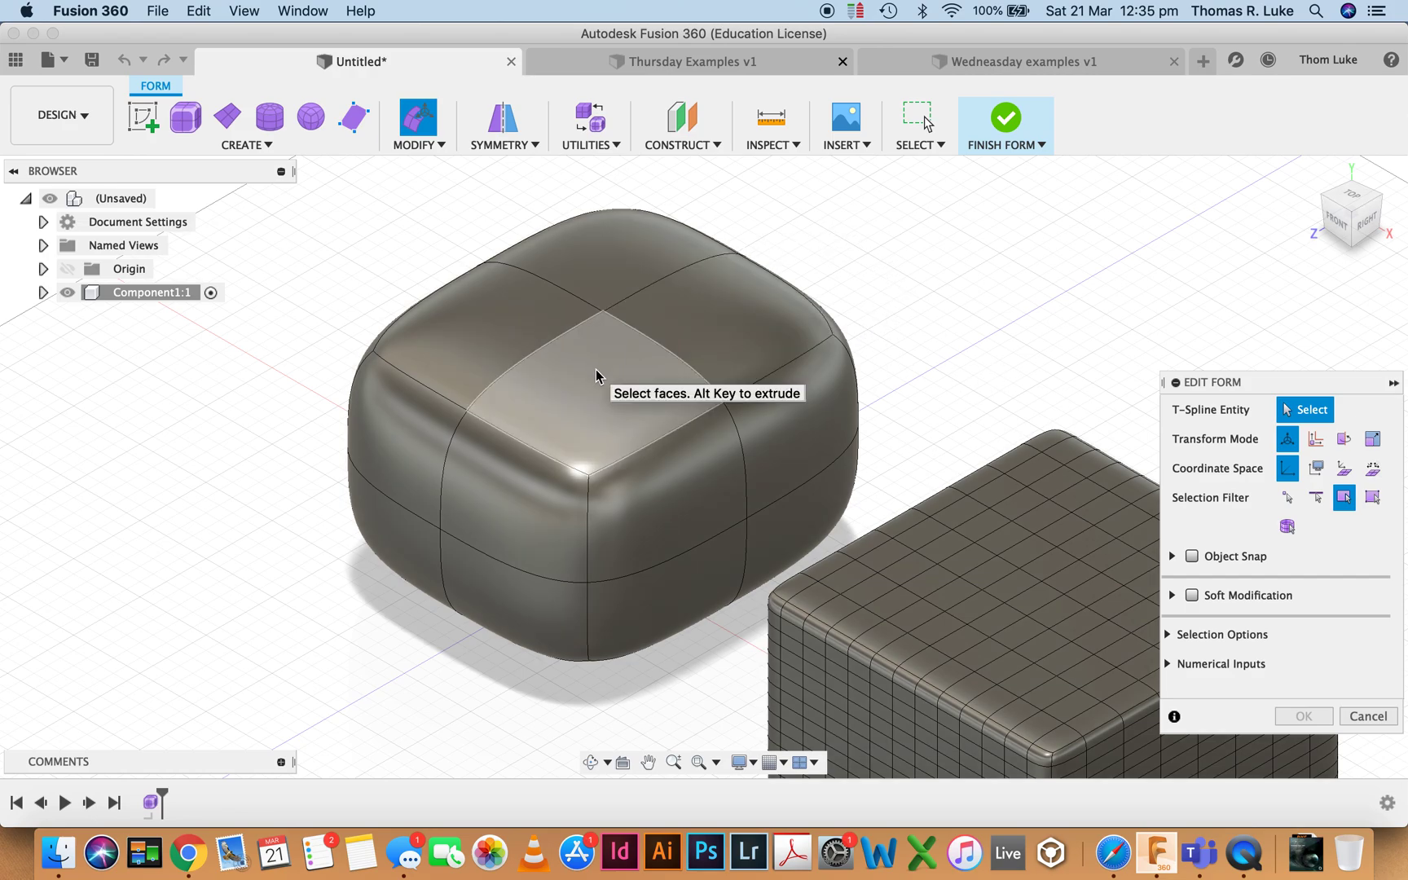
Pick the coarse box's front top face, viewing its four vertices, then restore Face selection.
left_click(596, 375)
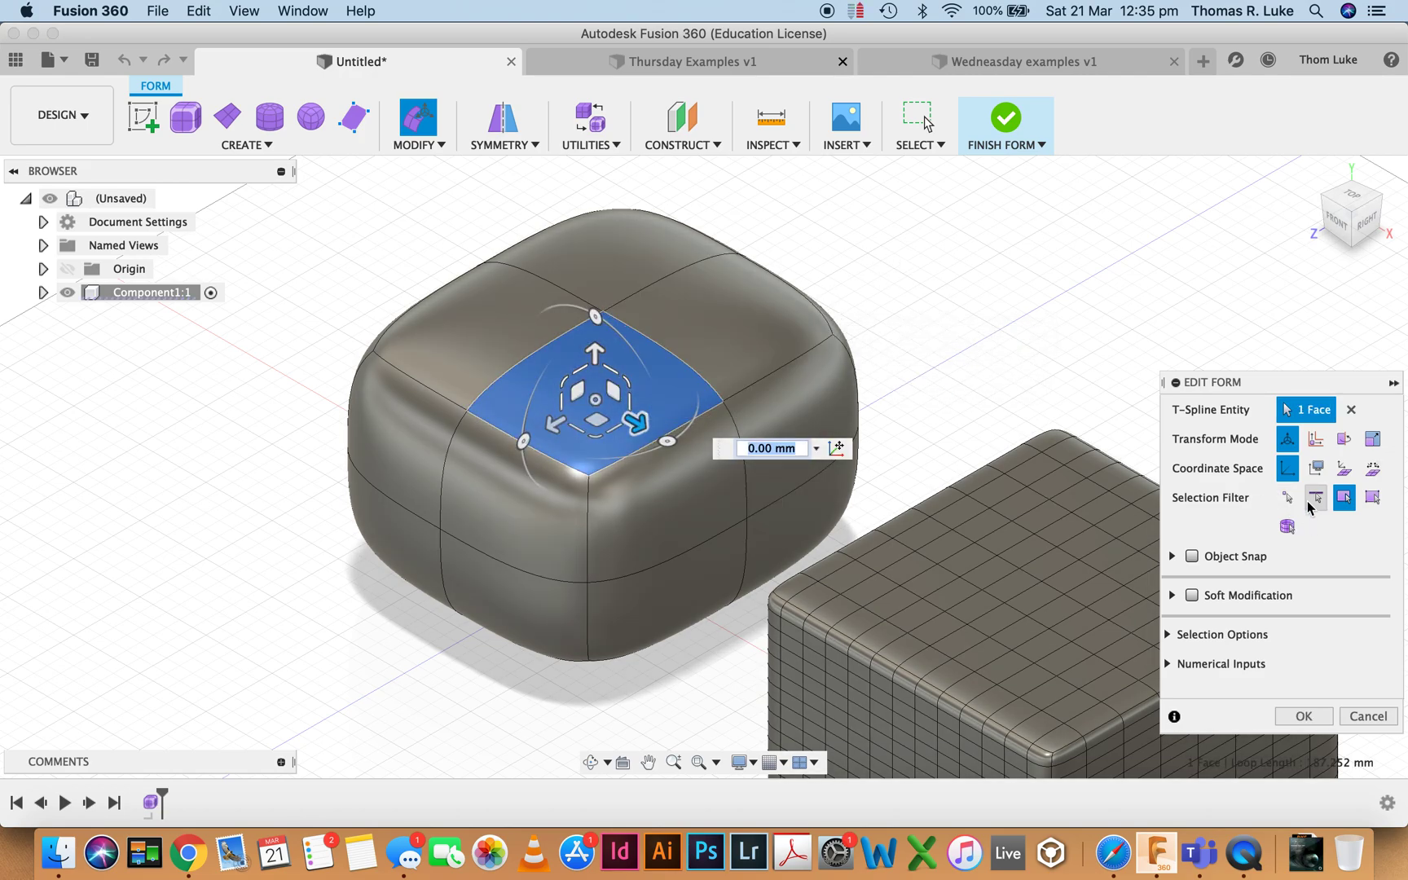
left_click(1316, 497)
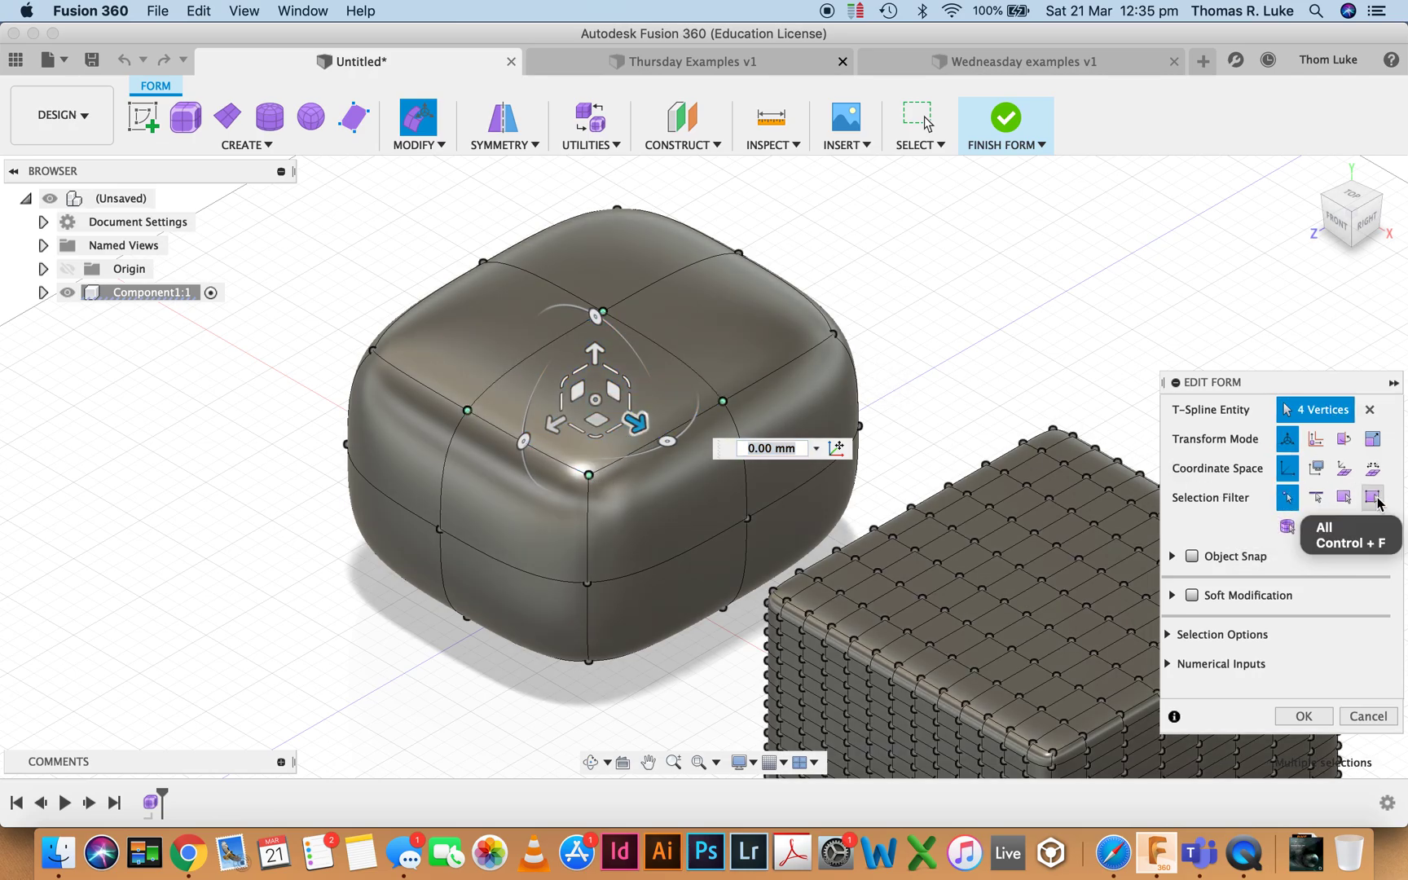
left_click(1345, 497)
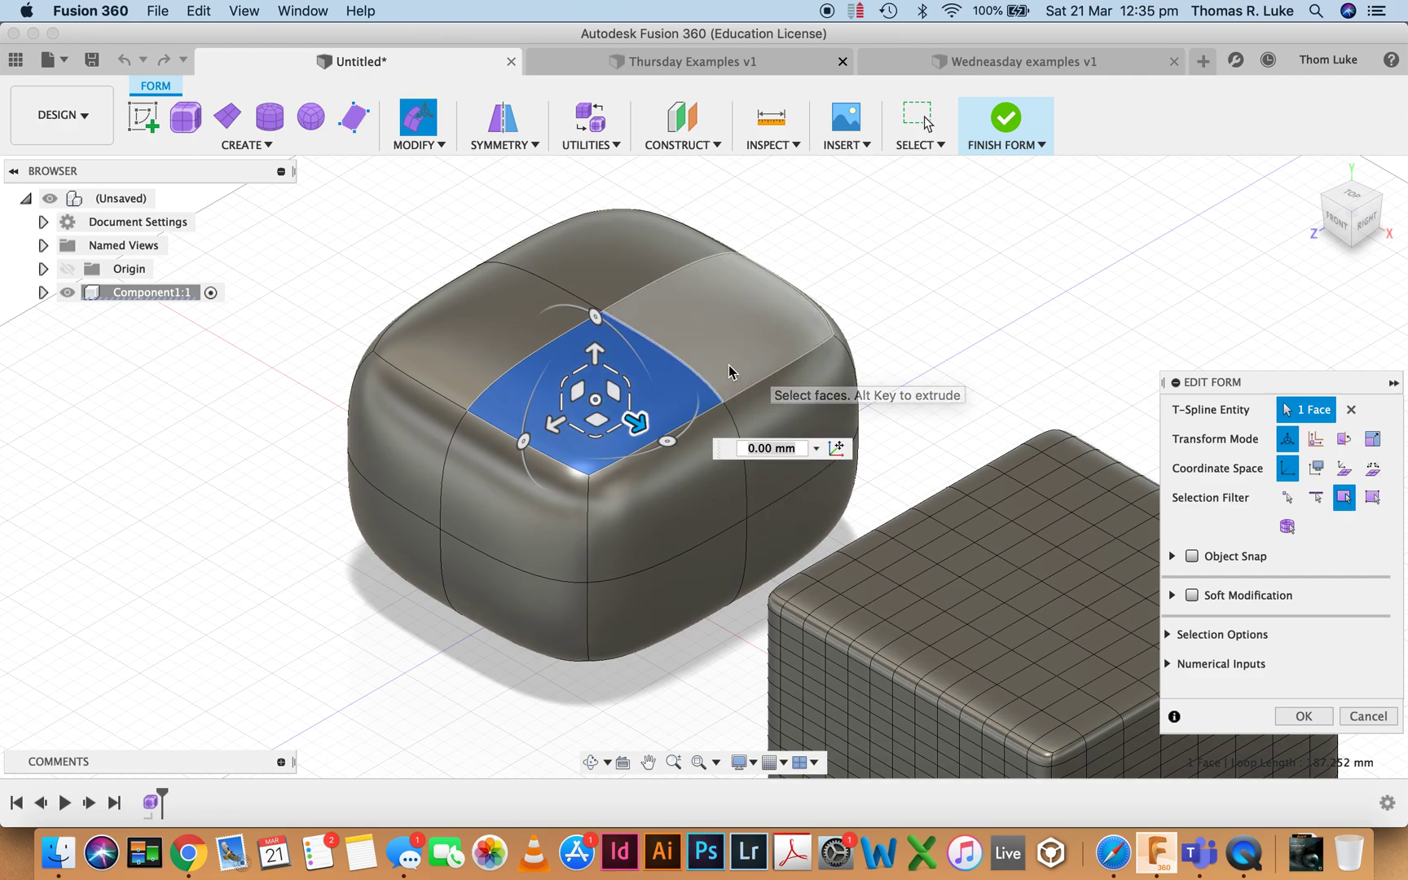
mouse_move(1343, 497)
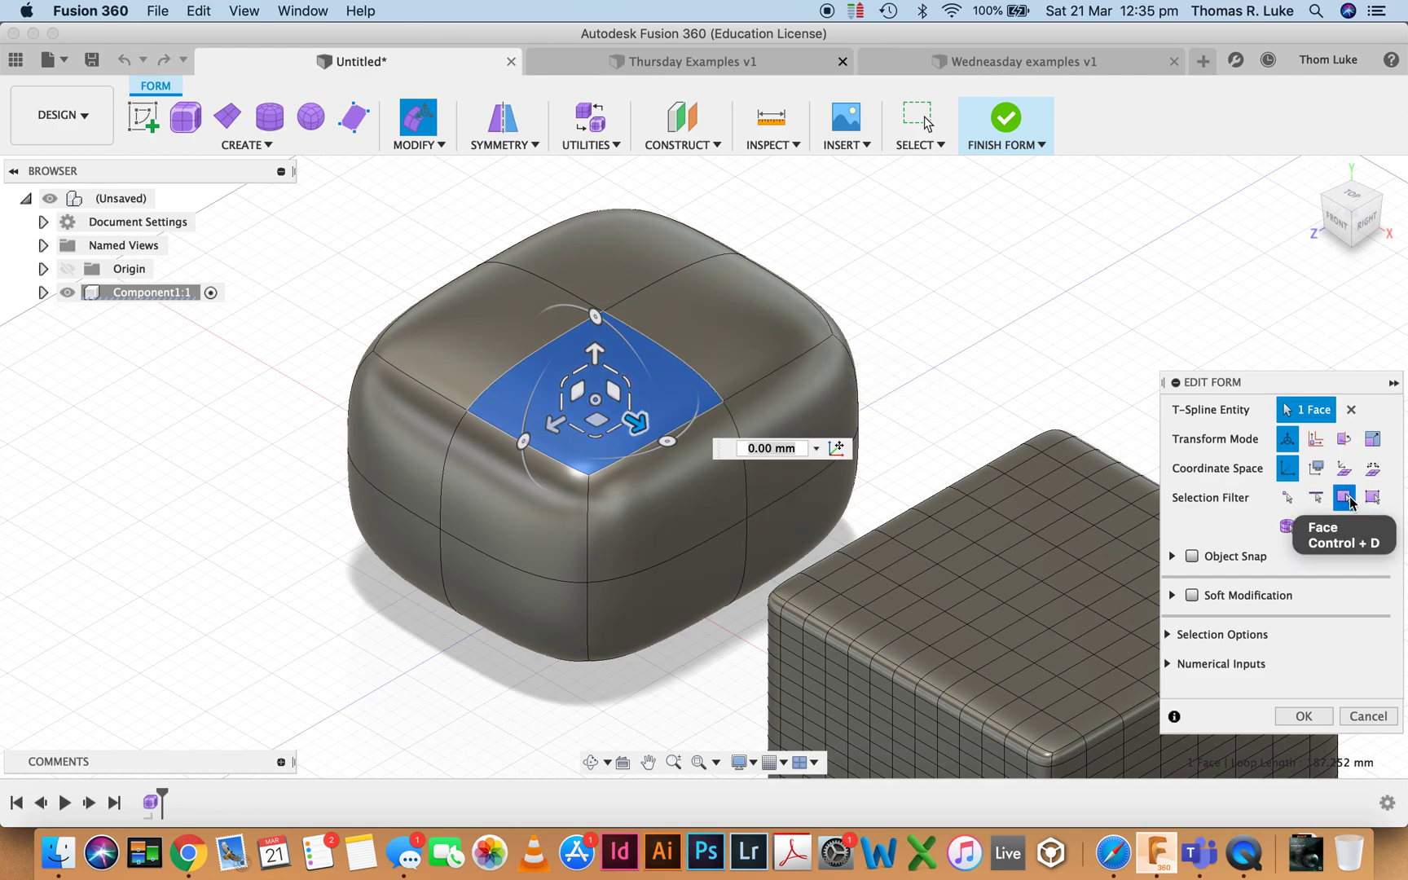
mouse_move(595, 349)
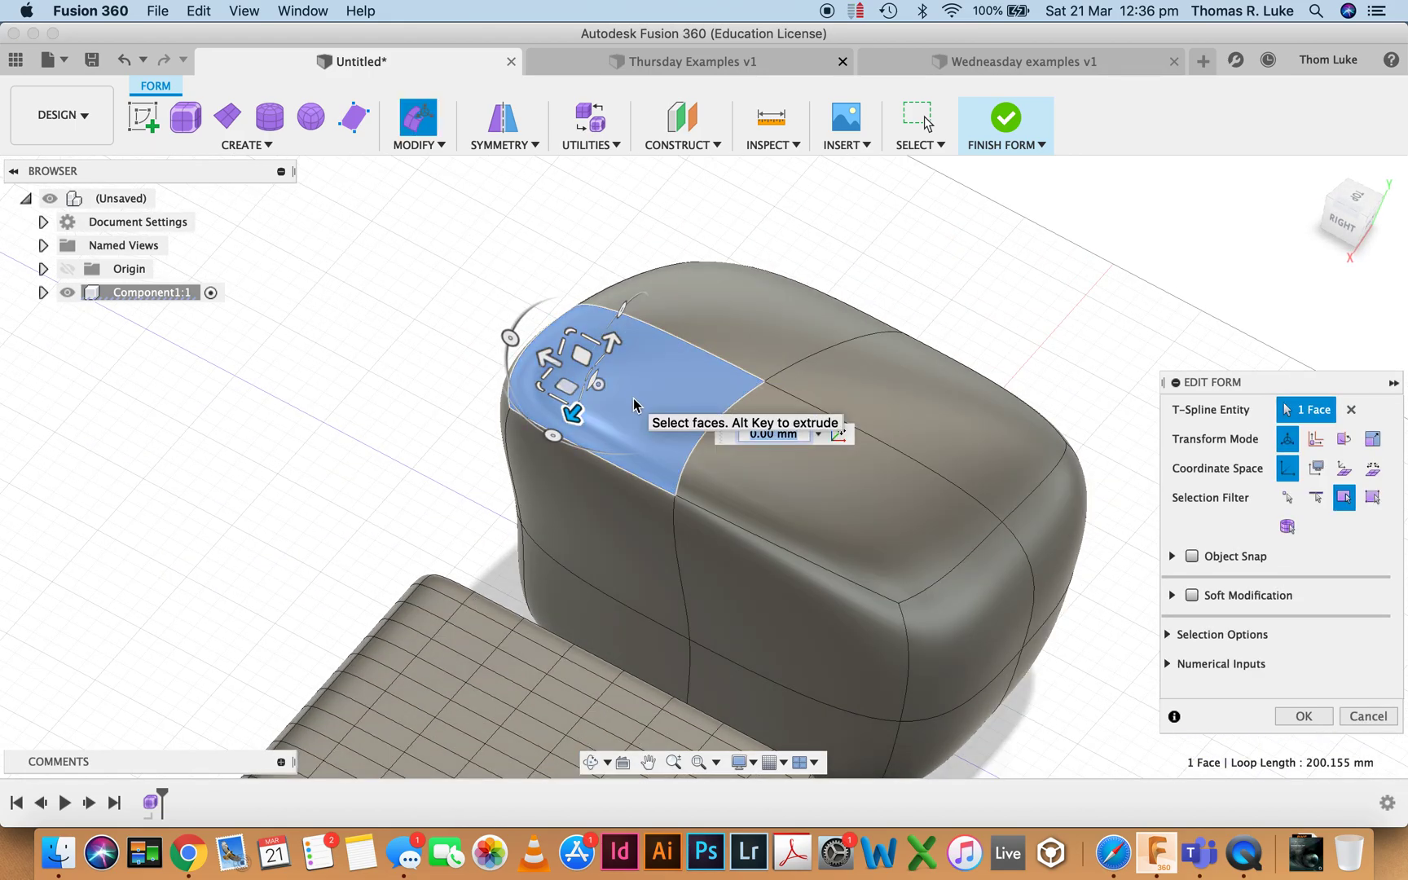
mouse_move(663, 295)
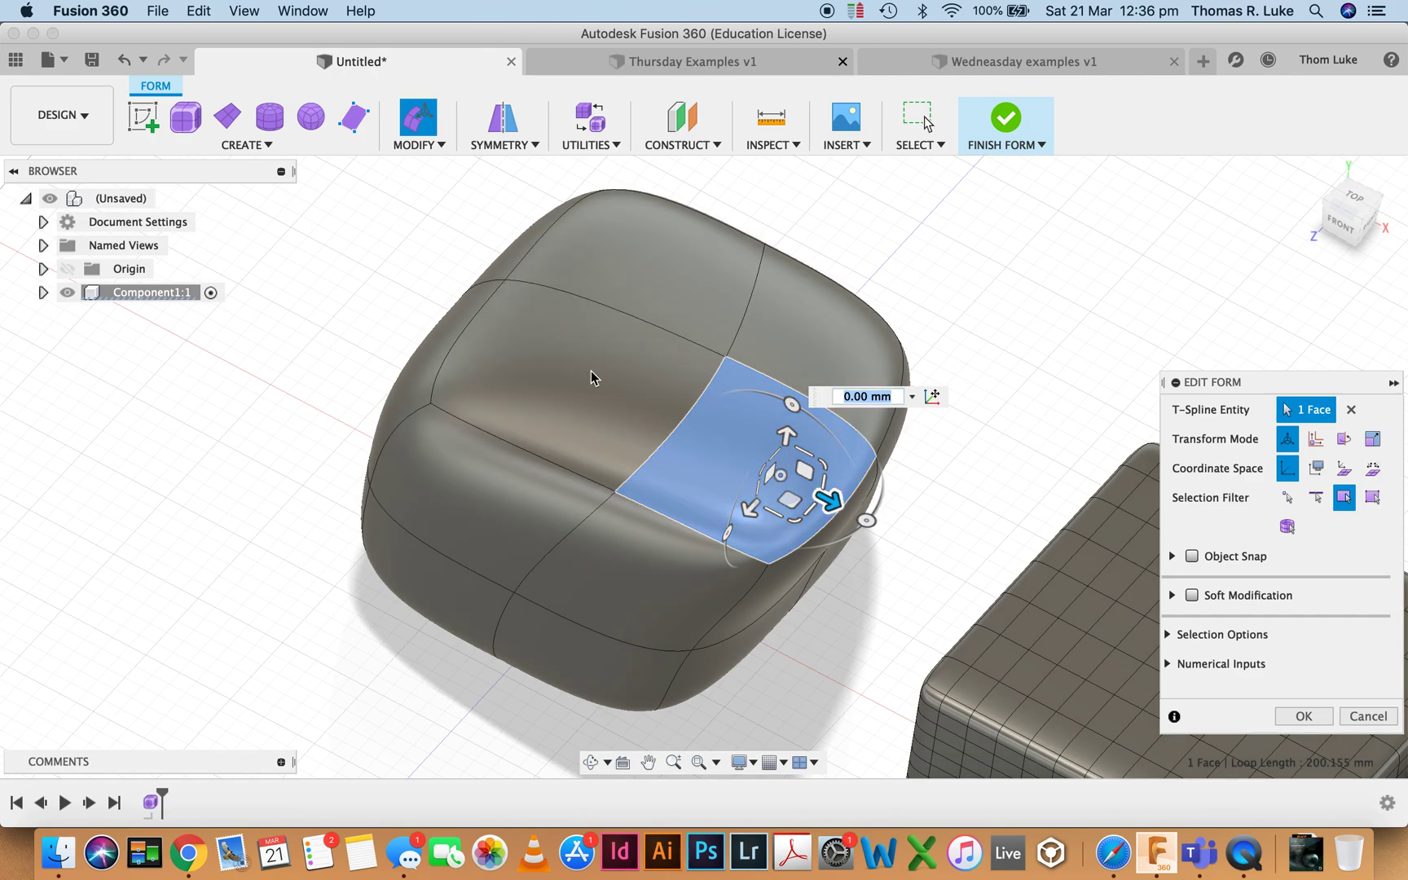
mouse_move(185, 118)
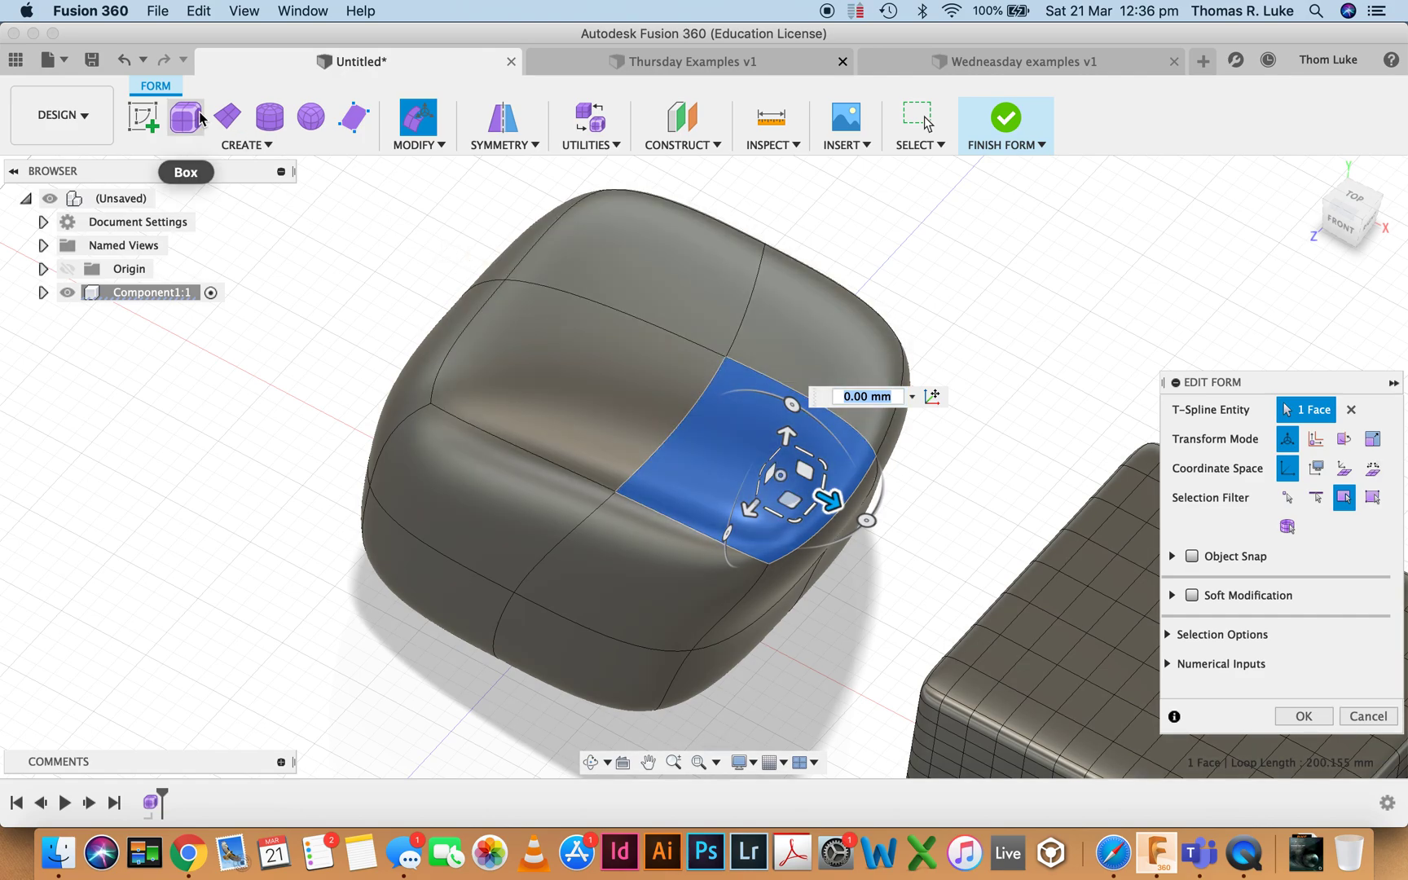
mouse_move(122, 58)
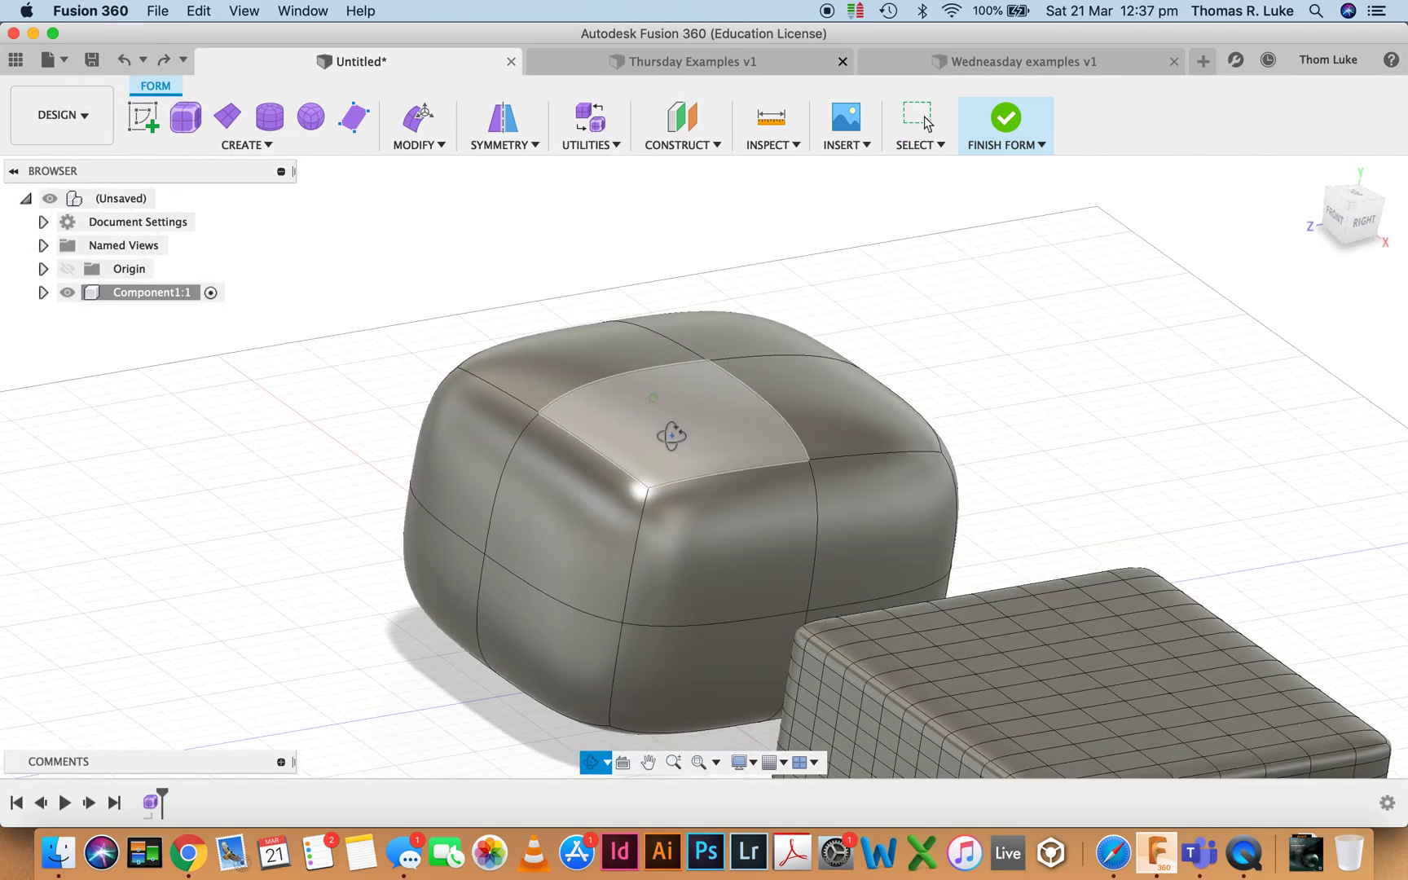
Start Edit Form on the coarse box's top face from its right-click marking menu.
right_click(696, 434)
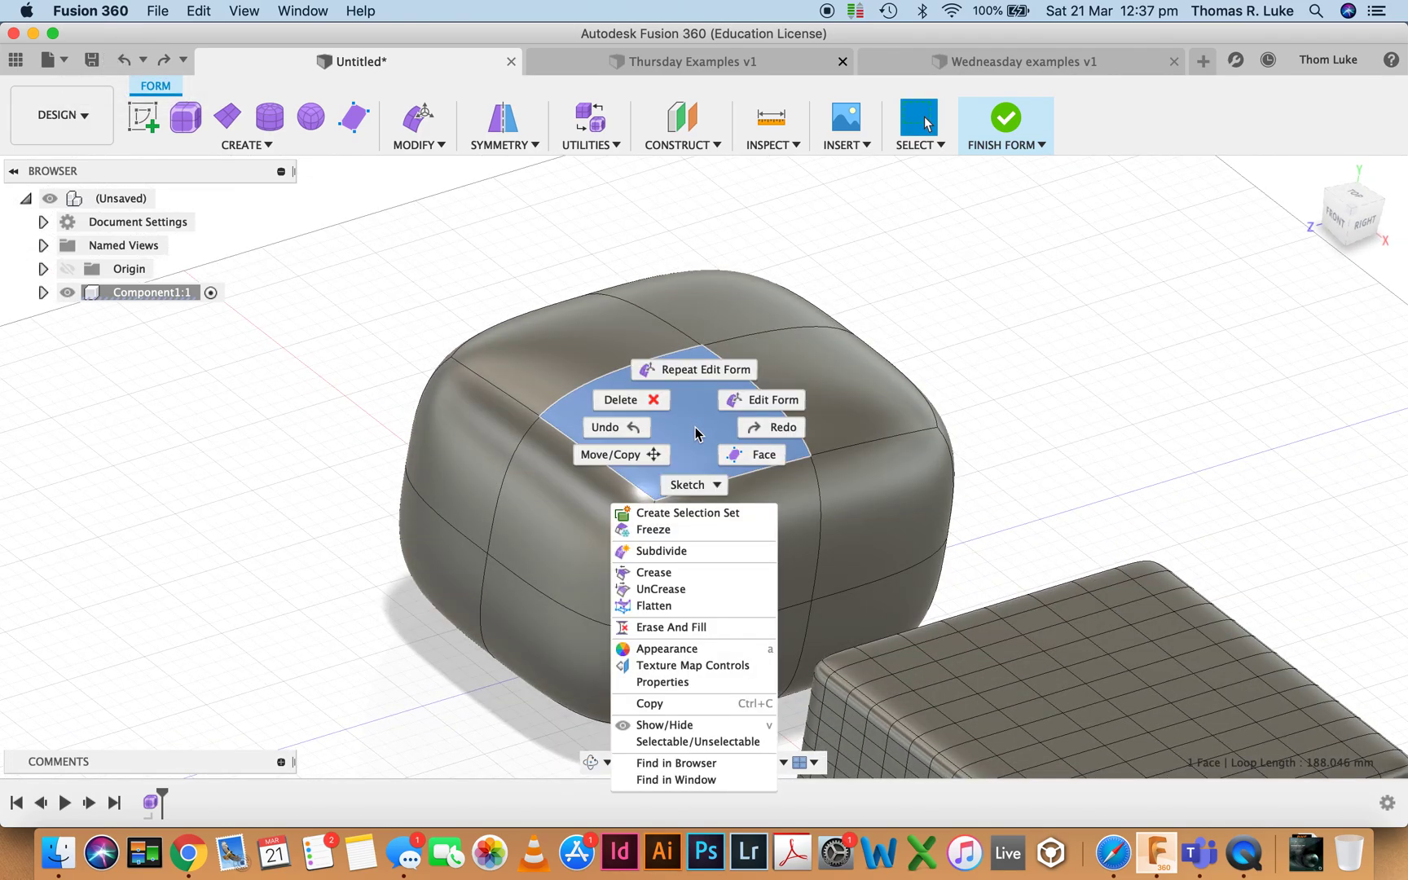
left_click(760, 400)
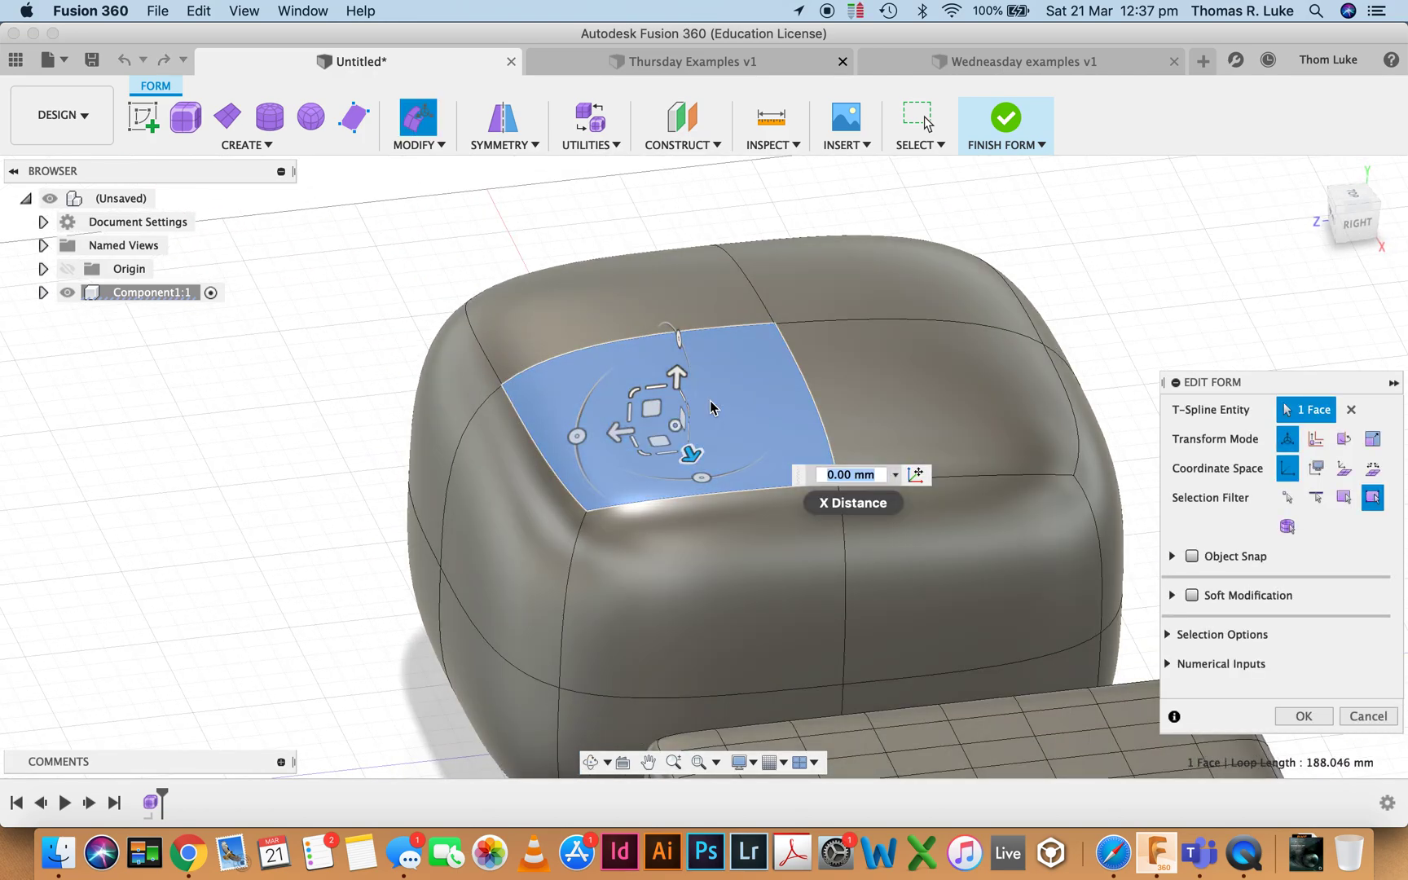
mouse_move(691, 447)
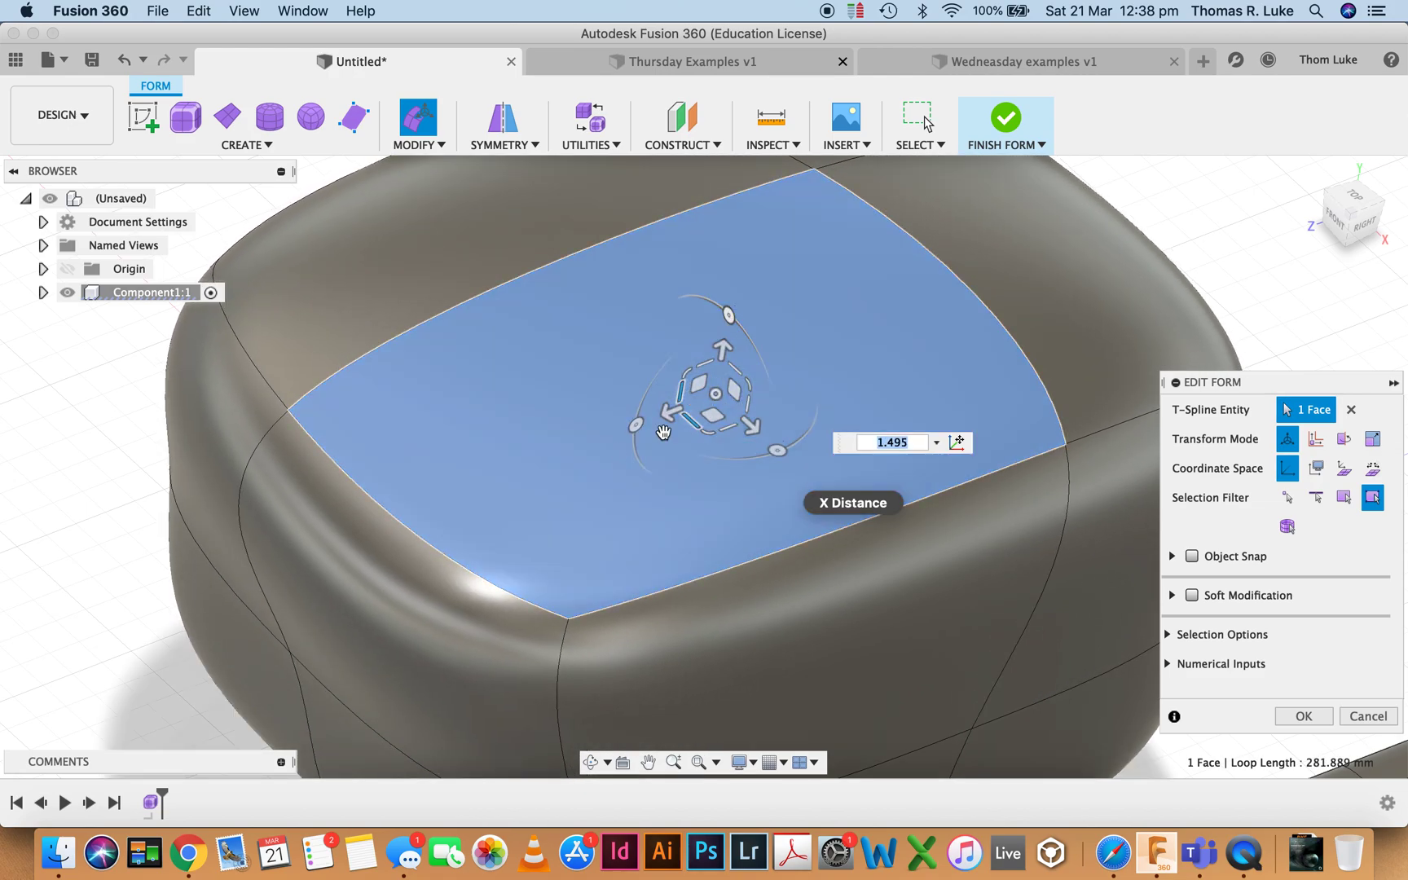
mouse_move(727, 313)
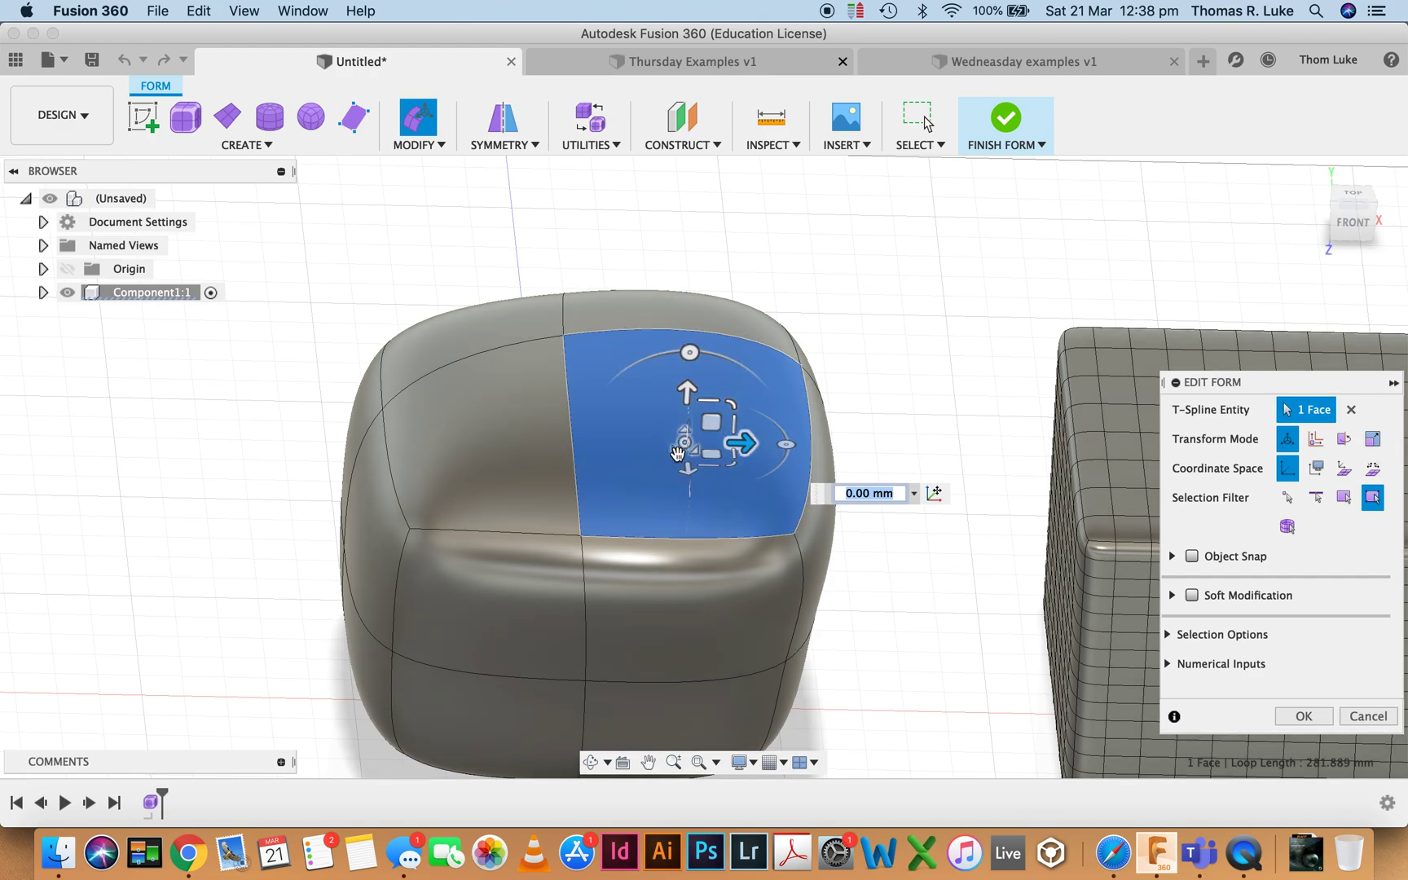
mouse_move(1288, 497)
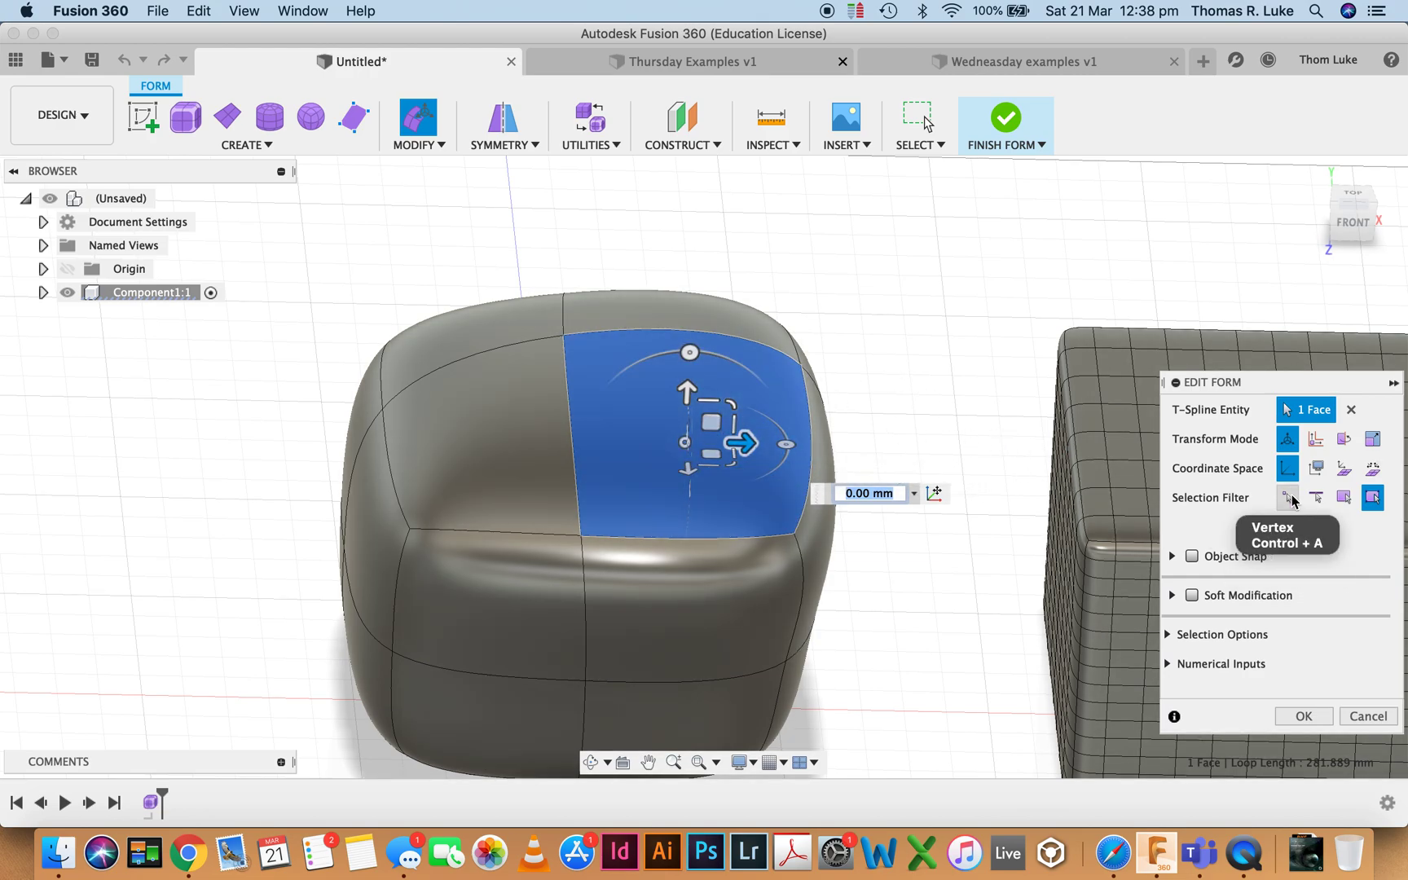
Switch the Selection Filter to Vertex and pick a point on the coarse box's side.
left_click(1287, 497)
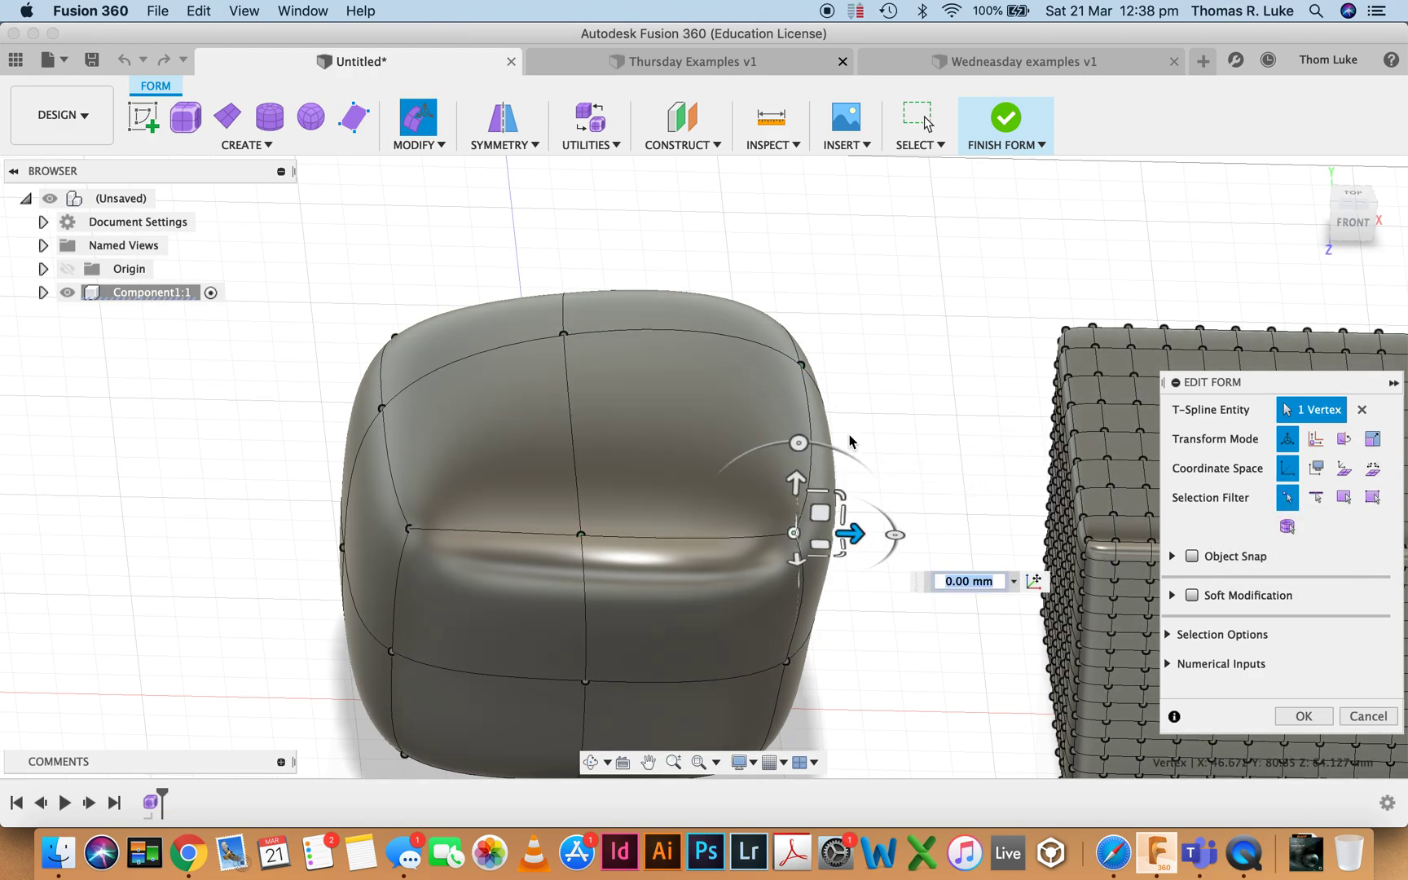
left_click(394, 338)
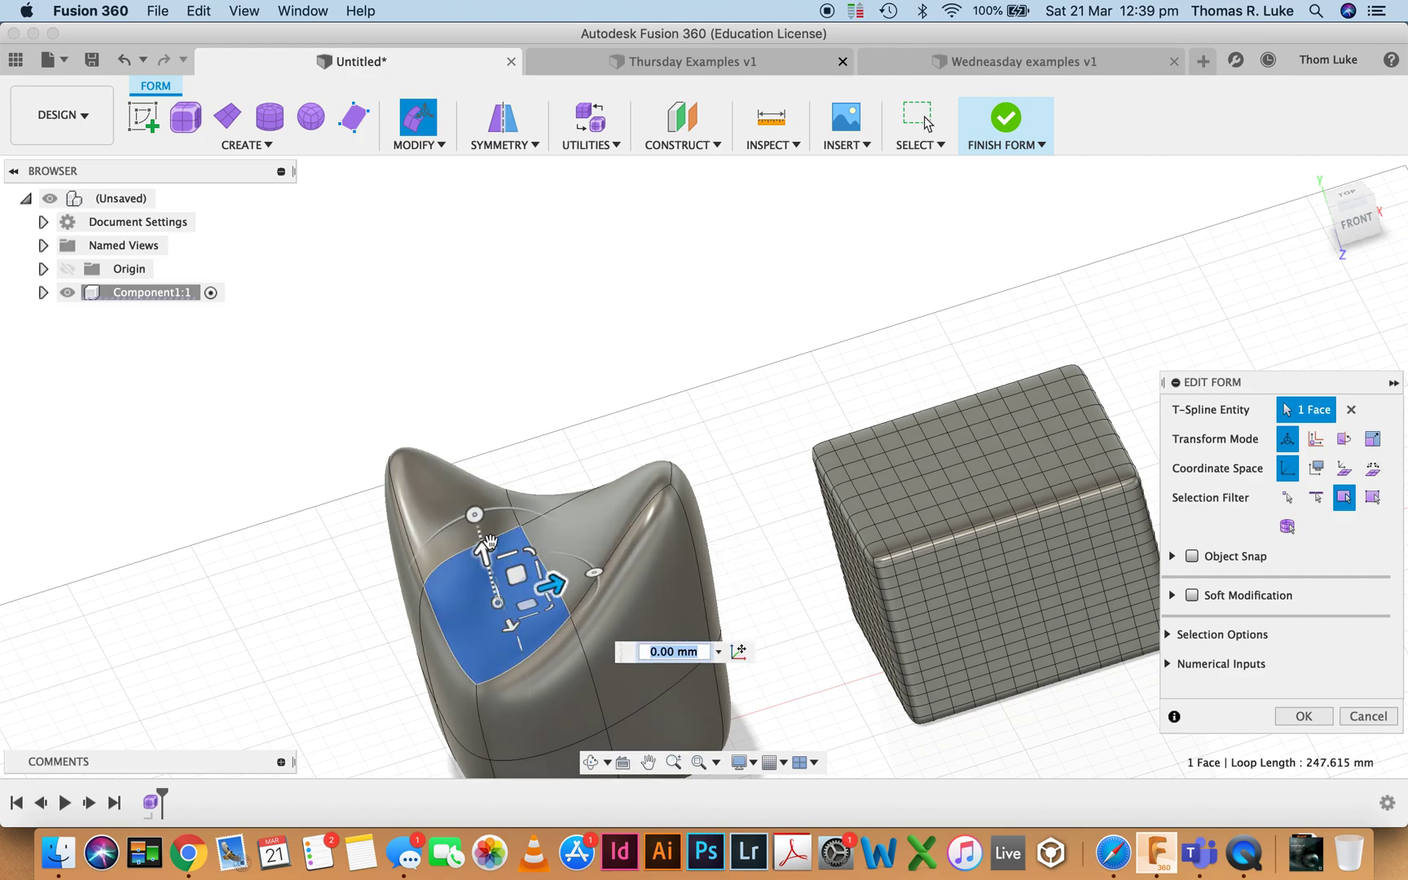
mouse_move(489, 543)
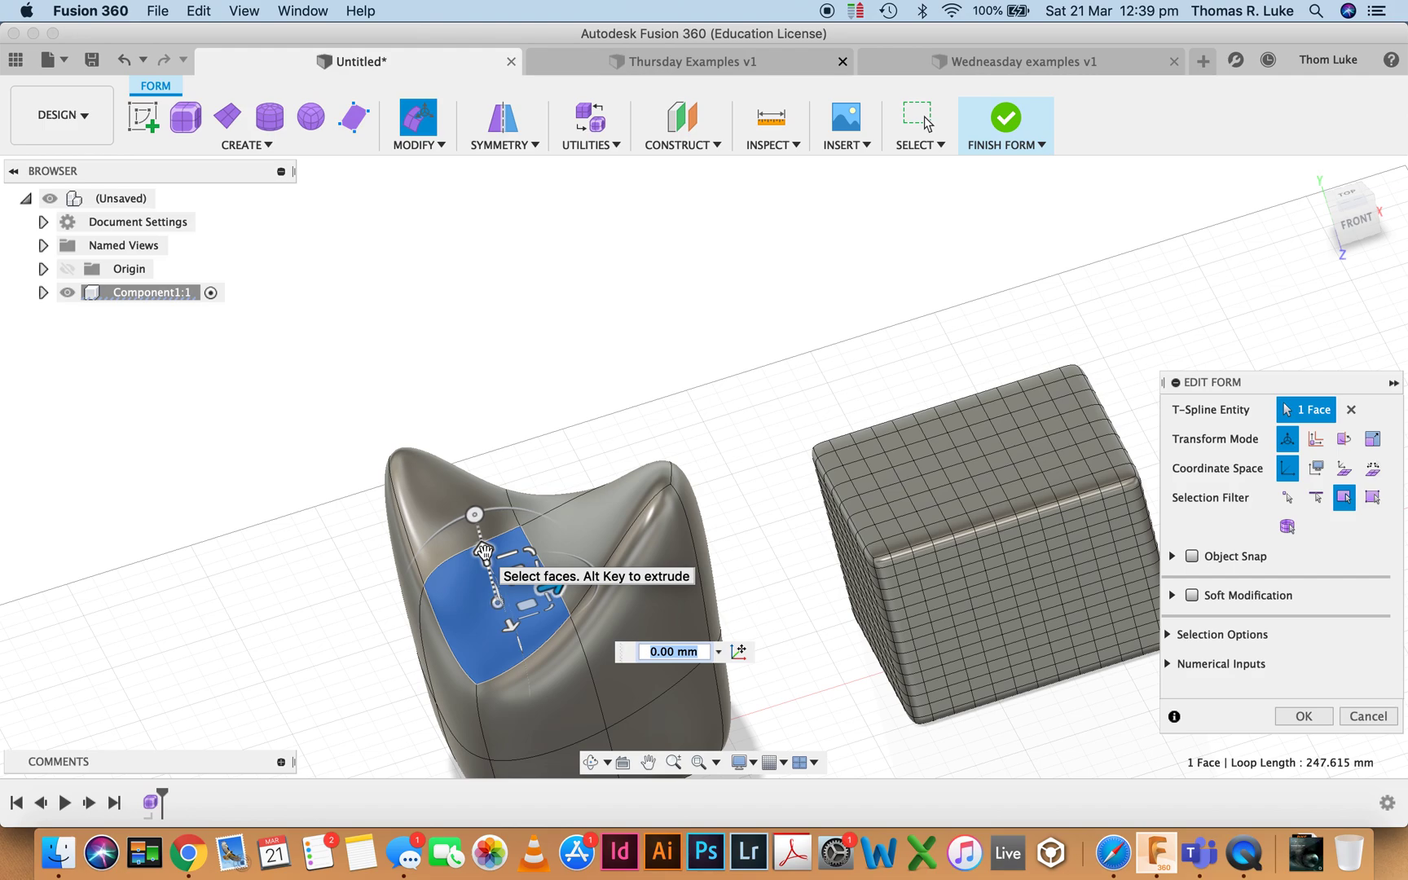
mouse_move(1288, 497)
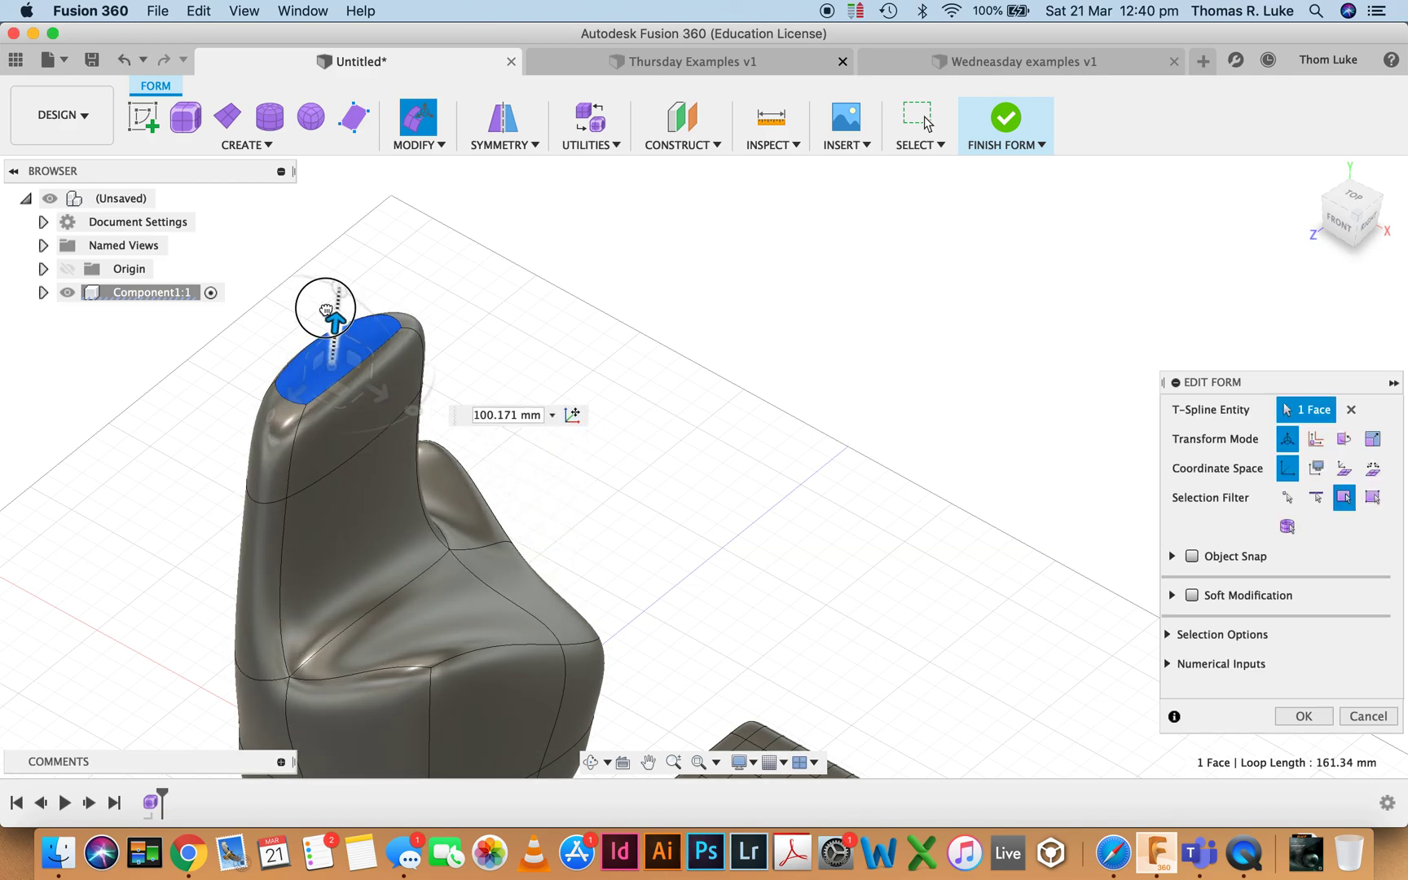
Stretch the coarse box's top face upward about 100 mm into a tall neck.
left_click_drag(328, 305, 357, 181)
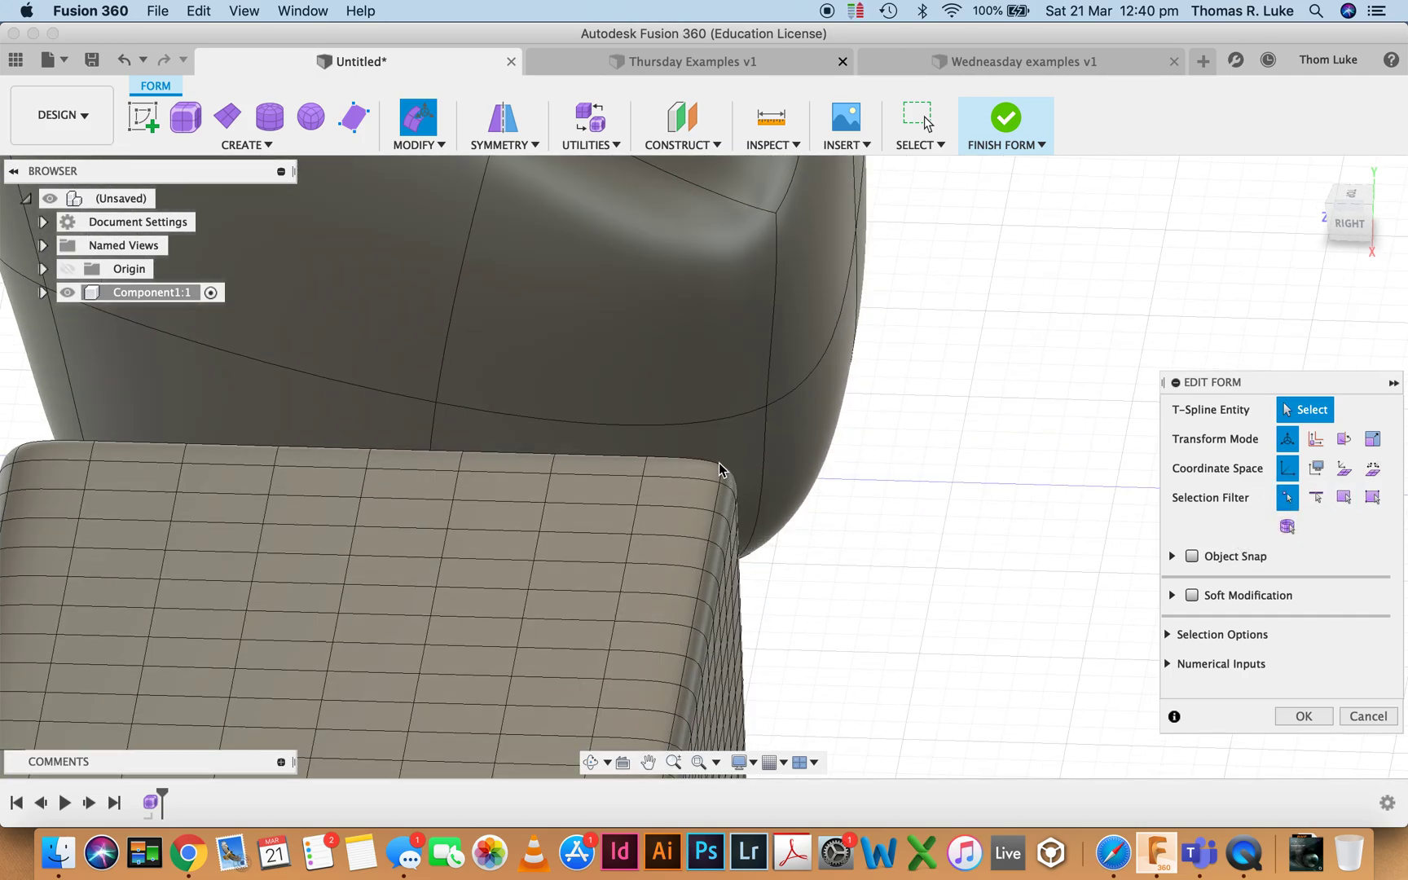
Pick top corner points of the dense box, showing control points, to raise them into spikes.
left_click(709, 488)
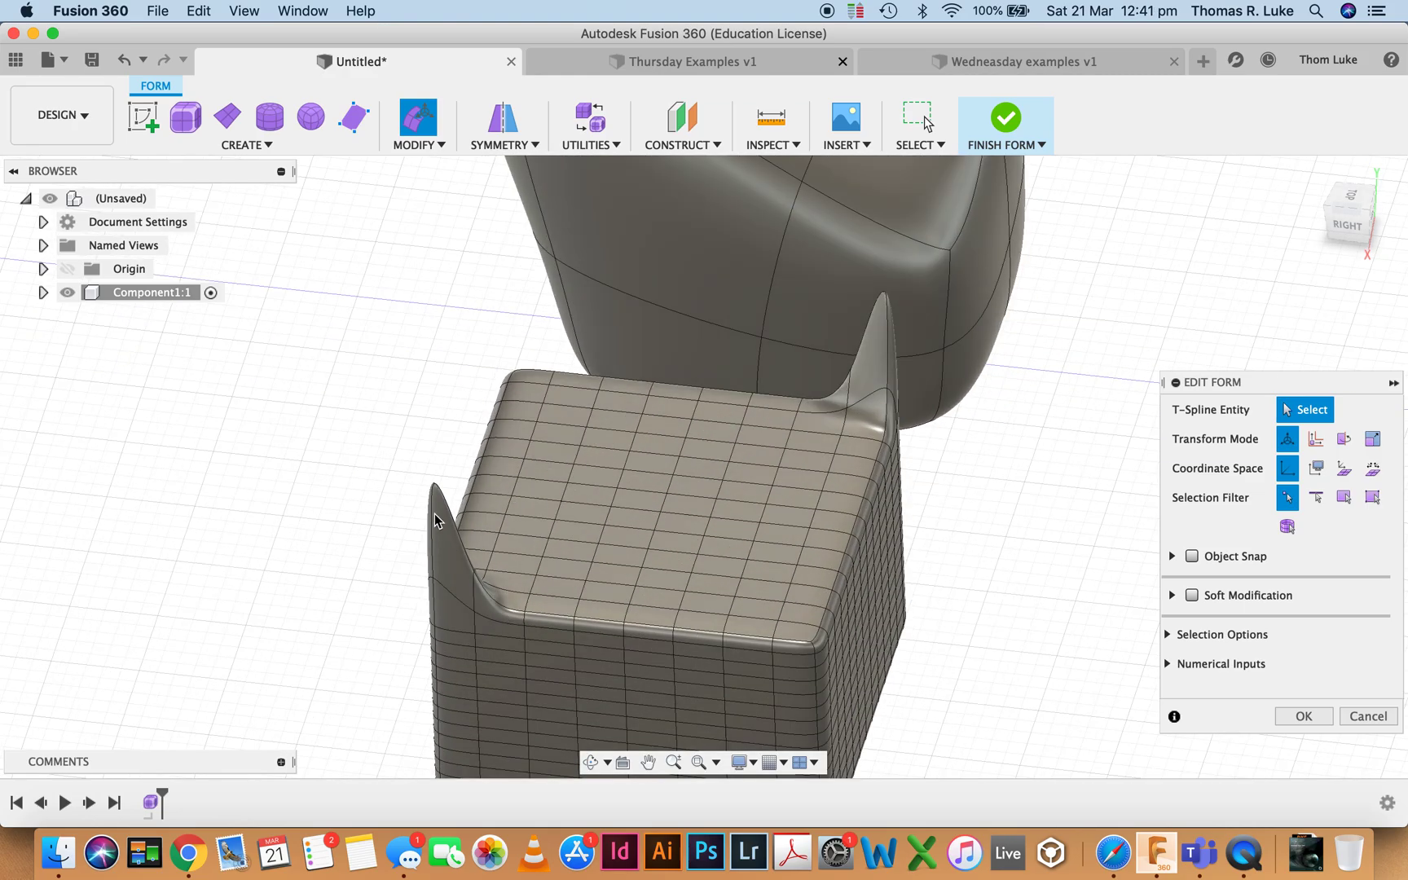
left_click(724, 482)
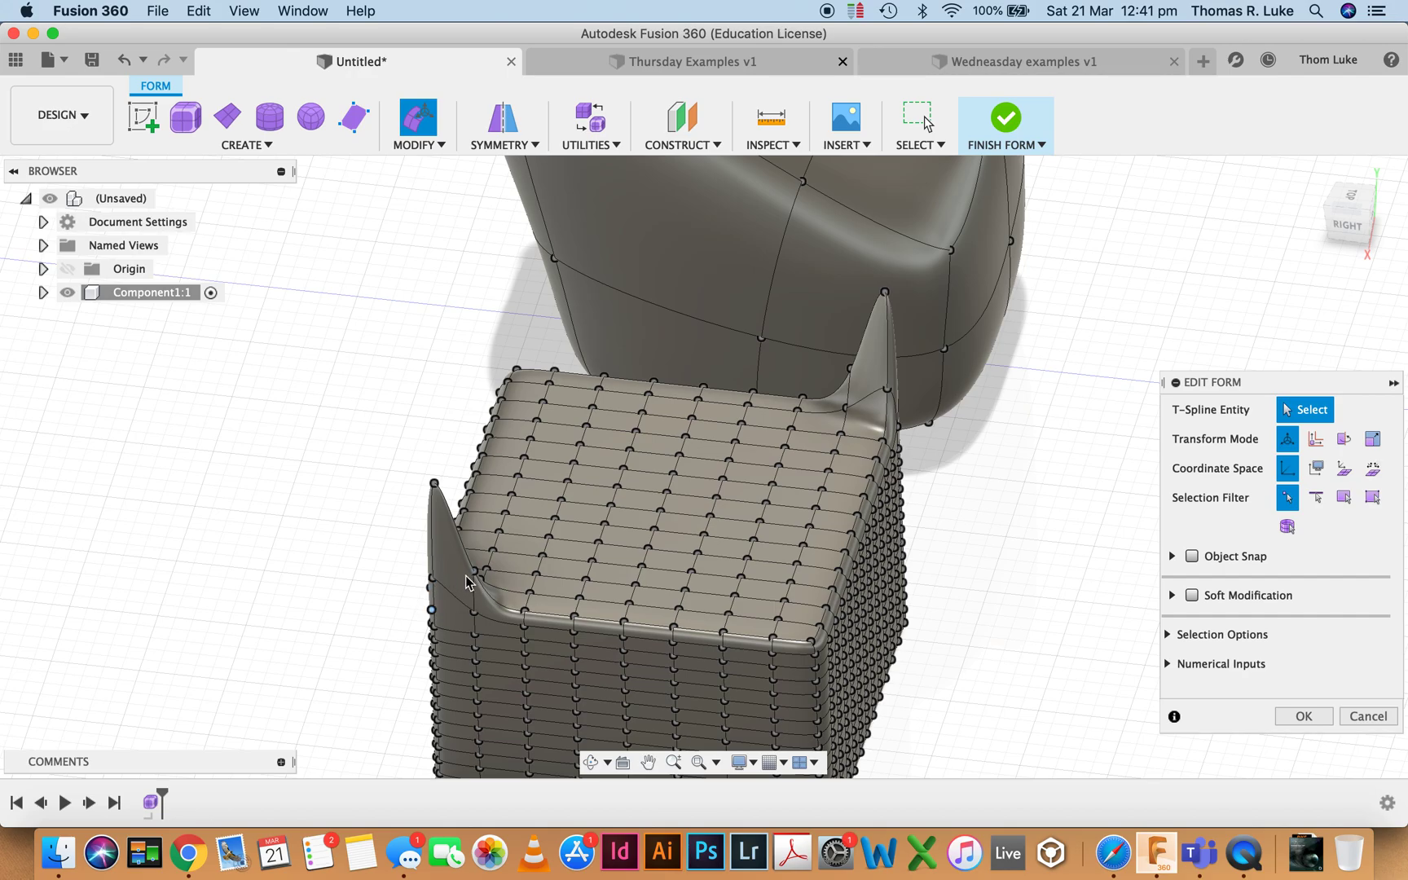
scroll("up", 3)
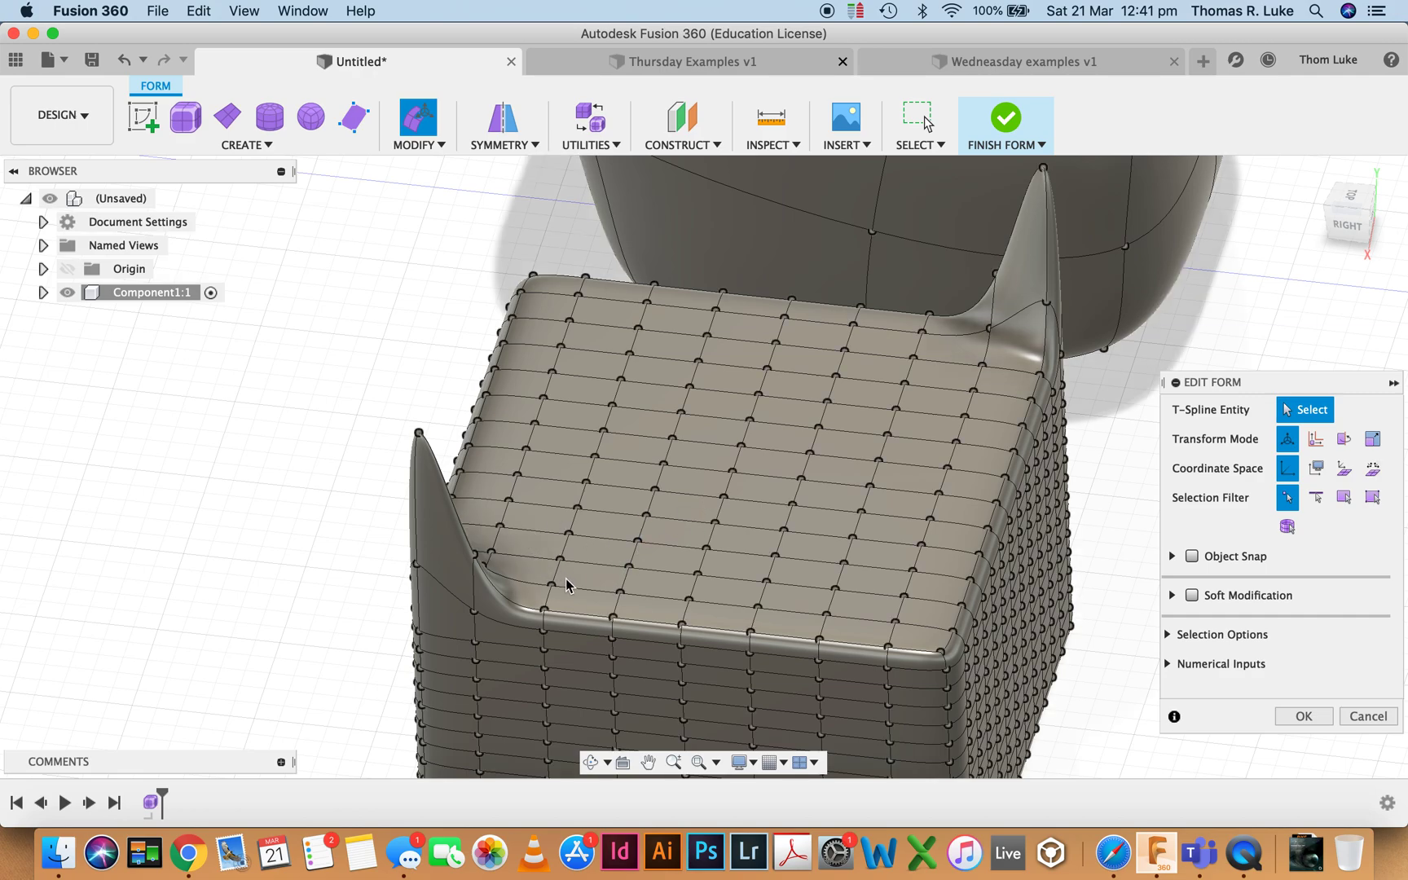
mouse_move(559, 566)
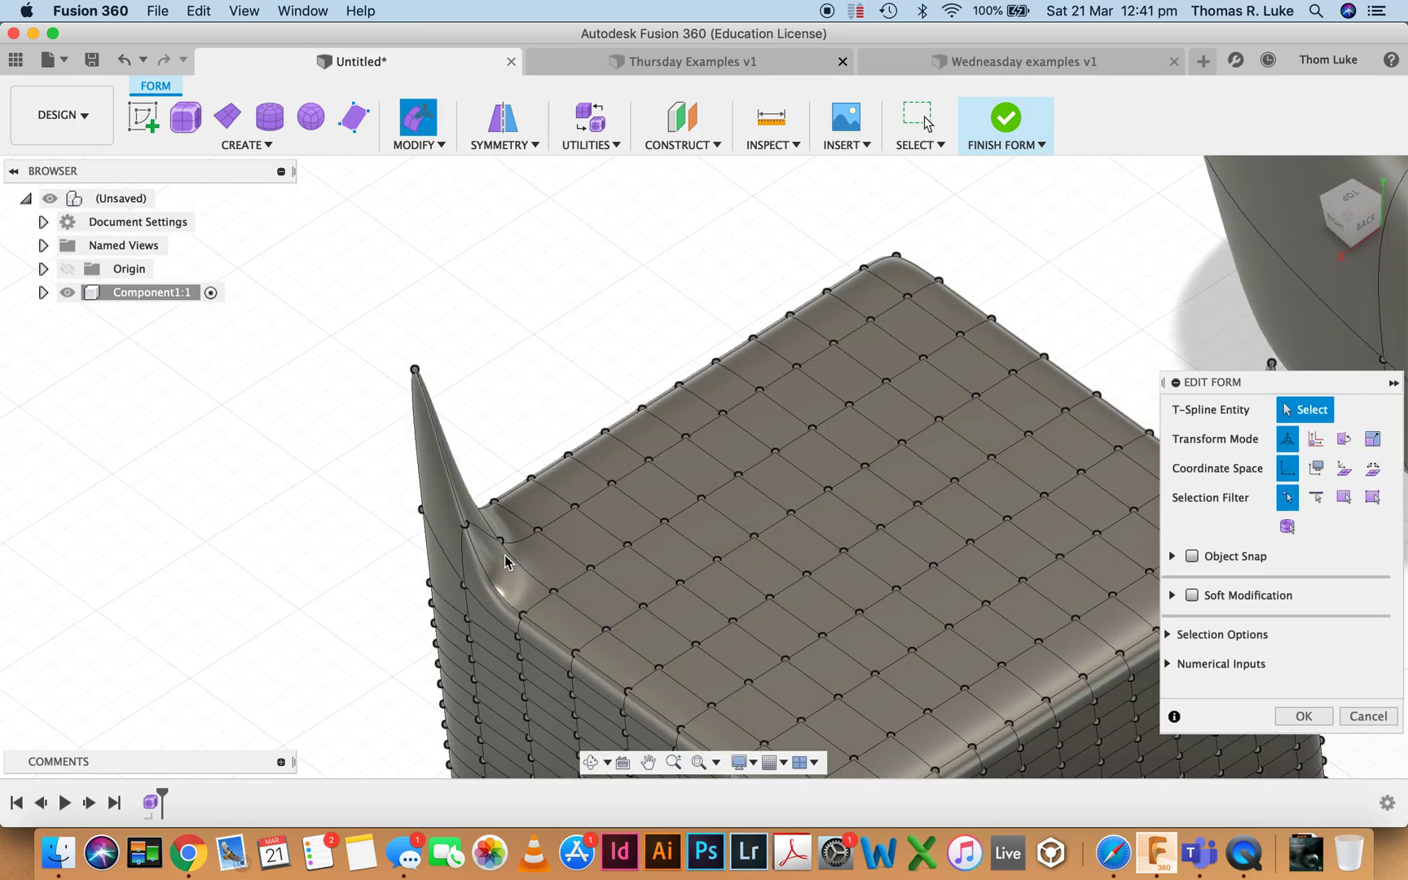
mouse_move(606, 559)
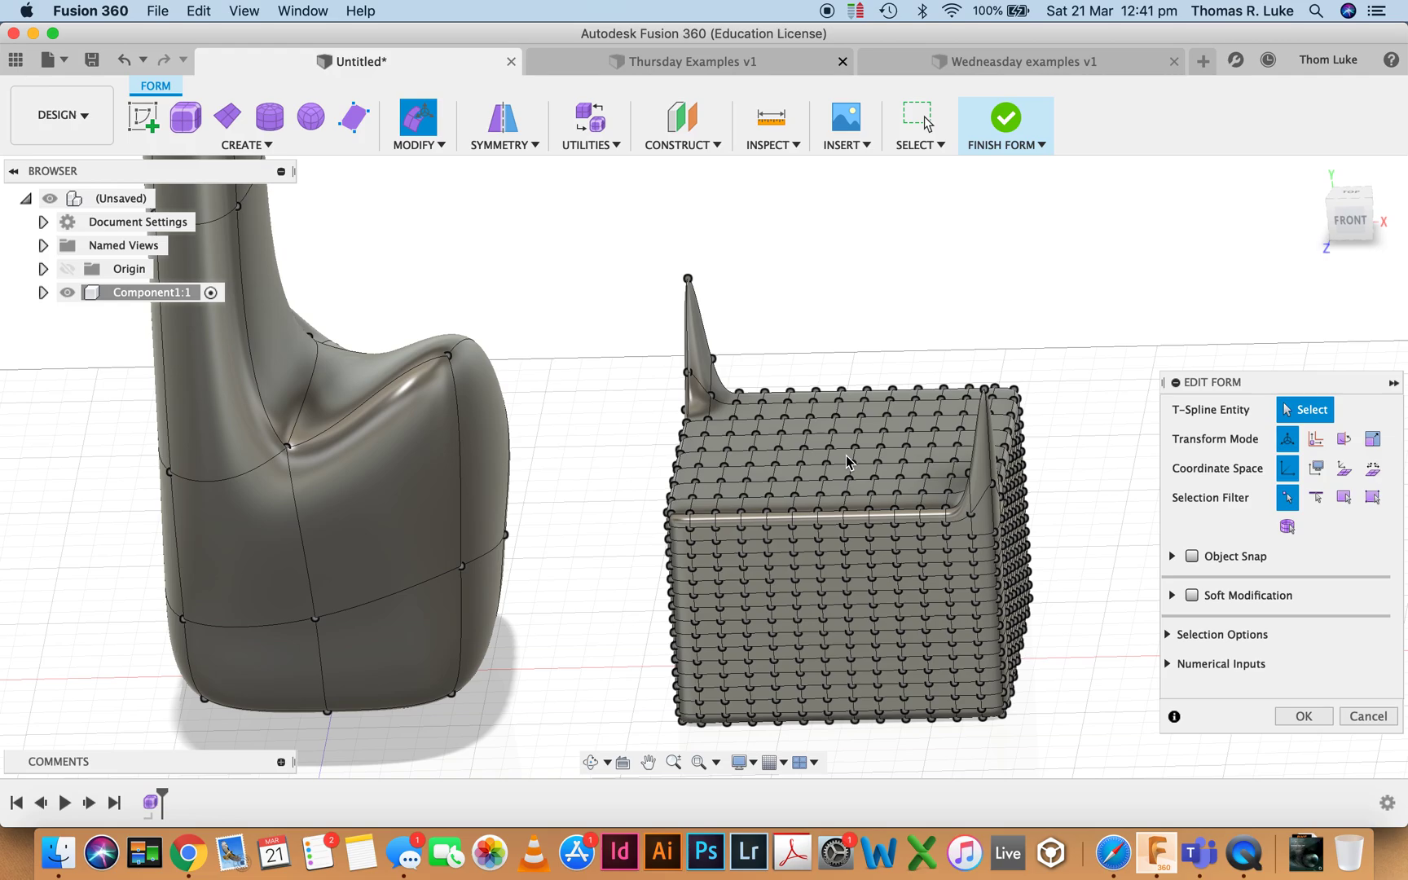
mouse_move(905, 499)
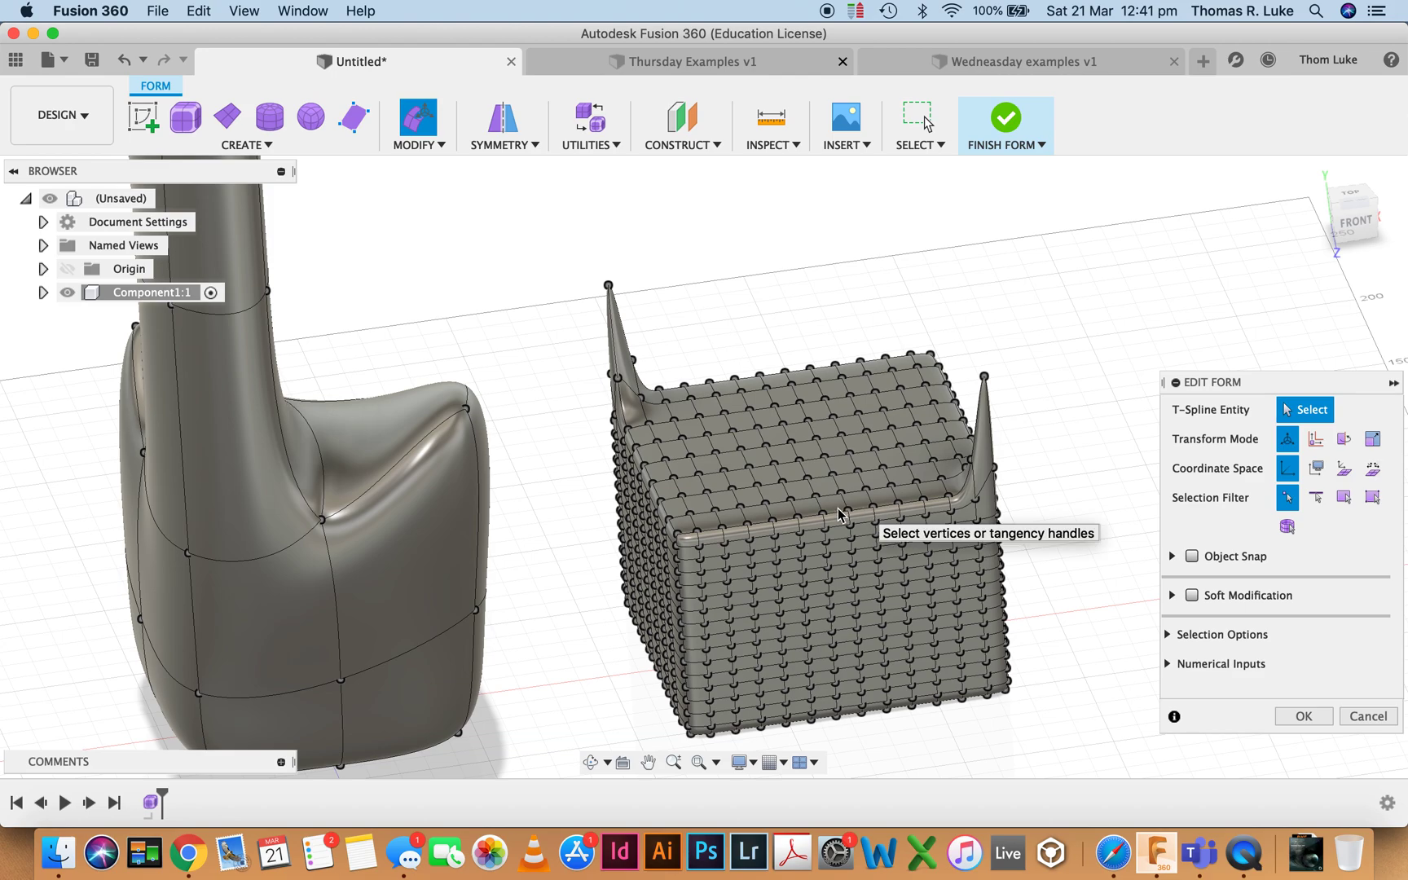
mouse_move(862, 465)
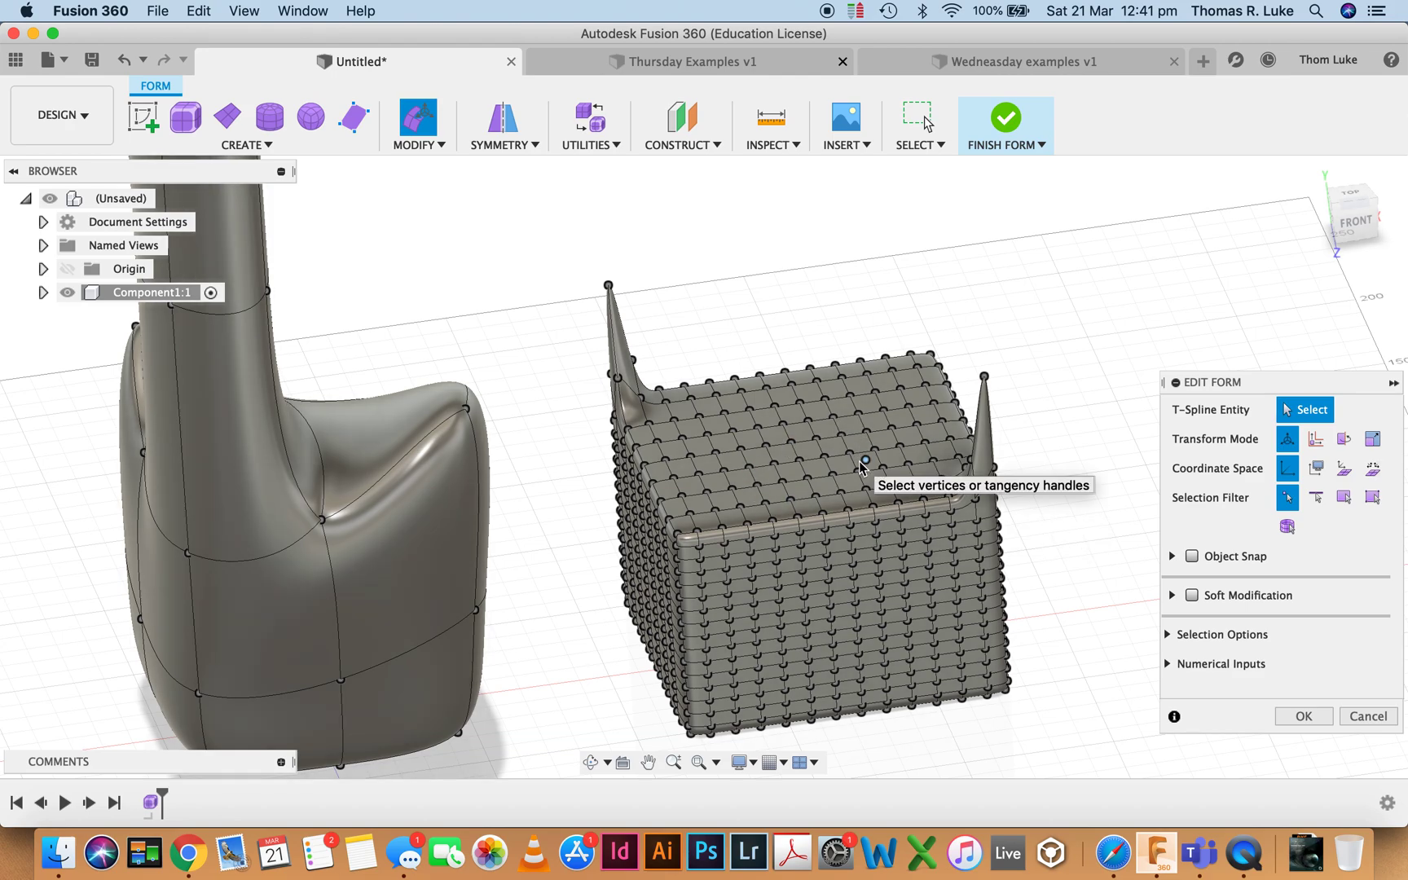
mouse_move(762, 468)
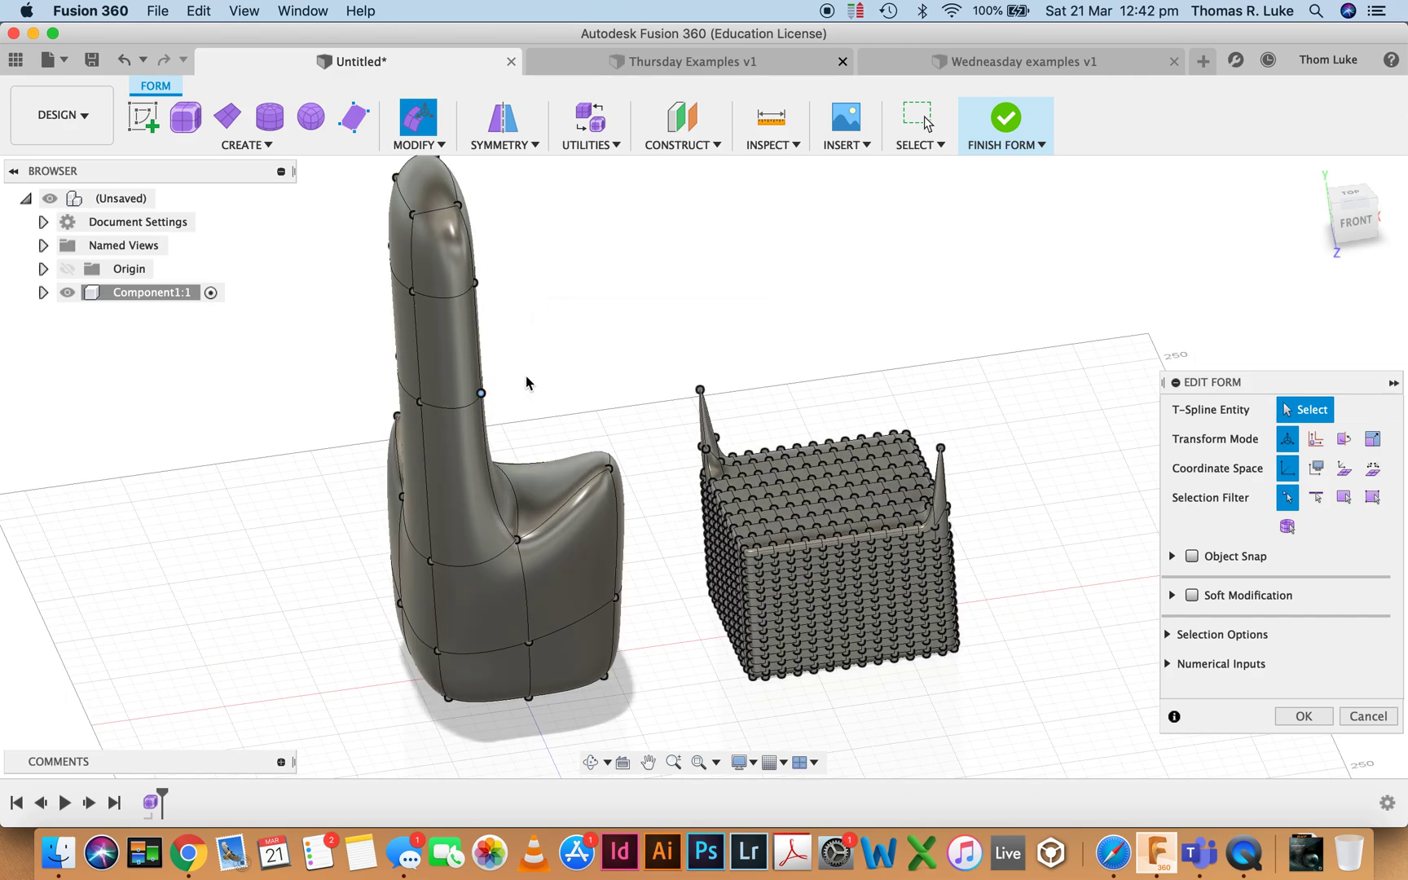
mouse_move(605, 456)
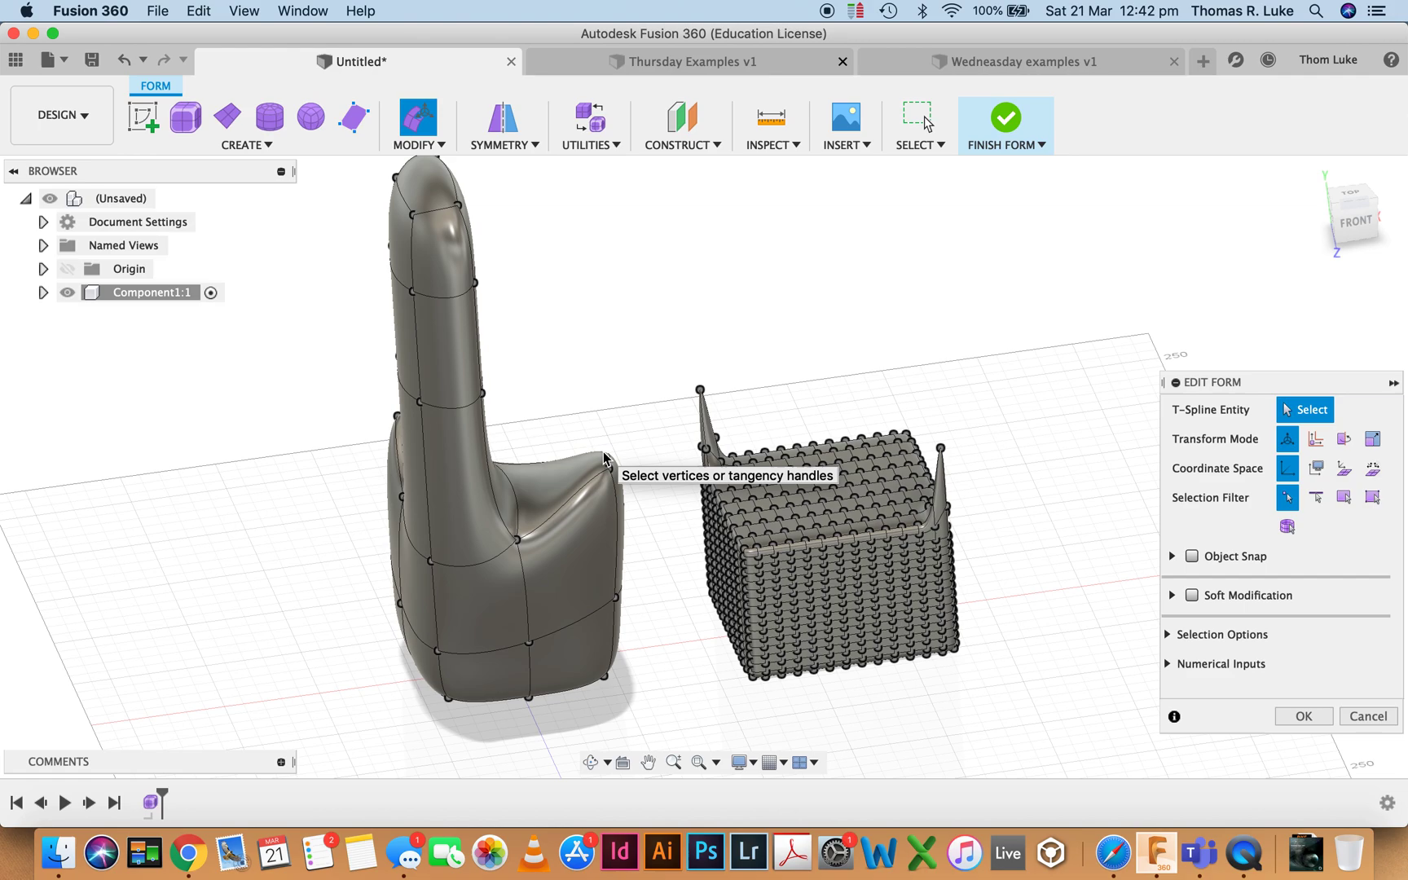
mouse_move(599, 508)
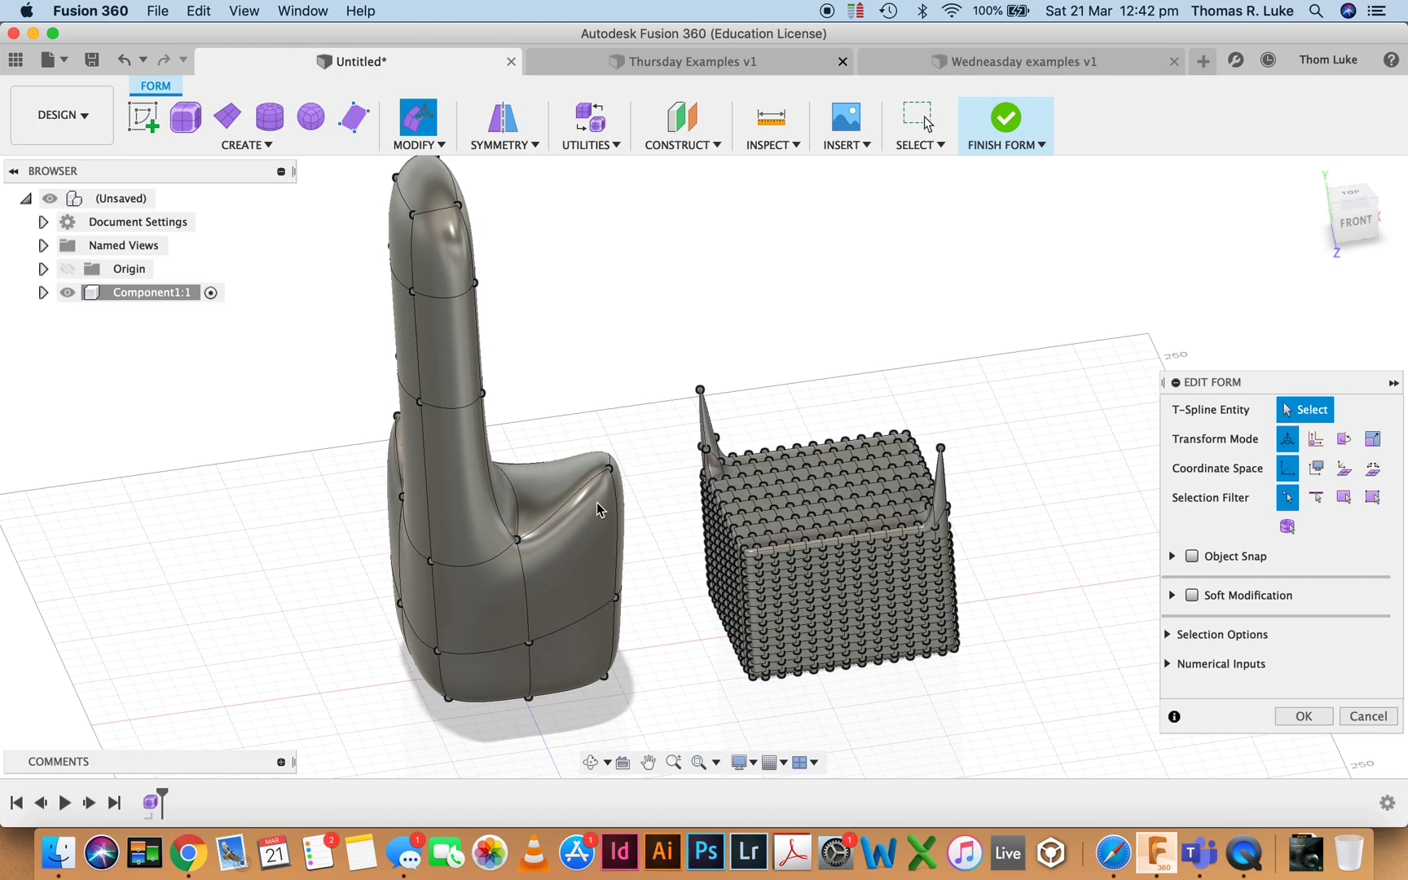
mouse_move(431, 267)
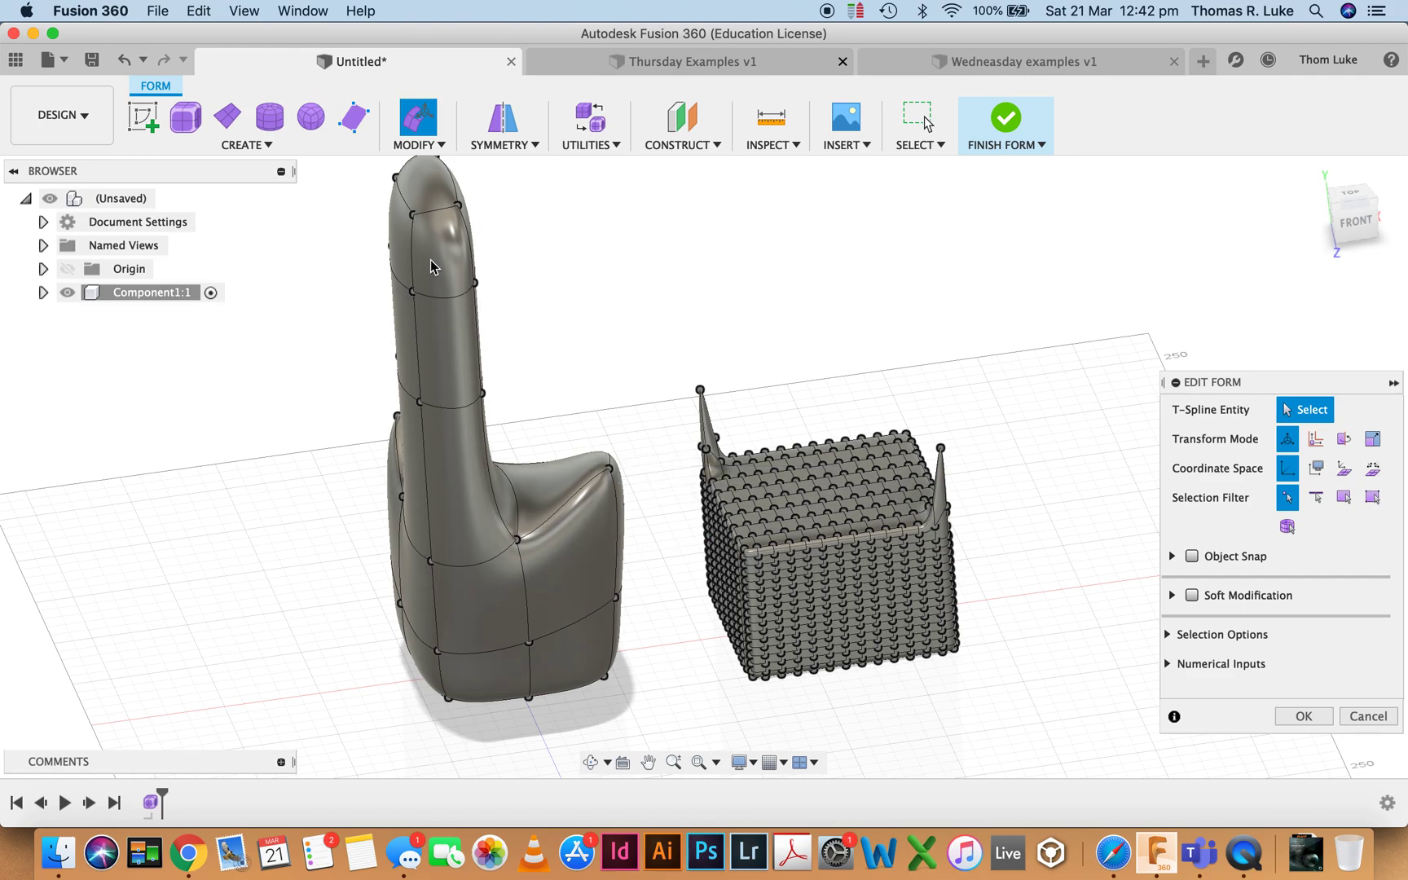
mouse_move(515, 559)
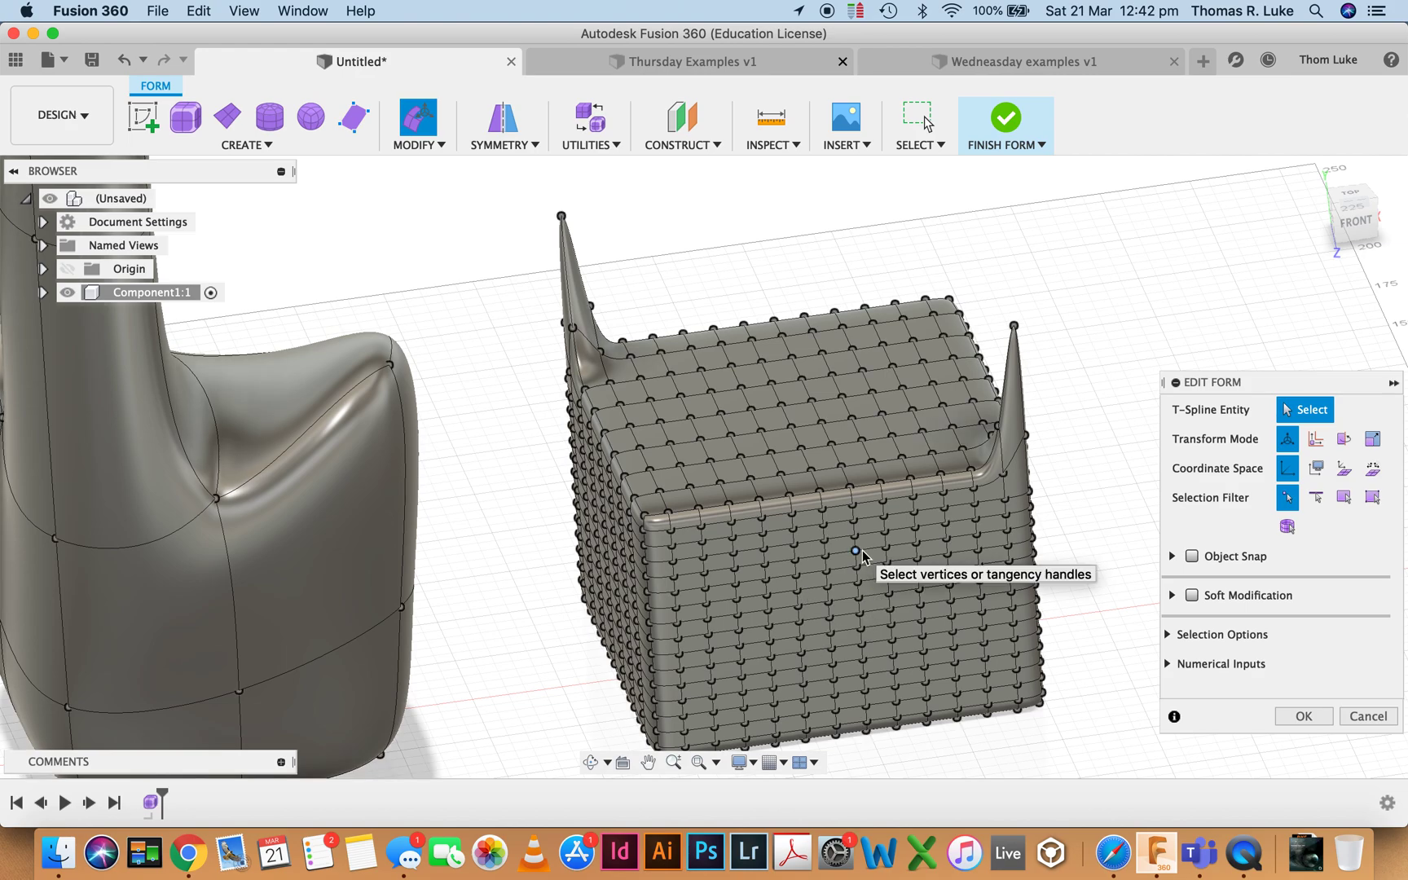
mouse_move(843, 566)
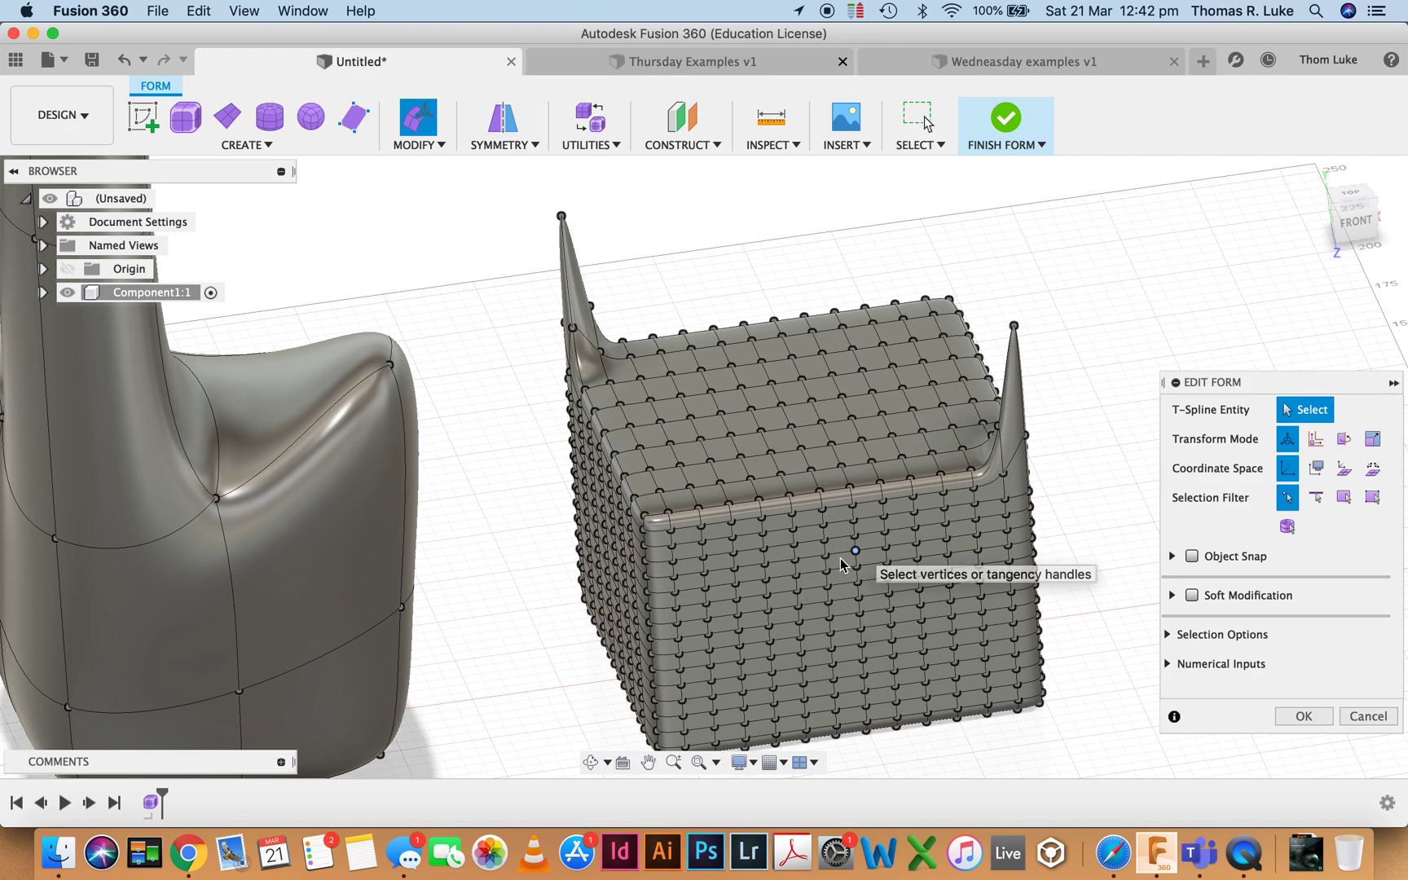